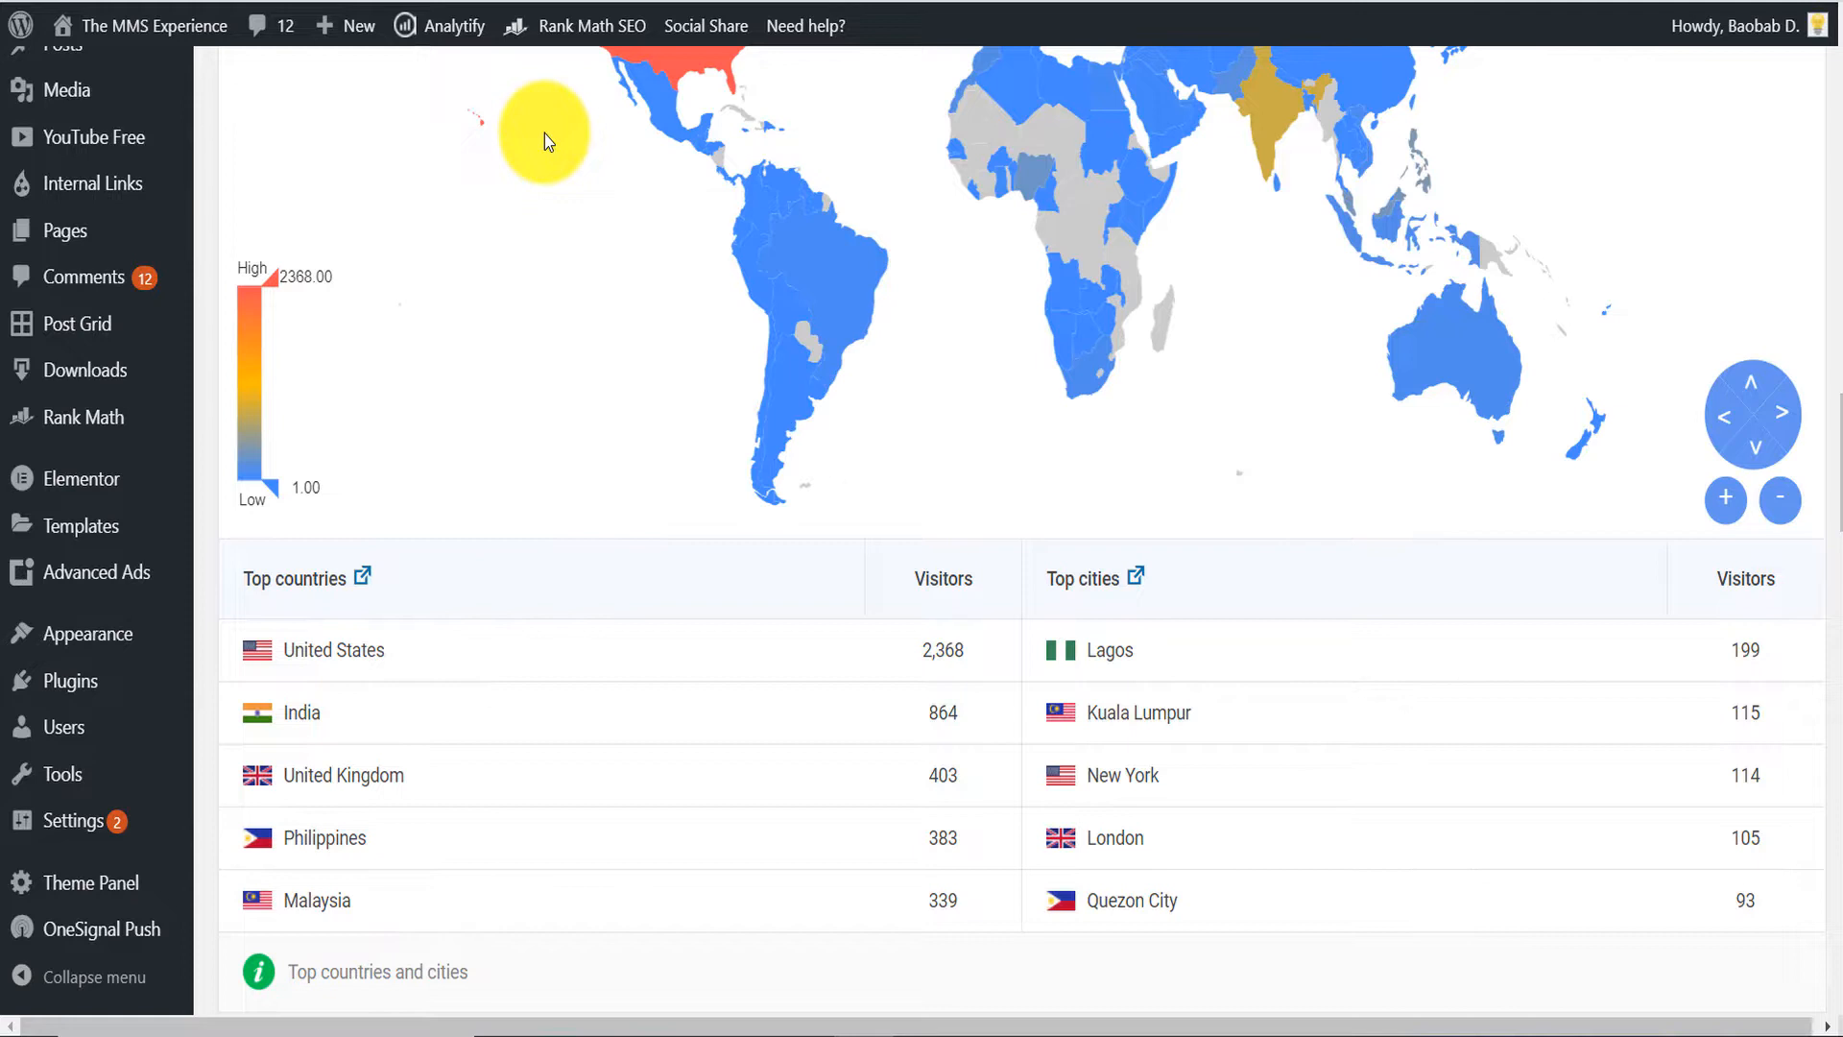
# Step: On the home page, open the GTranslate floating dropdown listing Chinese, English, French, German and more
pyautogui.scroll(-3)
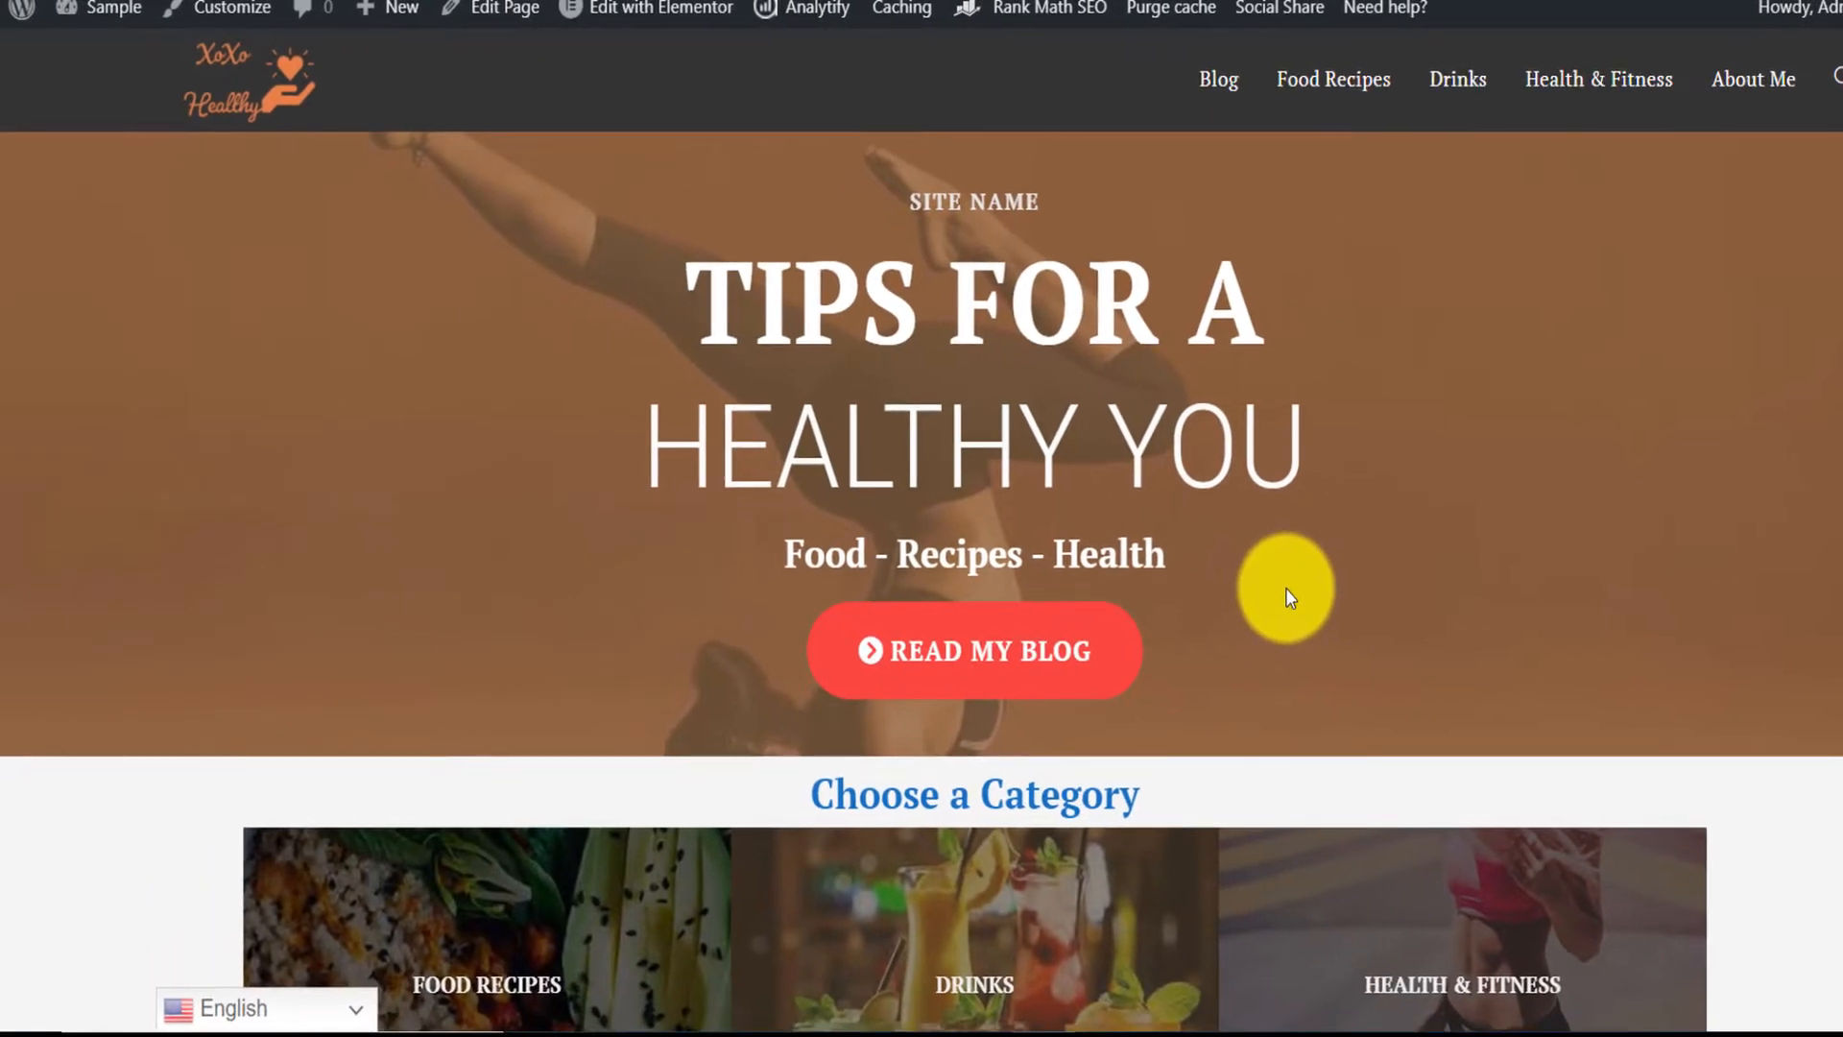
pyautogui.moveTo(1288, 594)
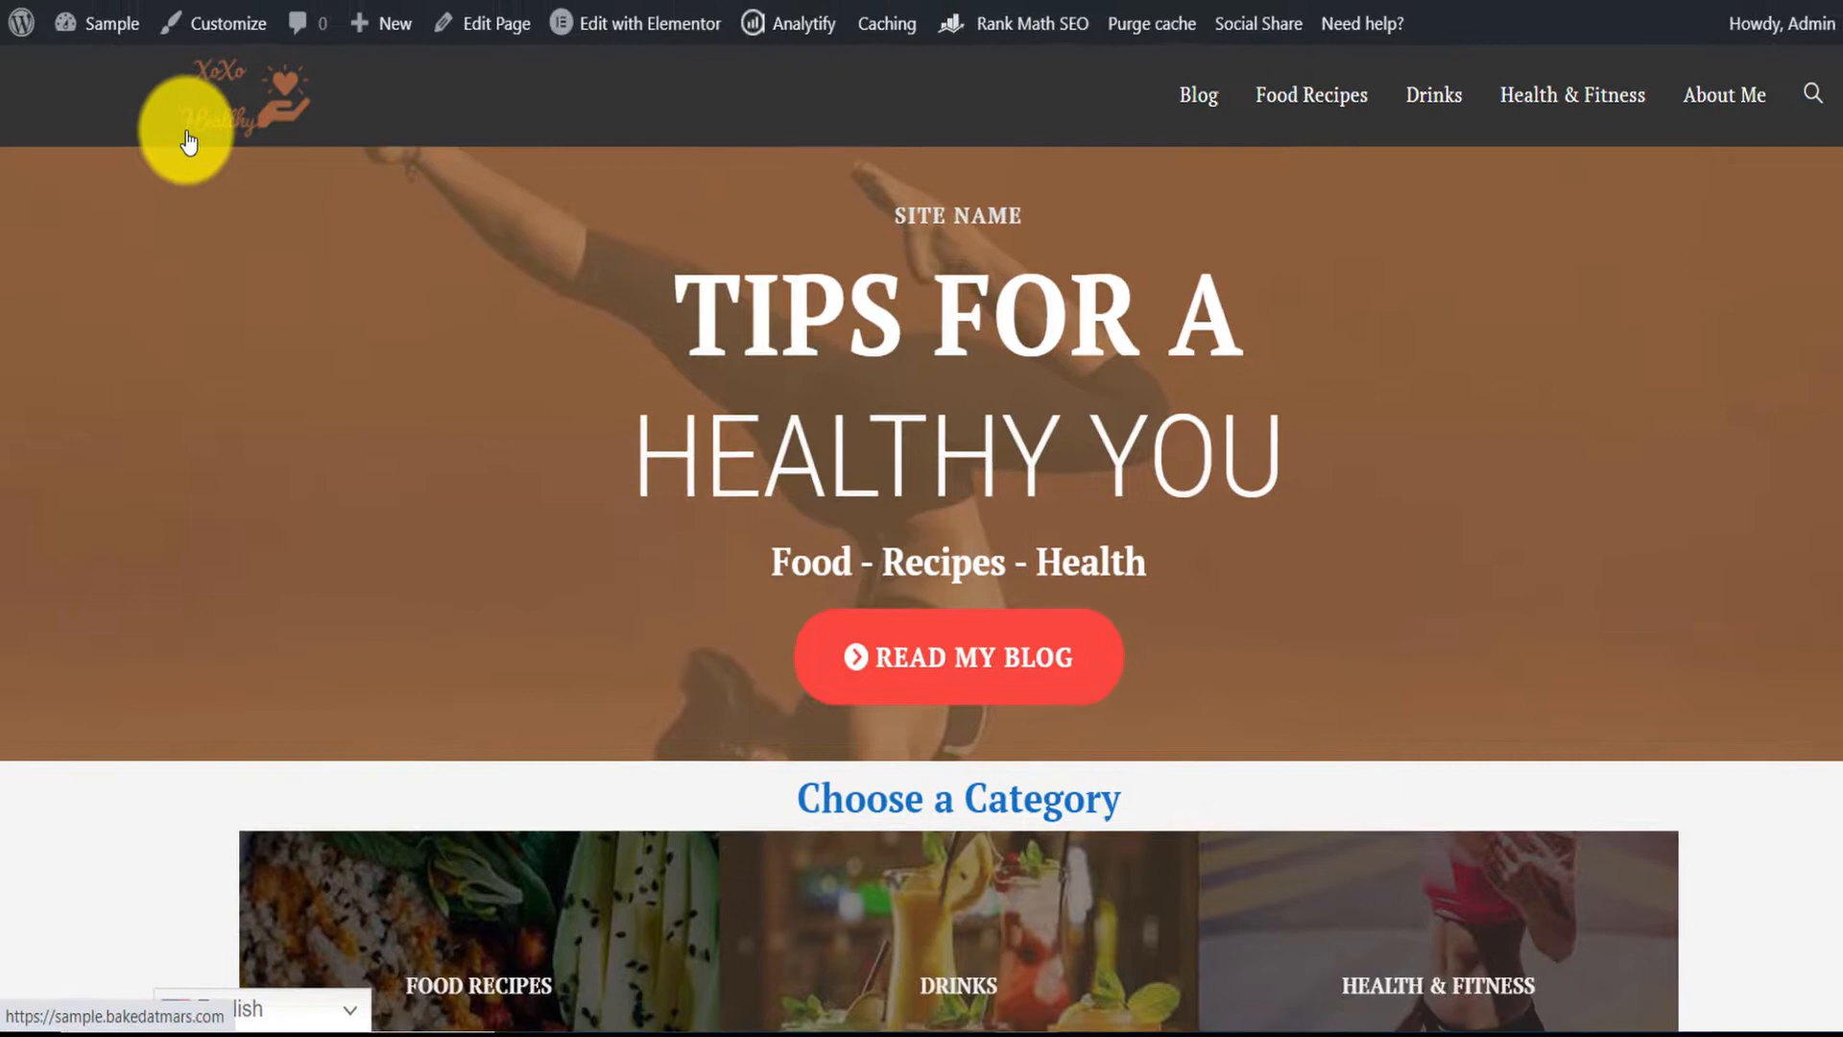
pyautogui.scroll(-3)
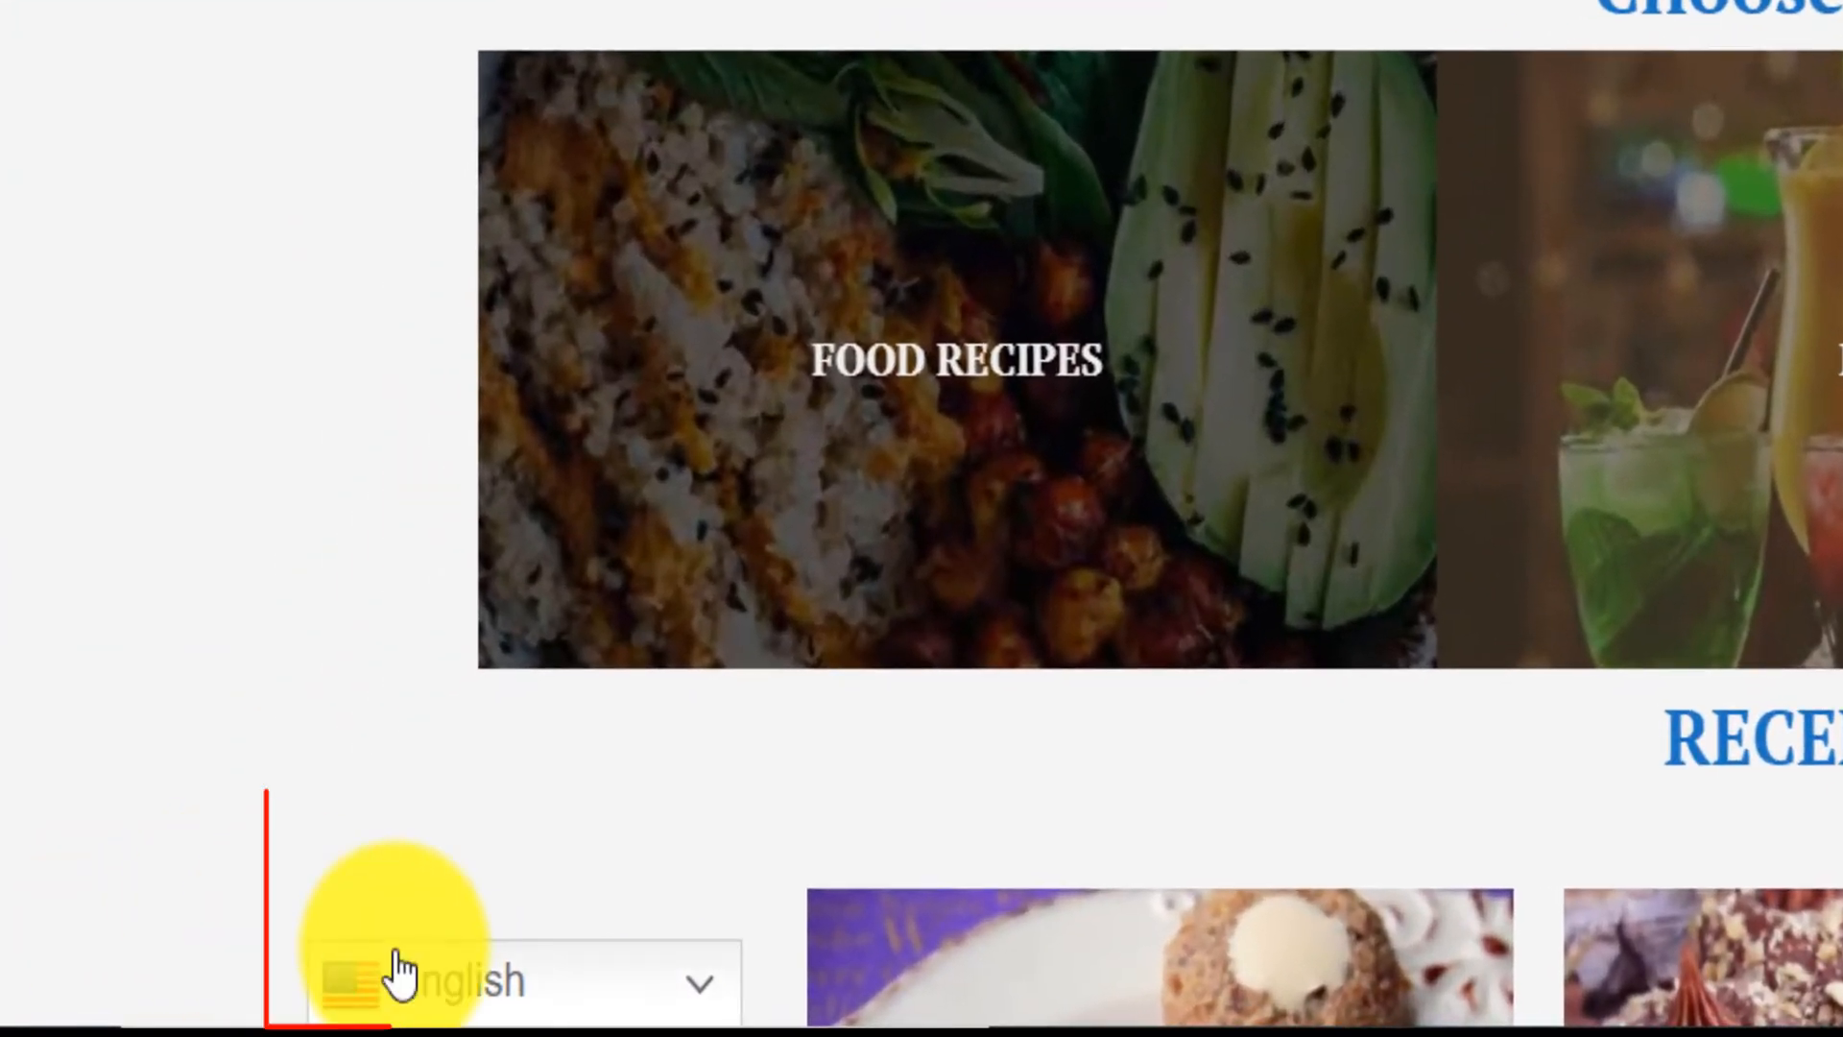
pyautogui.click(511, 981)
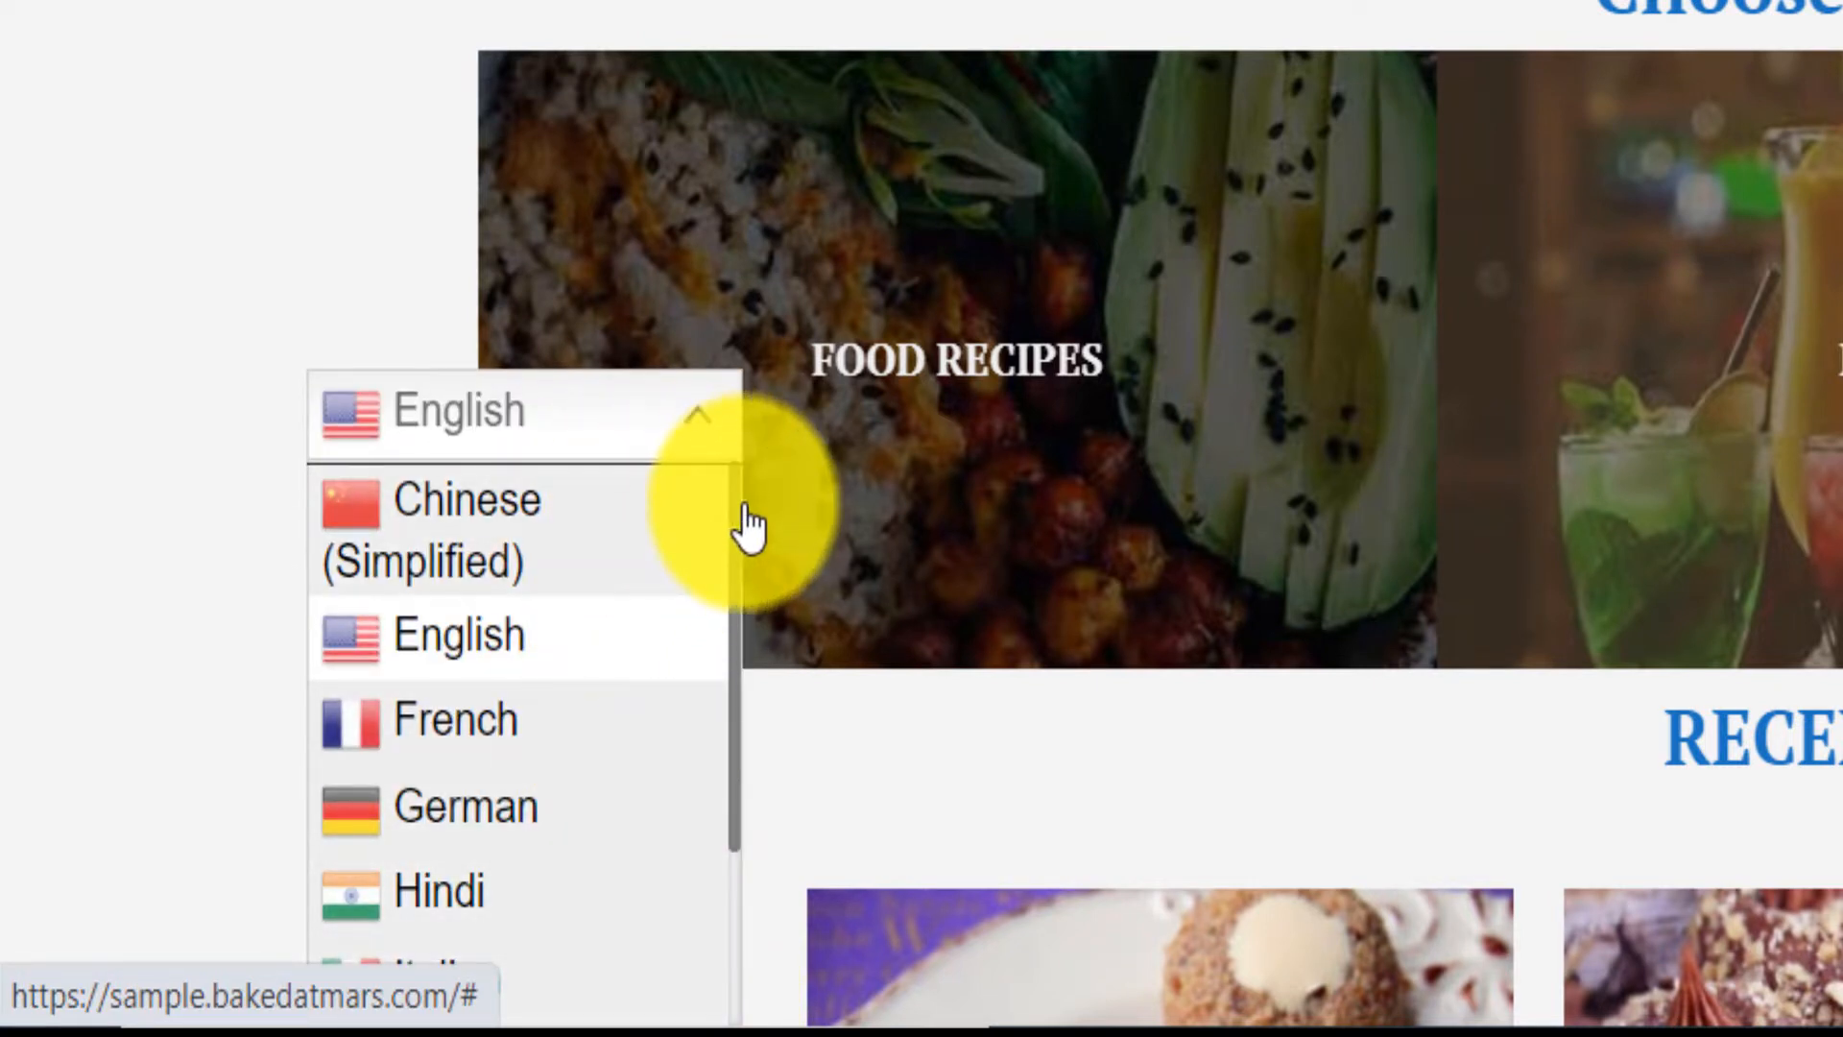
pyautogui.scroll(-3)
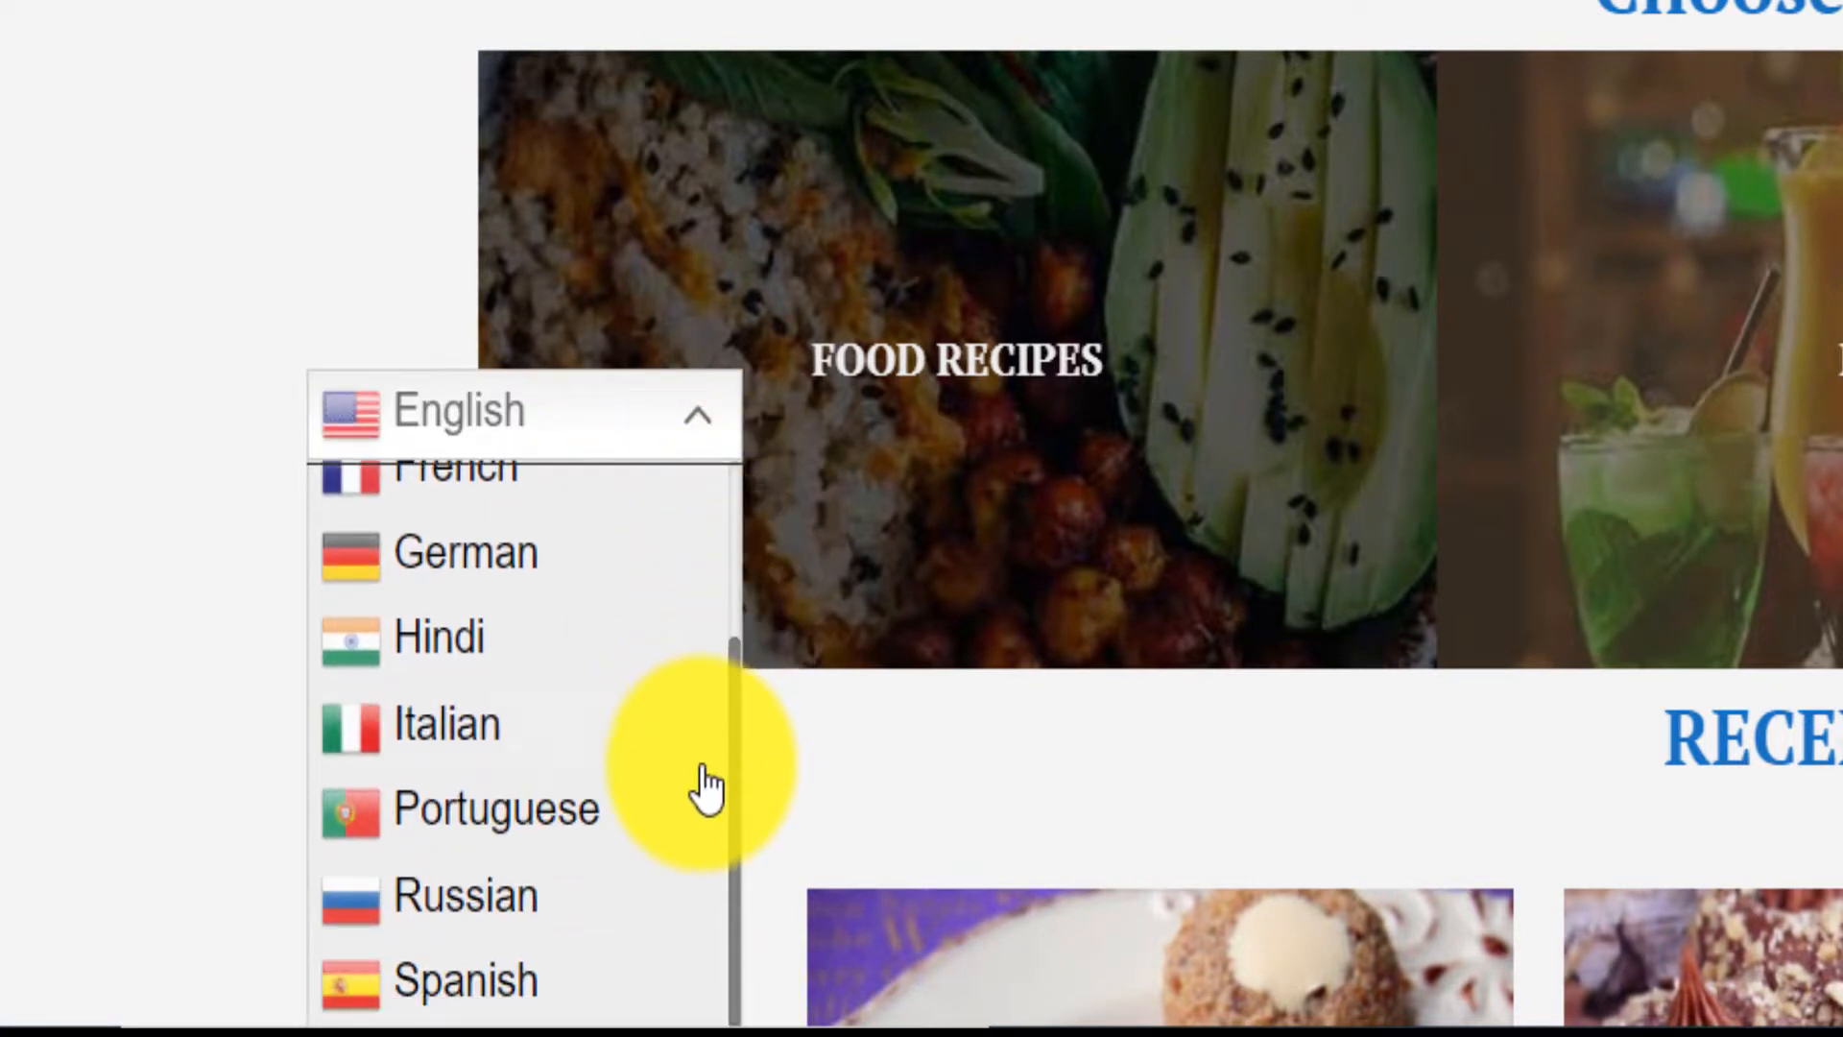
pyautogui.moveTo(653, 493)
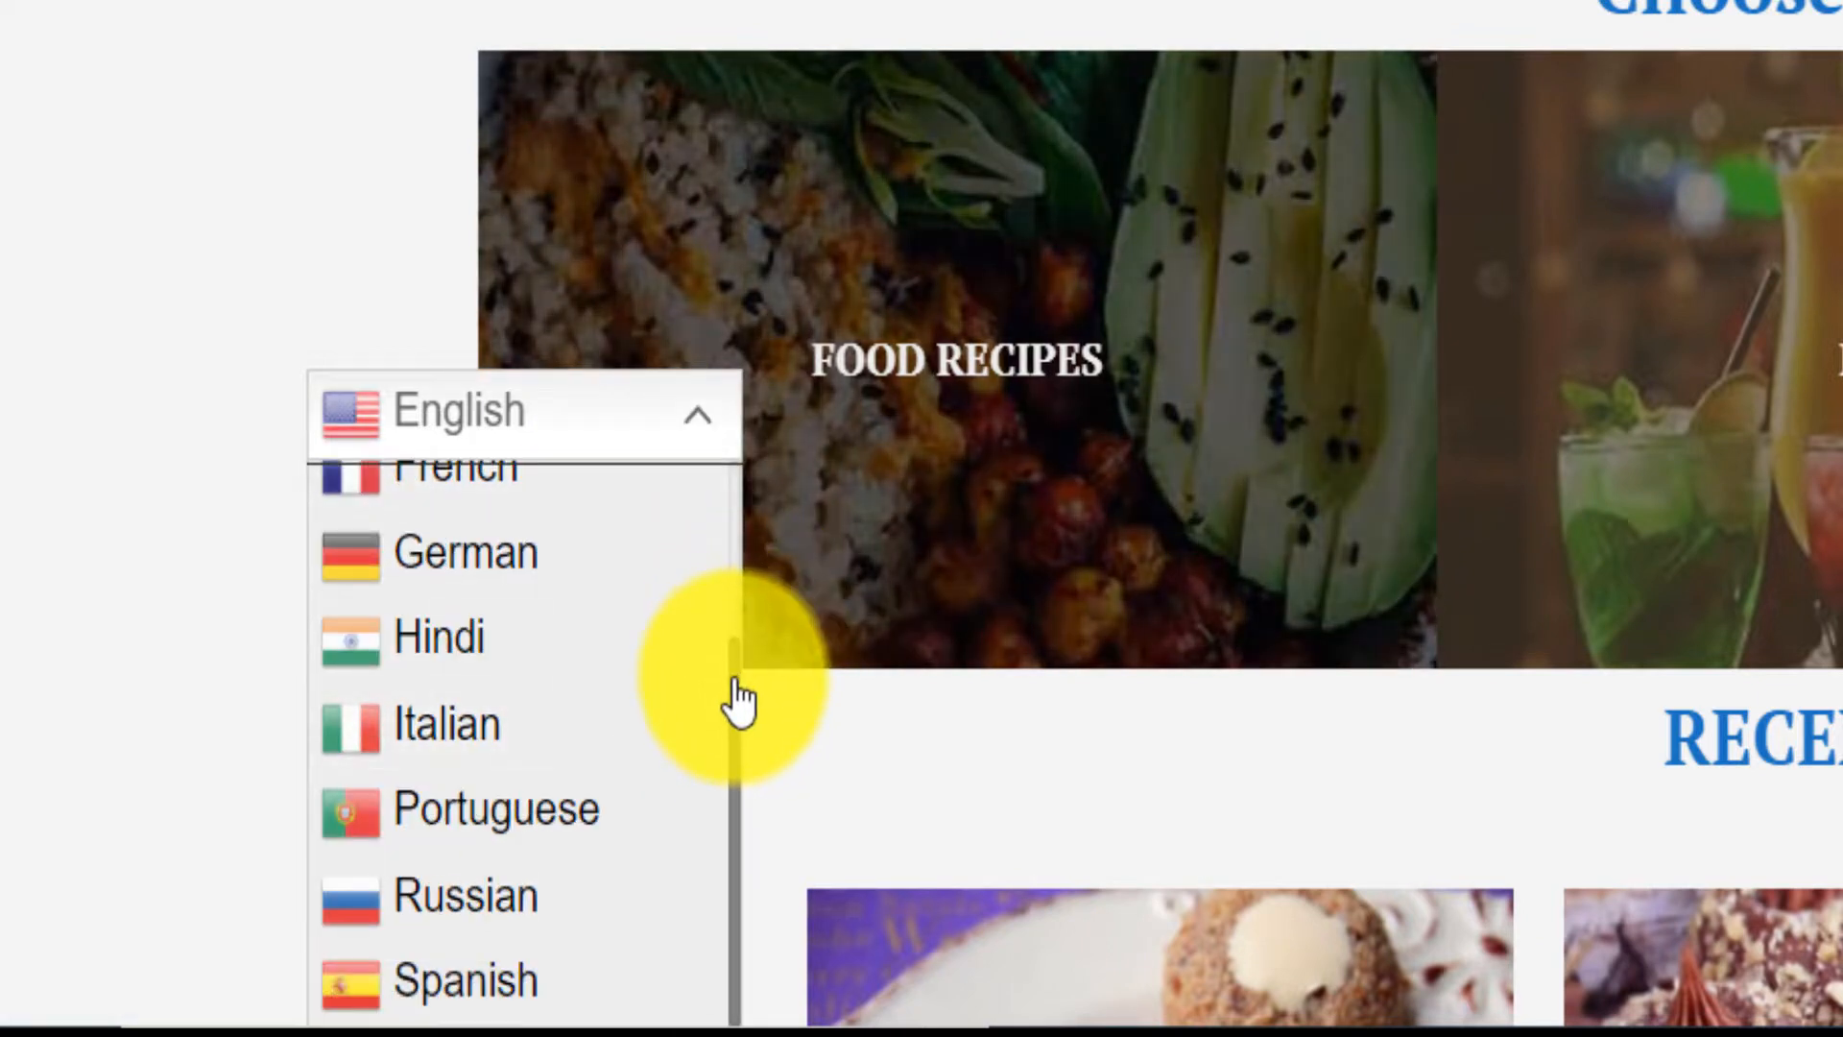
pyautogui.scroll(3)
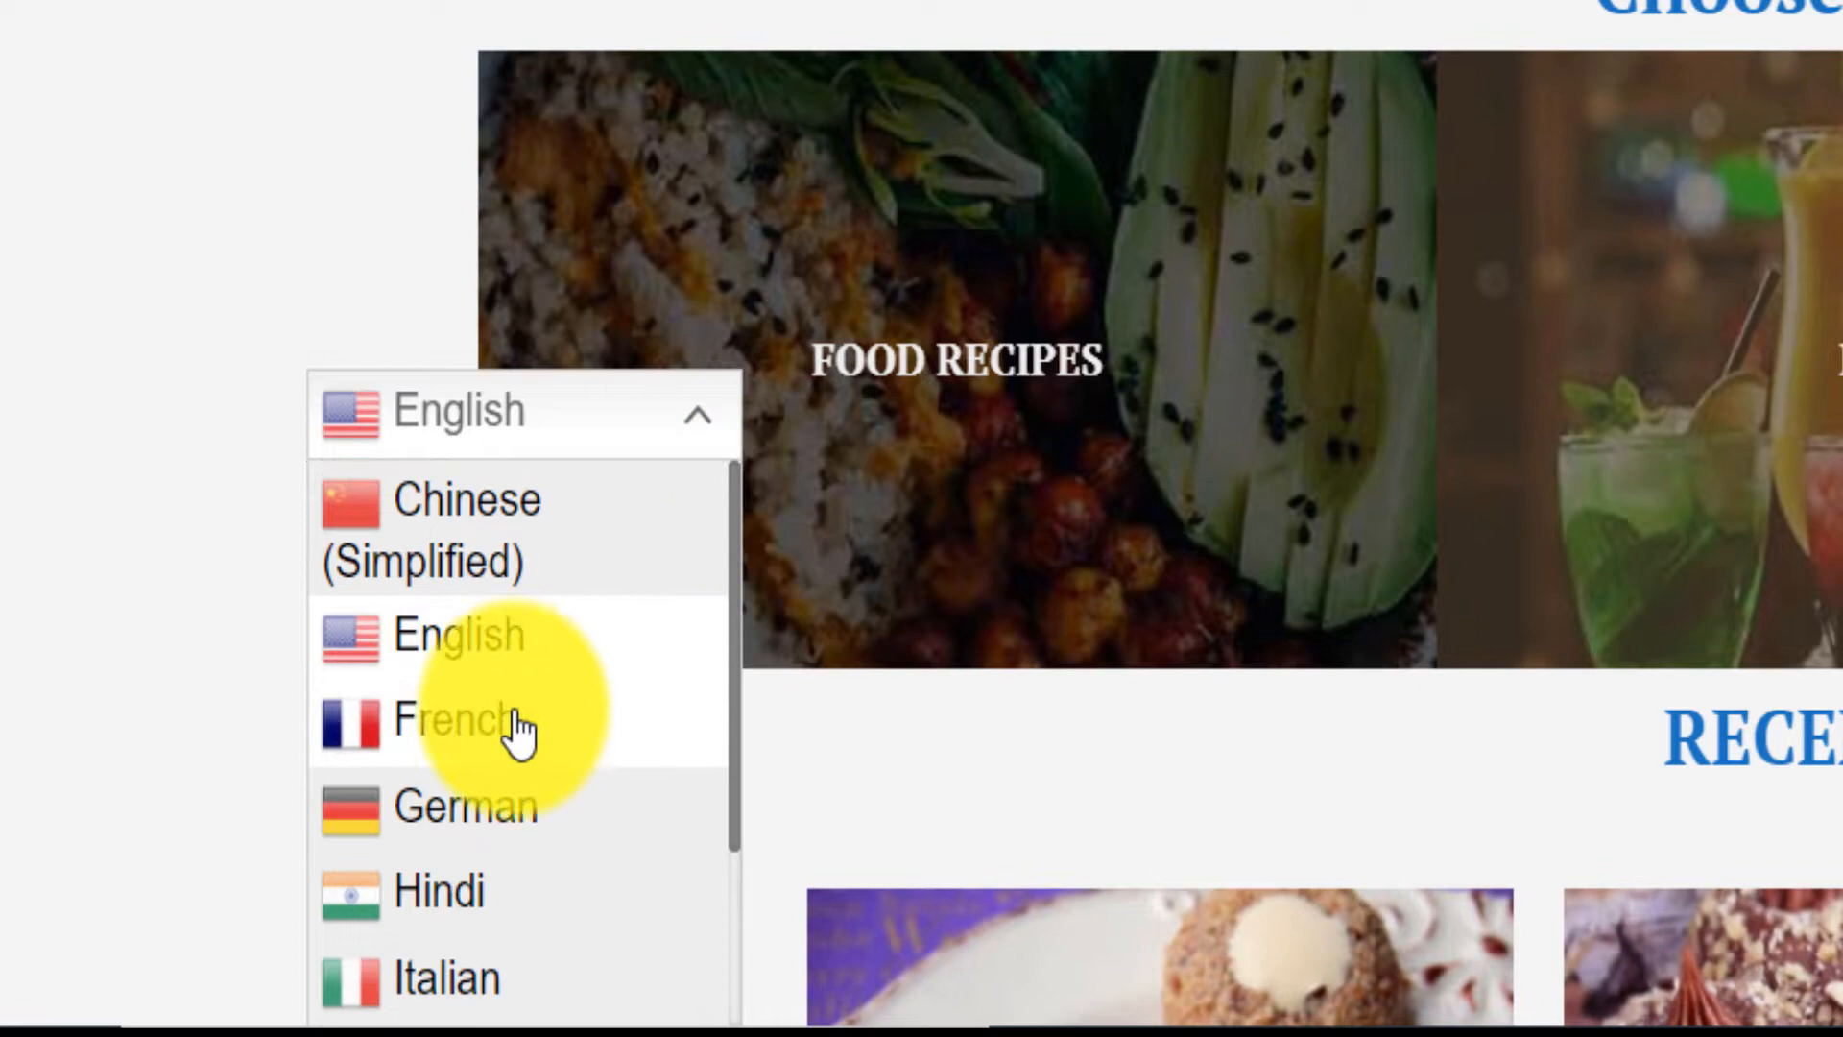
# Step: Switch the site to French and reopen the GTranslate language dropdown
pyautogui.click(459, 718)
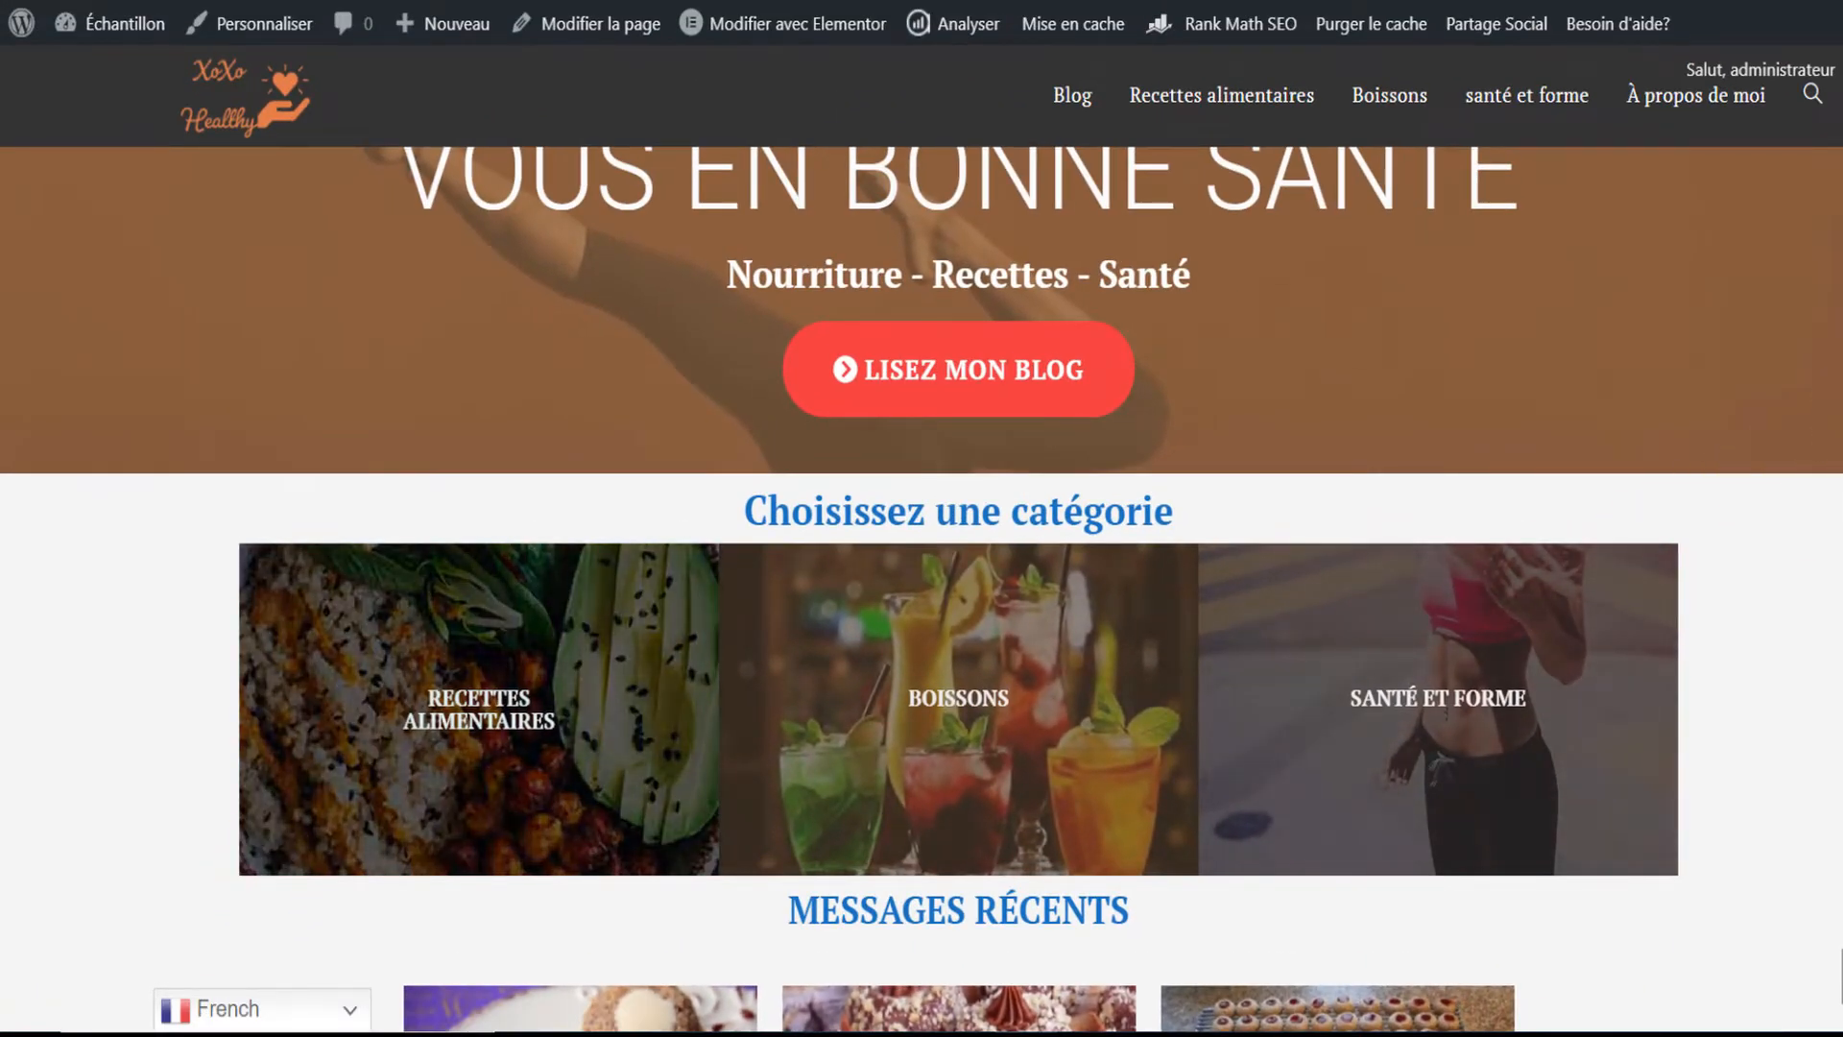
pyautogui.scroll(3)
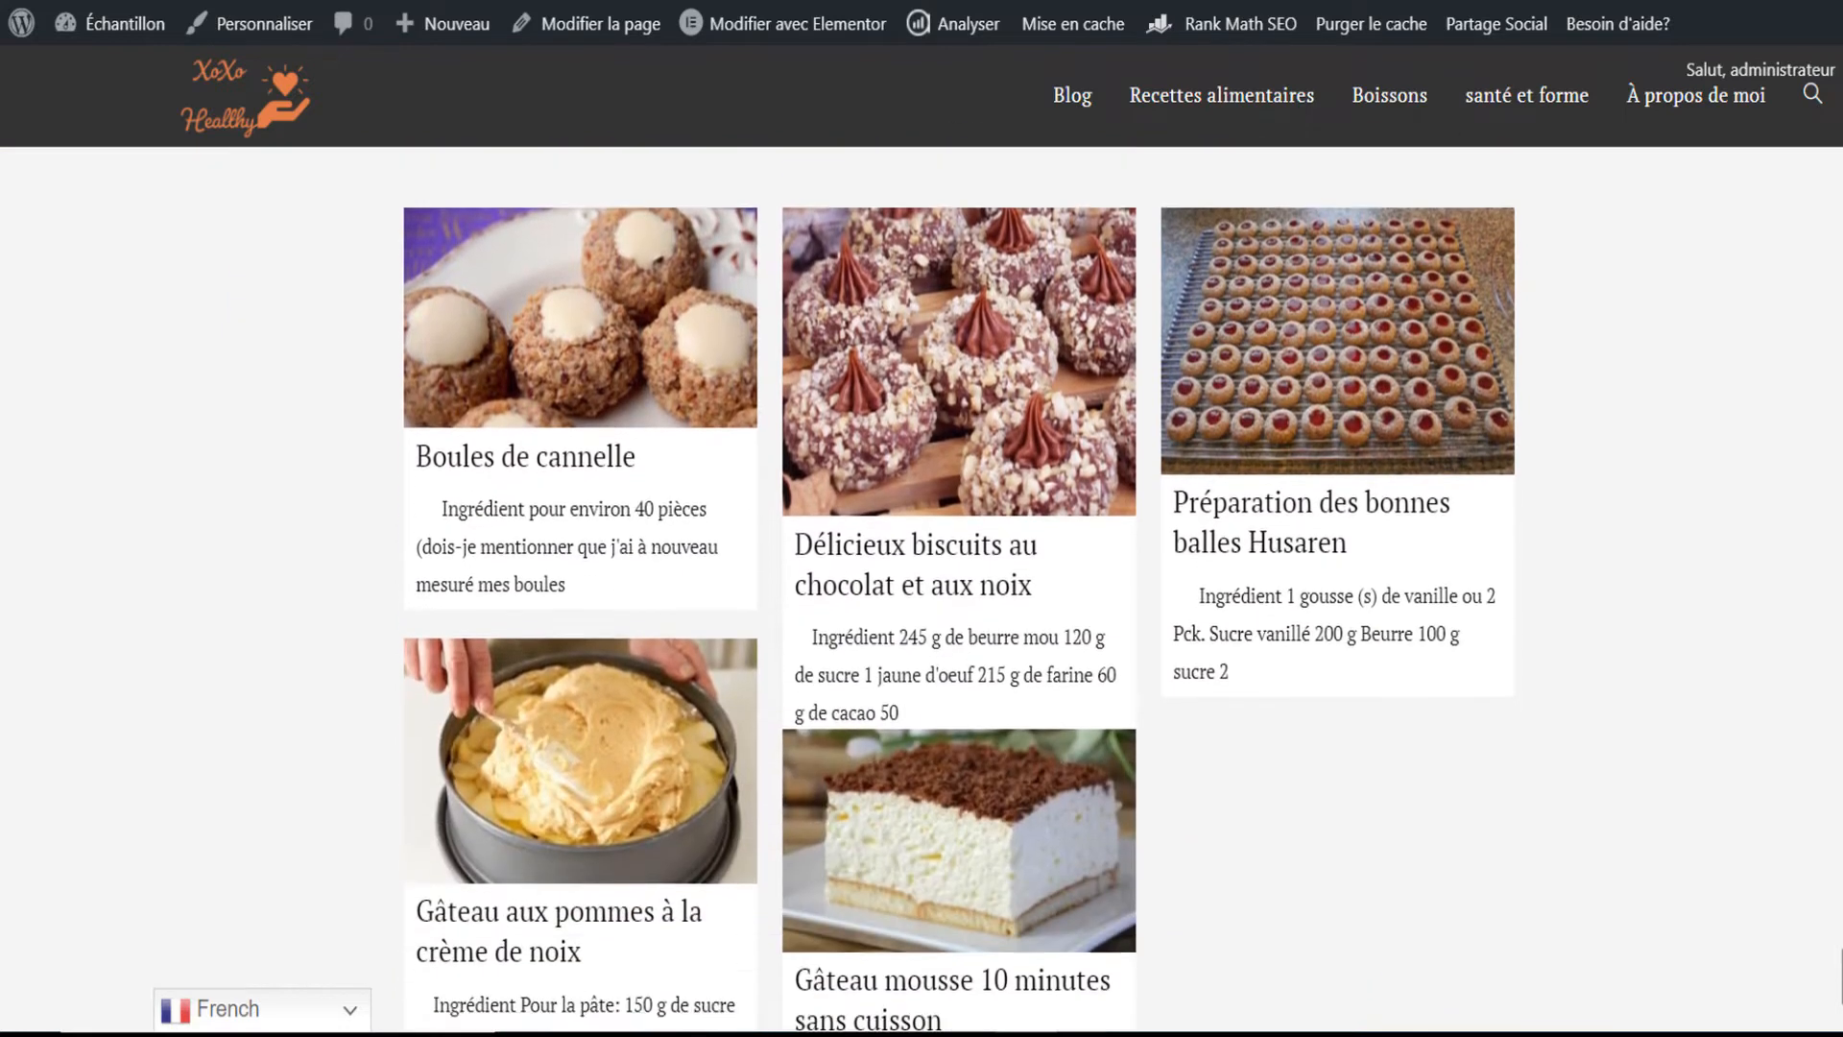
pyautogui.scroll(-3)
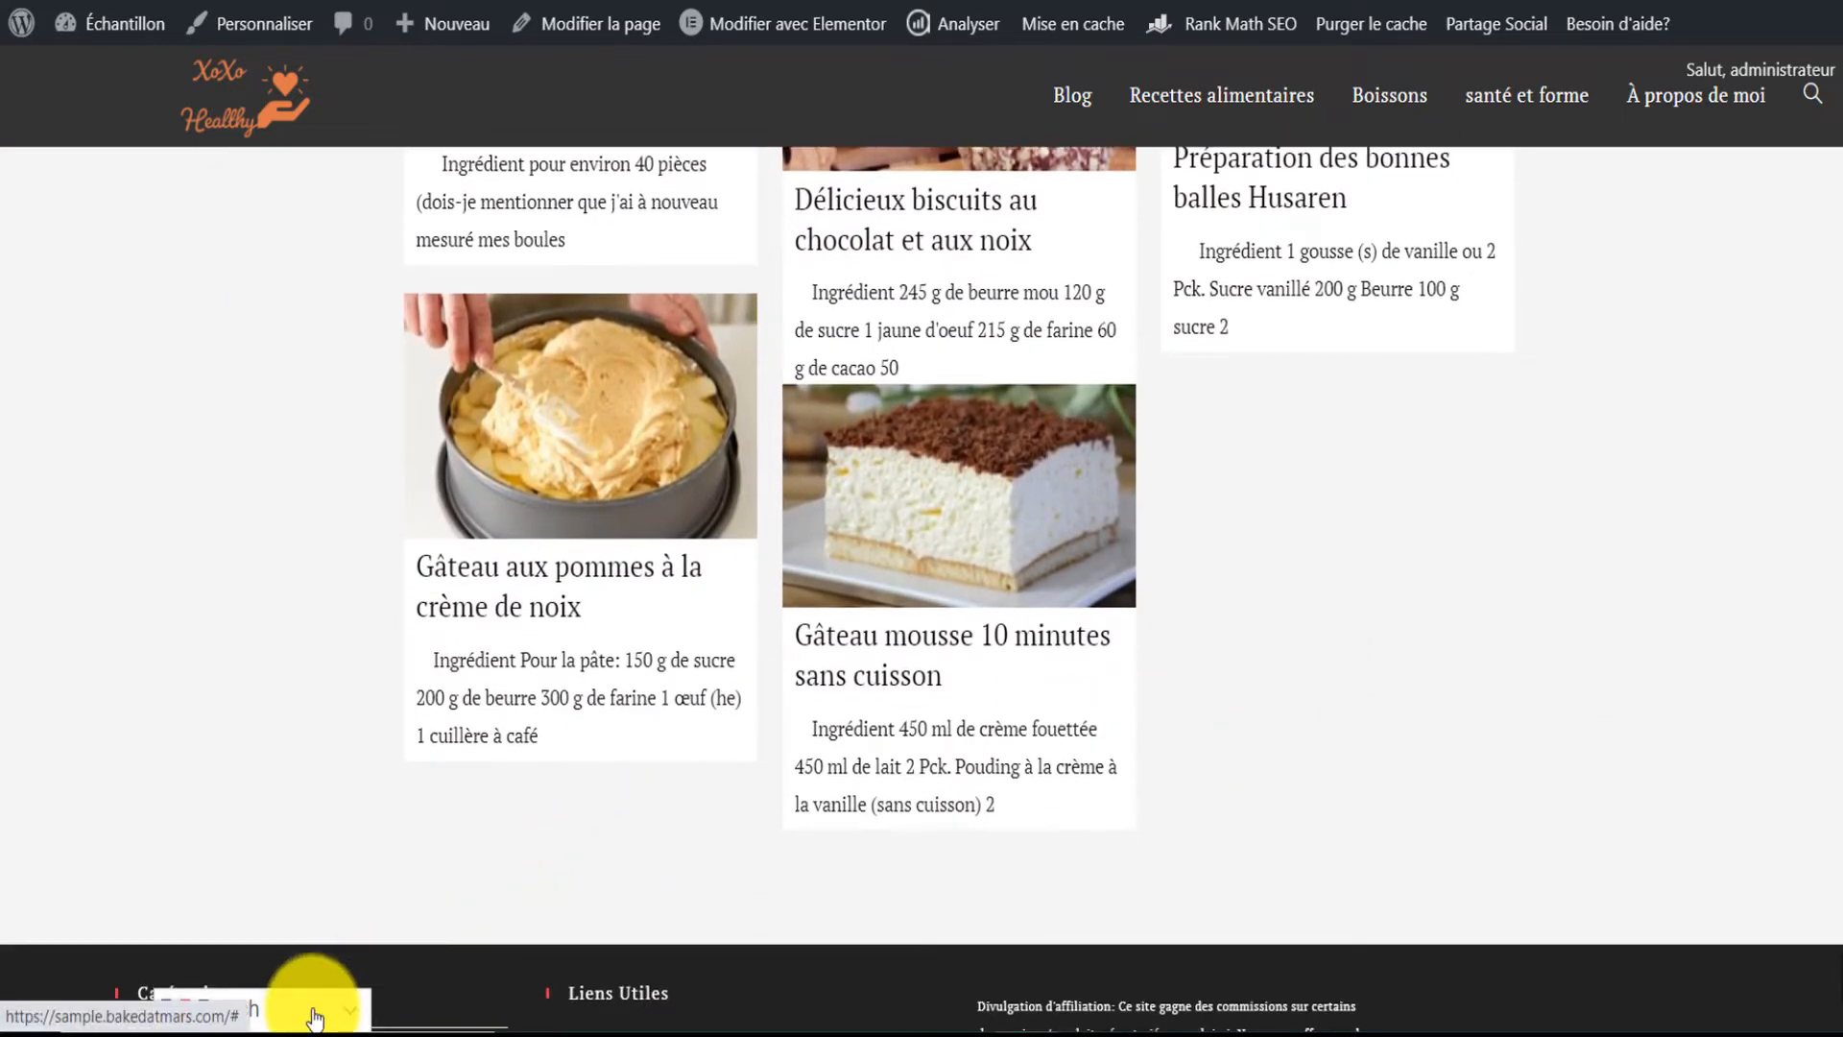
pyautogui.click(311, 1011)
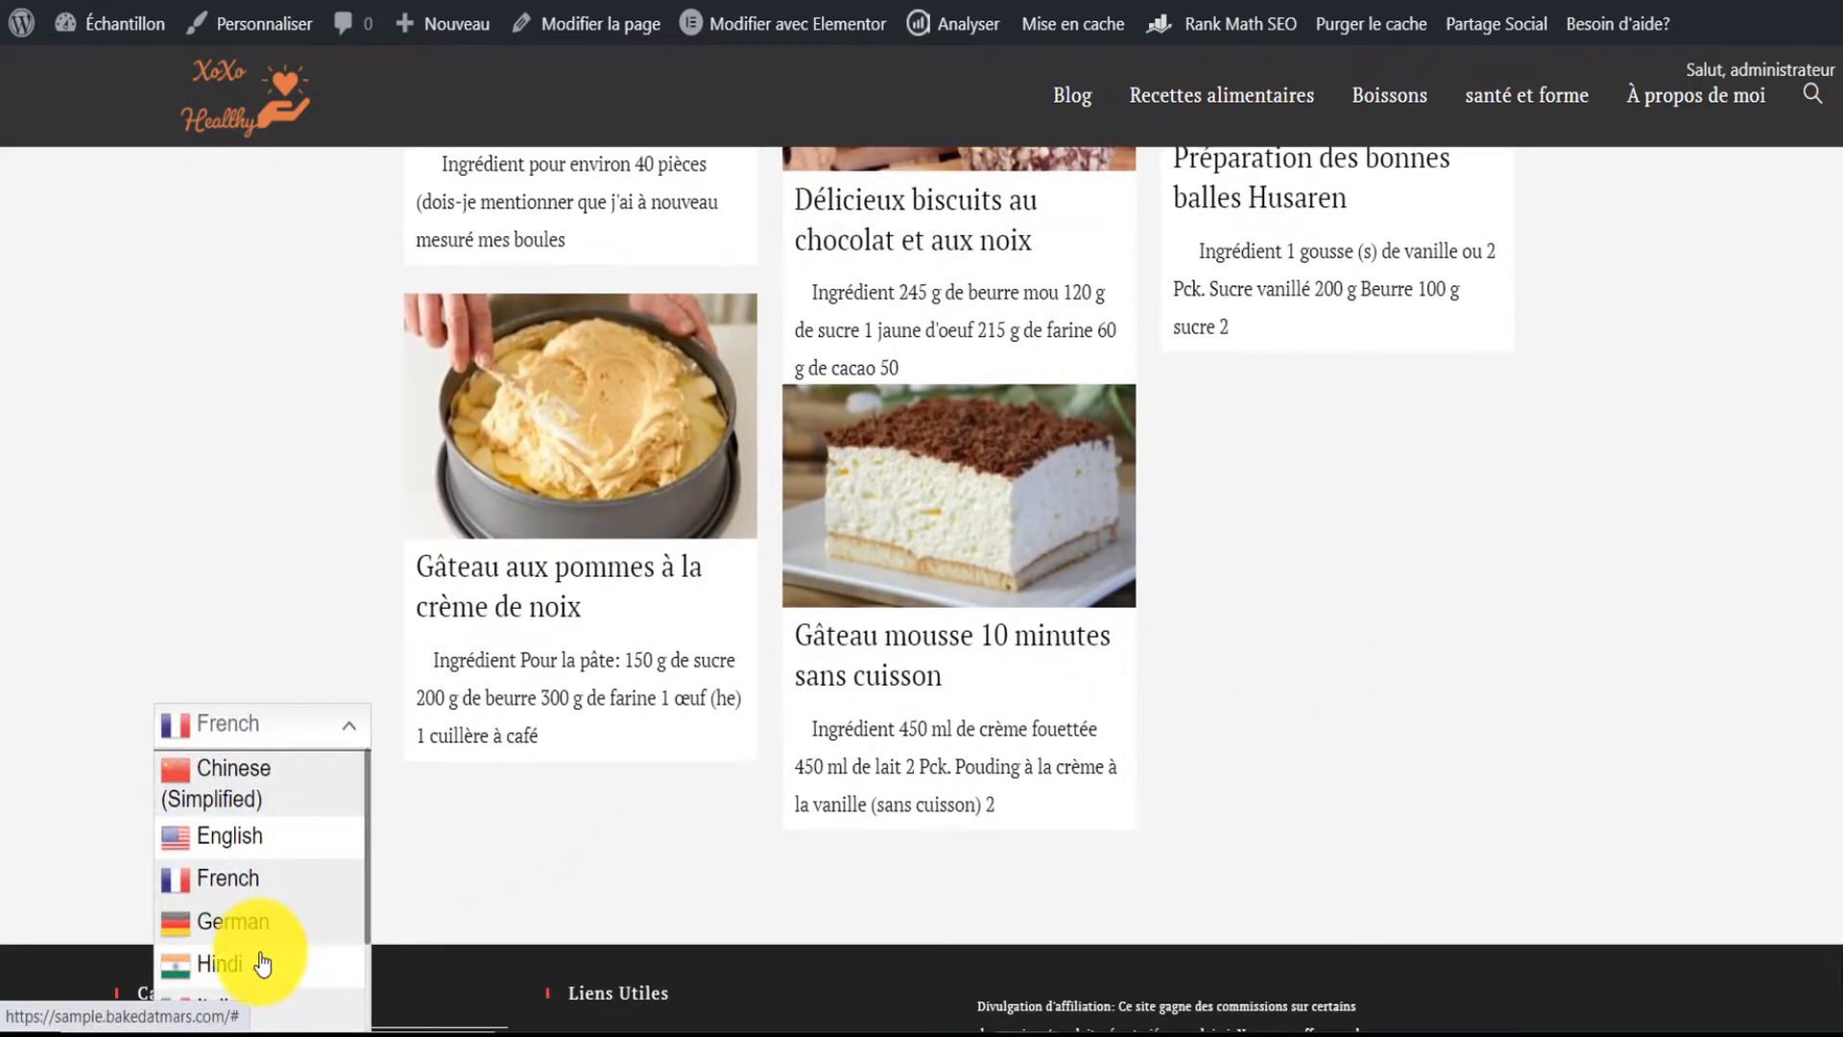
# Step: Pick German from the dropdown and browse the German headings, menu and recent posts
pyautogui.click(232, 921)
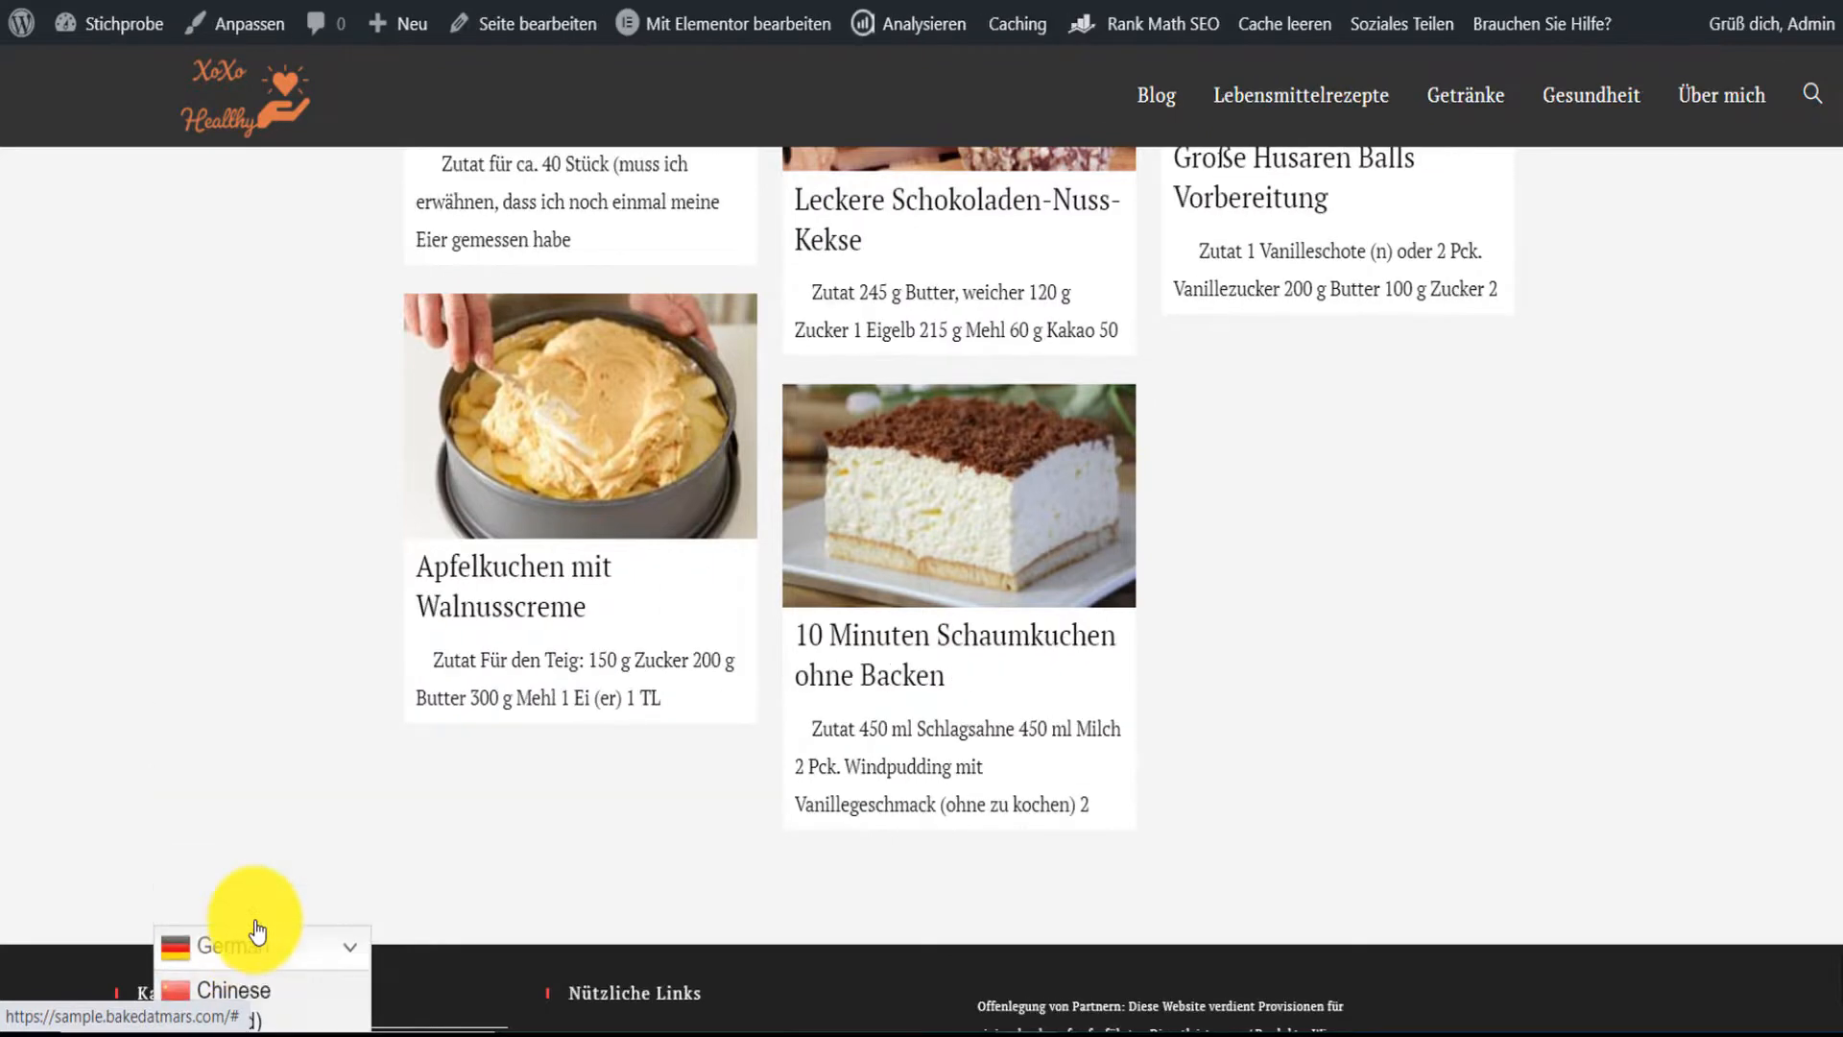
pyautogui.scroll(3)
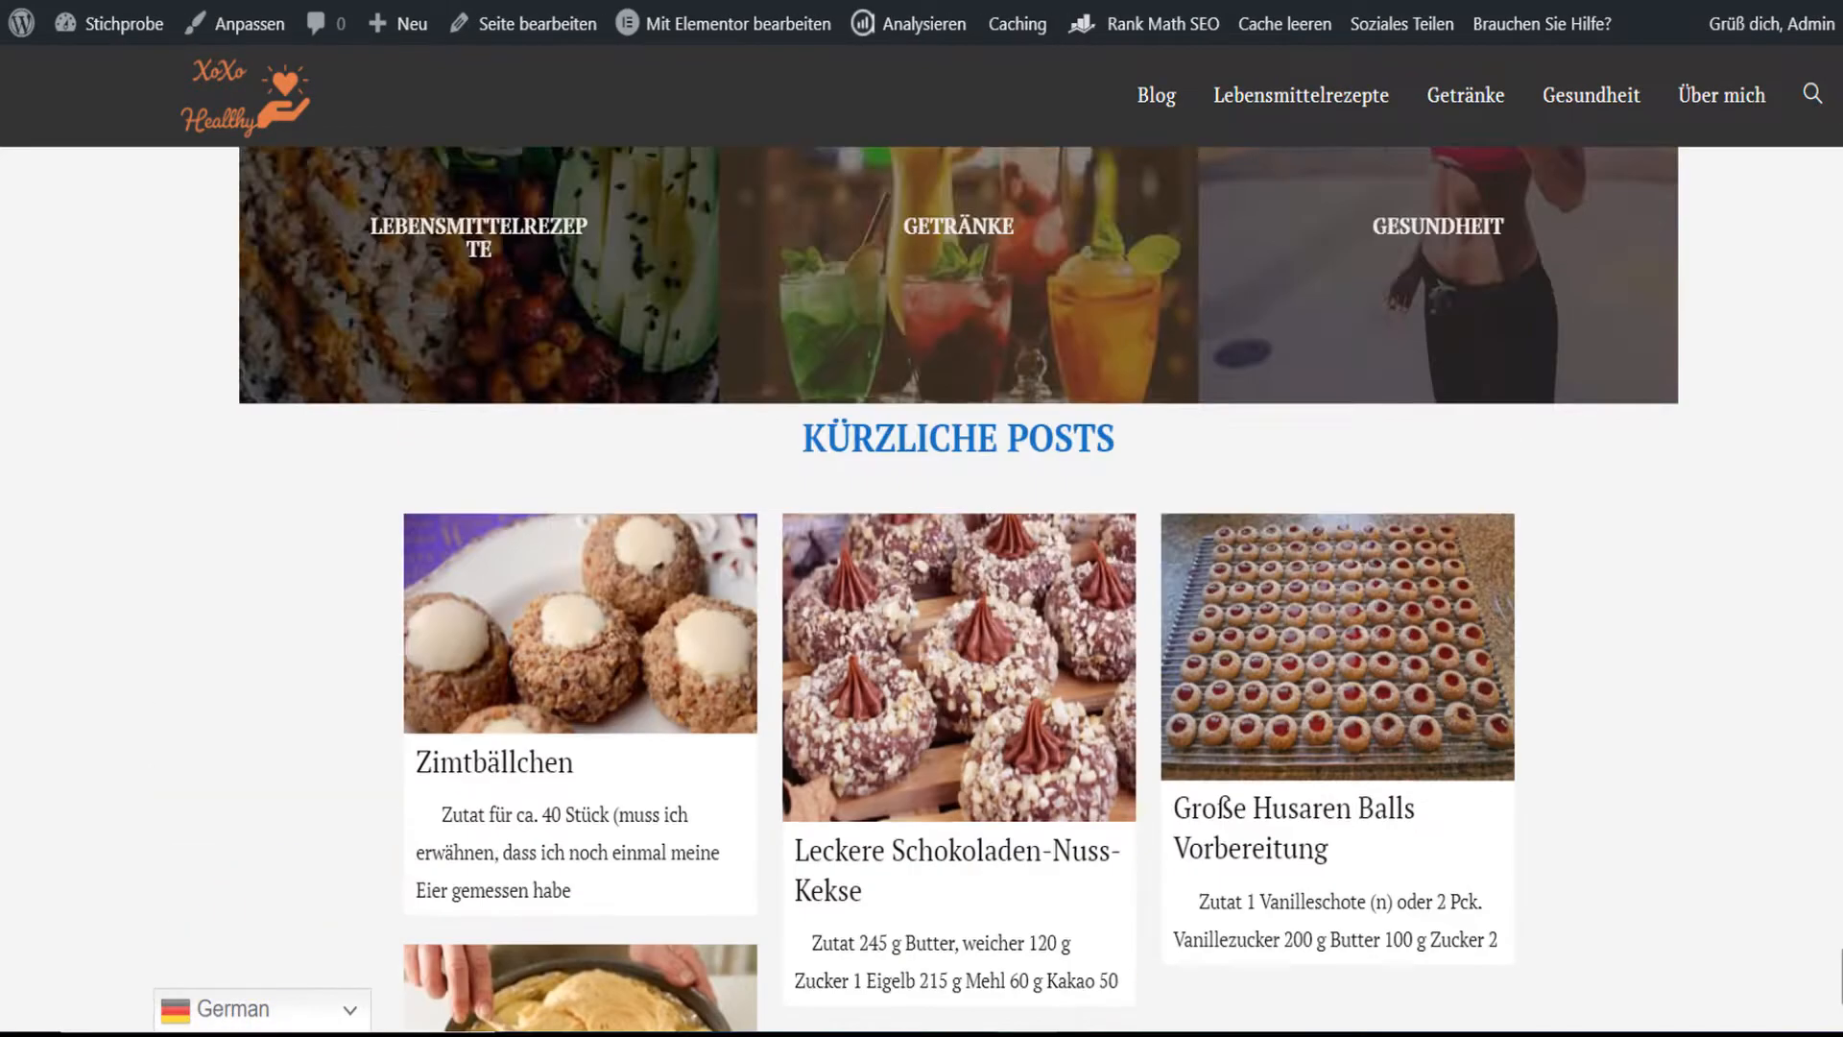
pyautogui.scroll(3)
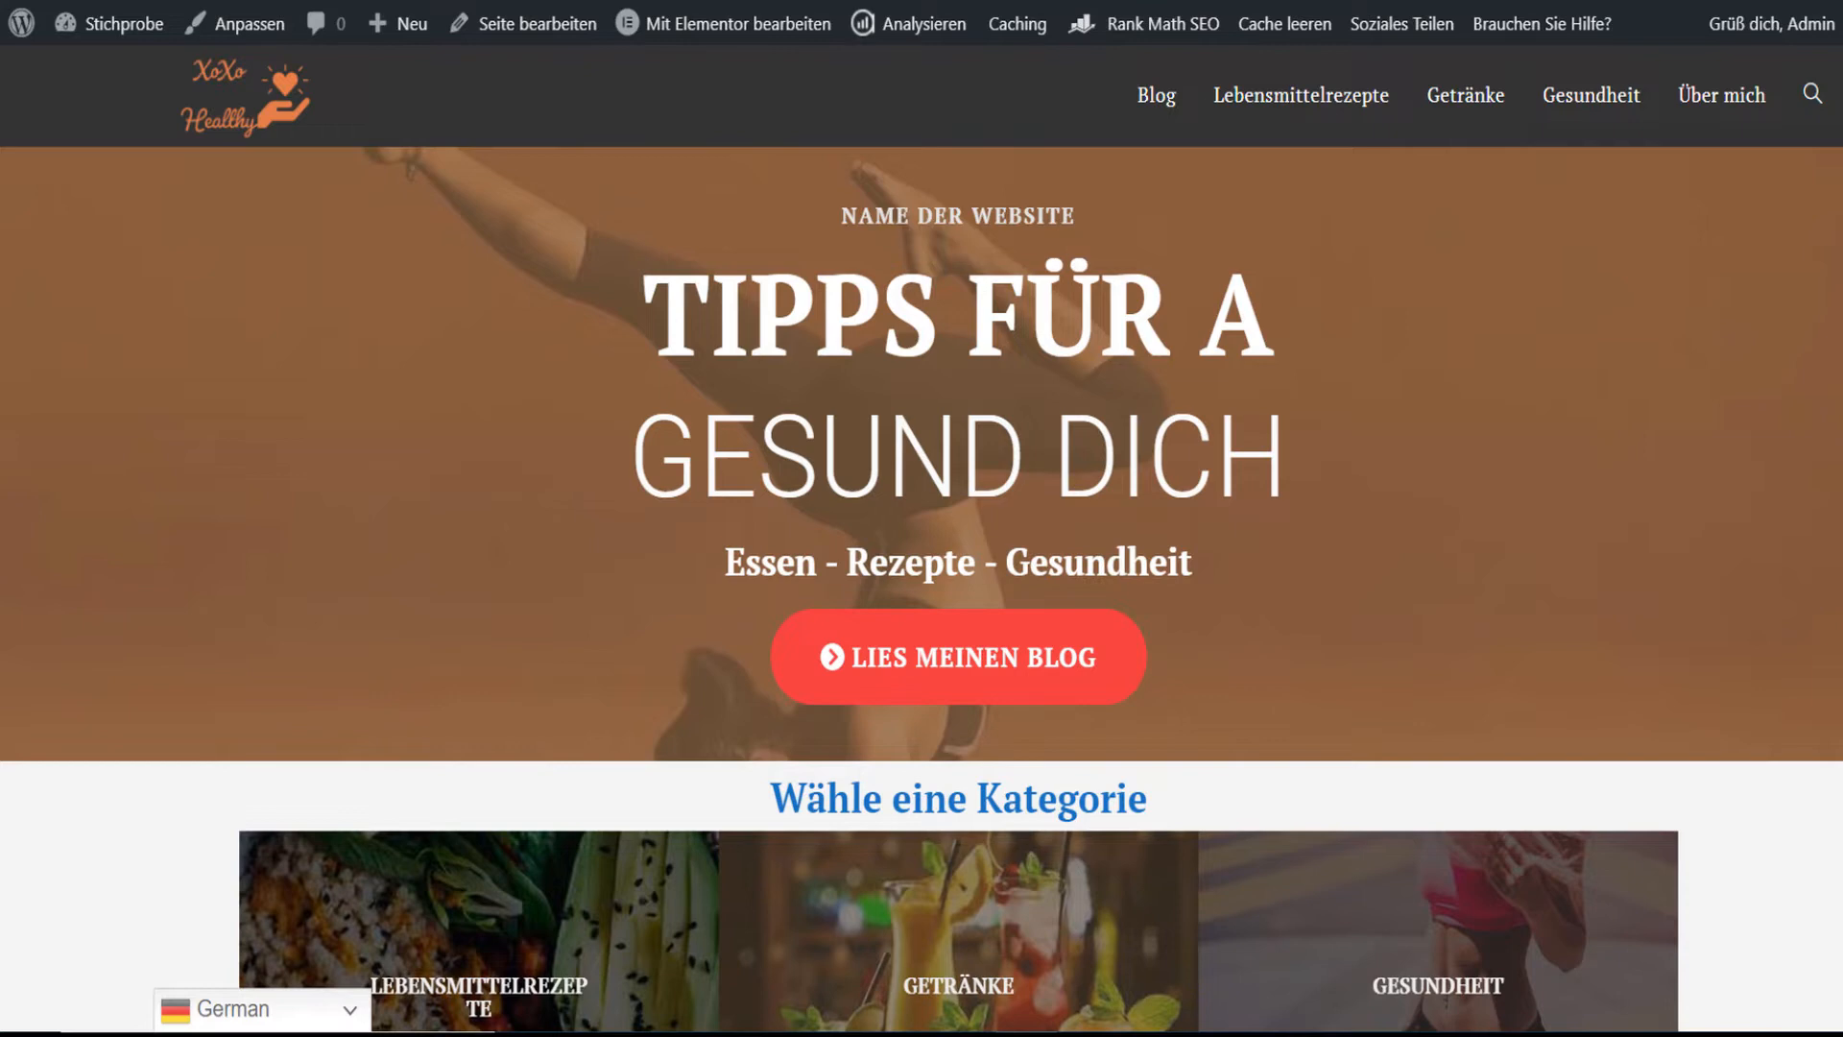
pyautogui.scroll(-3)
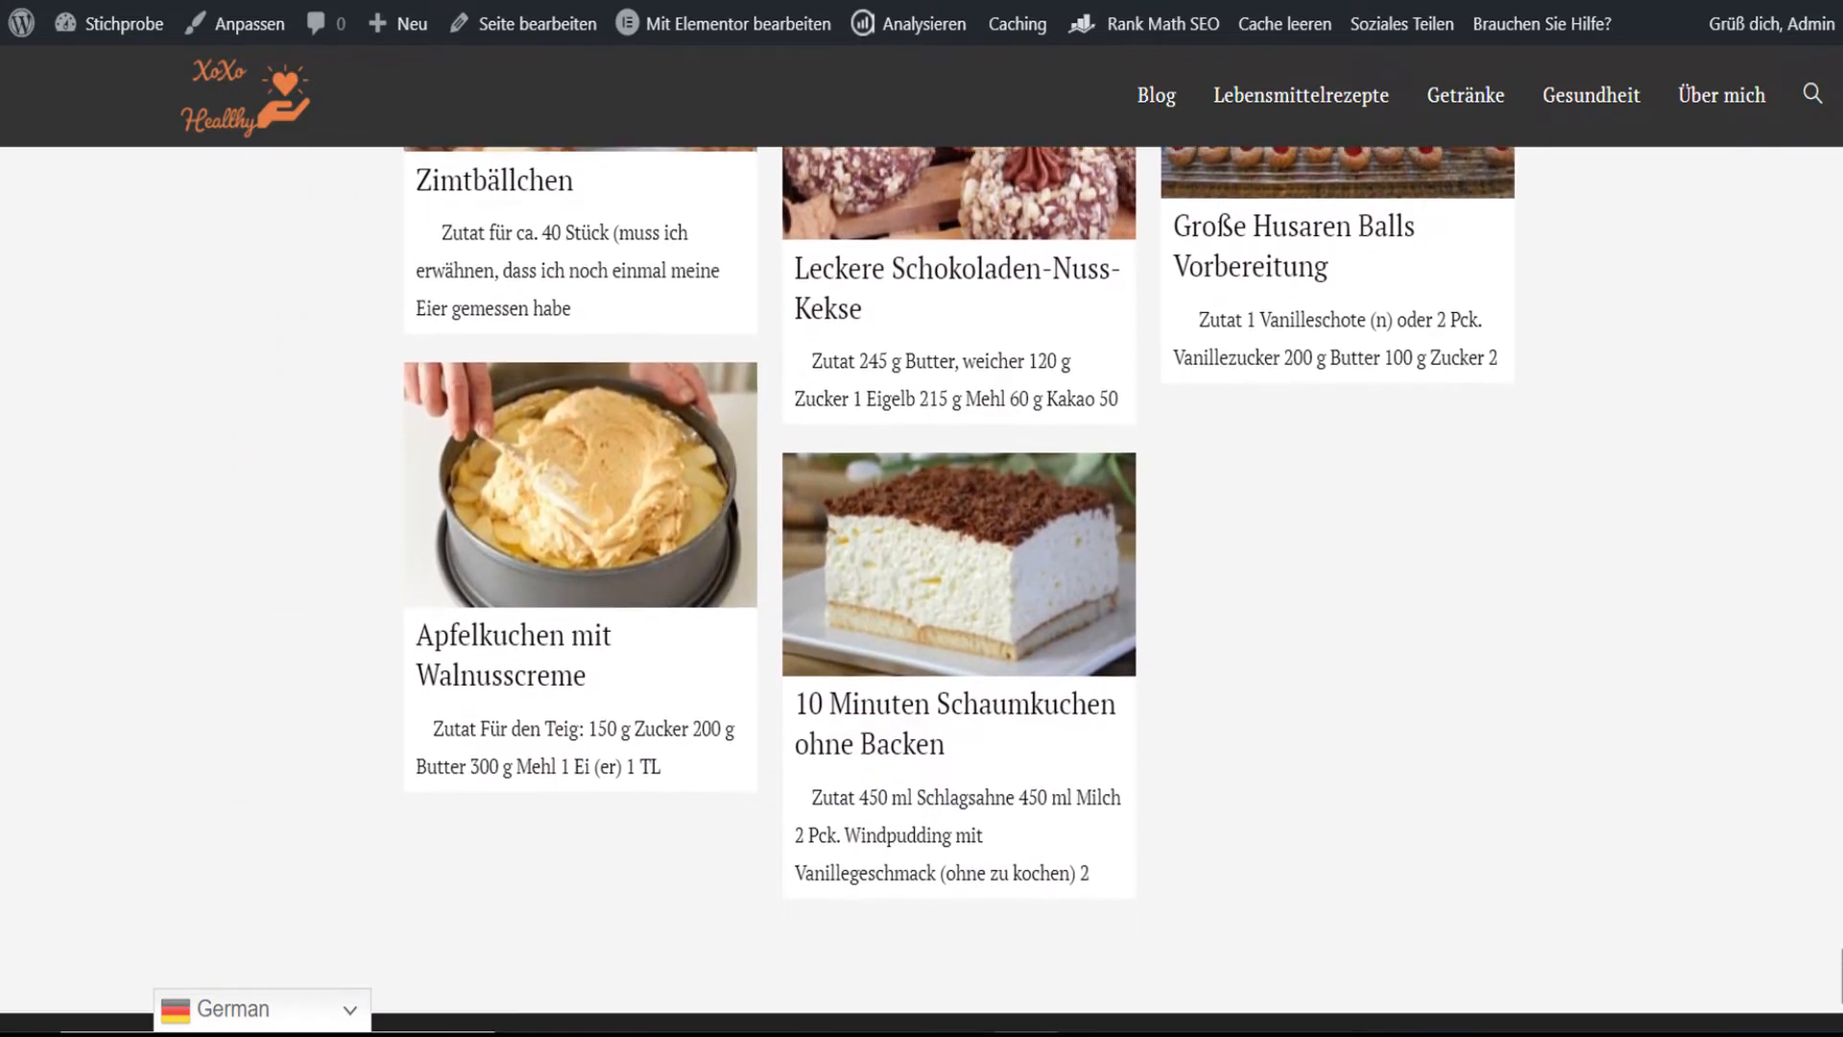
pyautogui.scroll(-3)
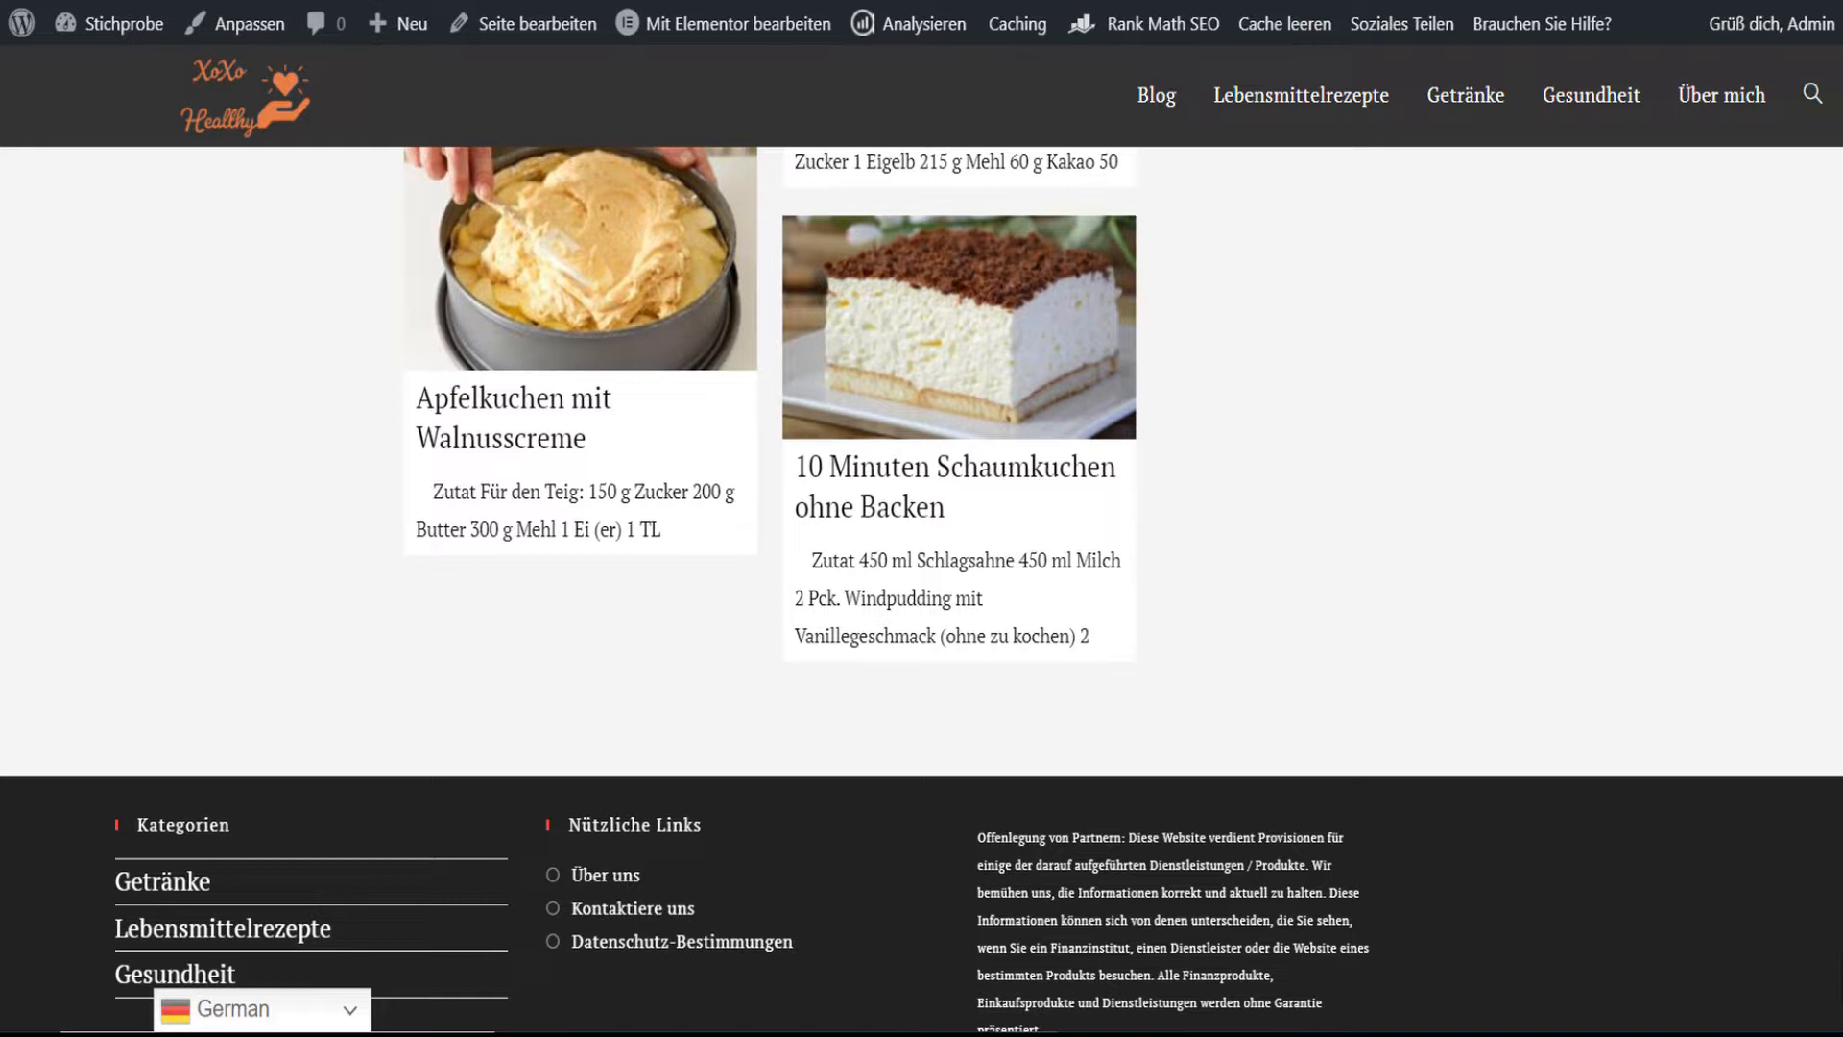
pyautogui.moveTo(1080, 419)
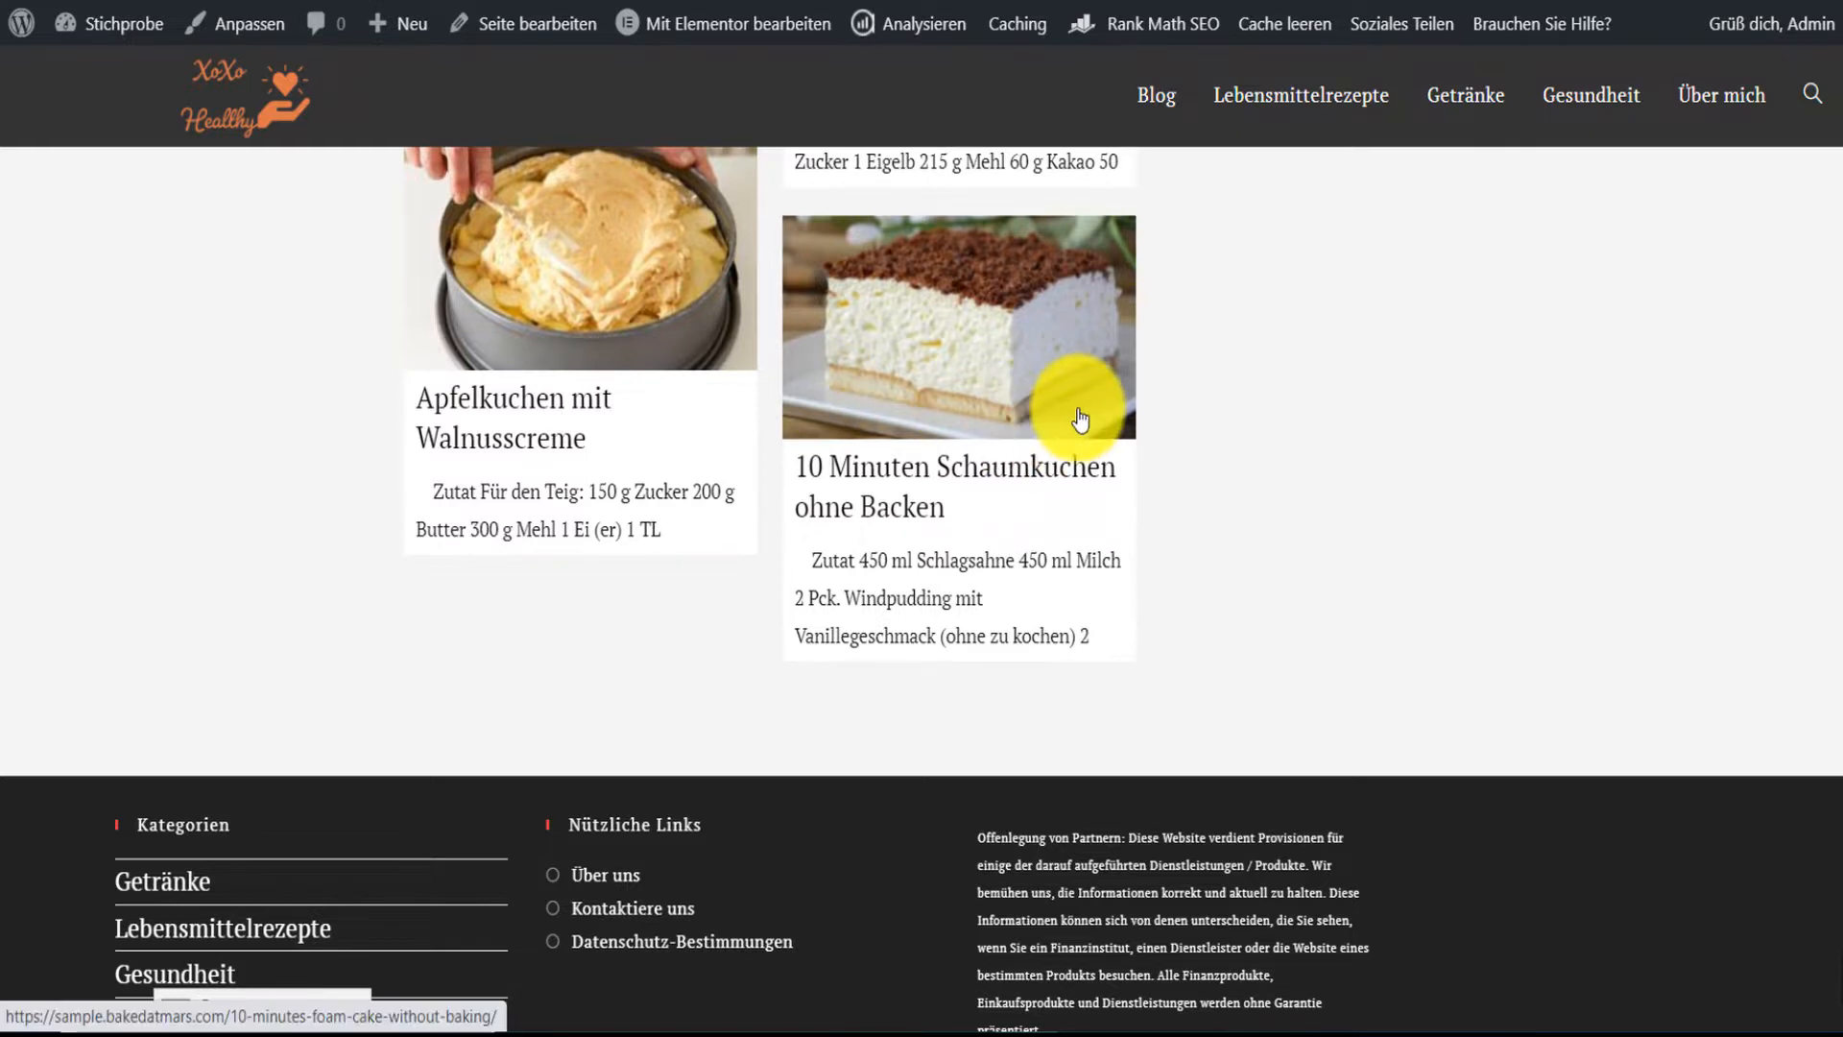
pyautogui.moveTo(1707, 252)
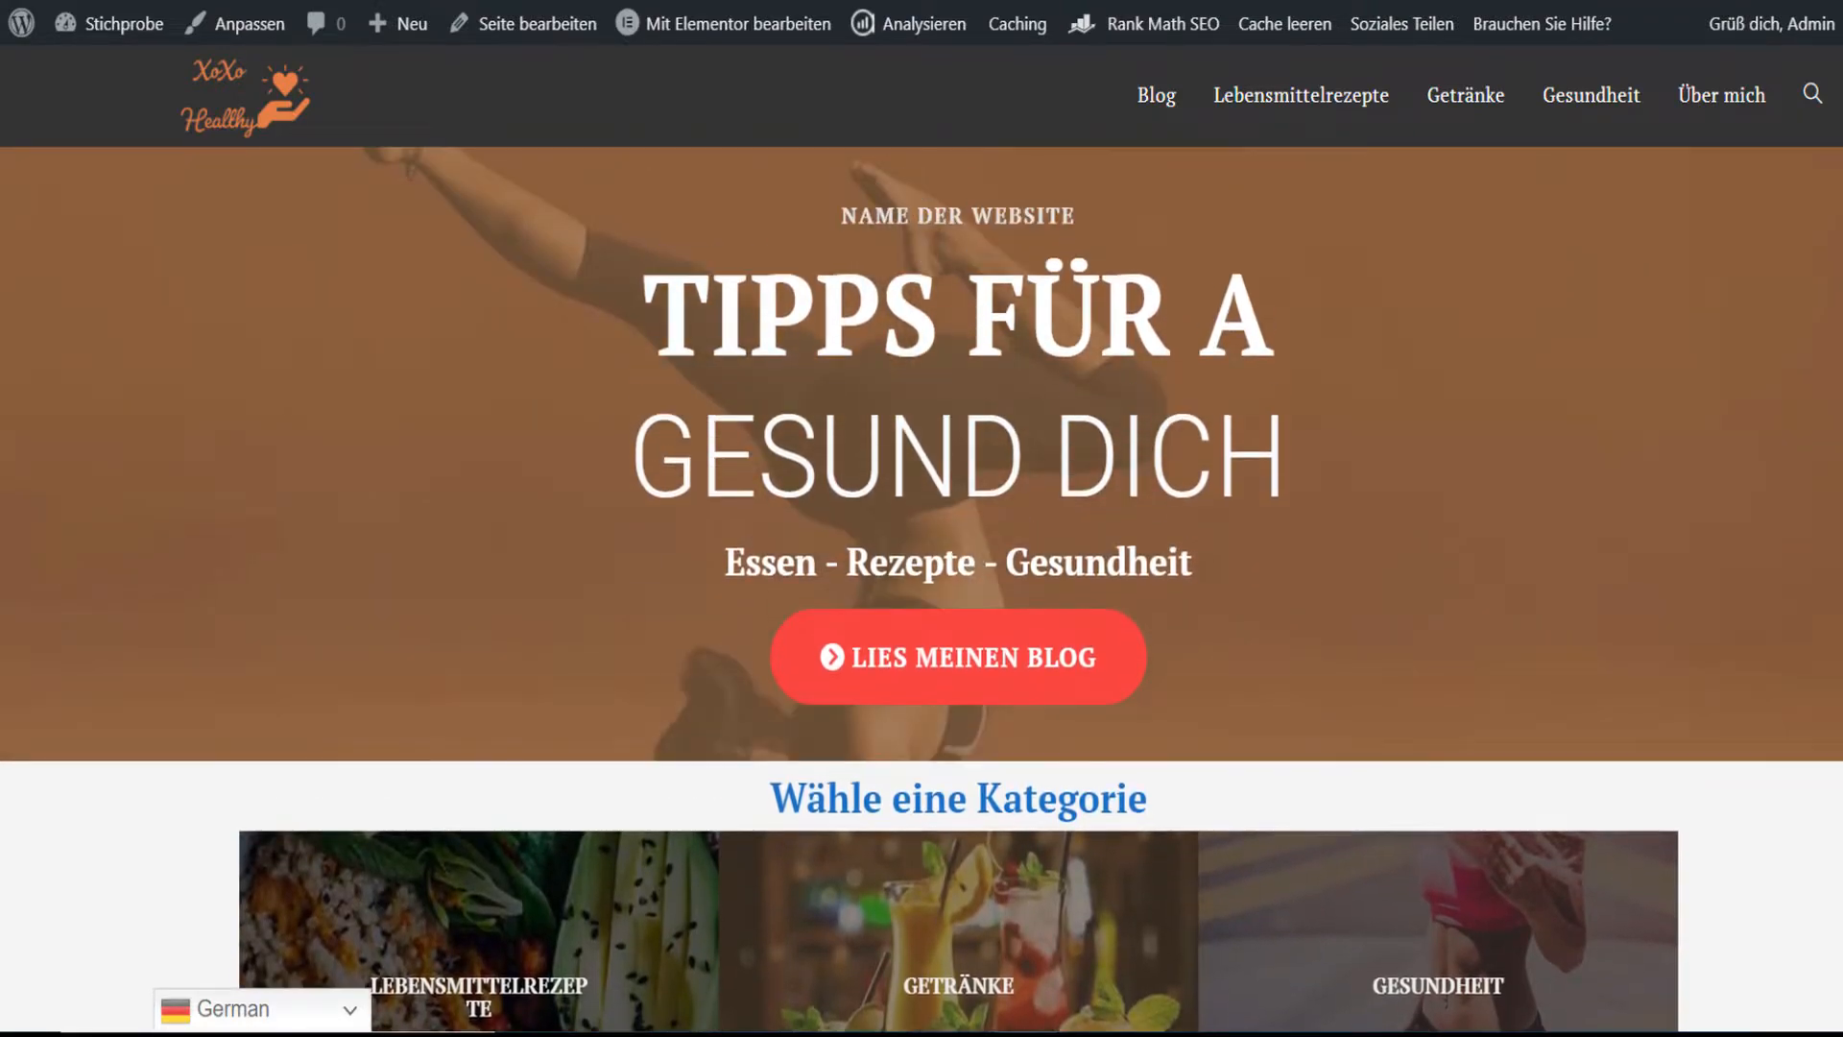
pyautogui.scroll(-3)
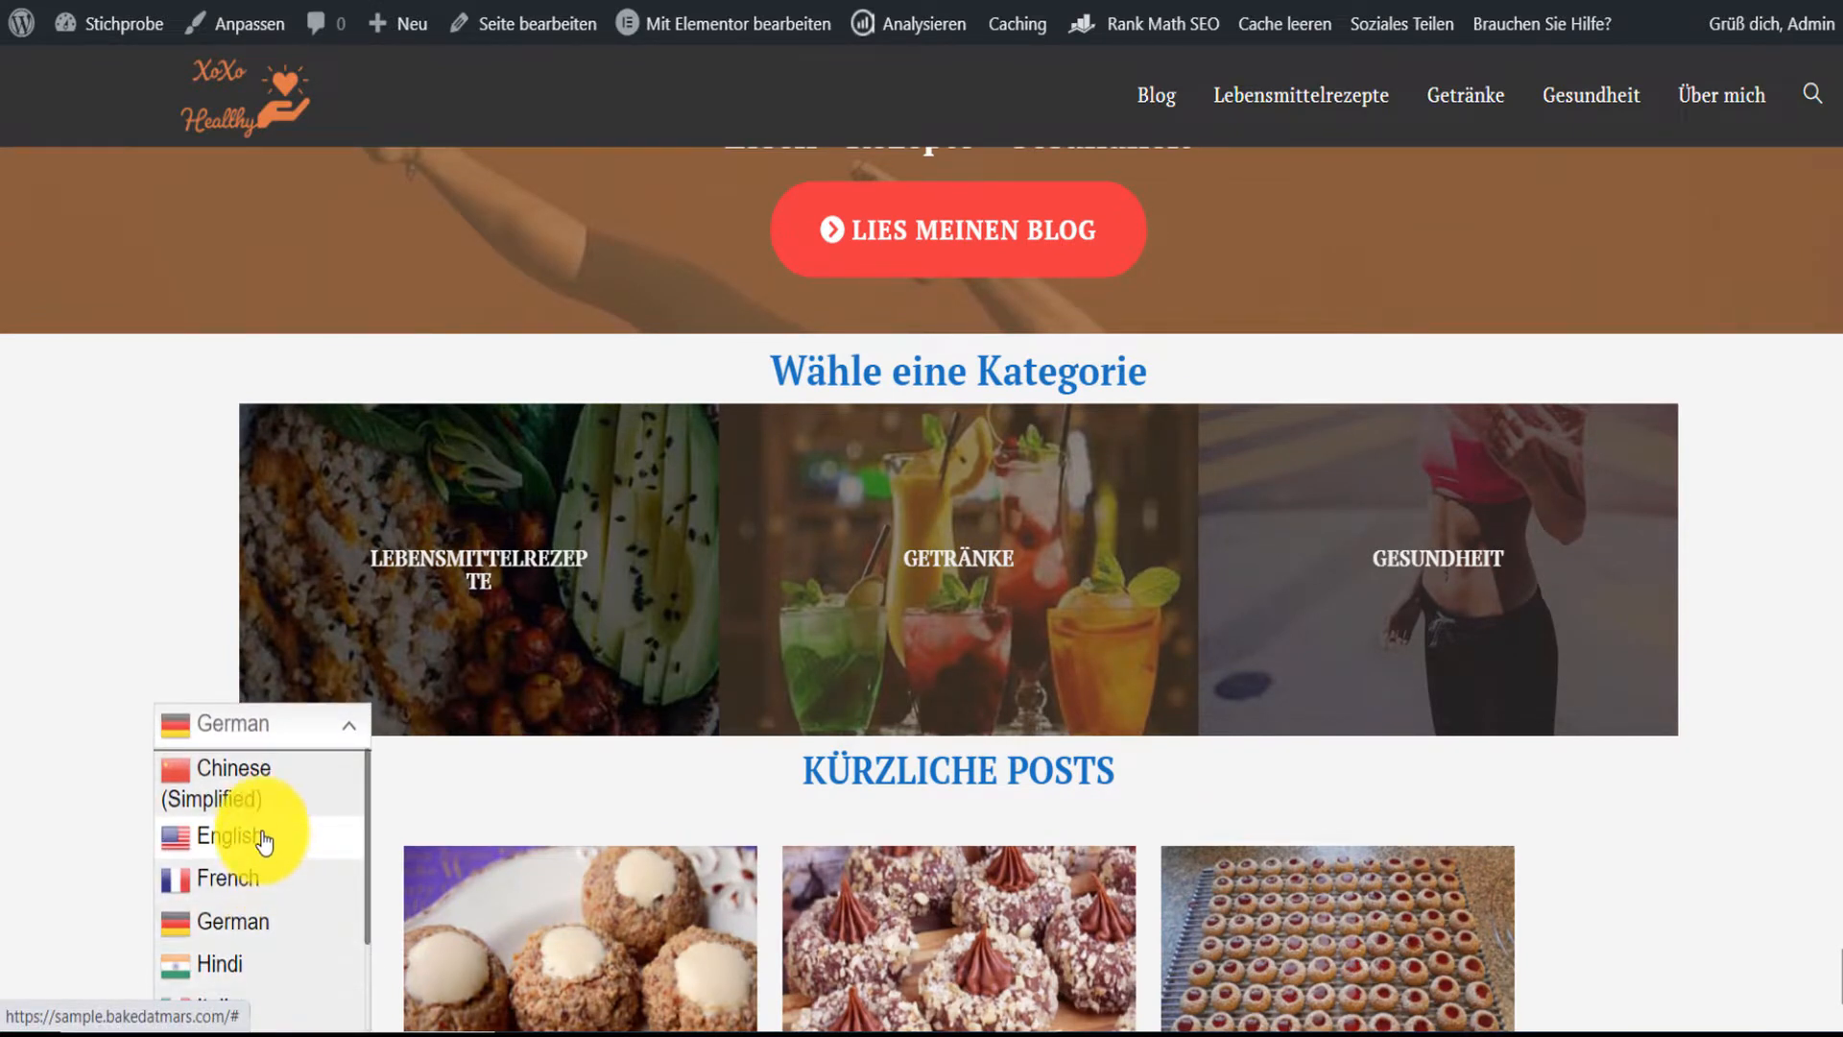
# Step: Choose English in the GTranslate dropdown, then go to the admin Dashboard
pyautogui.click(229, 838)
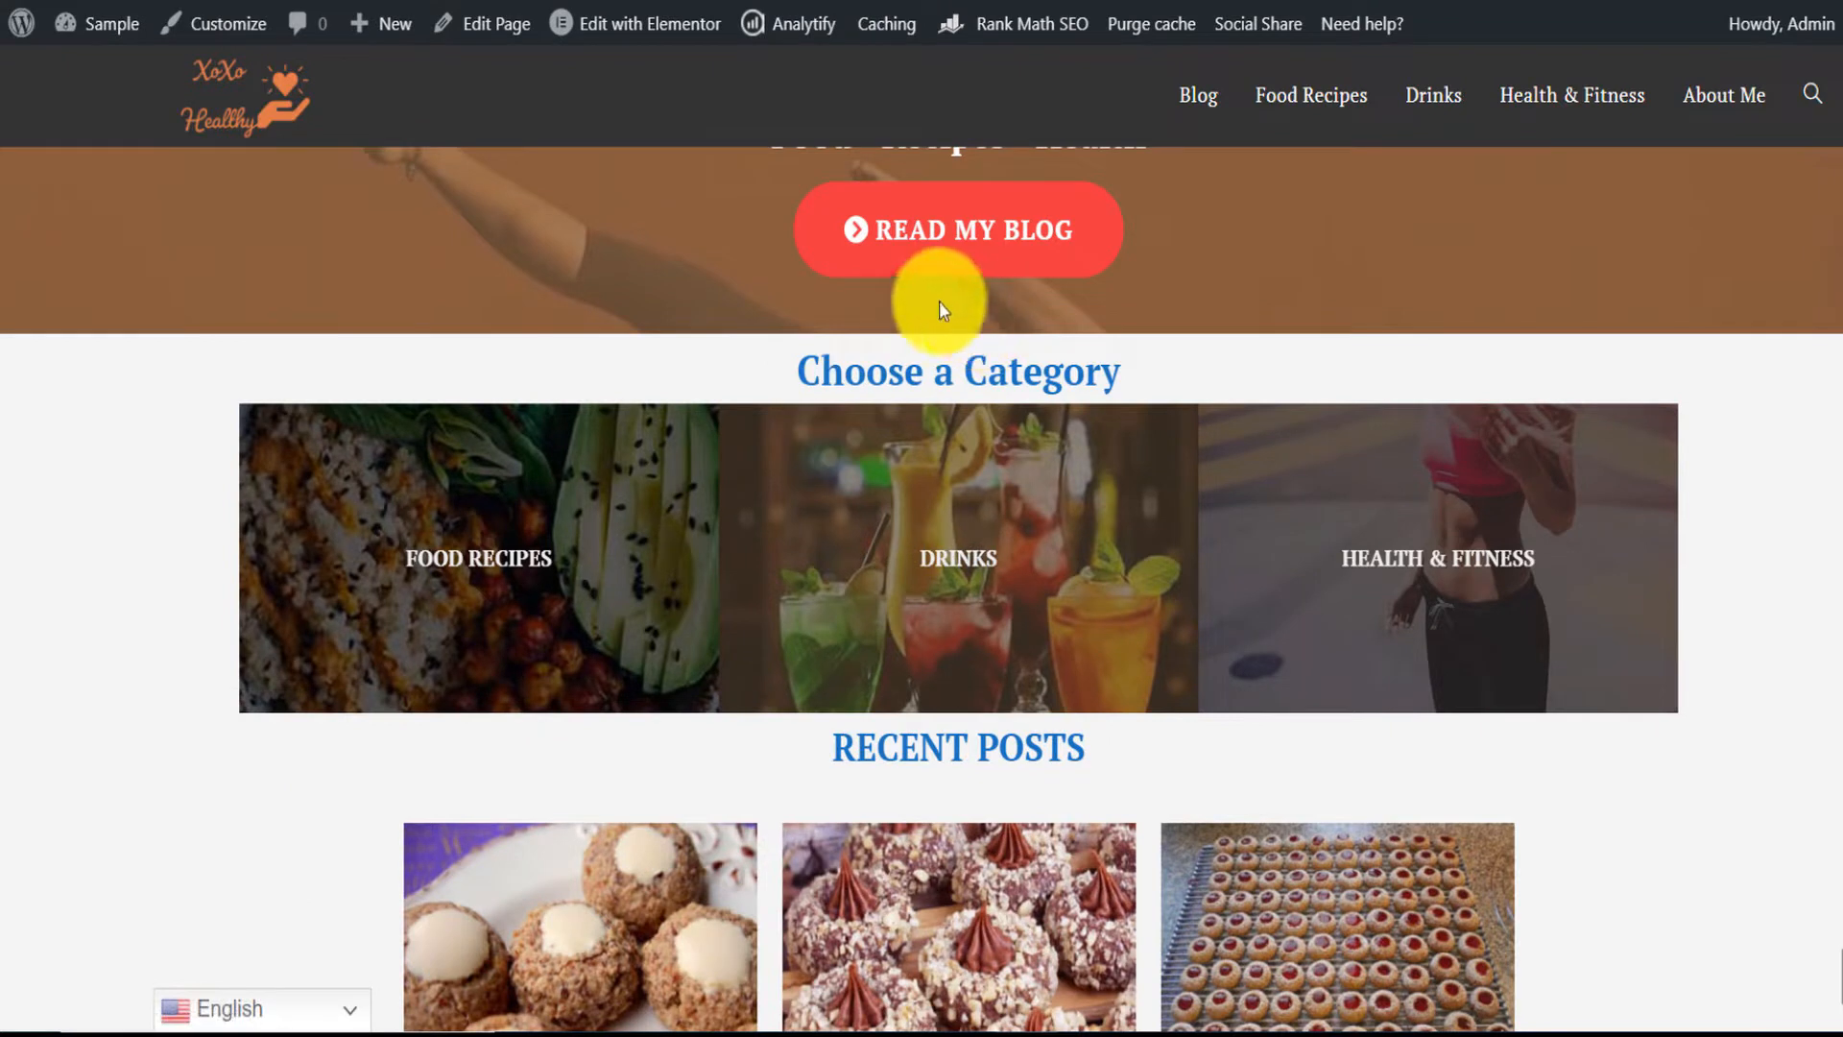
pyautogui.click(21, 23)
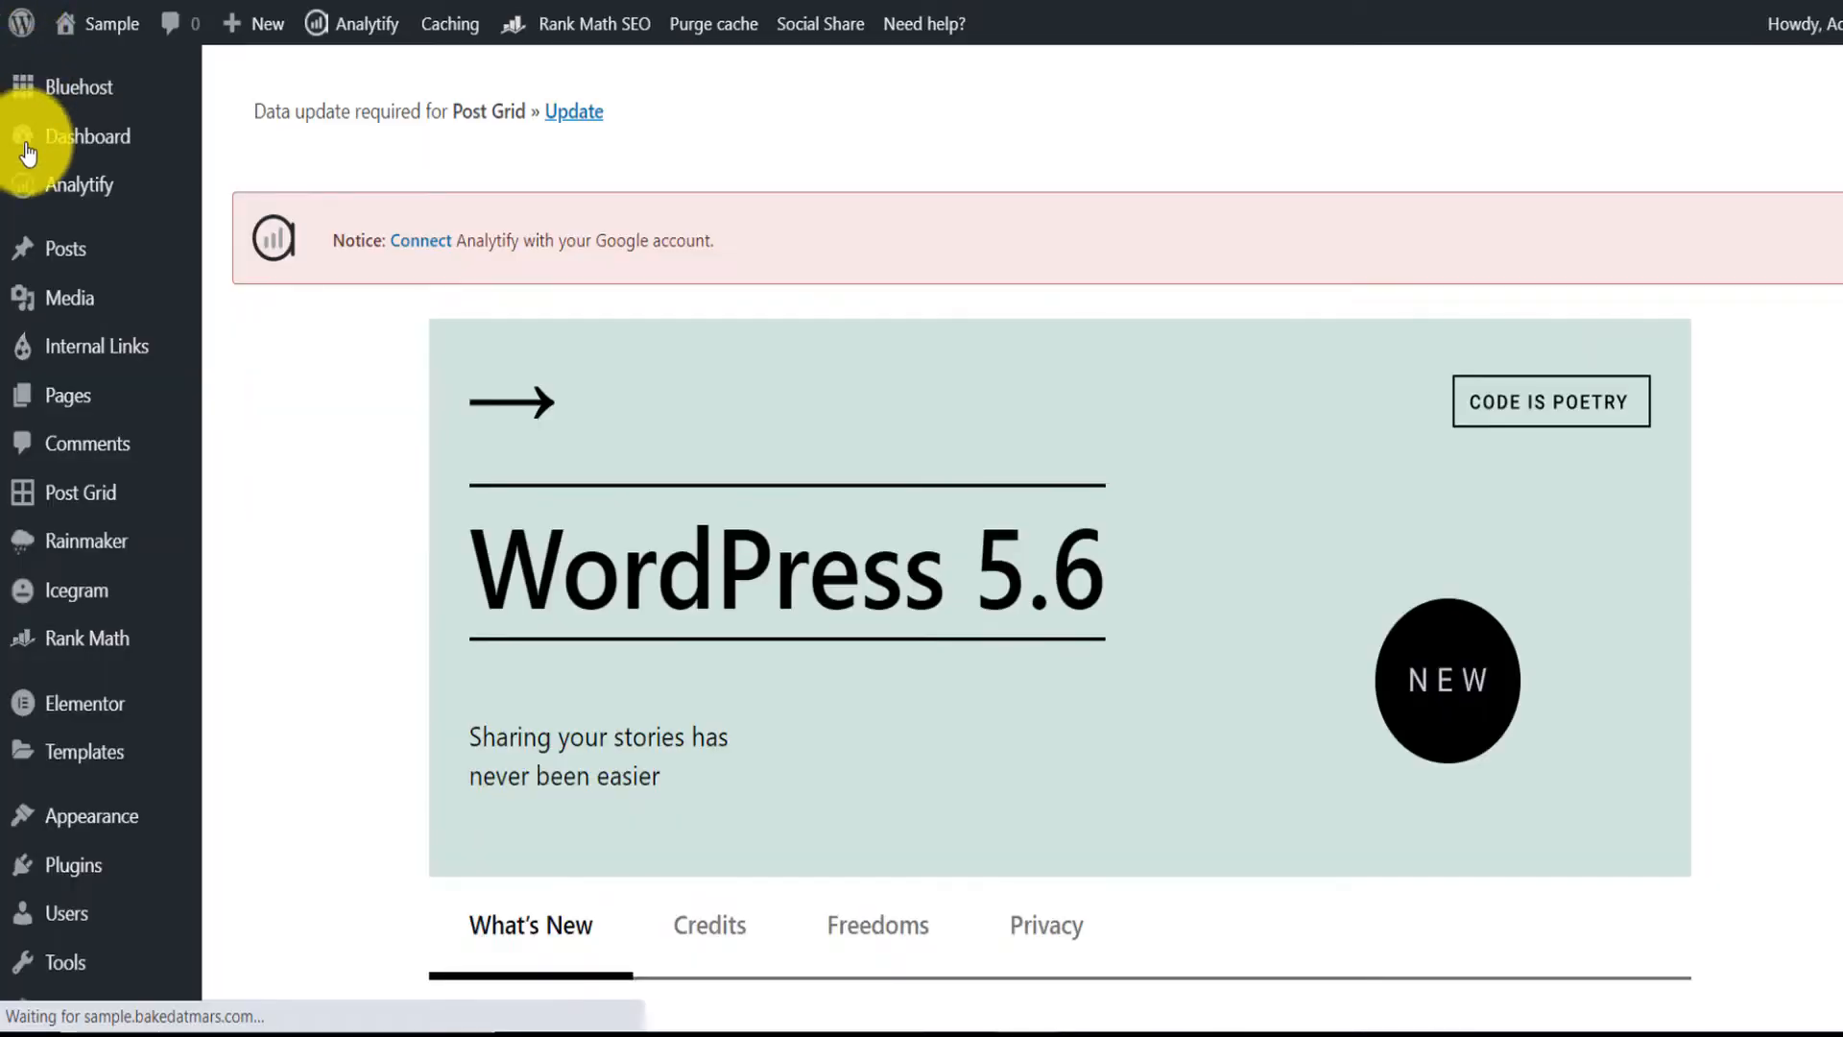
# Step: Search Add New plugins for 'gt translate', showing GTranslate active beside TranslatePress
pyautogui.click(73, 865)
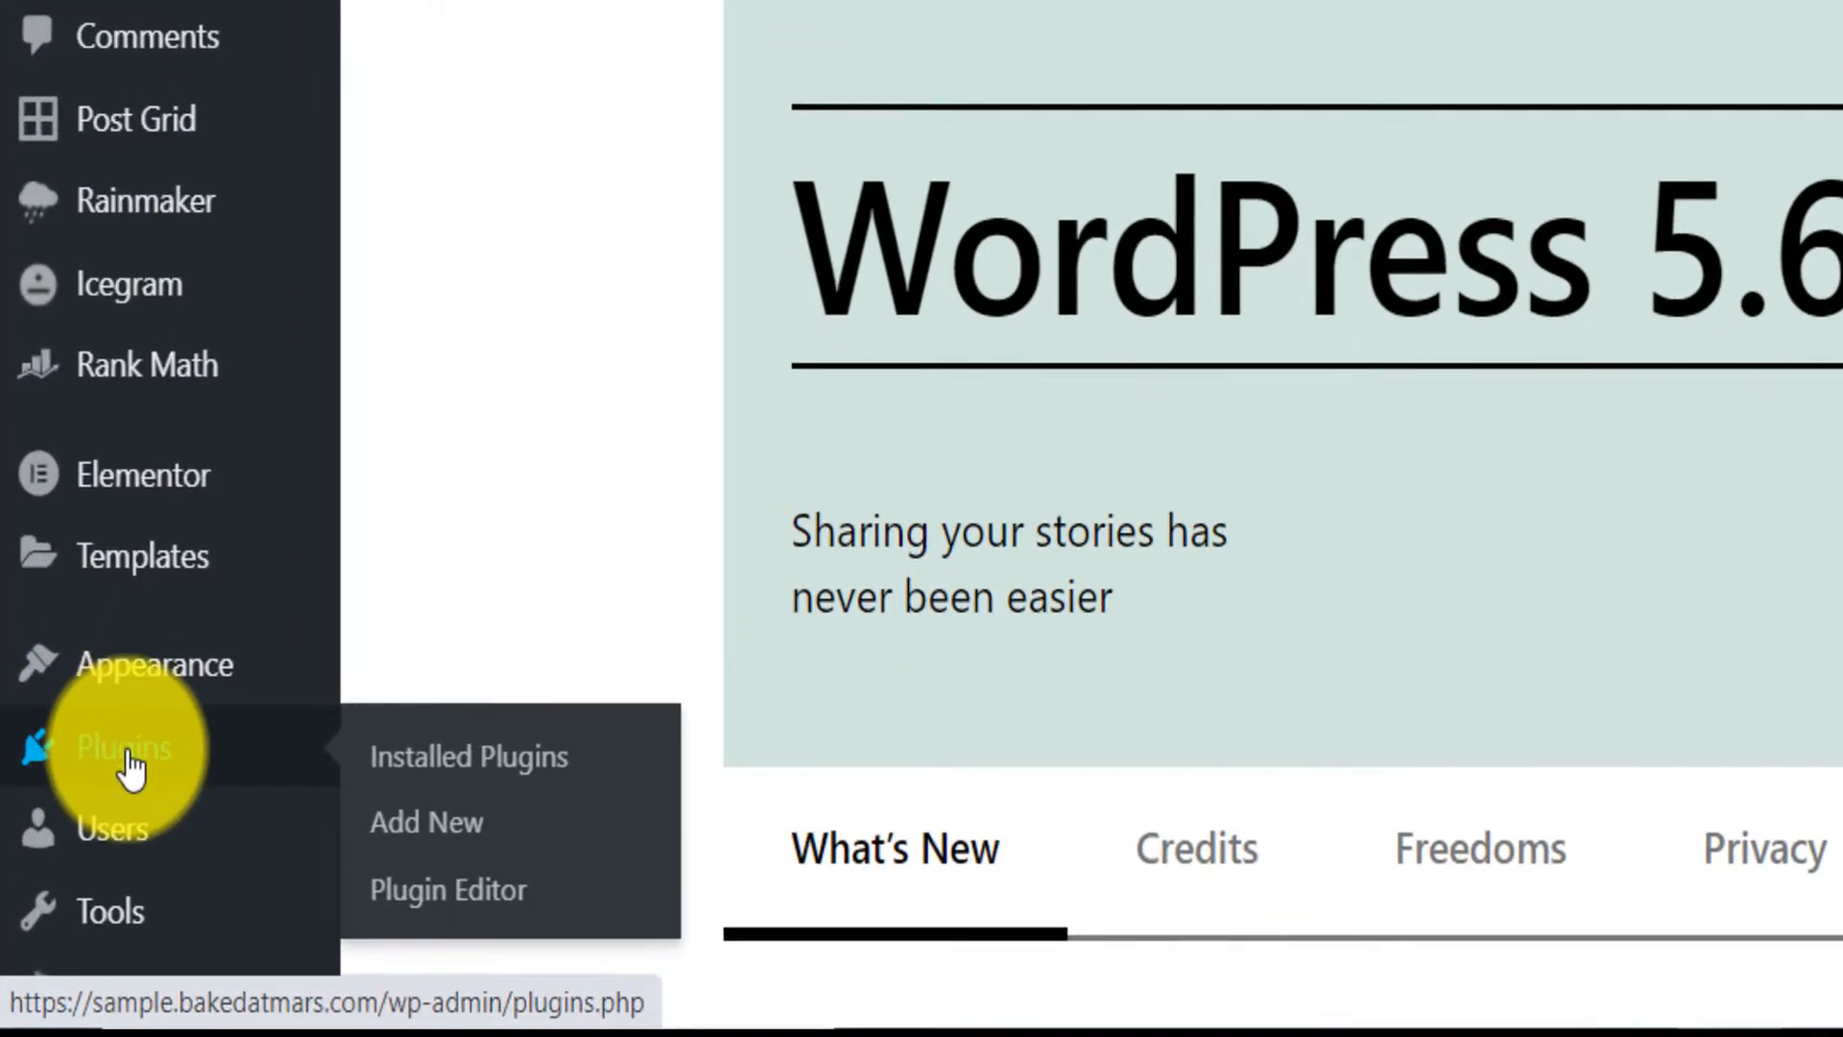
pyautogui.rightClick(425, 822)
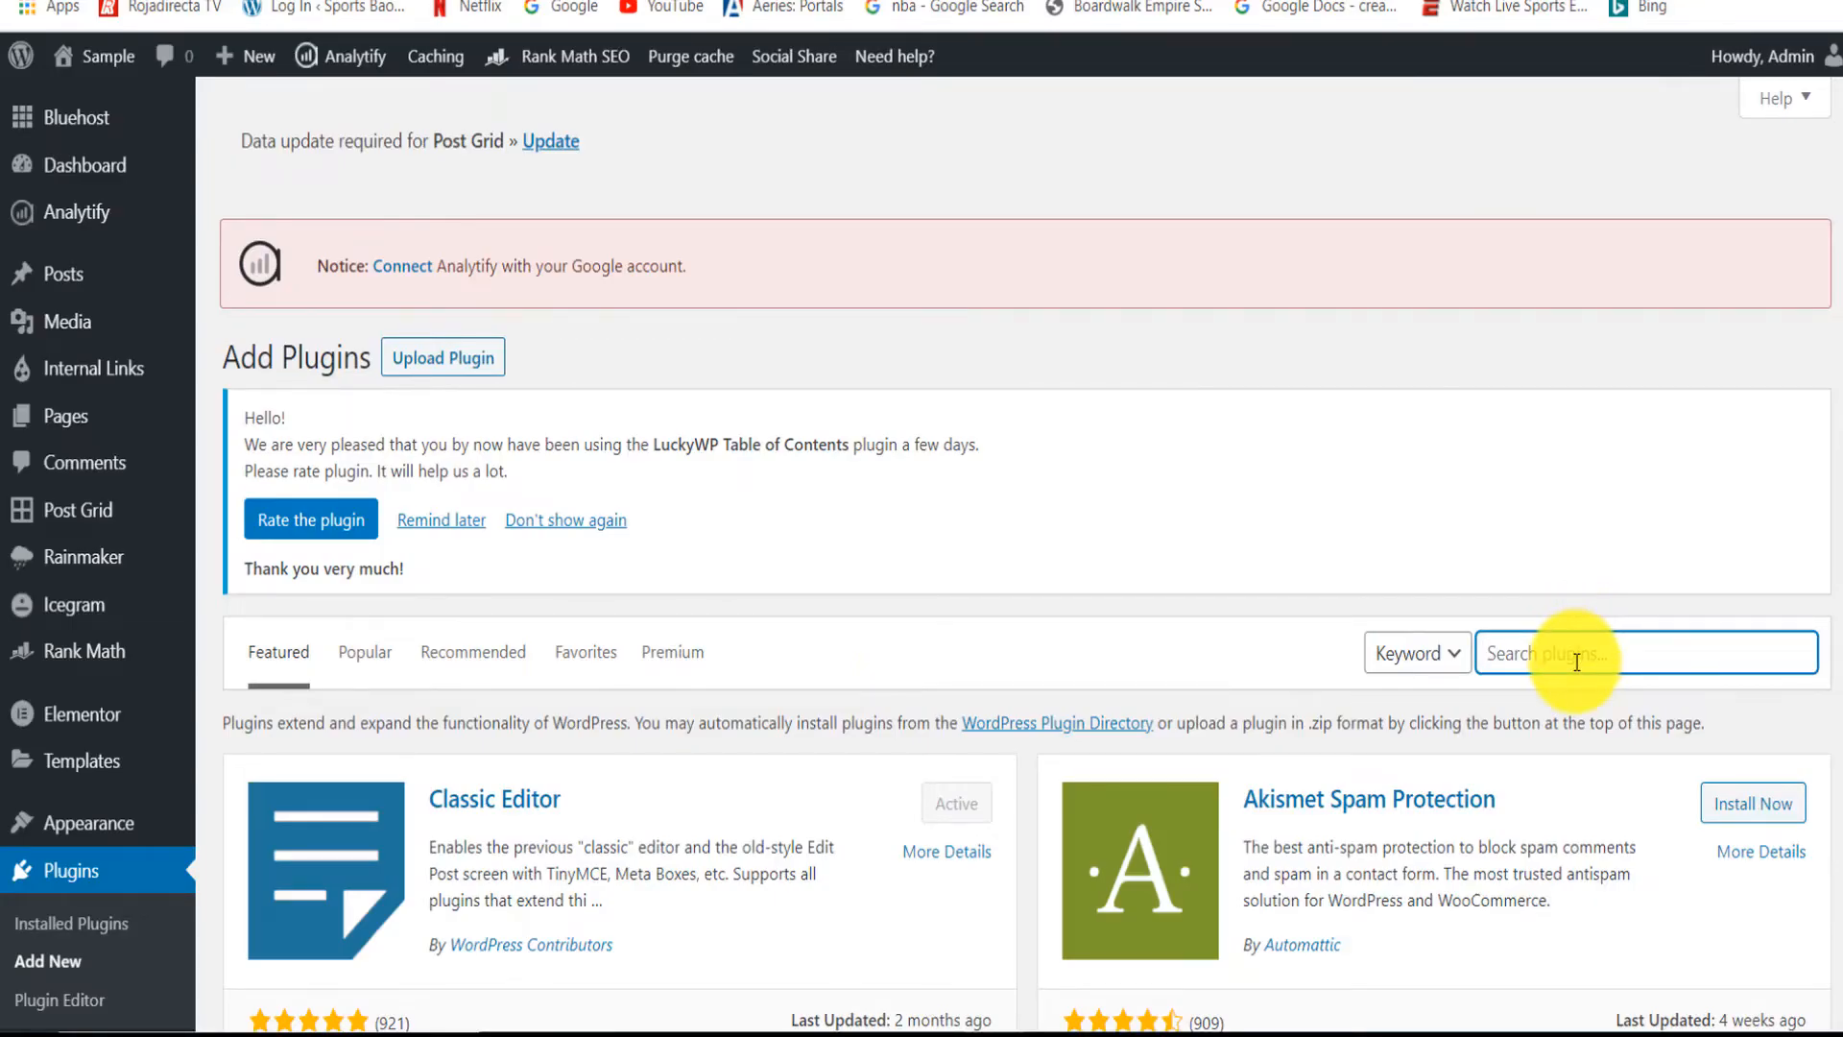
pyautogui.write('gt t')
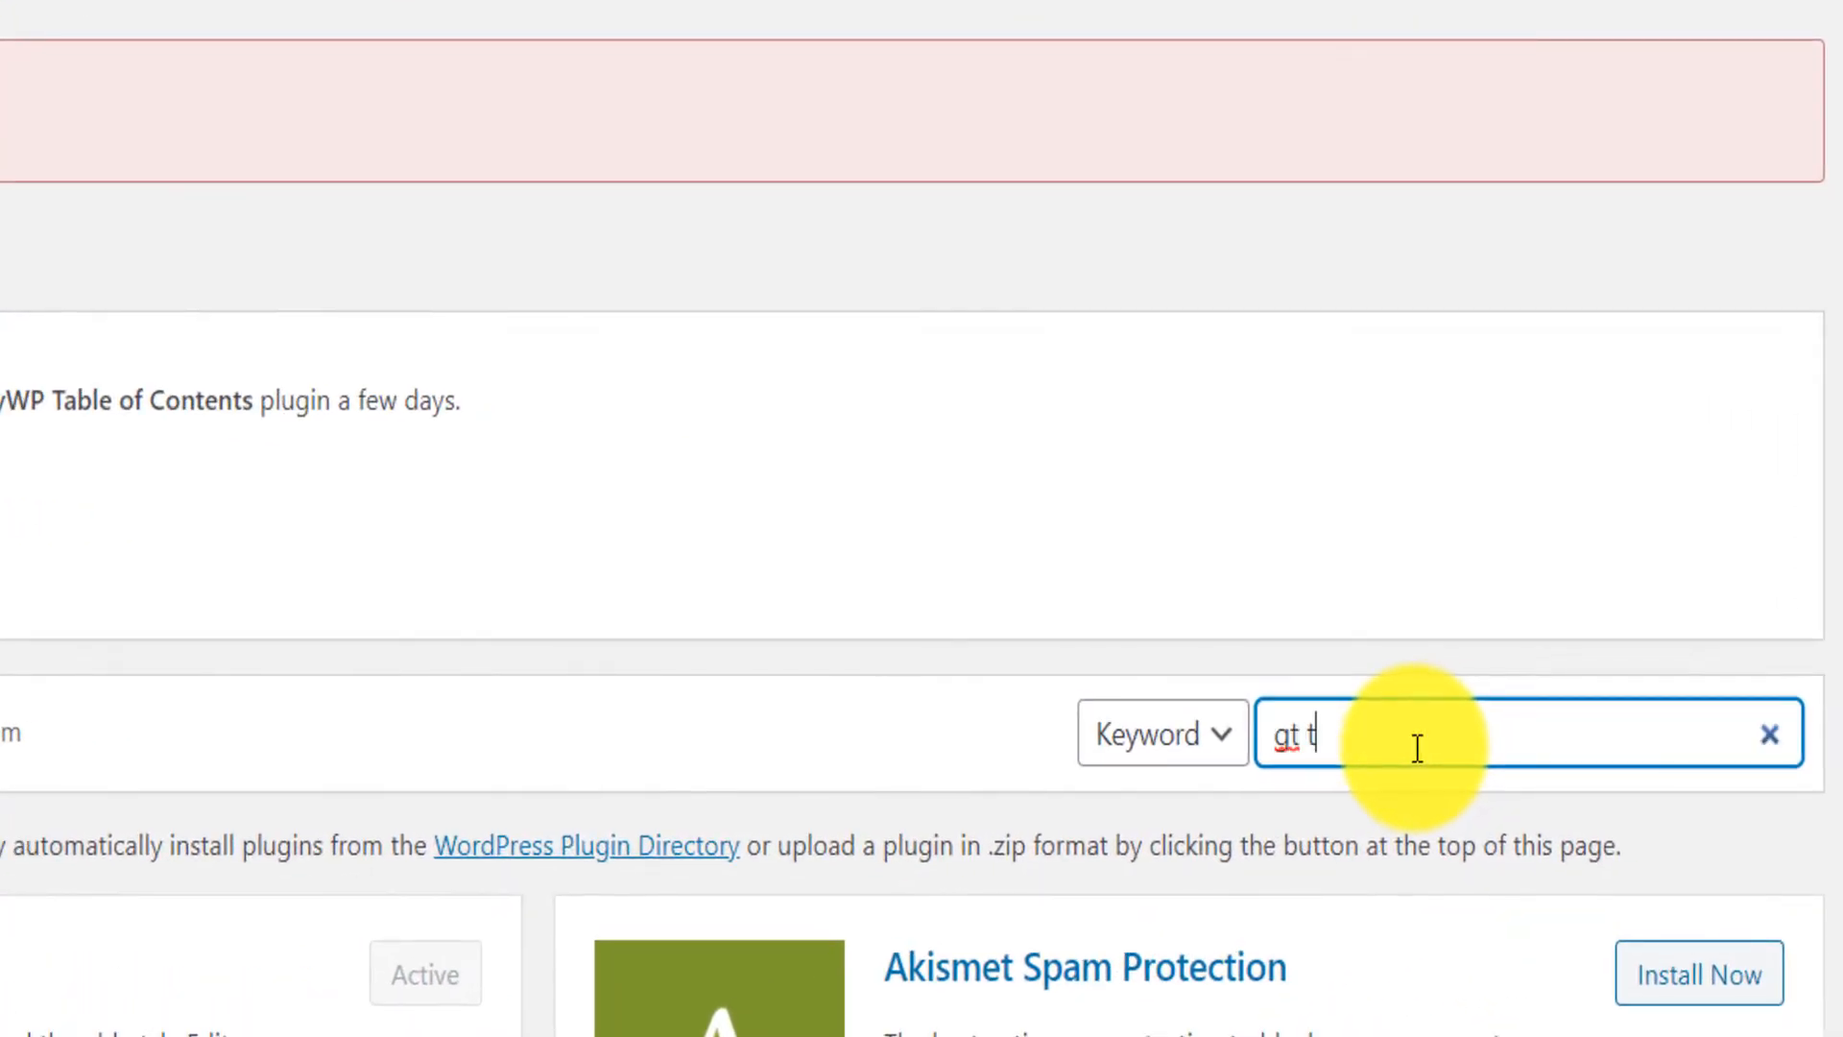
pyautogui.write('ranslate')
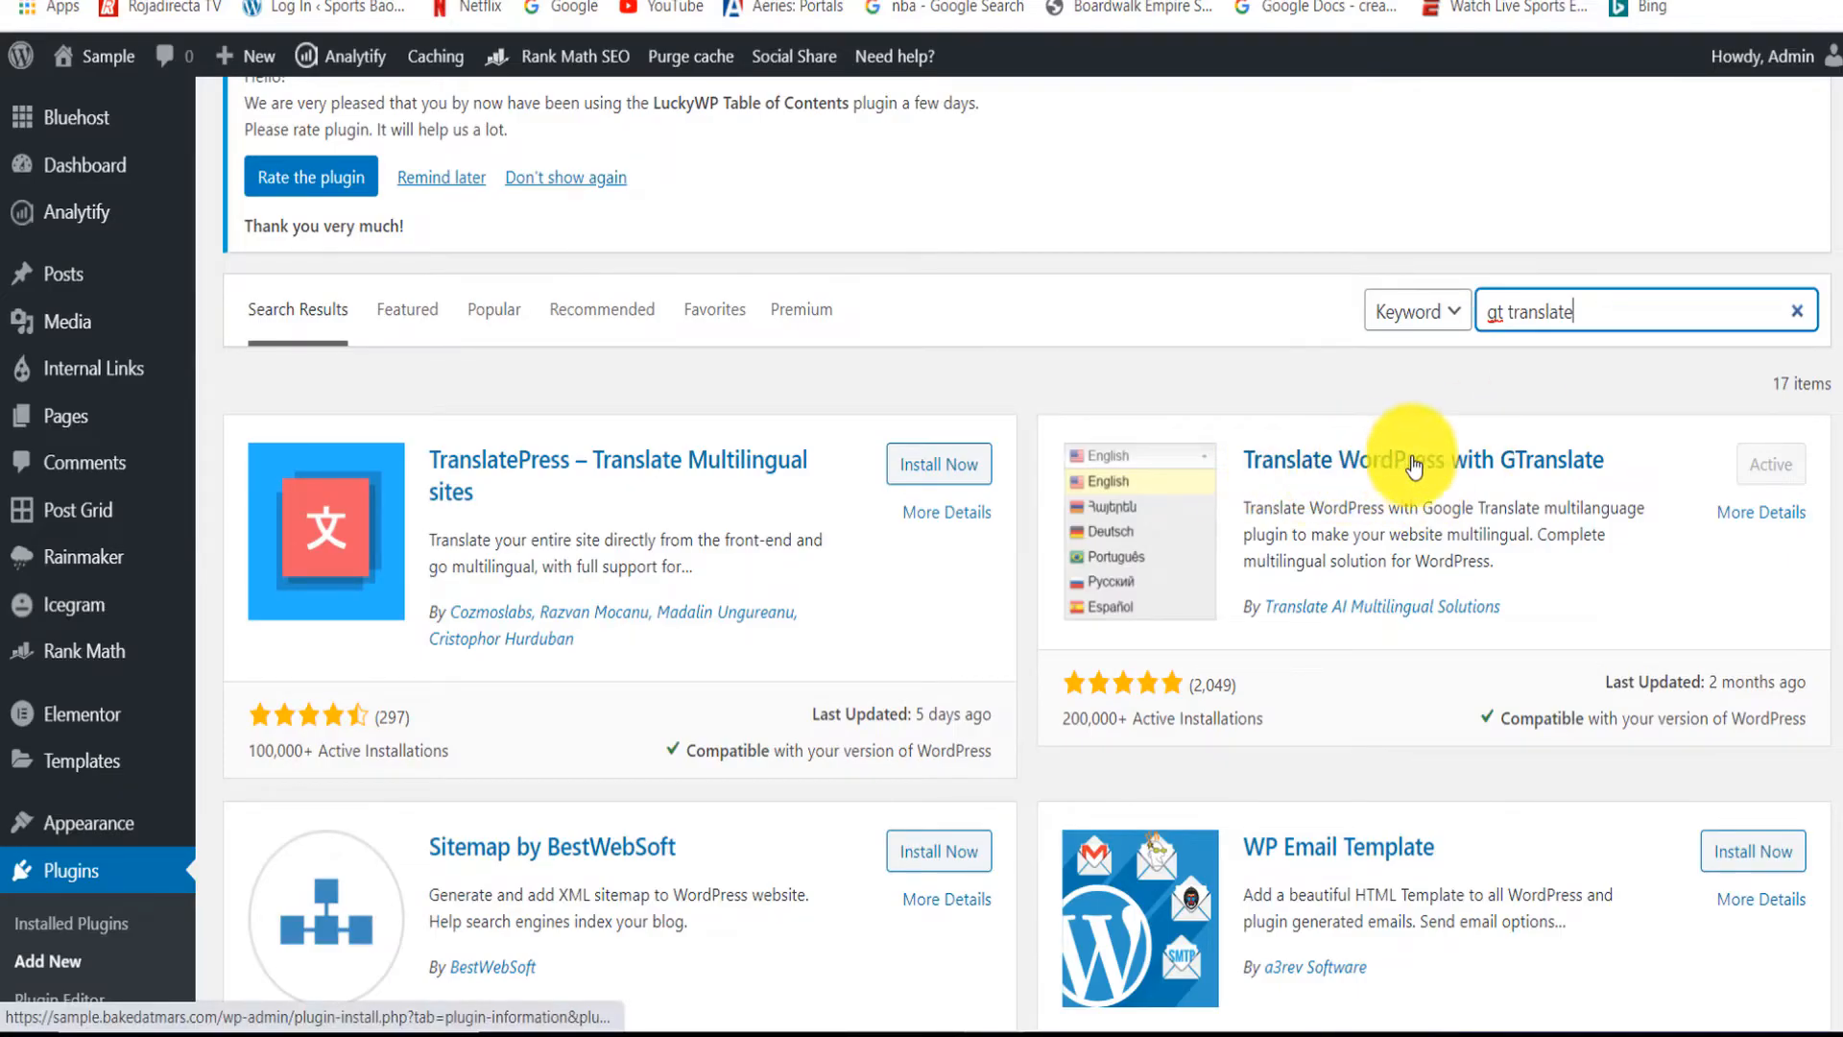
pyautogui.moveTo(1246, 511)
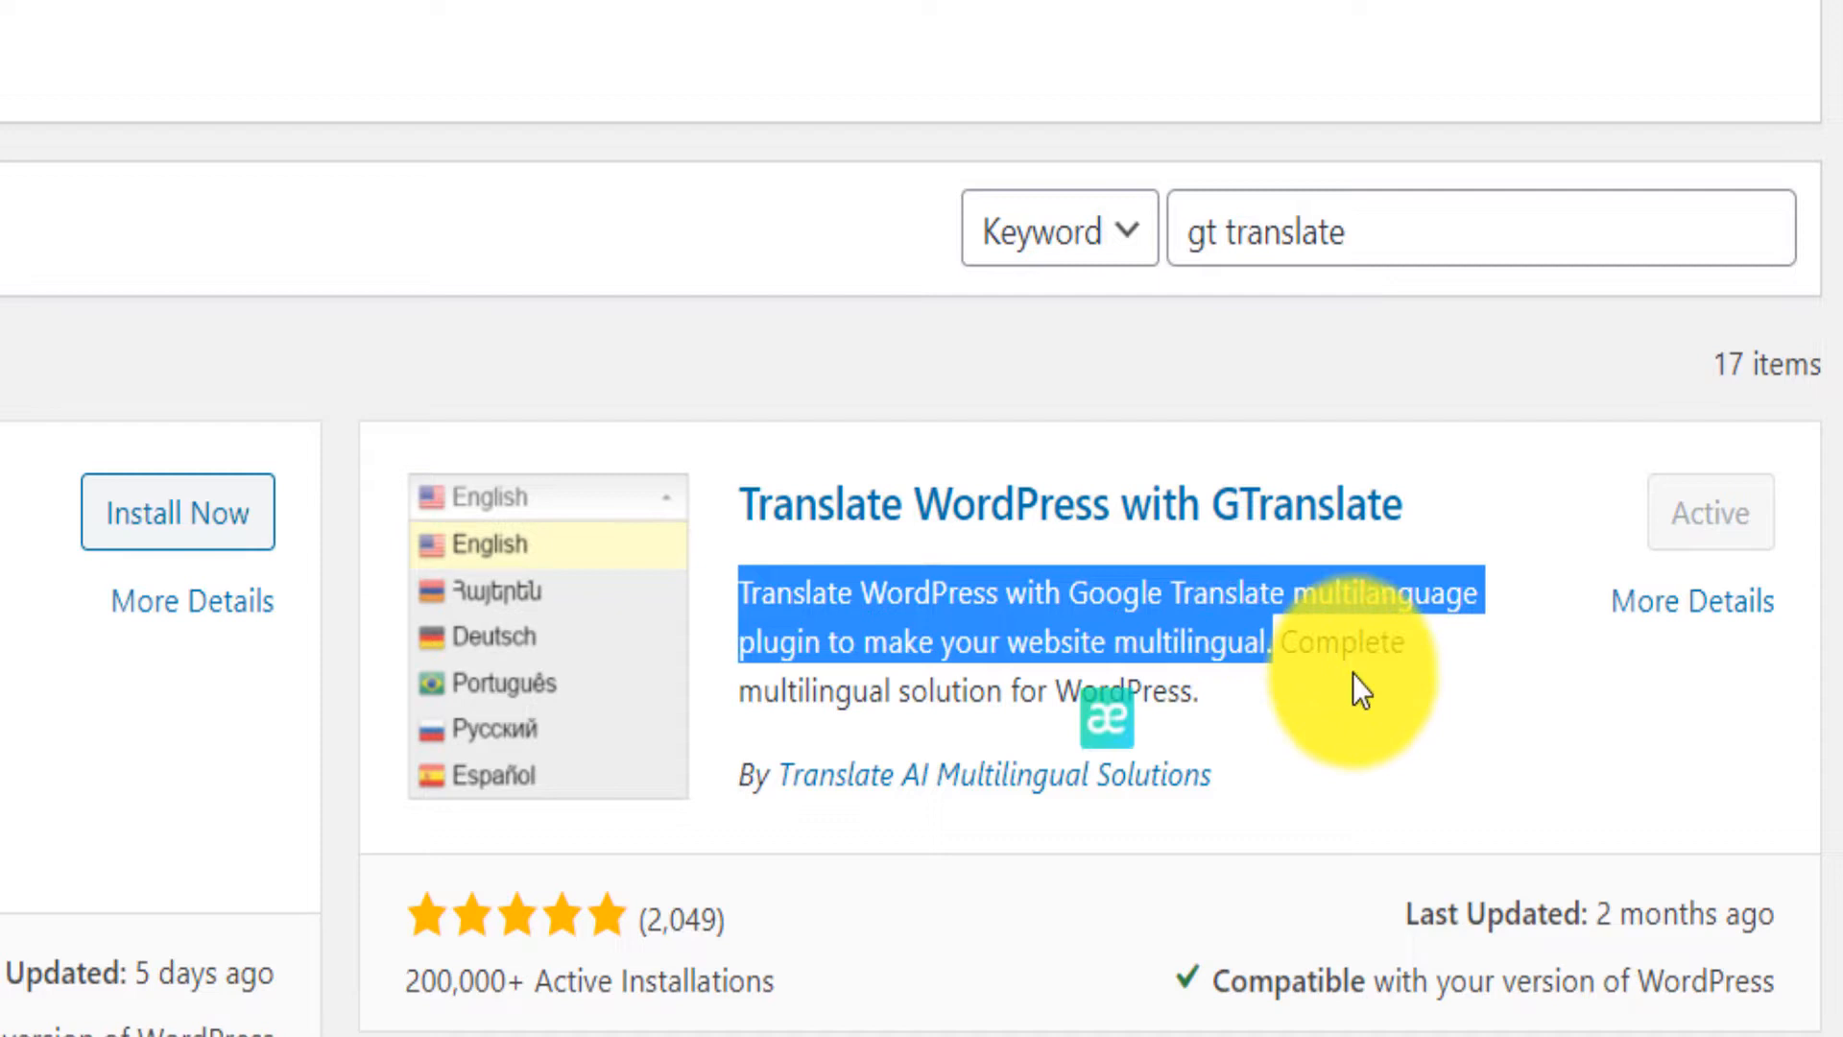
pyautogui.moveTo(559, 935)
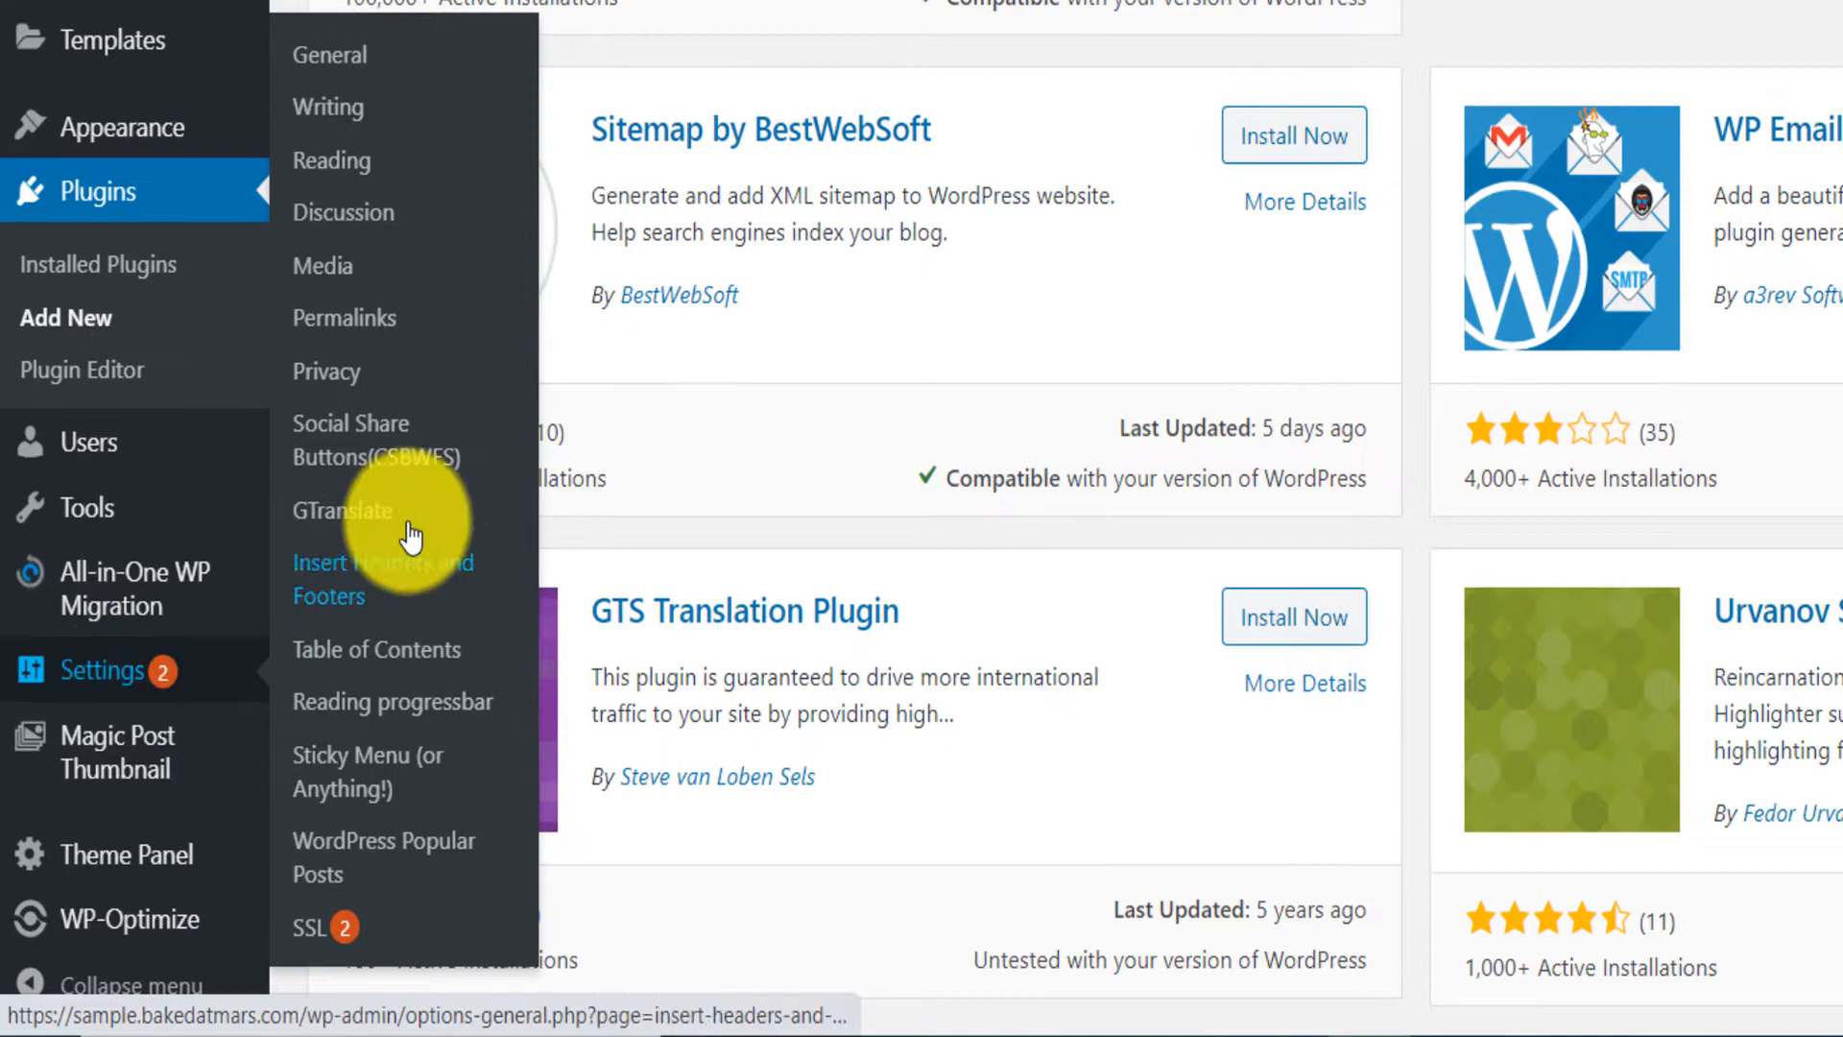
pyautogui.click(342, 510)
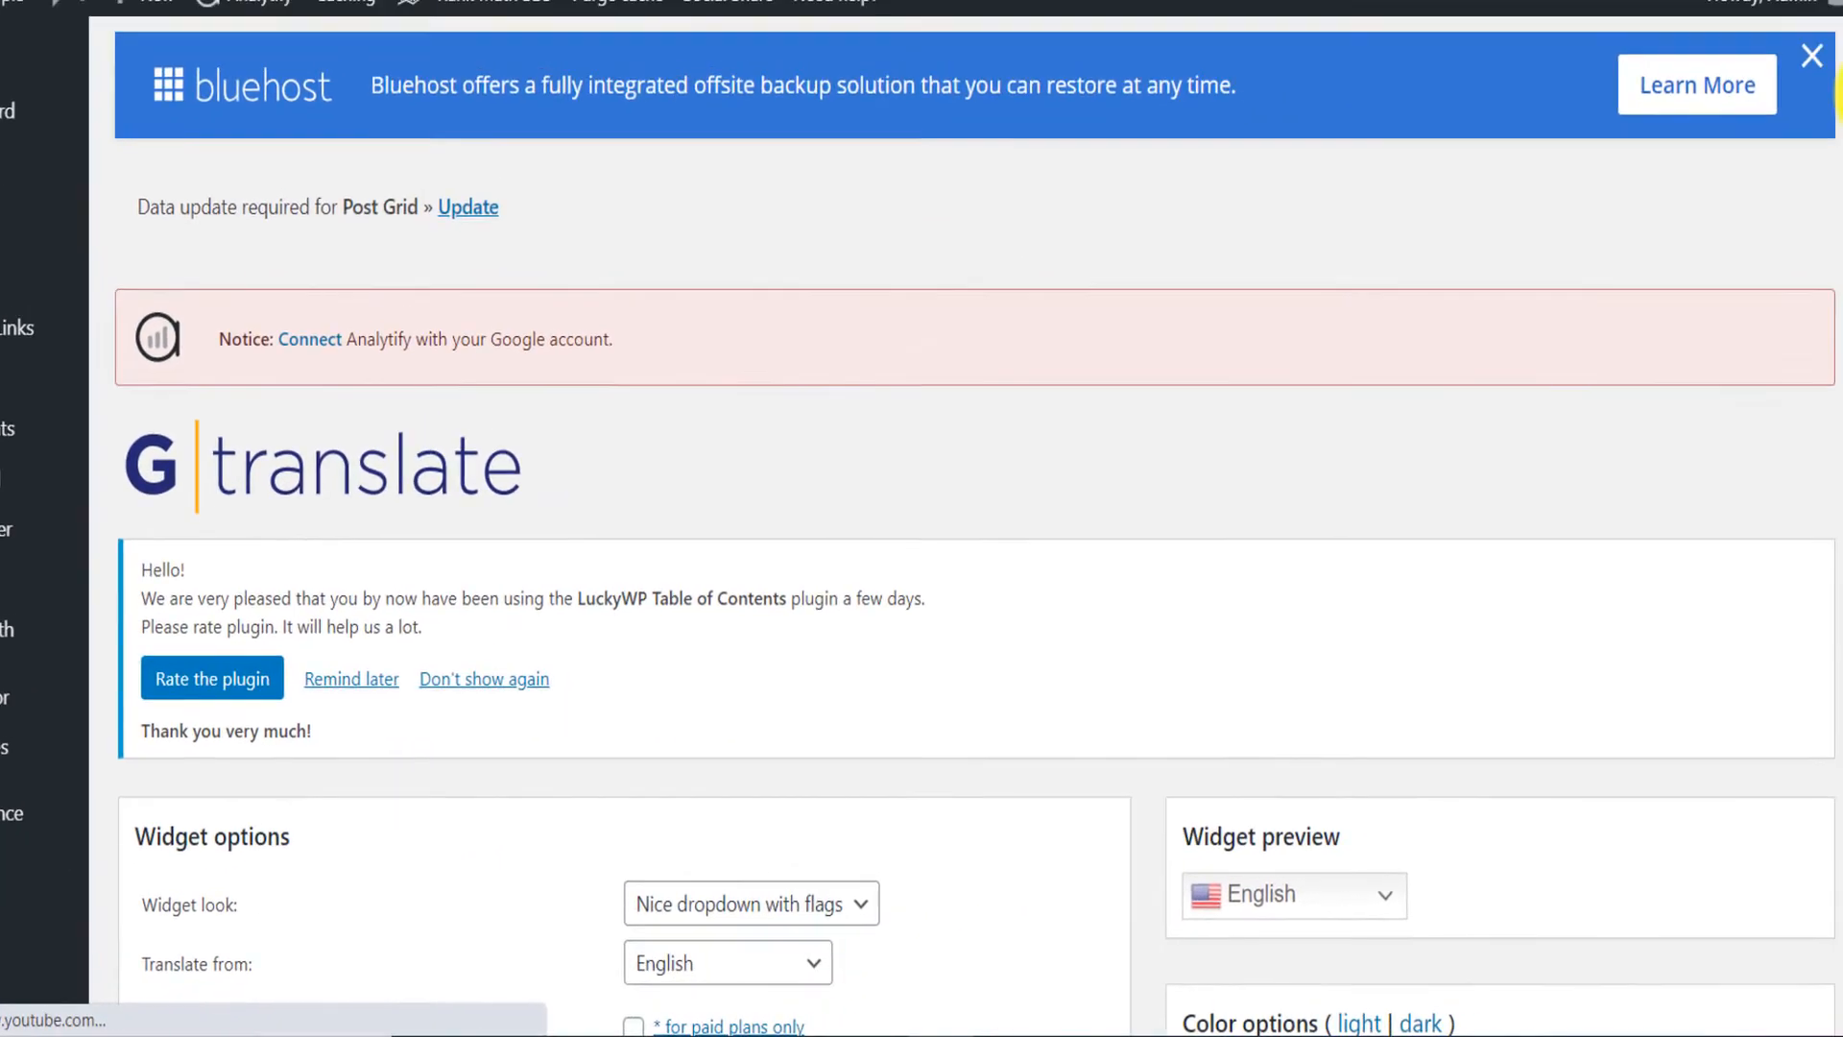
pyautogui.scroll(-3)
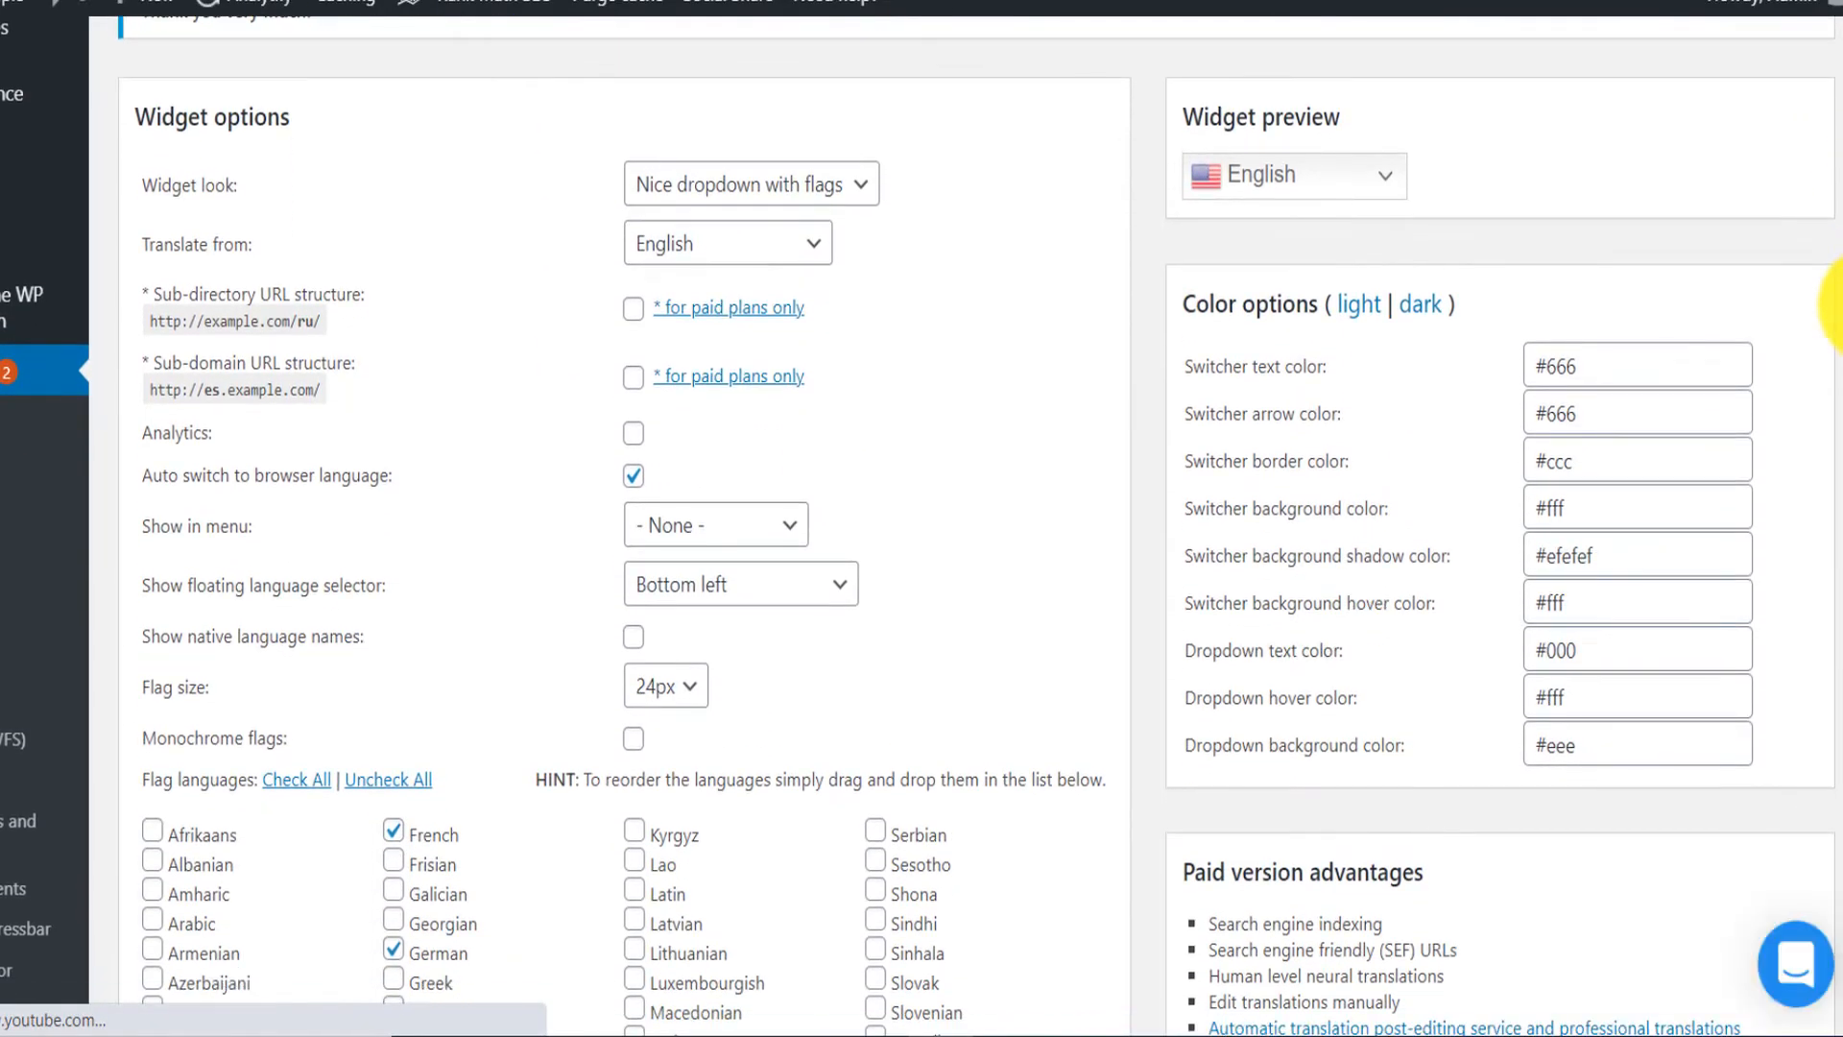
pyautogui.moveTo(855, 198)
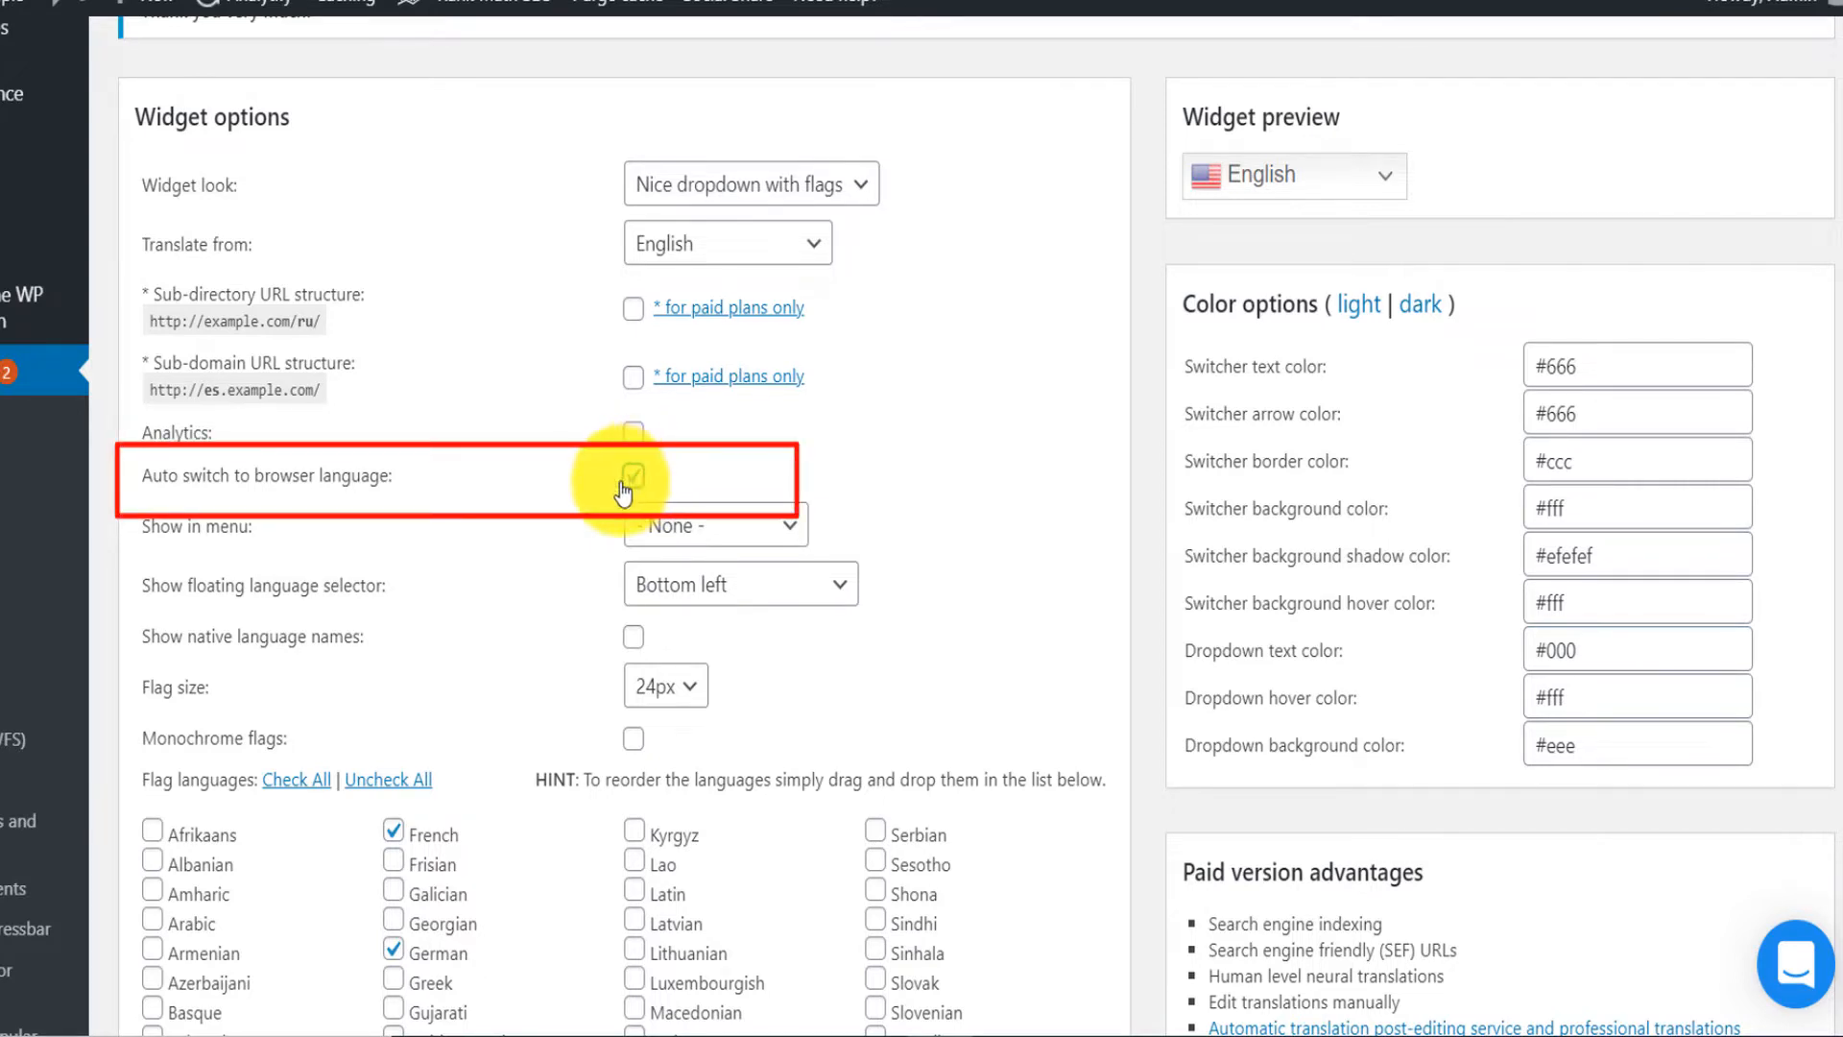
pyautogui.click(633, 476)
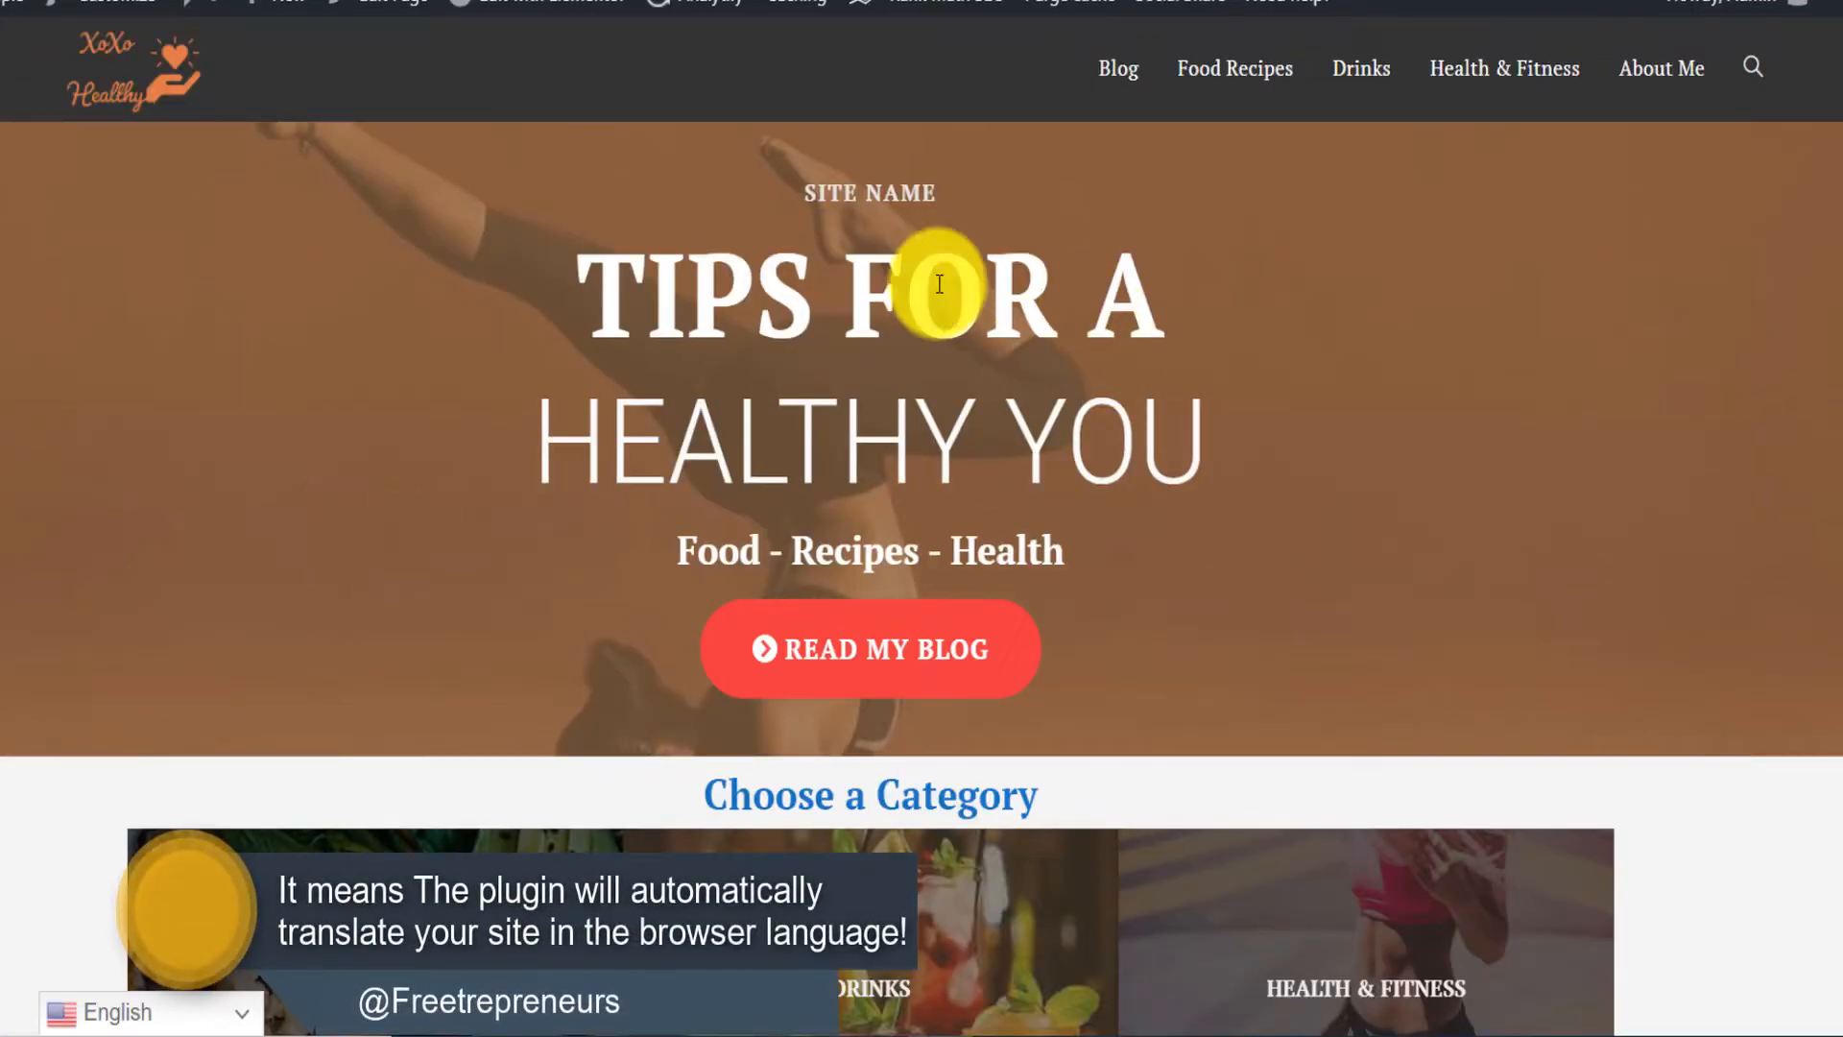
pyautogui.moveTo(218, 298)
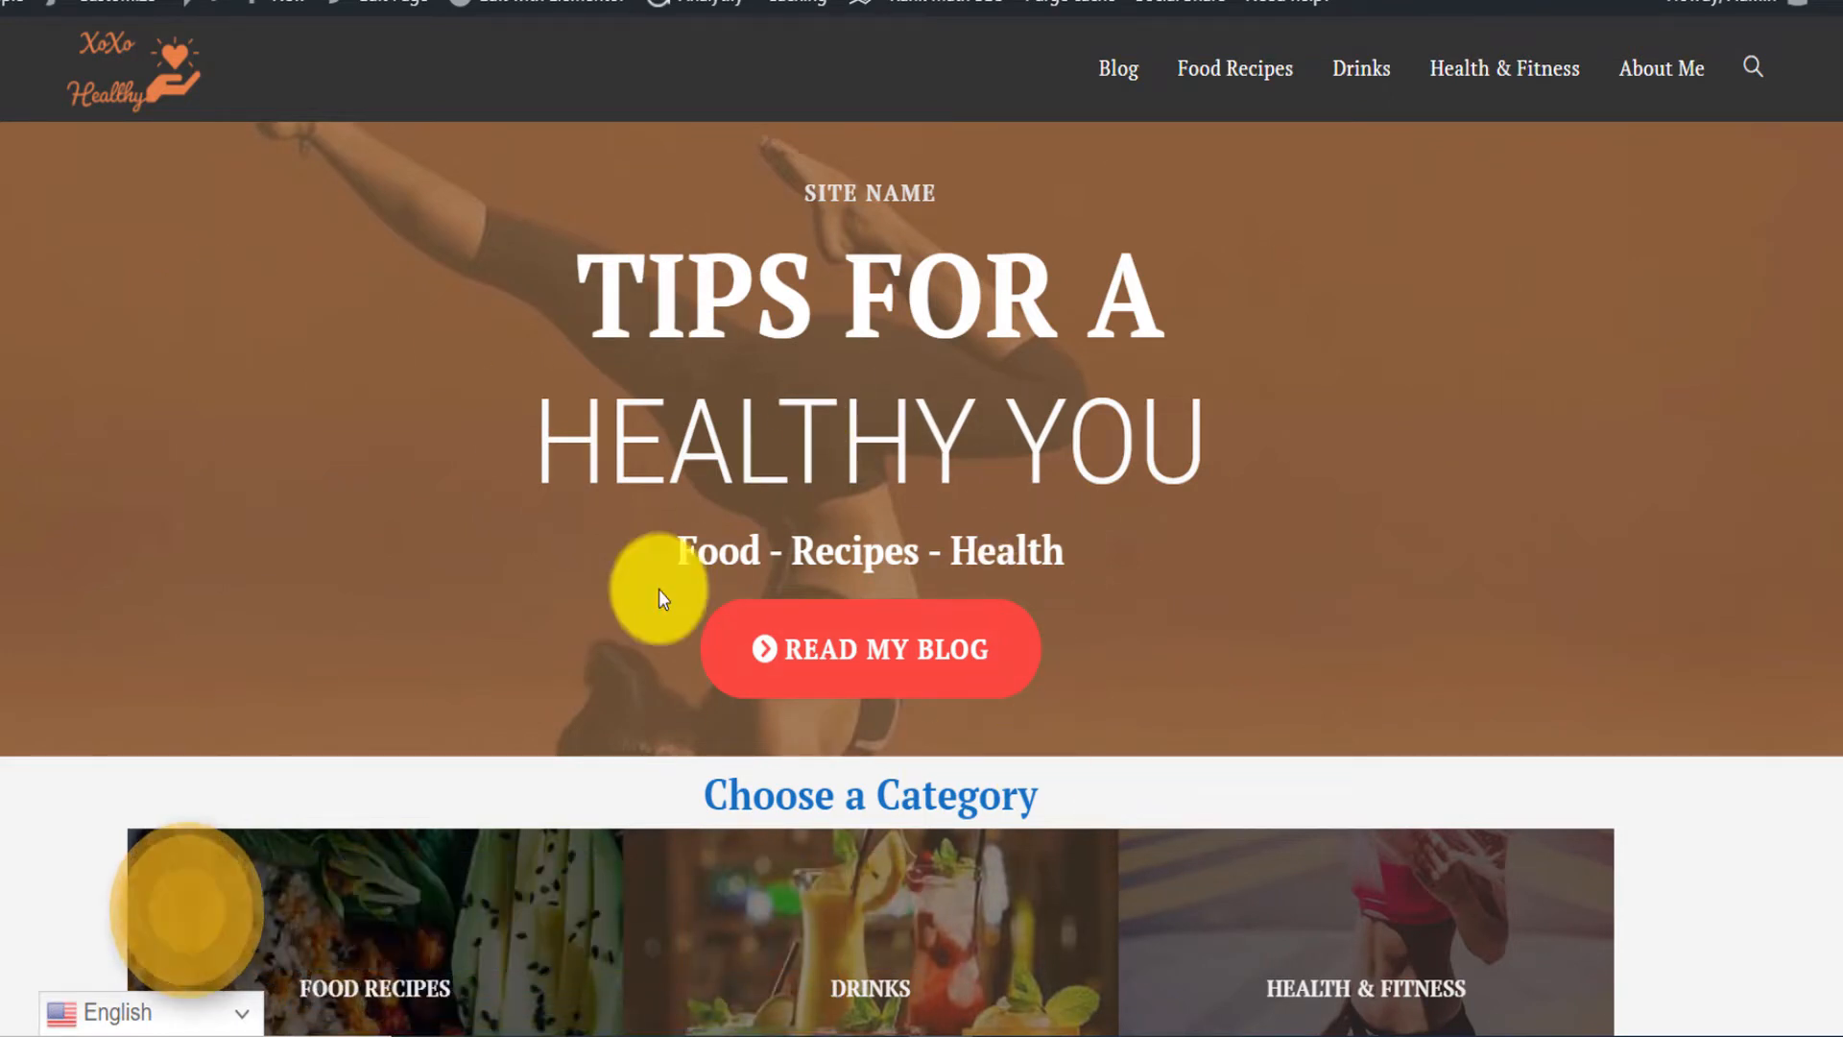
pyautogui.moveTo(1005, 450)
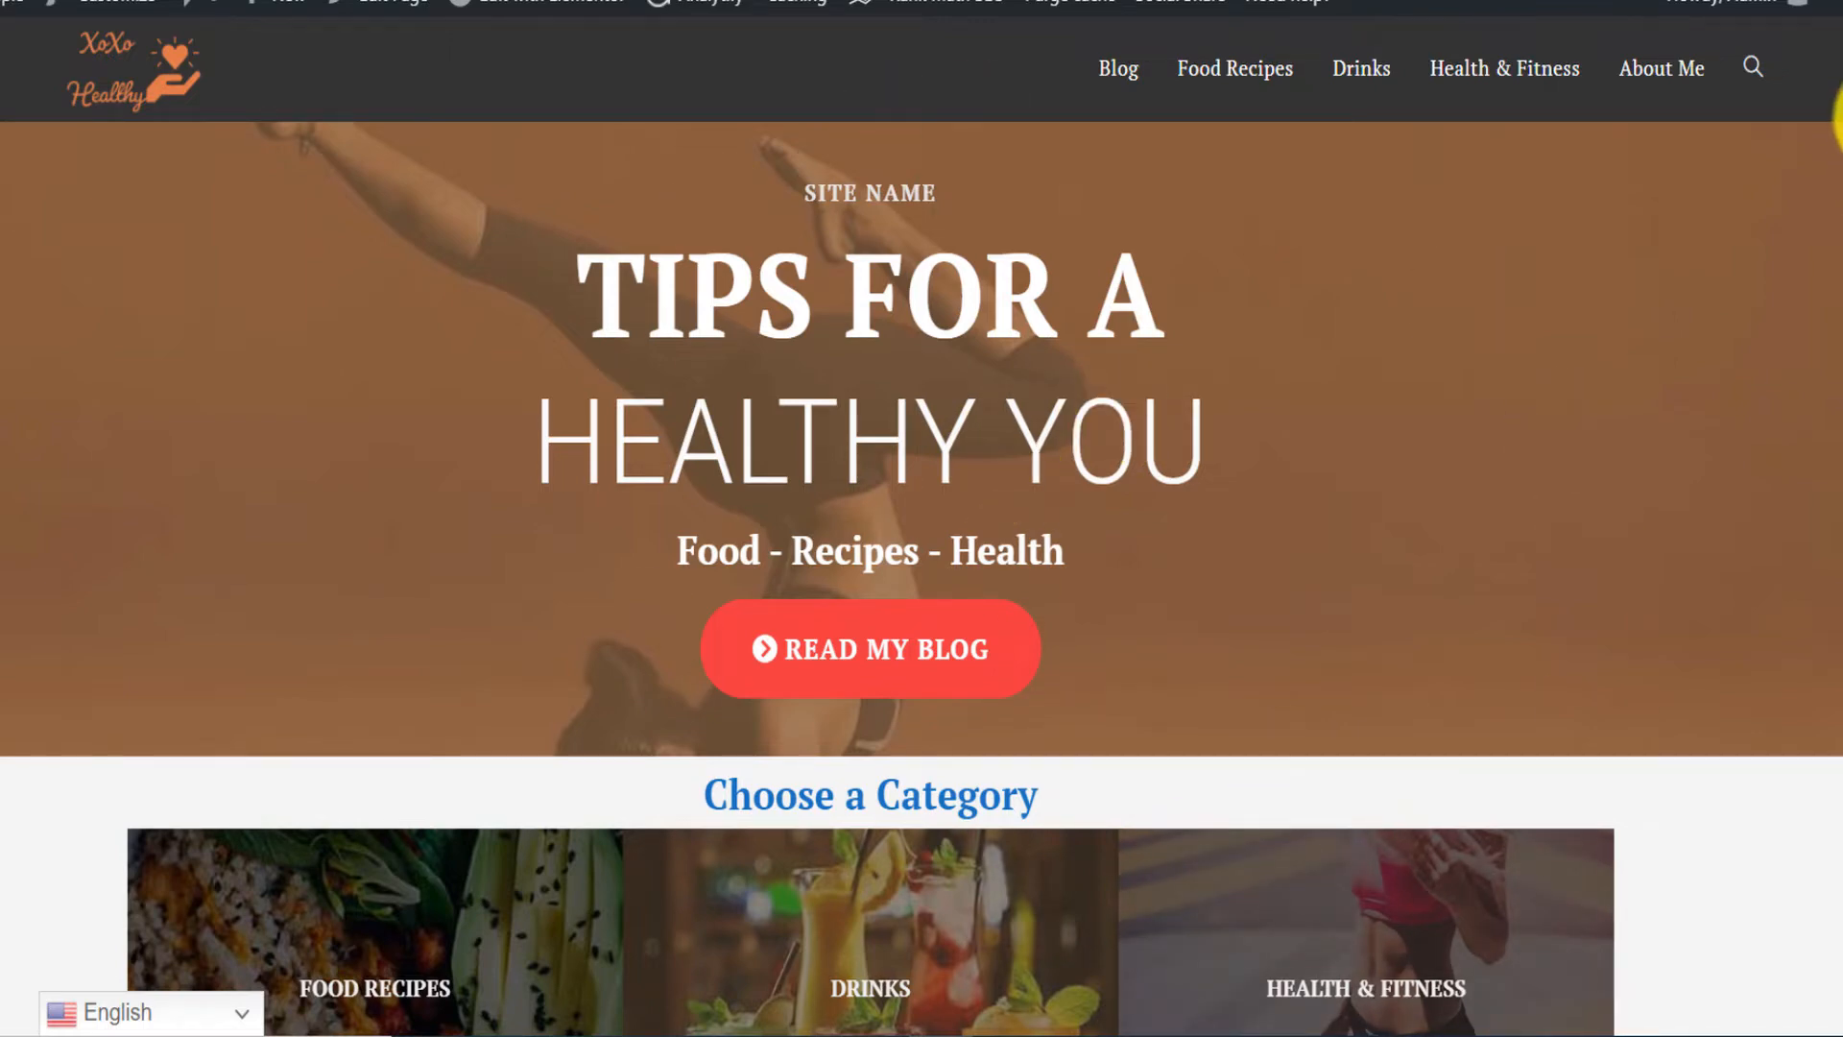
# Step: Scroll the home page to view the floating English language selector at bottom left
pyautogui.scroll(-3)
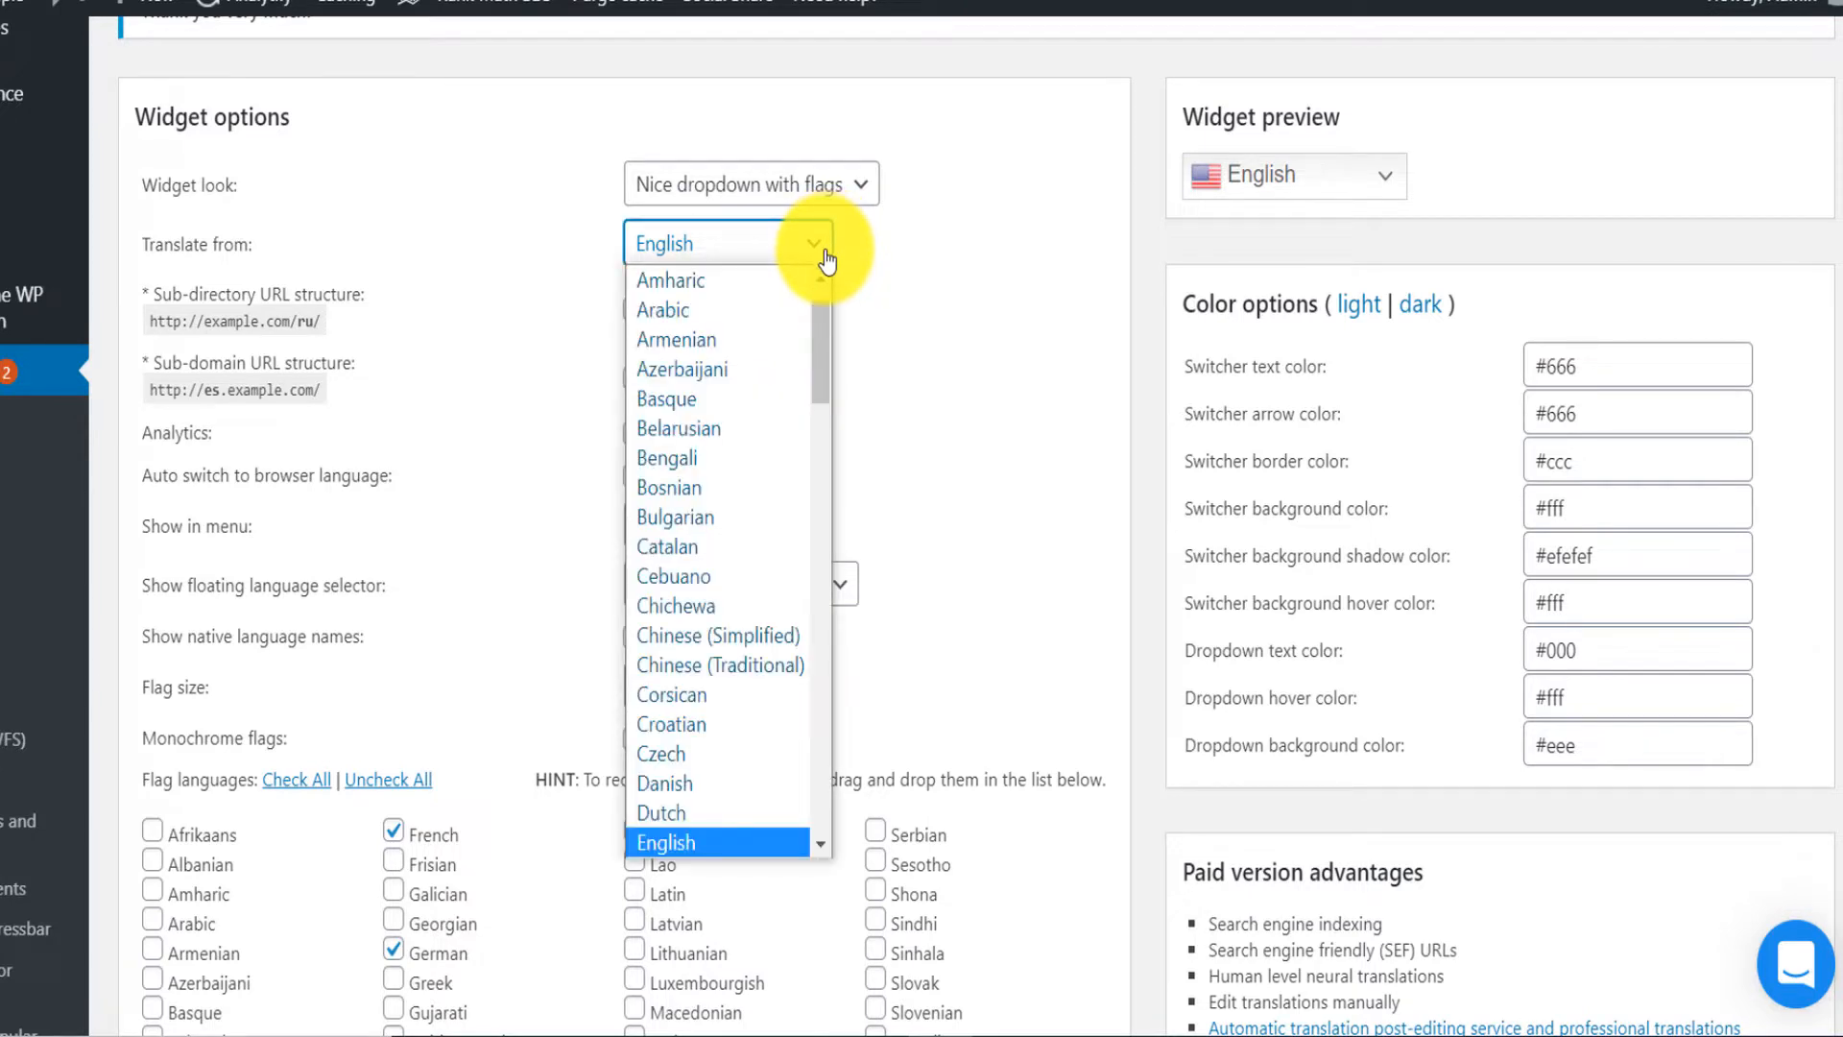
# Step: Set GTranslate's translate-from language to French, check the preview list, keep selector bottom left
pyautogui.scroll(-3)
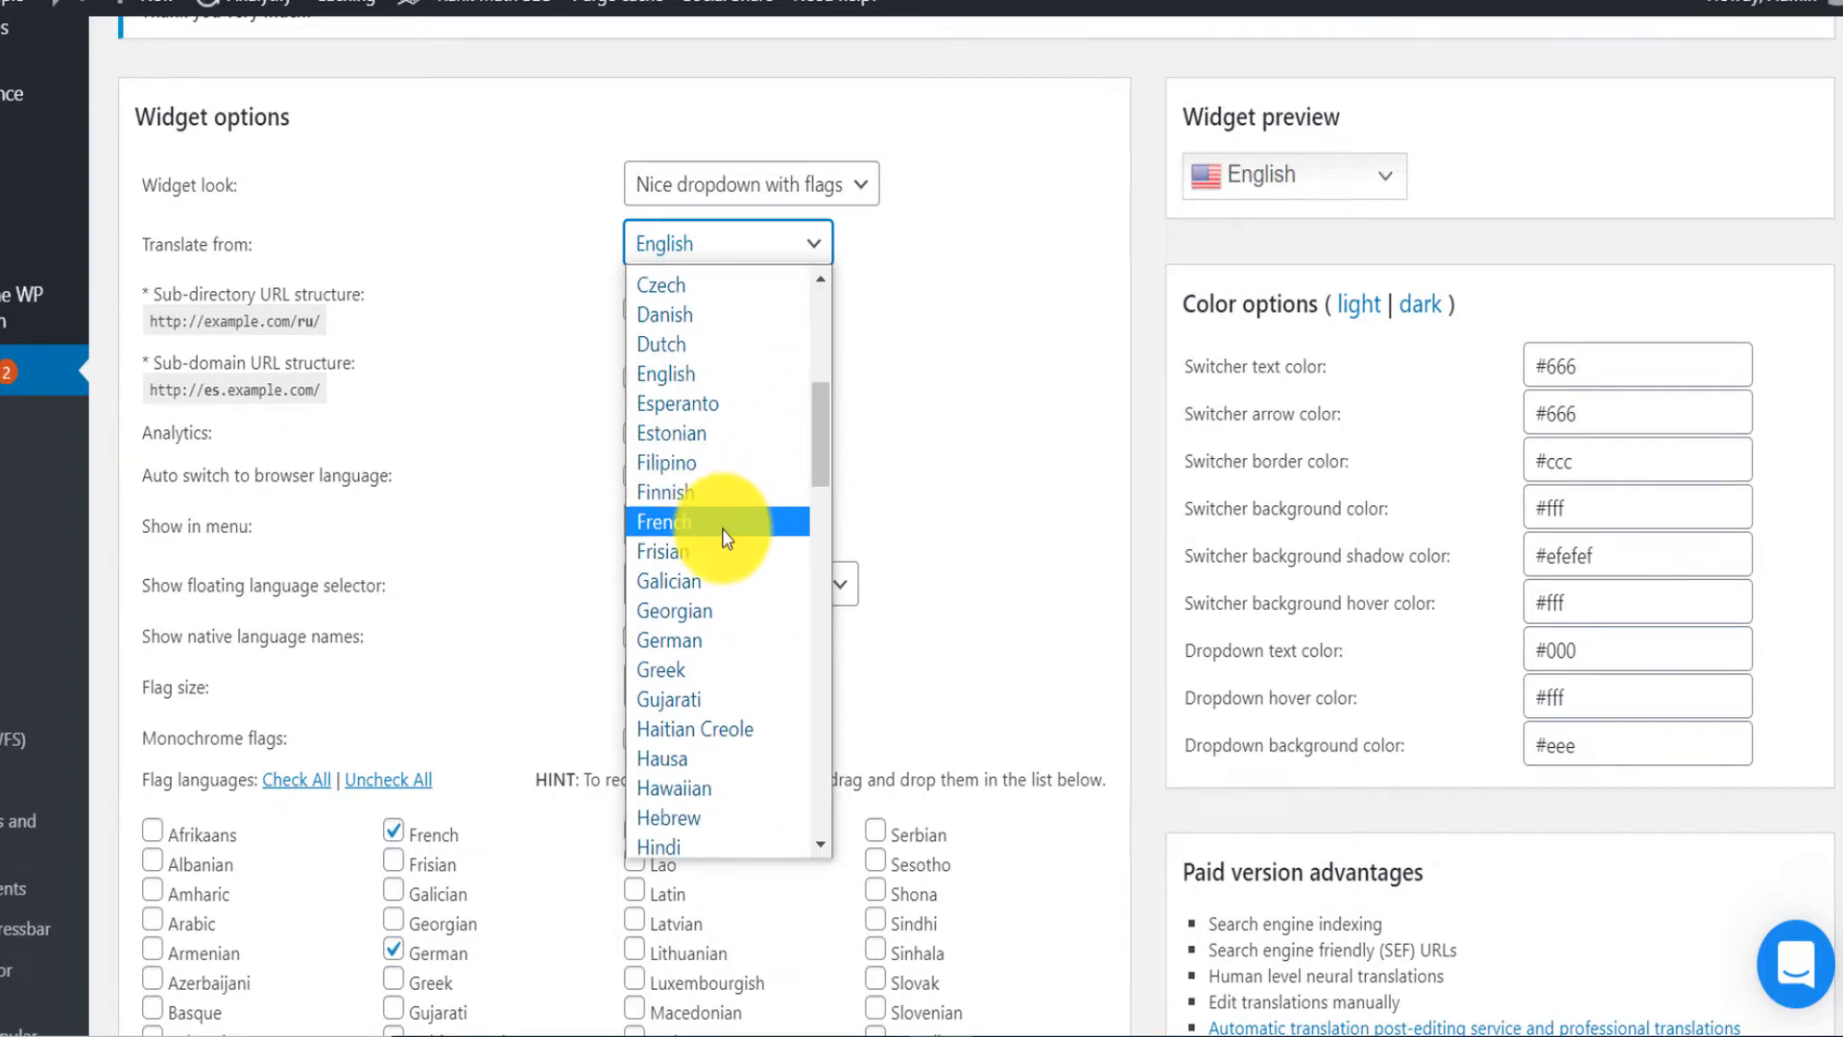
pyautogui.click(665, 520)
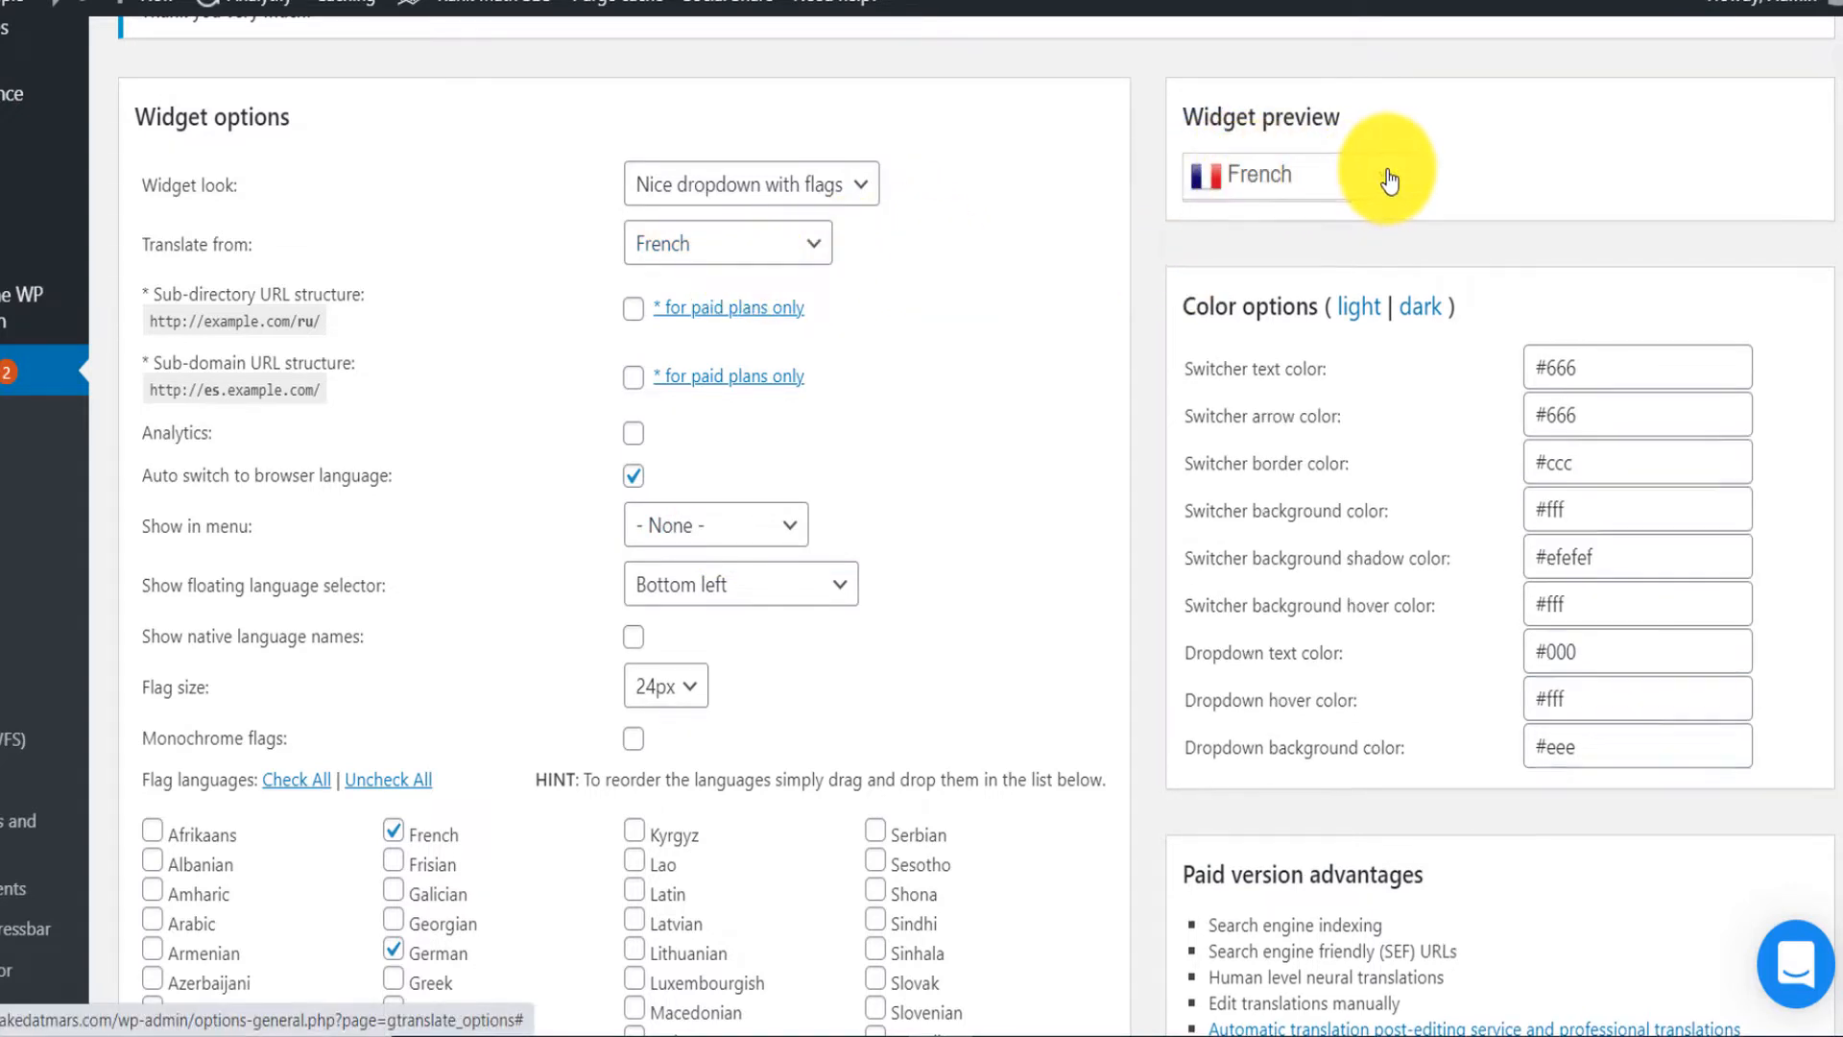
pyautogui.click(1263, 175)
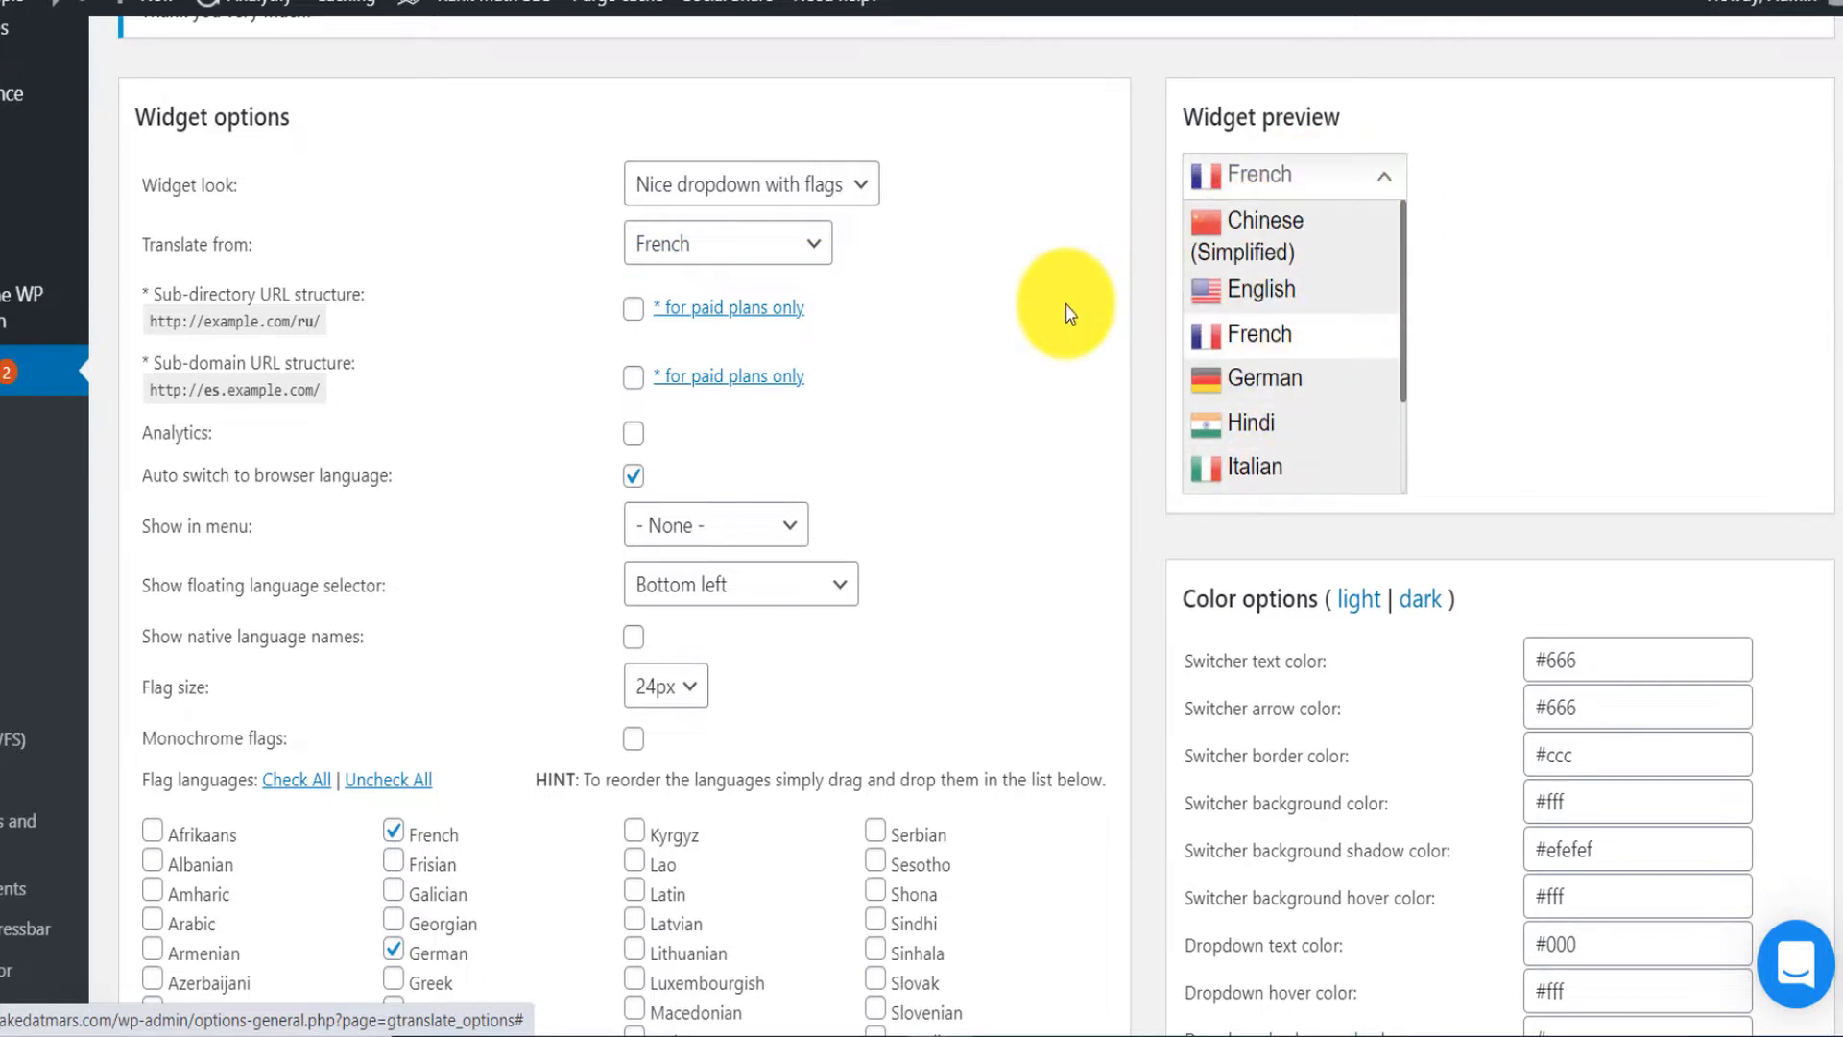
pyautogui.click(1392, 174)
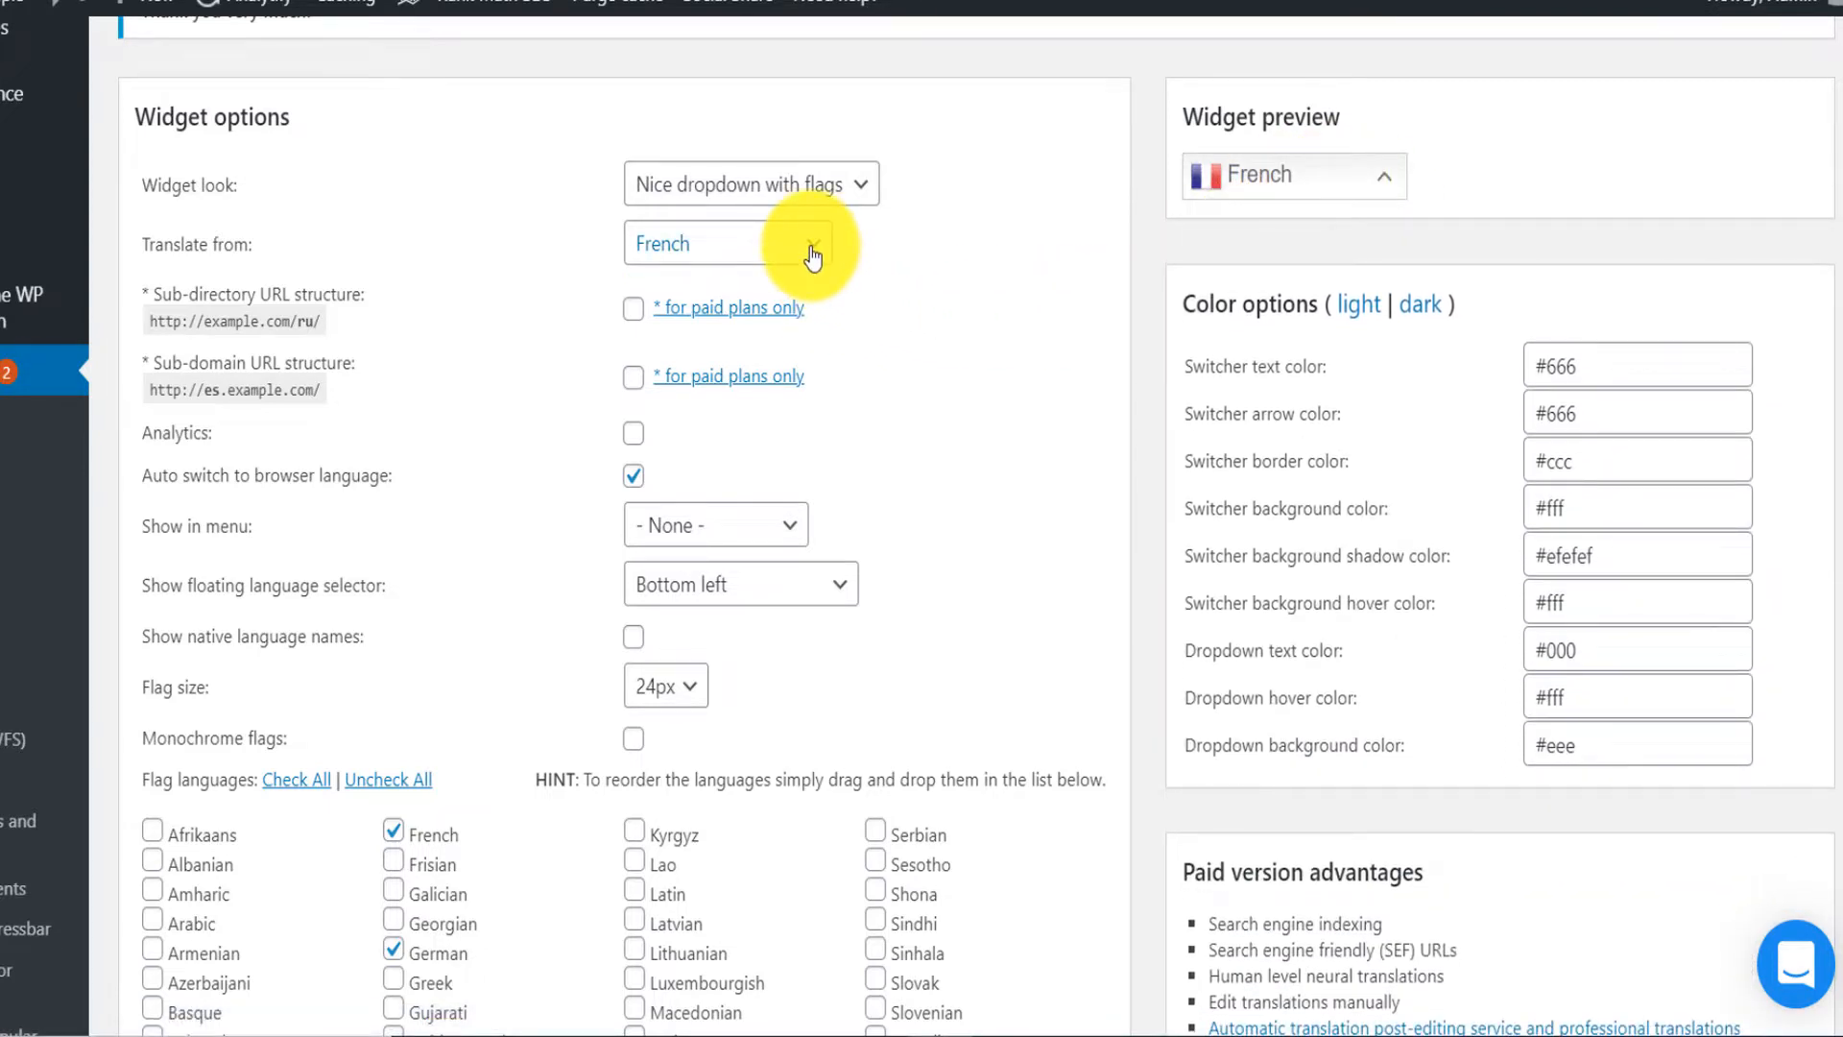
pyautogui.scroll(-3)
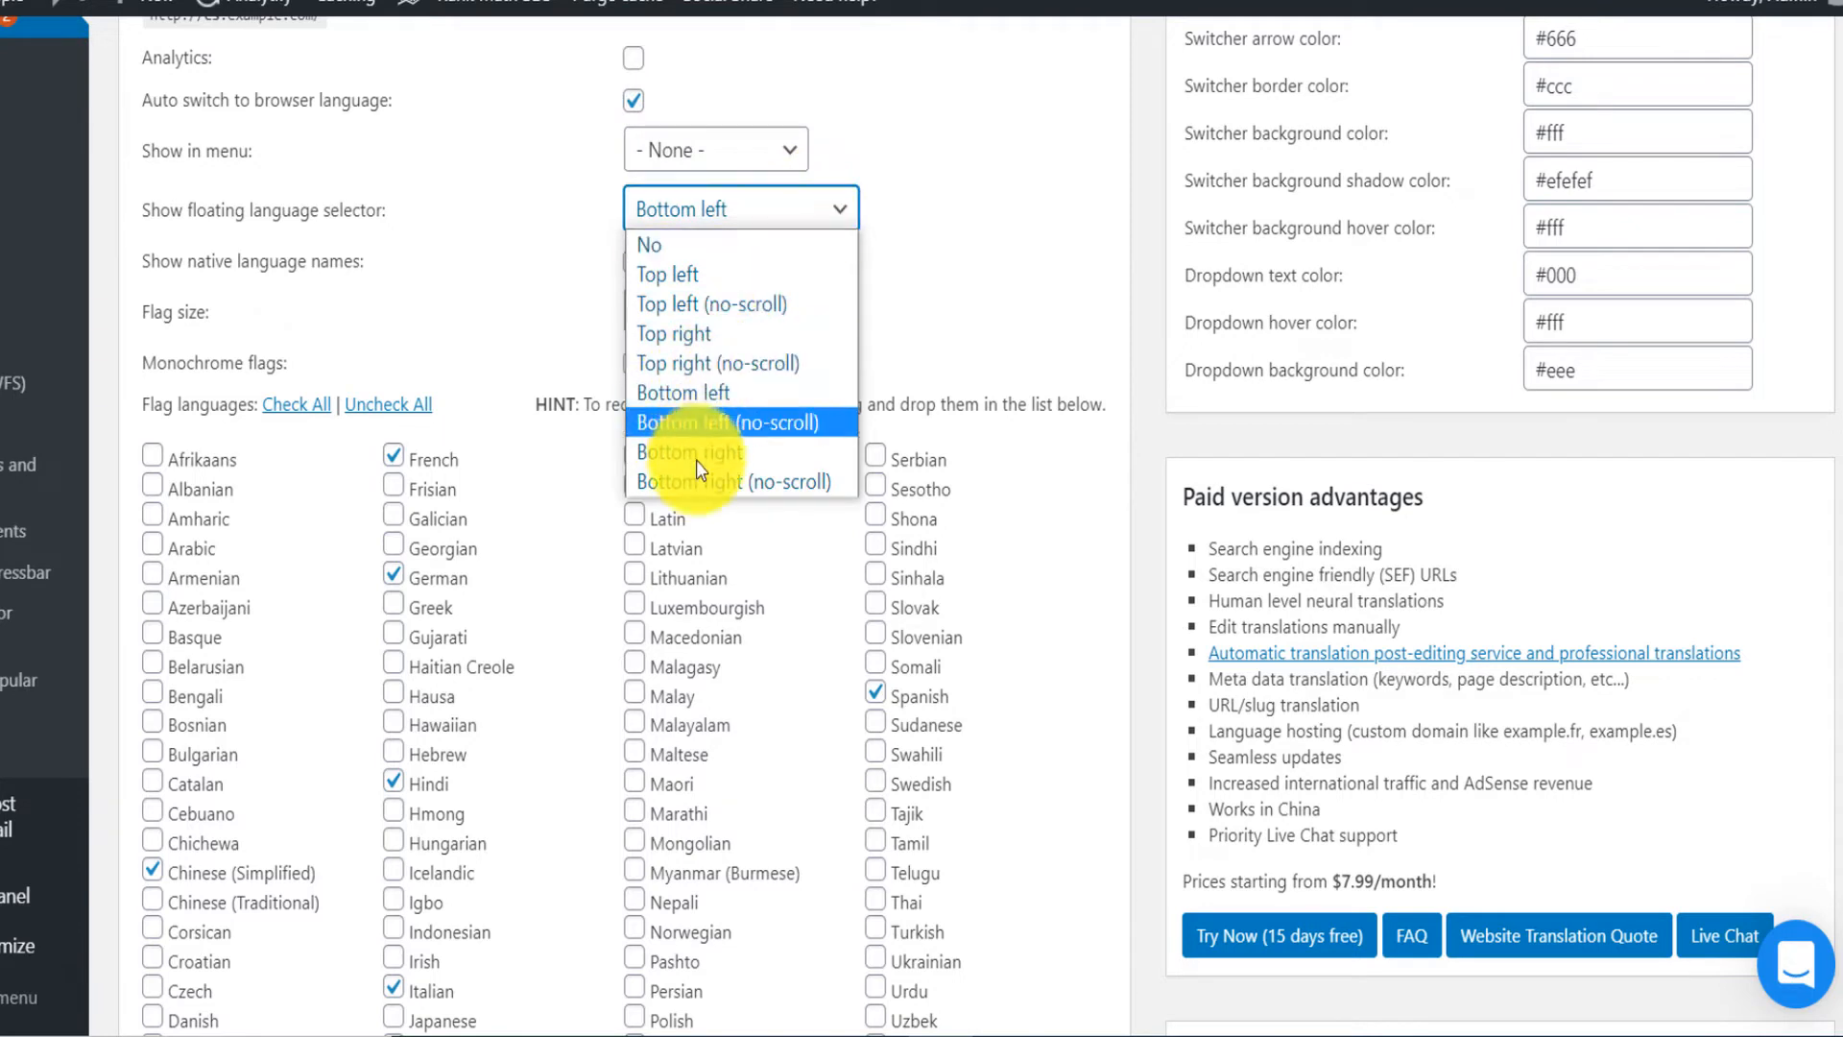
pyautogui.moveTo(672, 273)
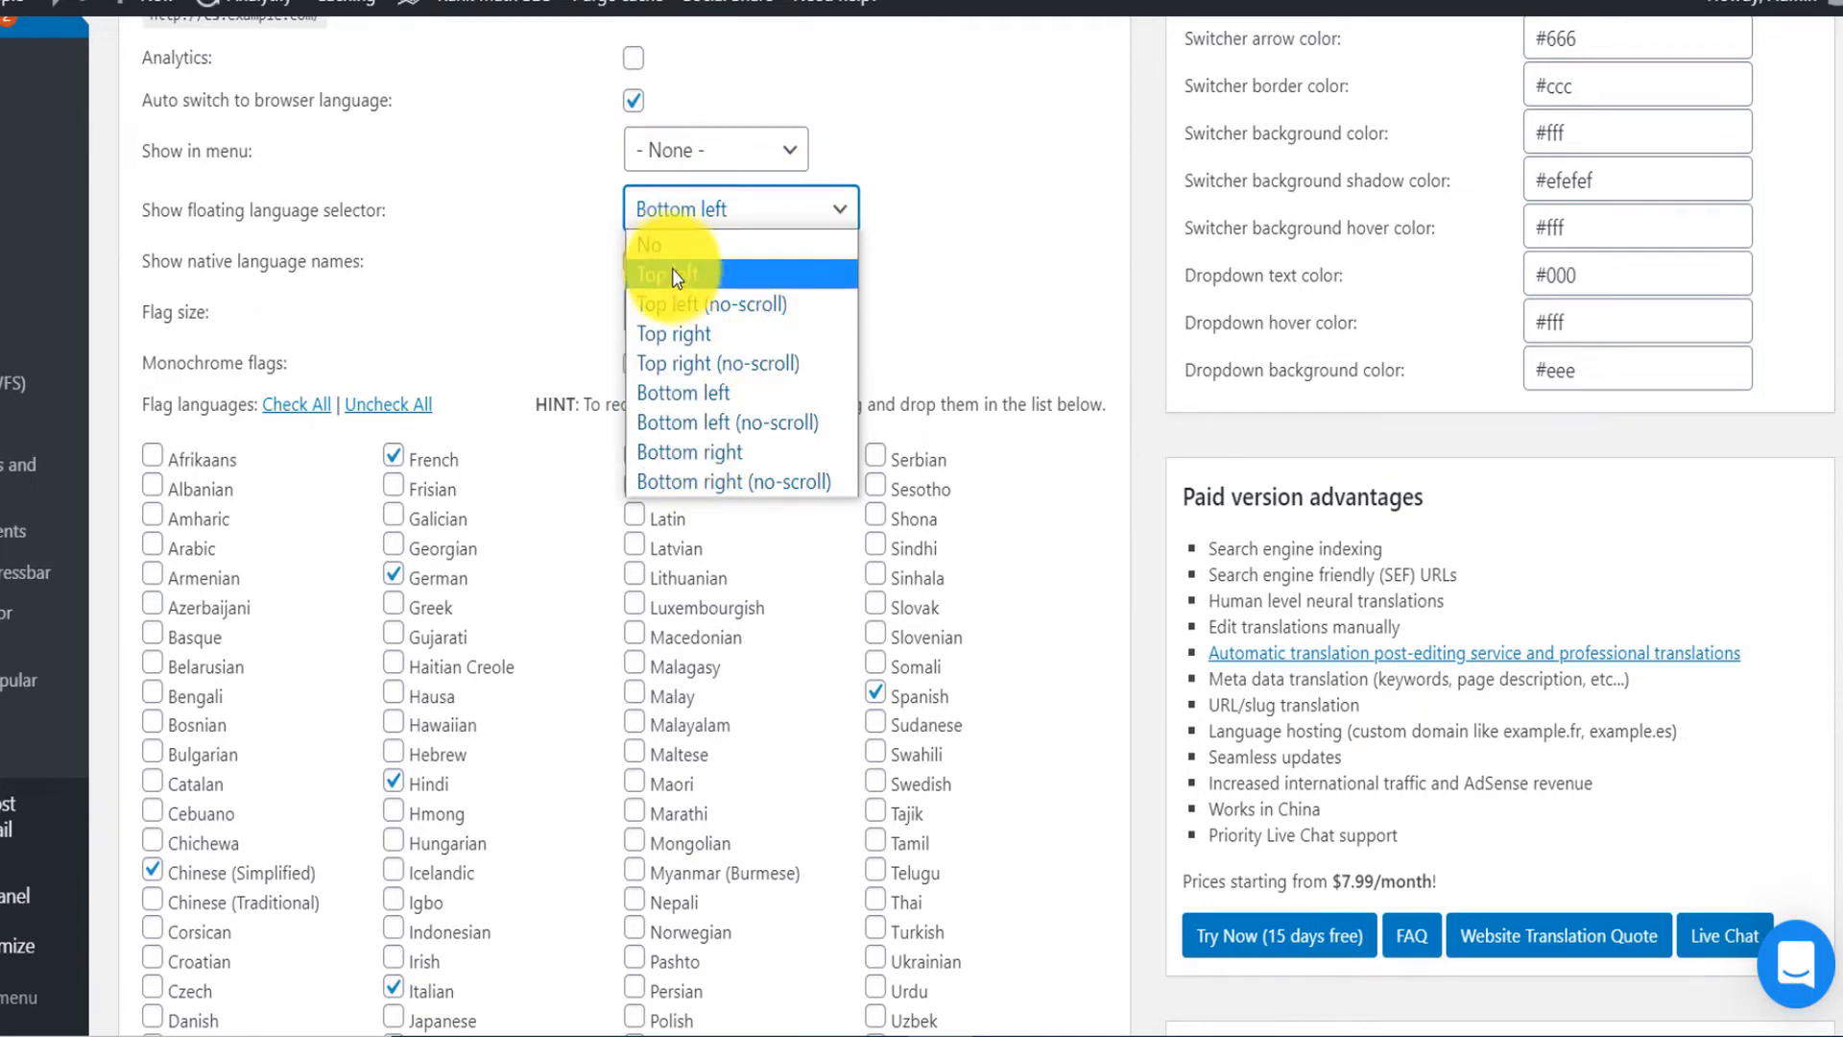
pyautogui.click(683, 393)
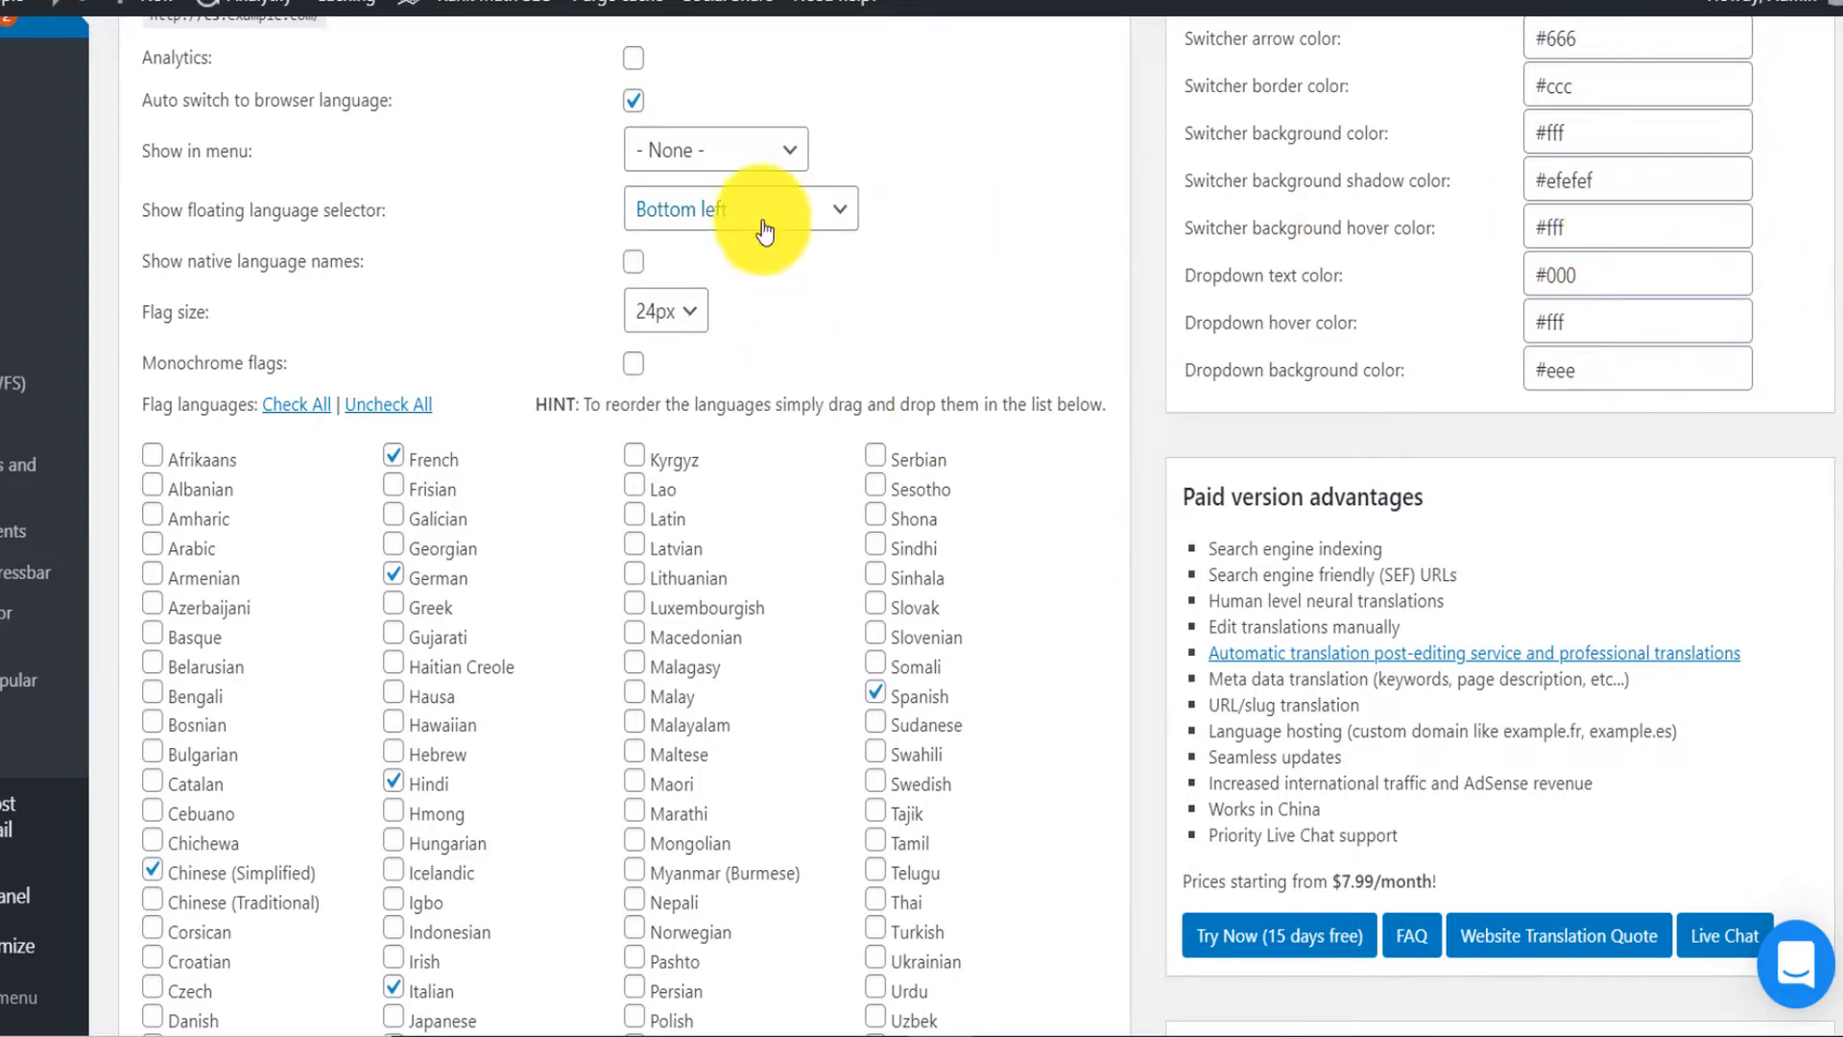
# Step: Tick Arabic under flag languages and scroll down to the widget code section
pyautogui.scroll(-3)
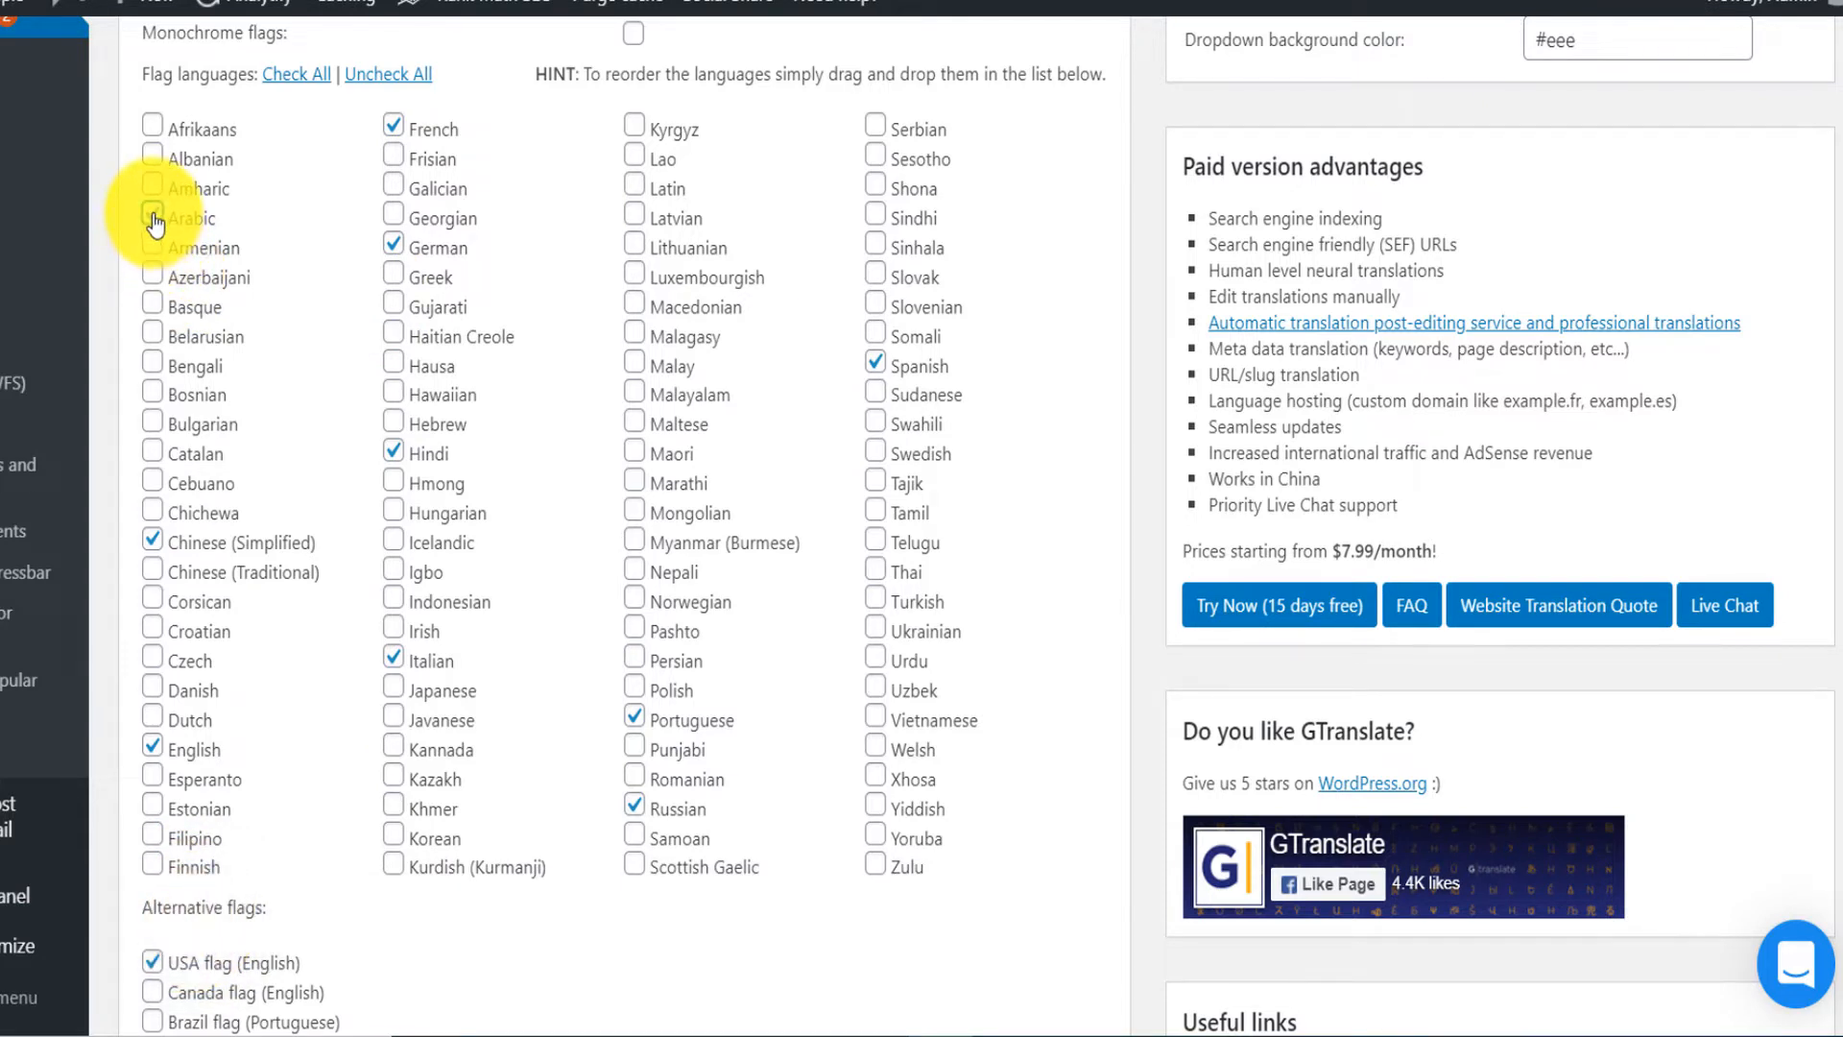
pyautogui.click(152, 217)
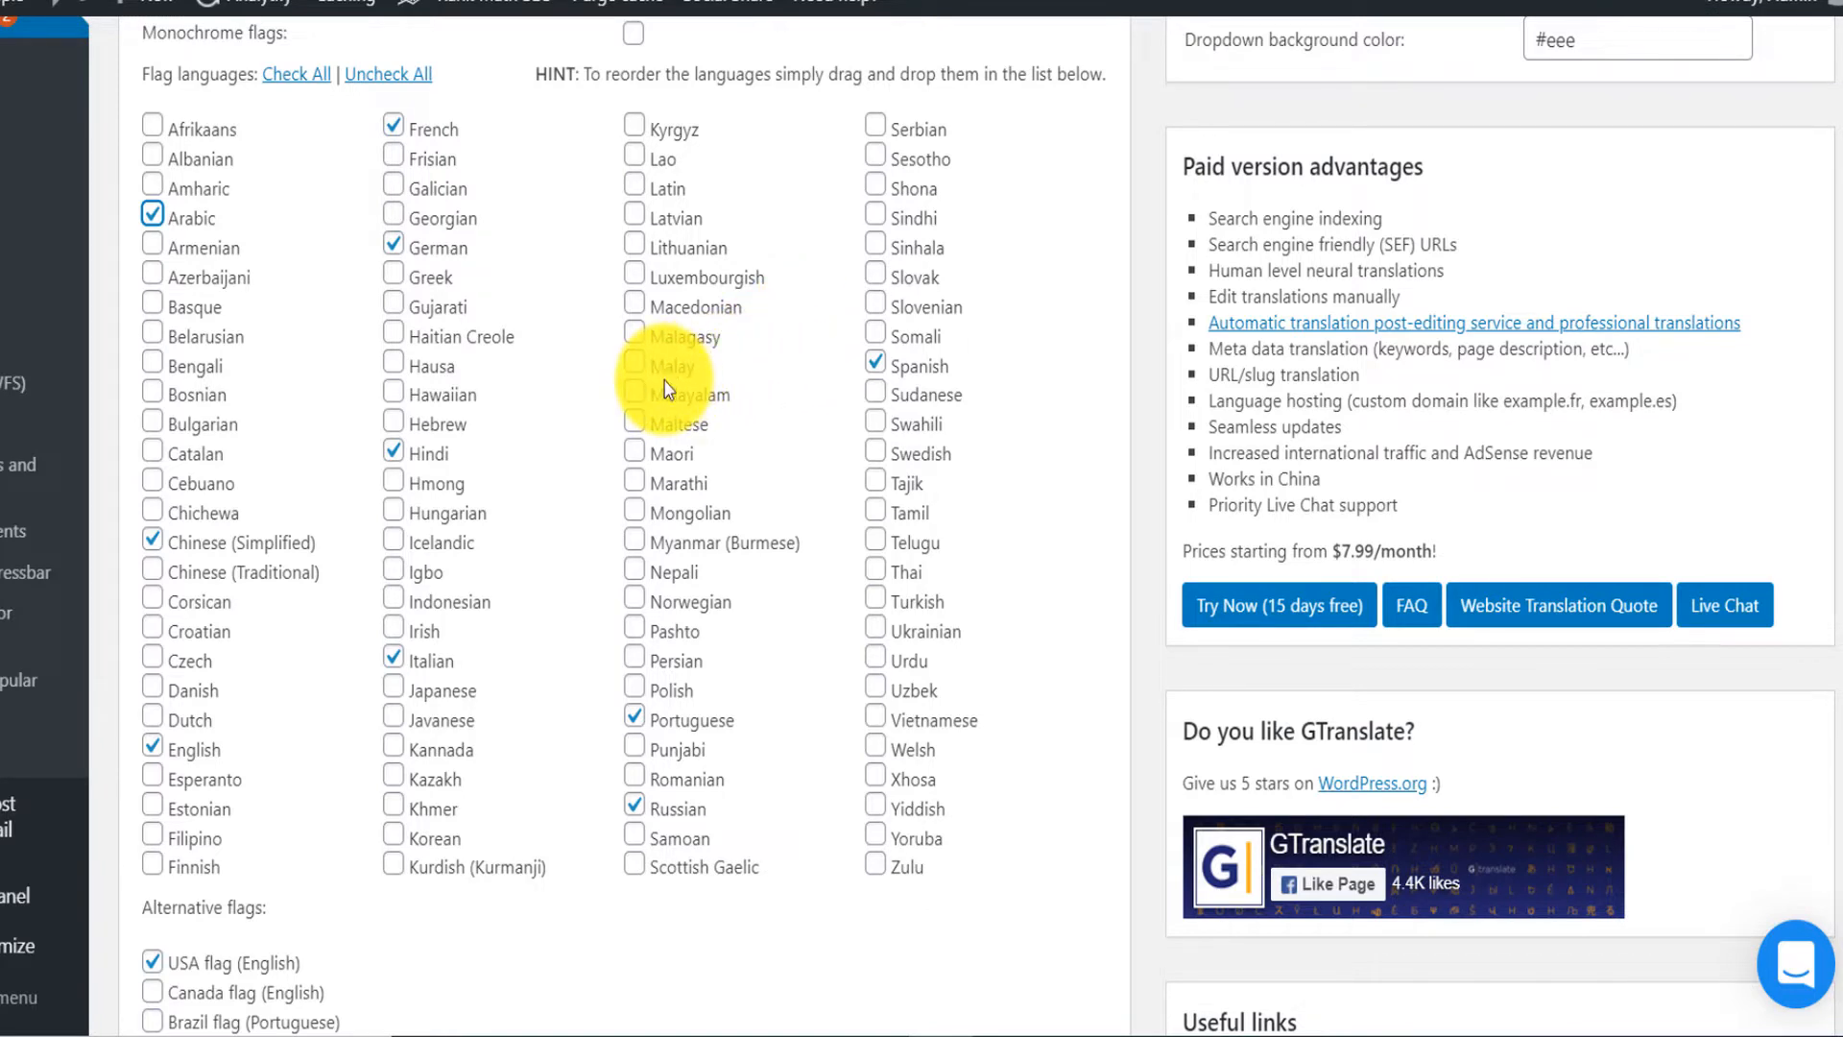
pyautogui.moveTo(670, 388)
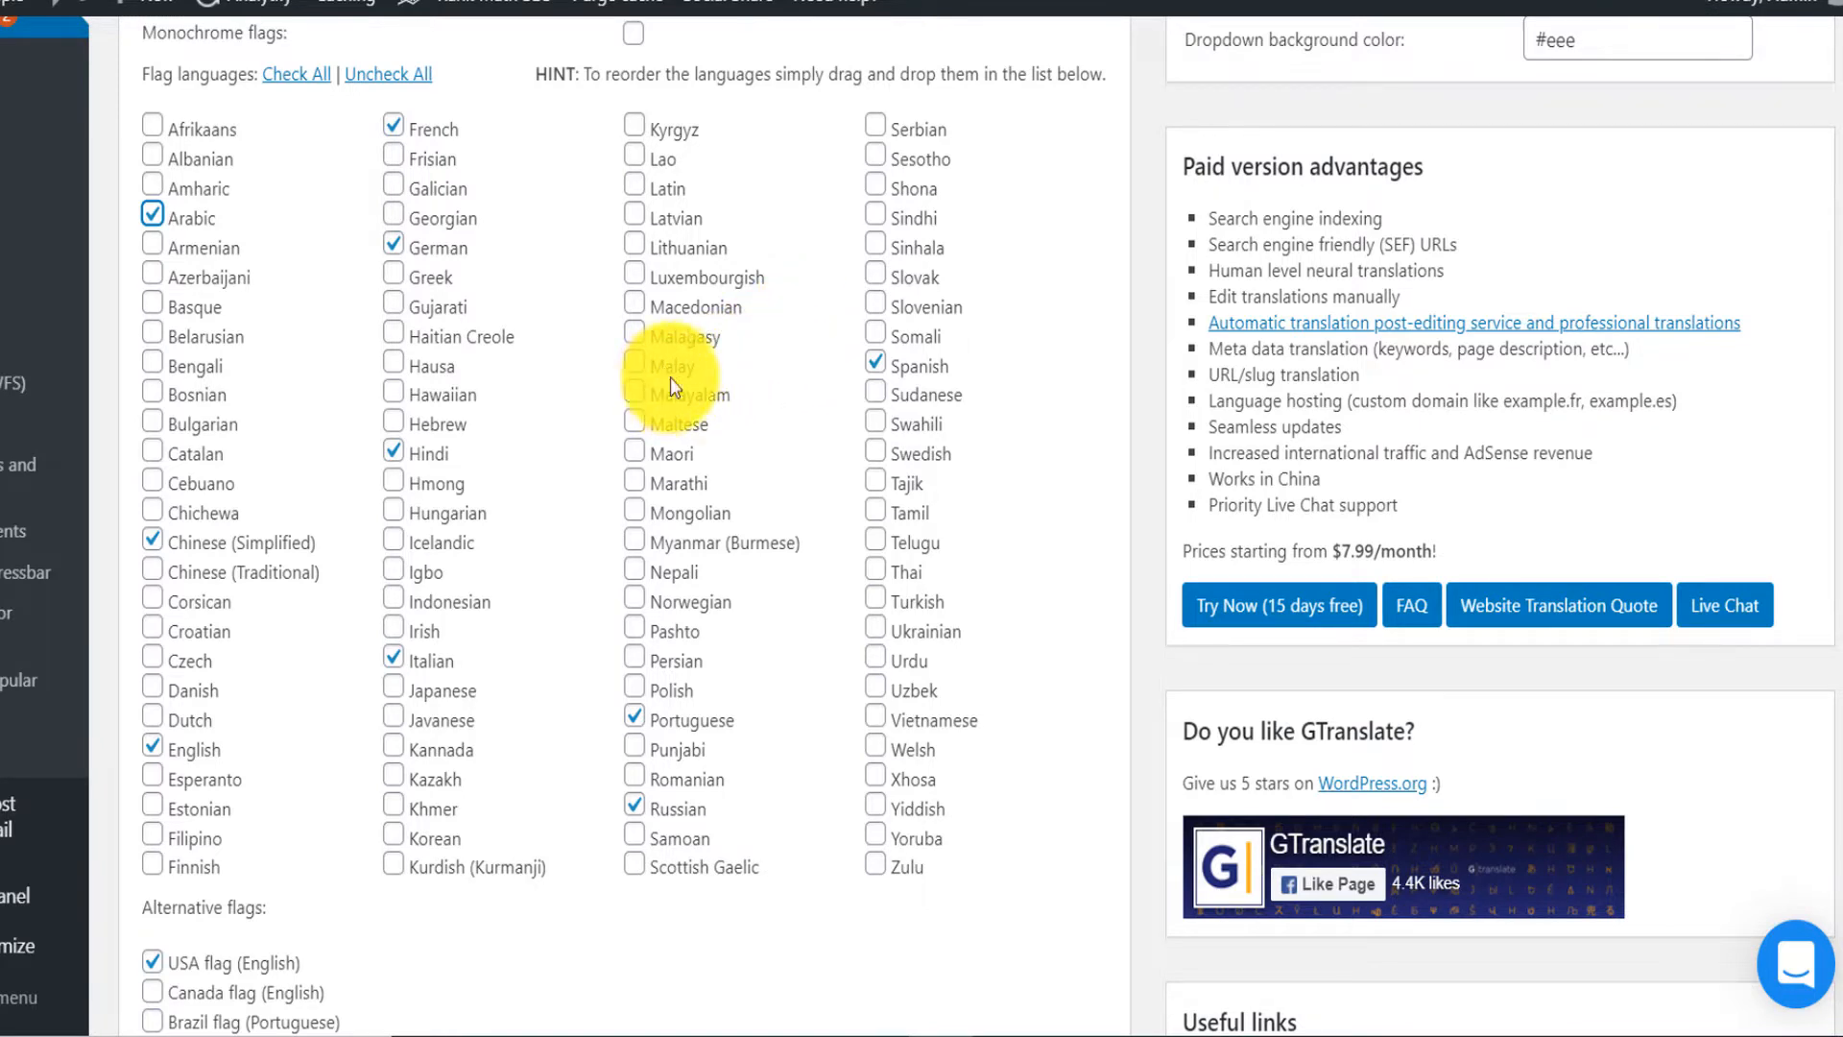
pyautogui.scroll(-3)
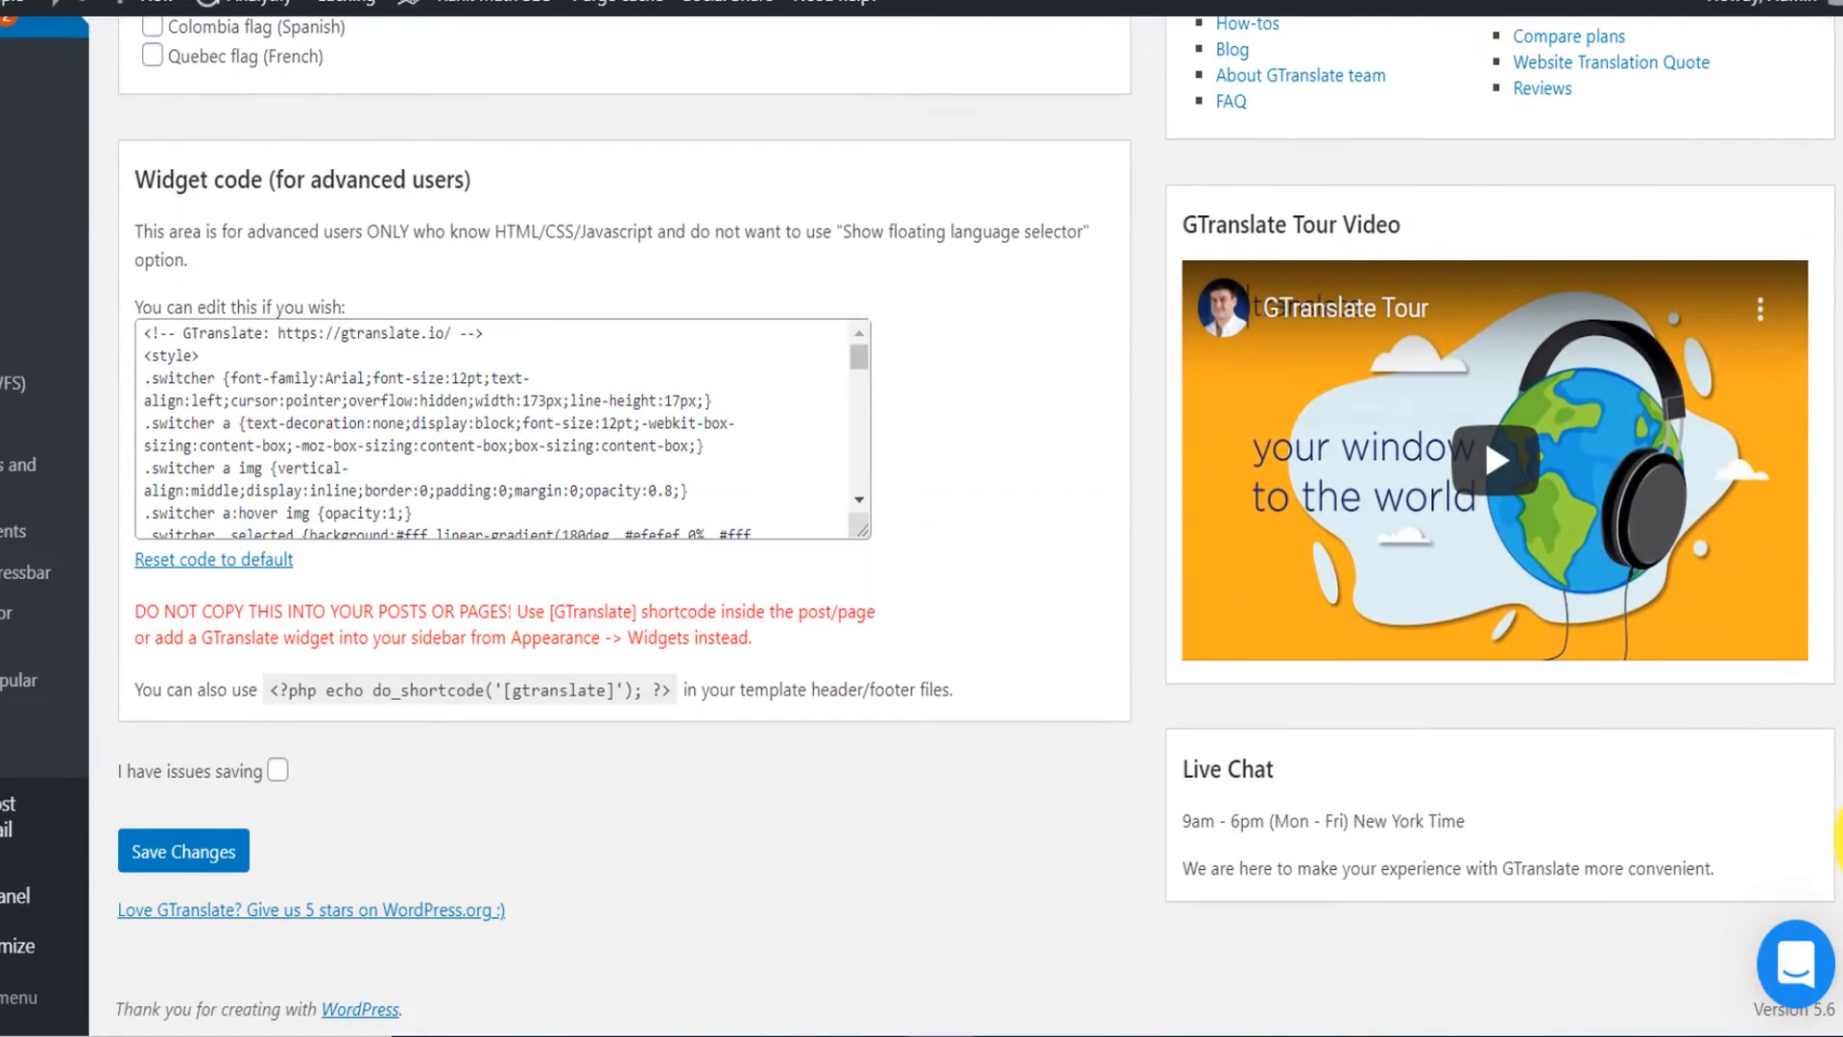
# Step: Untick the USA flag for English and toggle the Canada and Brazil alternative flags
pyautogui.scroll(3)
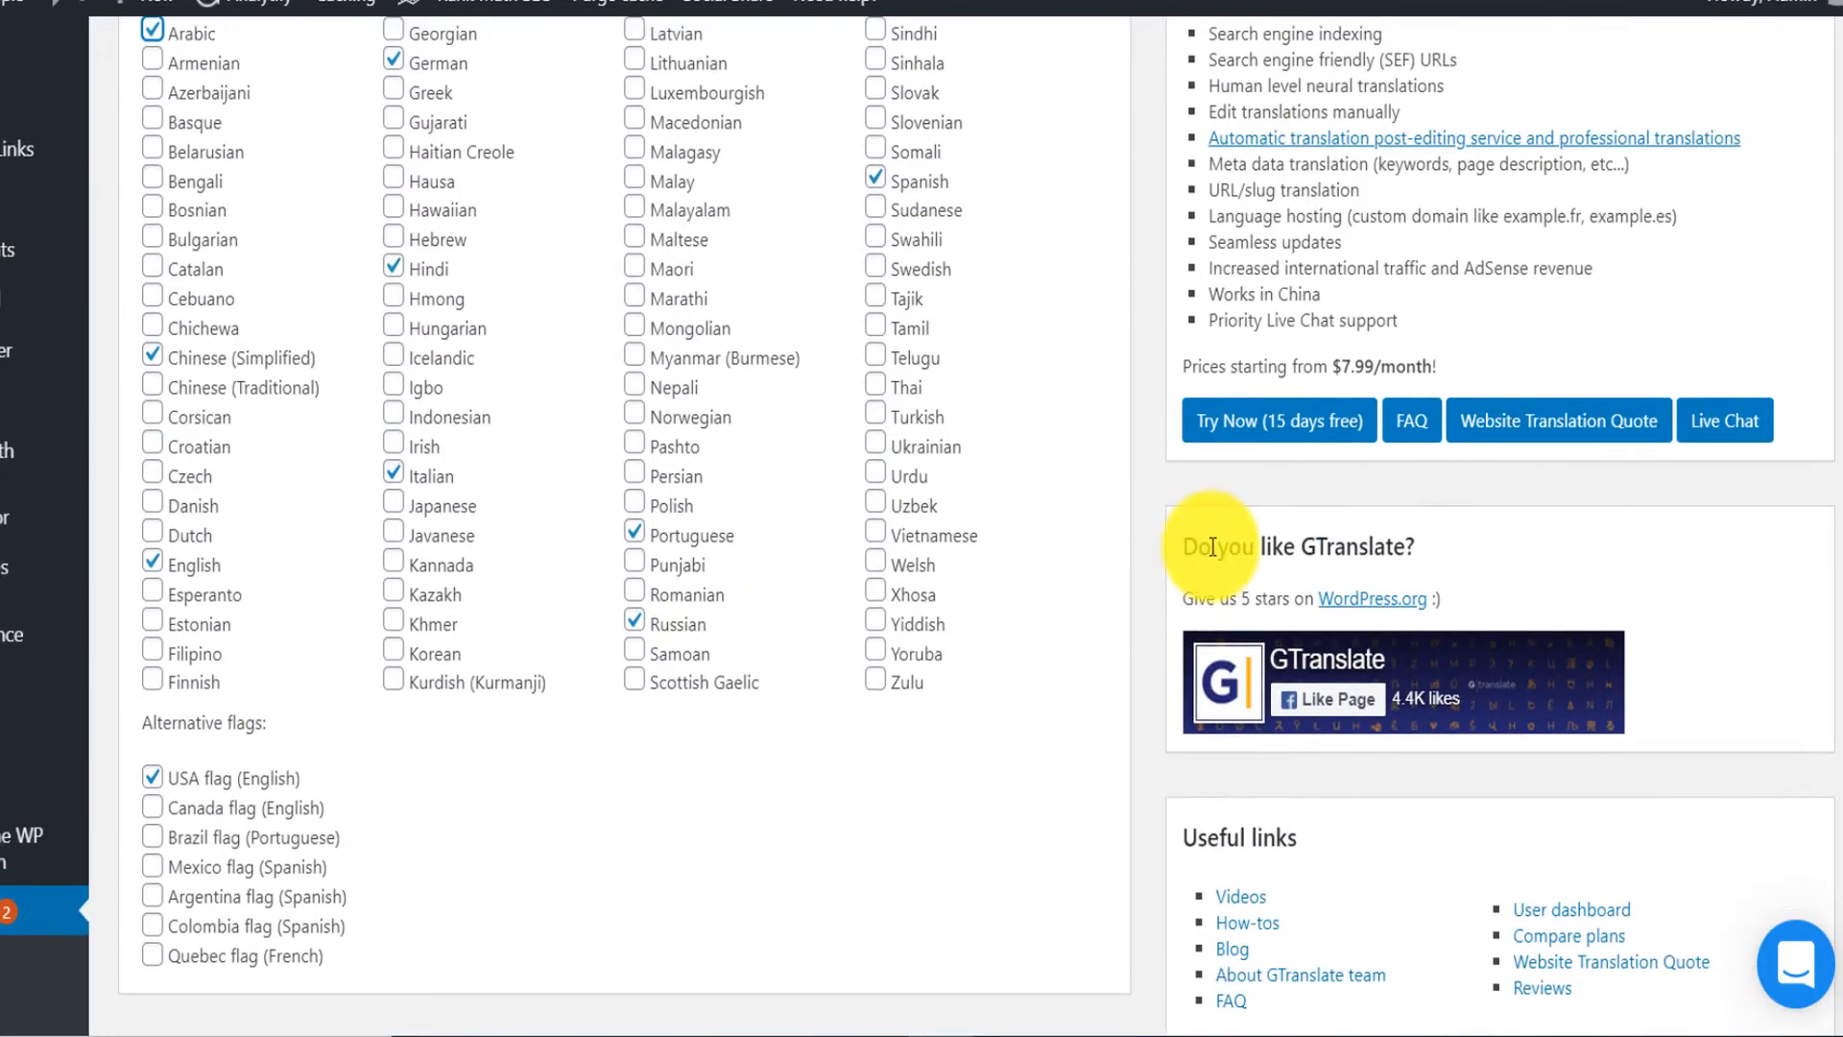
pyautogui.moveTo(249, 729)
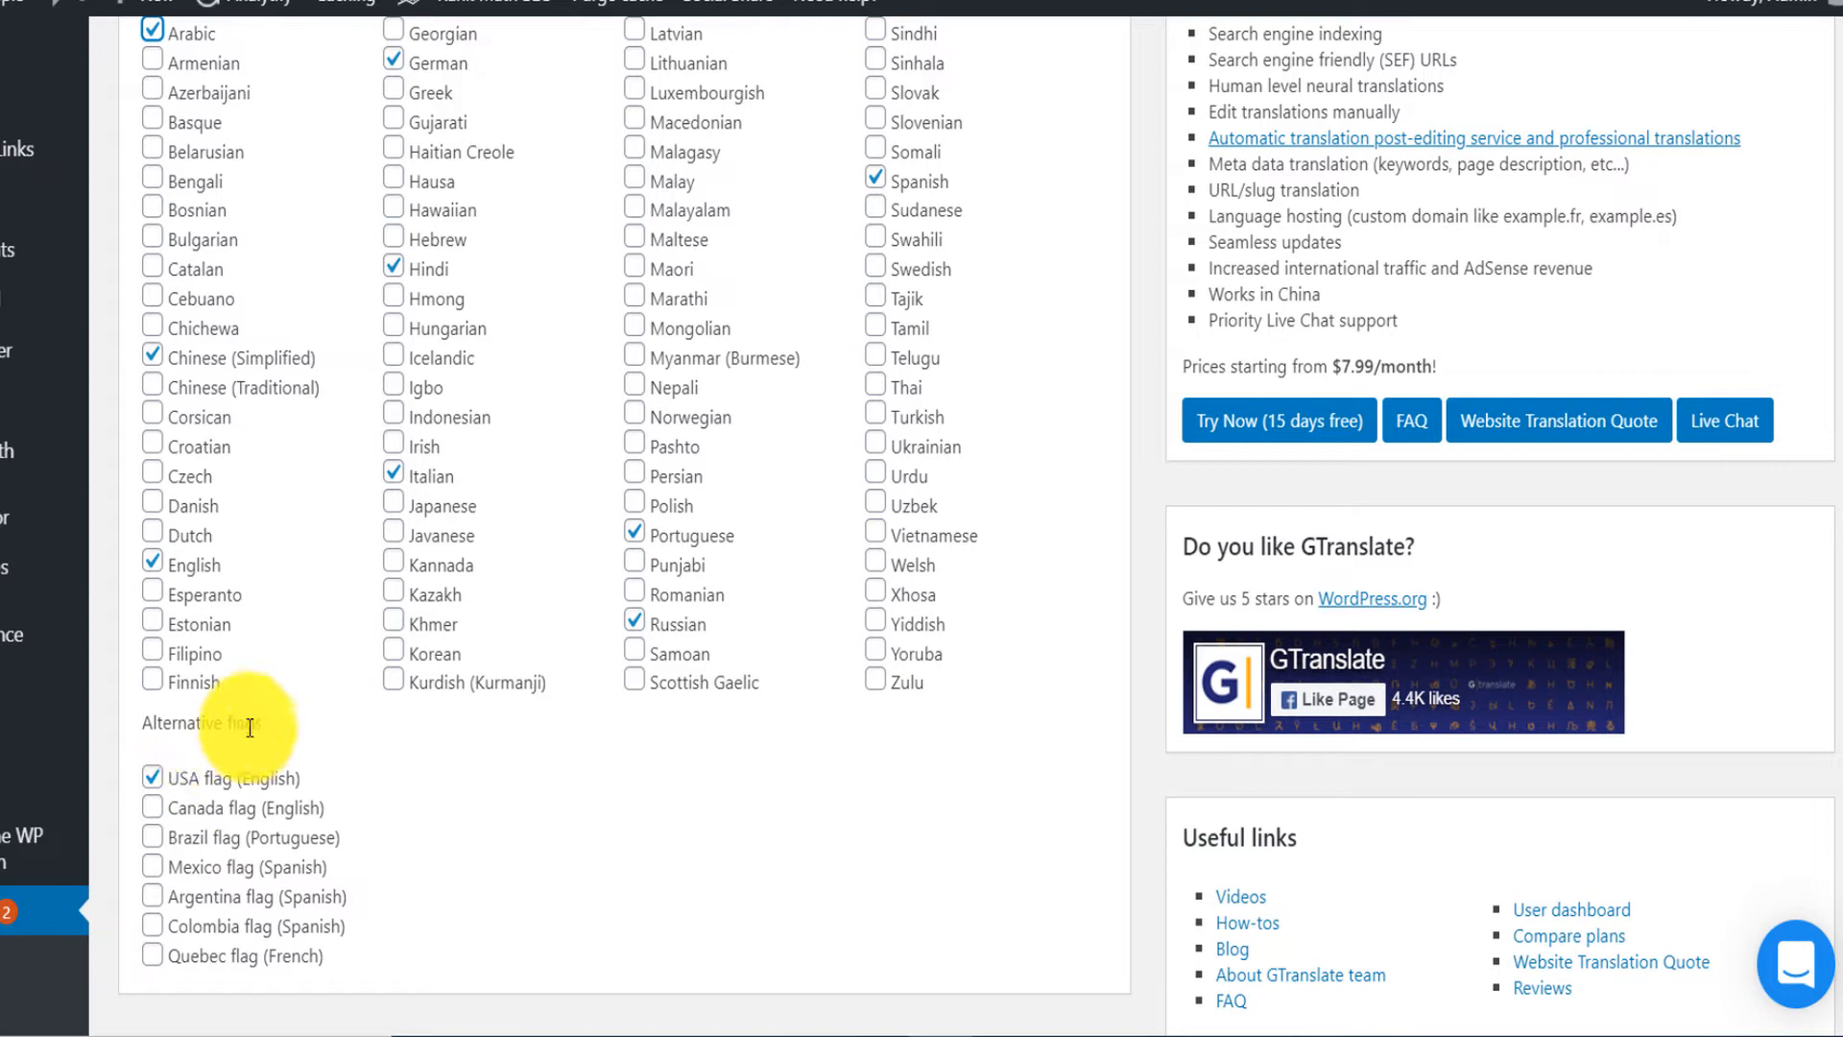
pyautogui.moveTo(1197, 700)
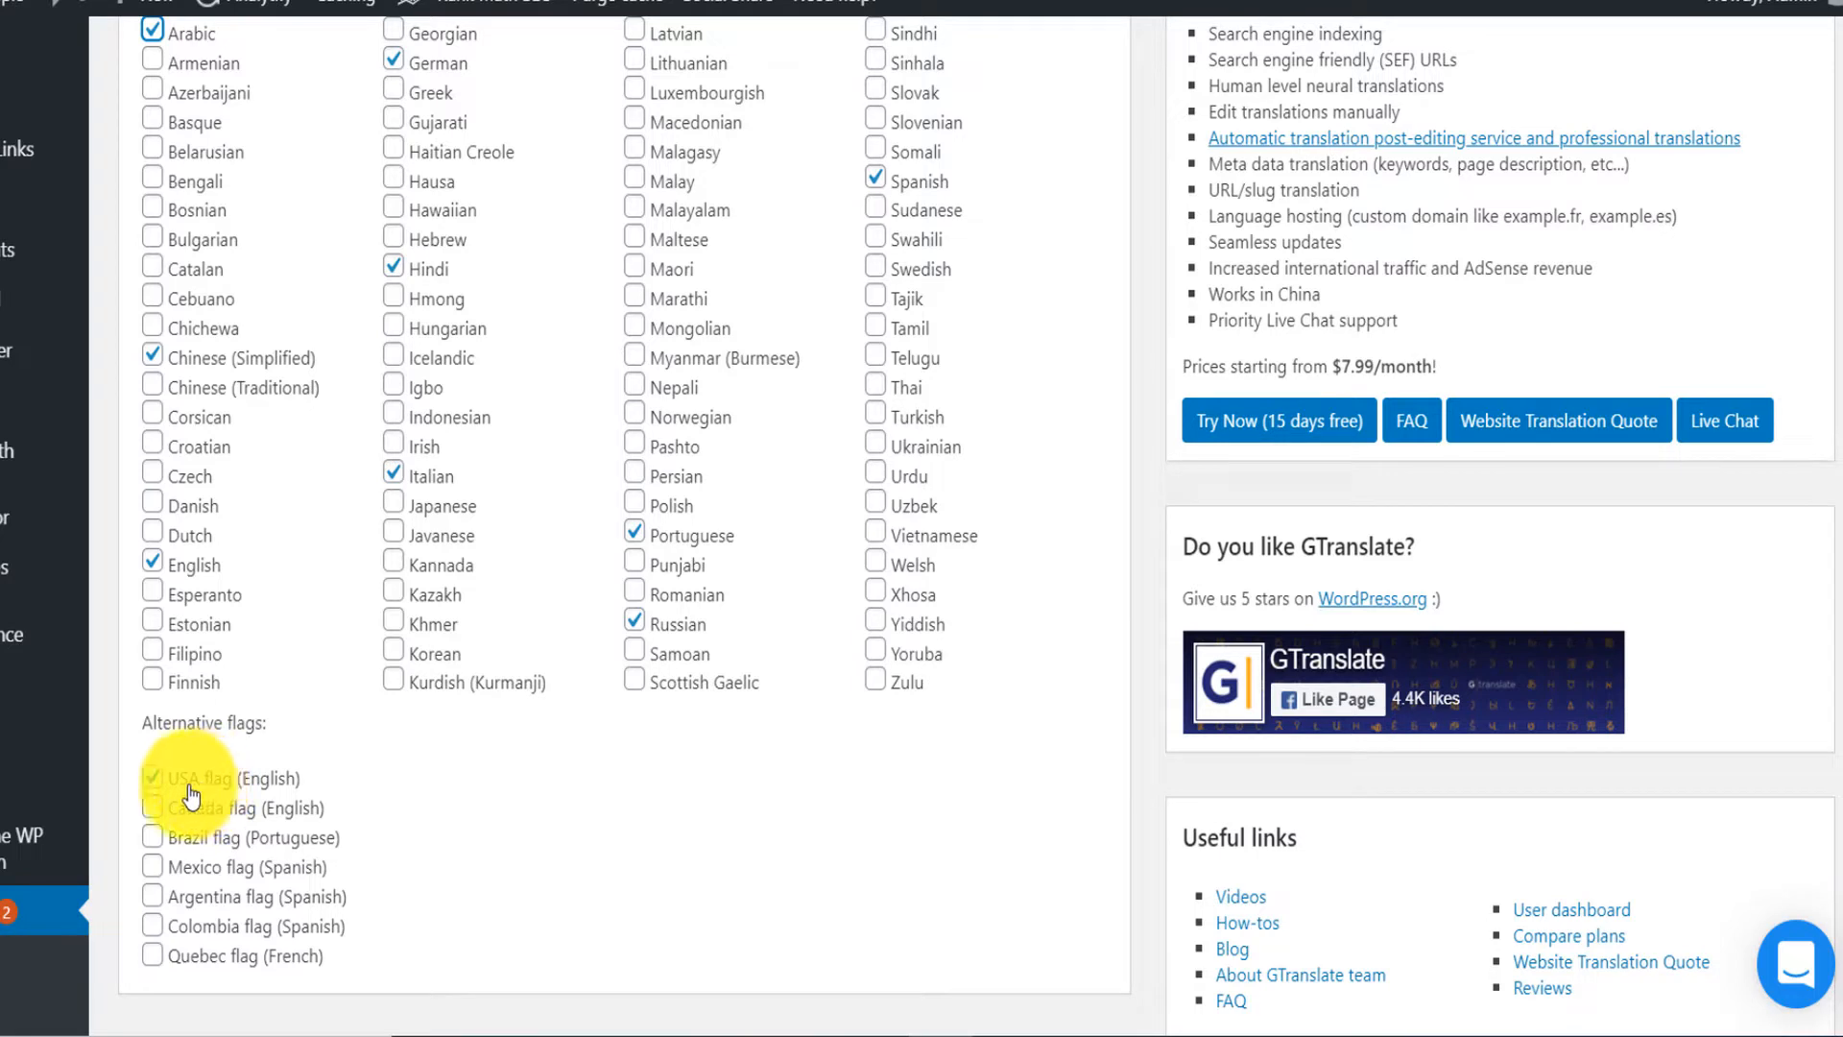
pyautogui.click(153, 778)
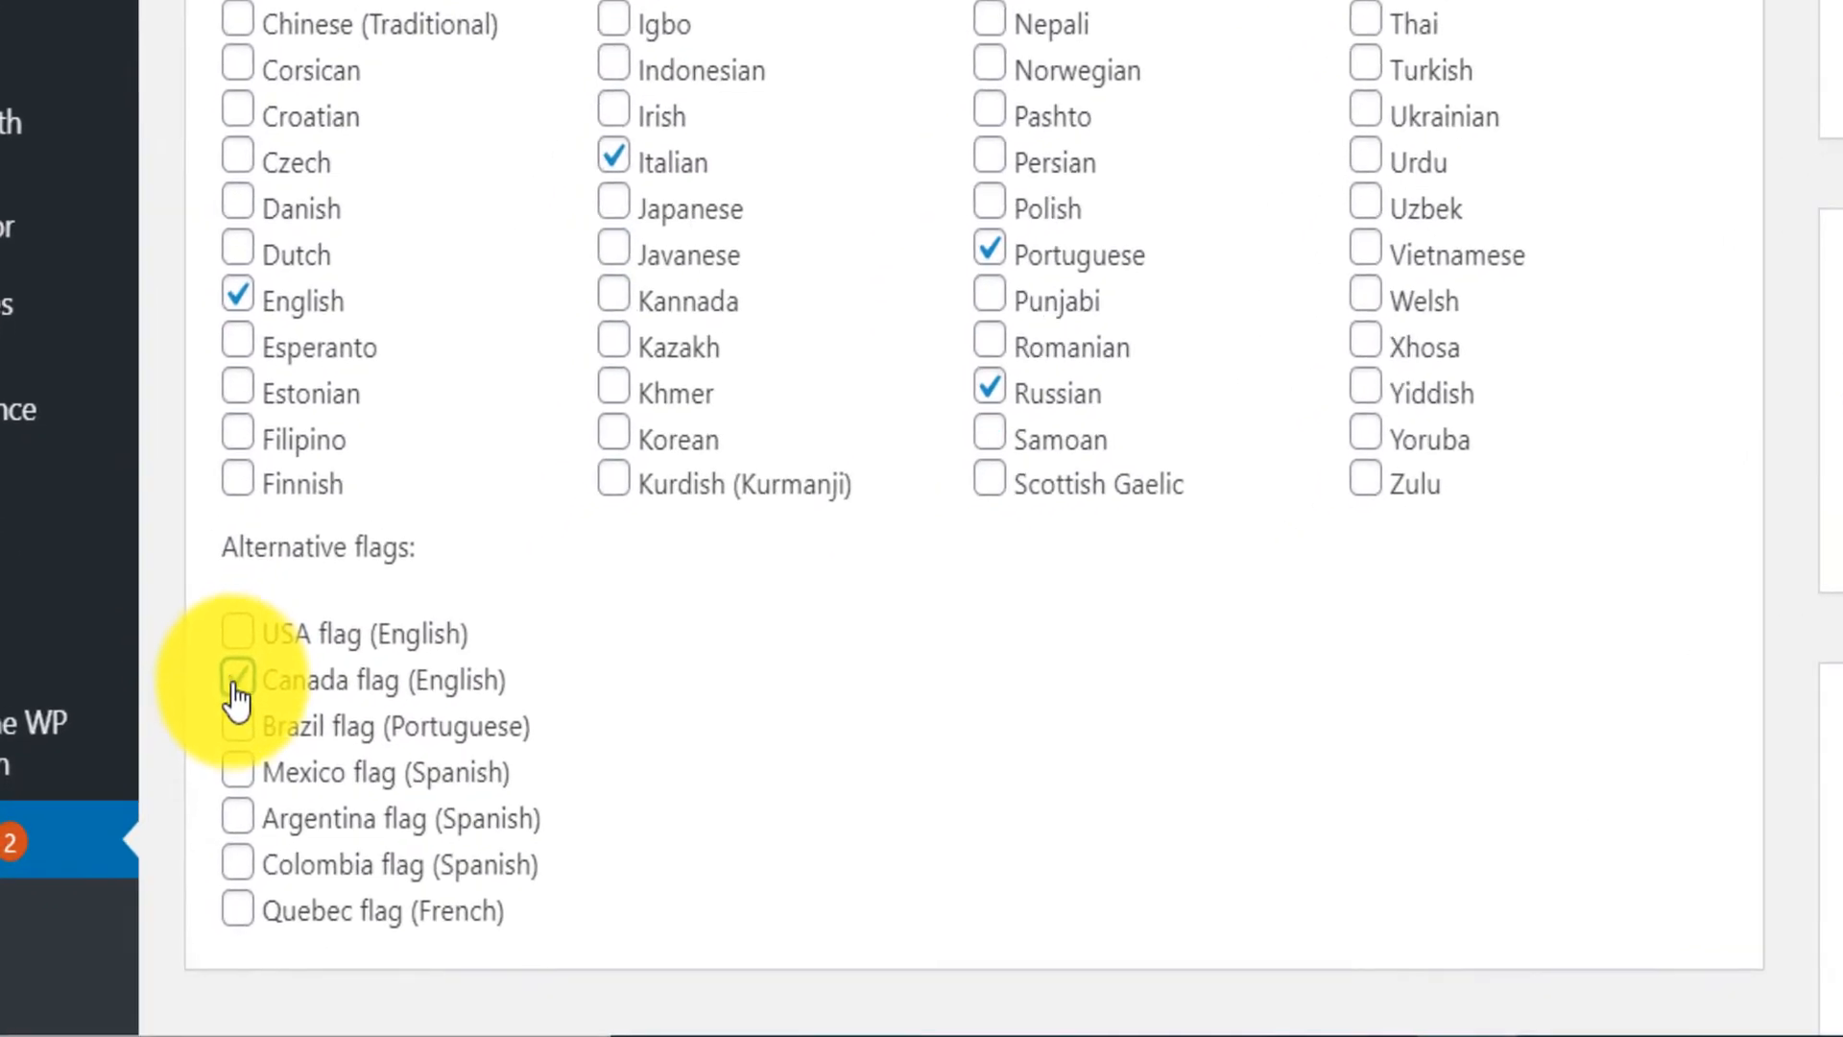
pyautogui.click(236, 679)
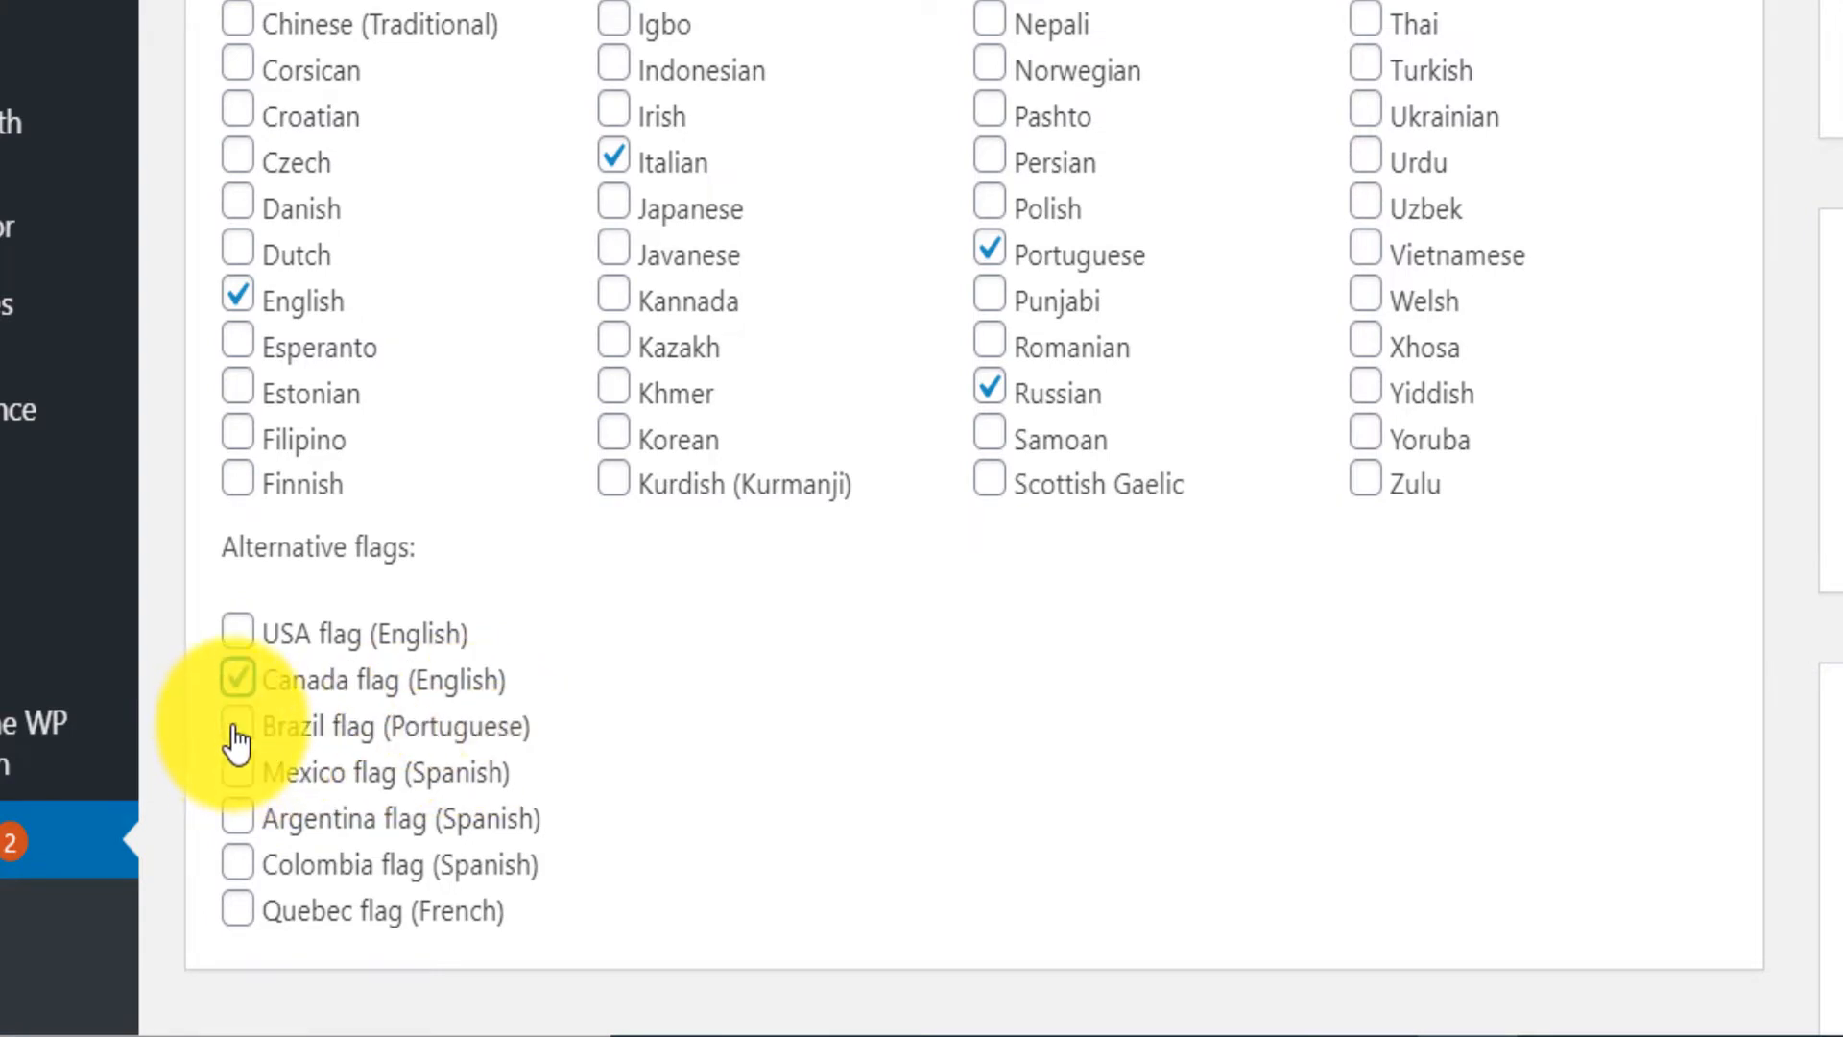
pyautogui.click(236, 726)
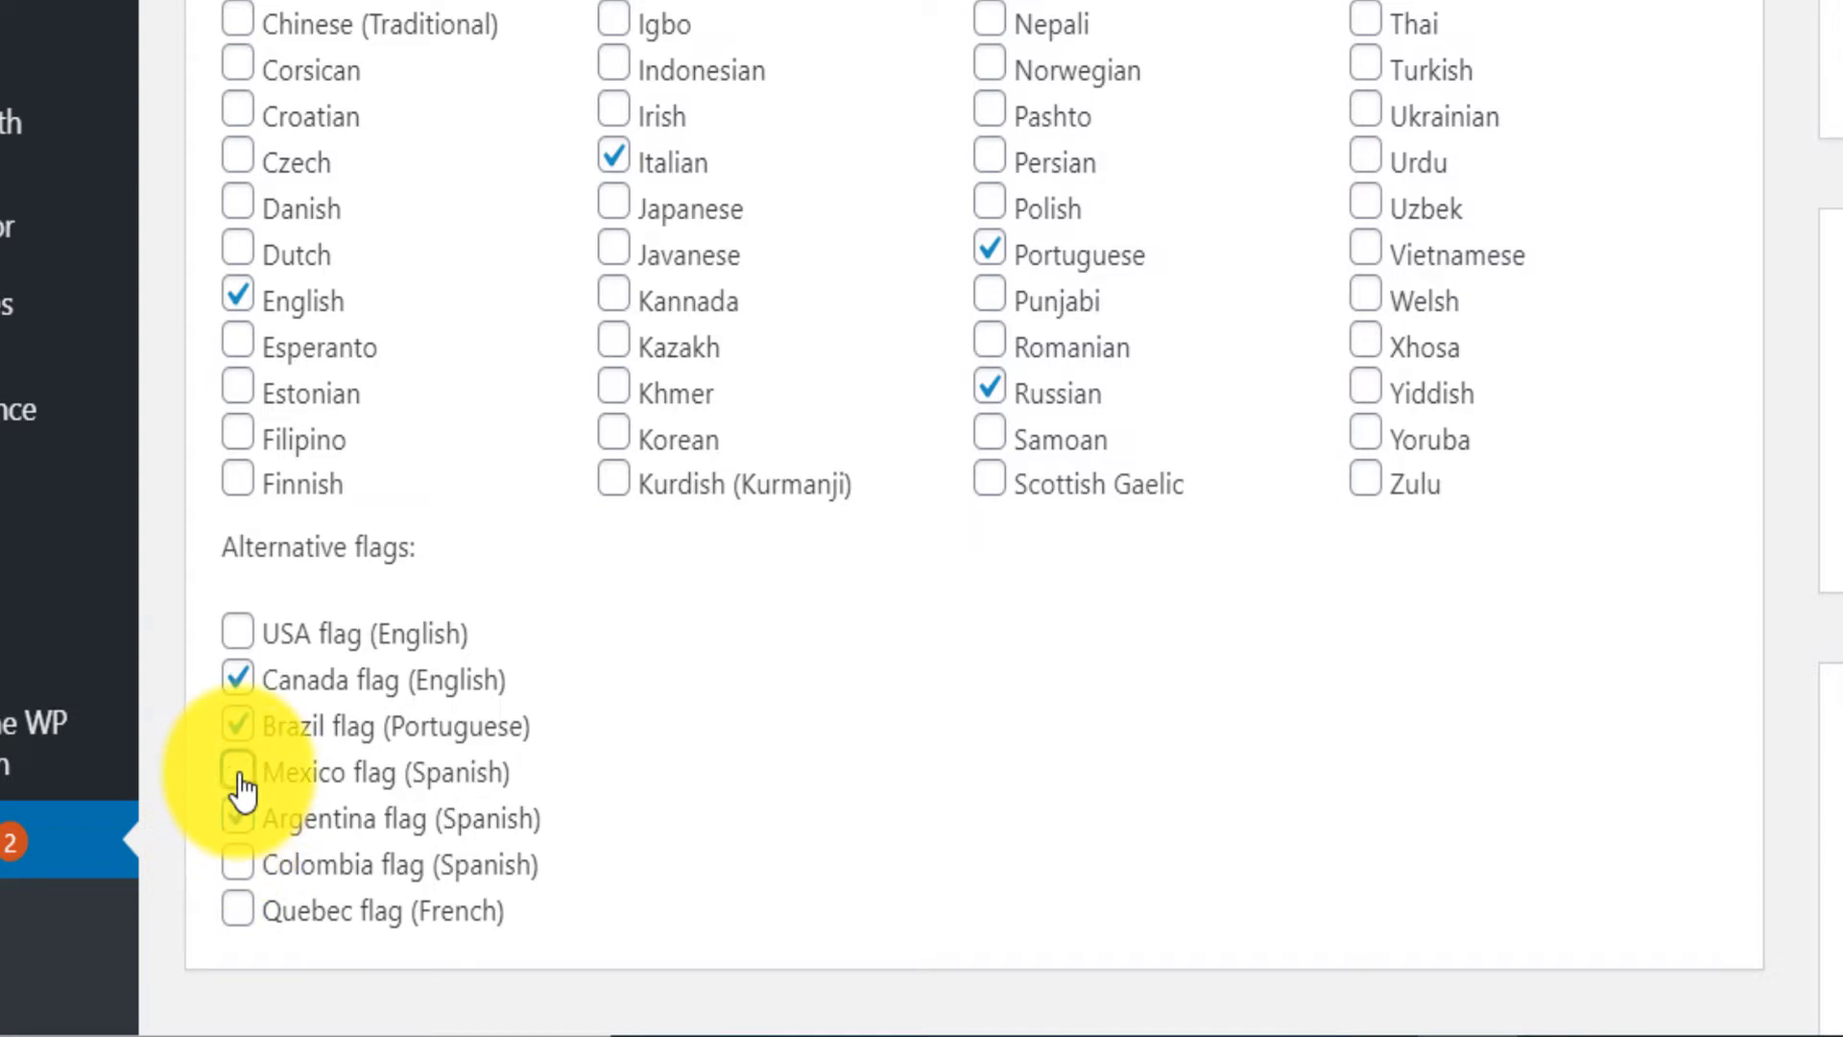
pyautogui.click(236, 680)
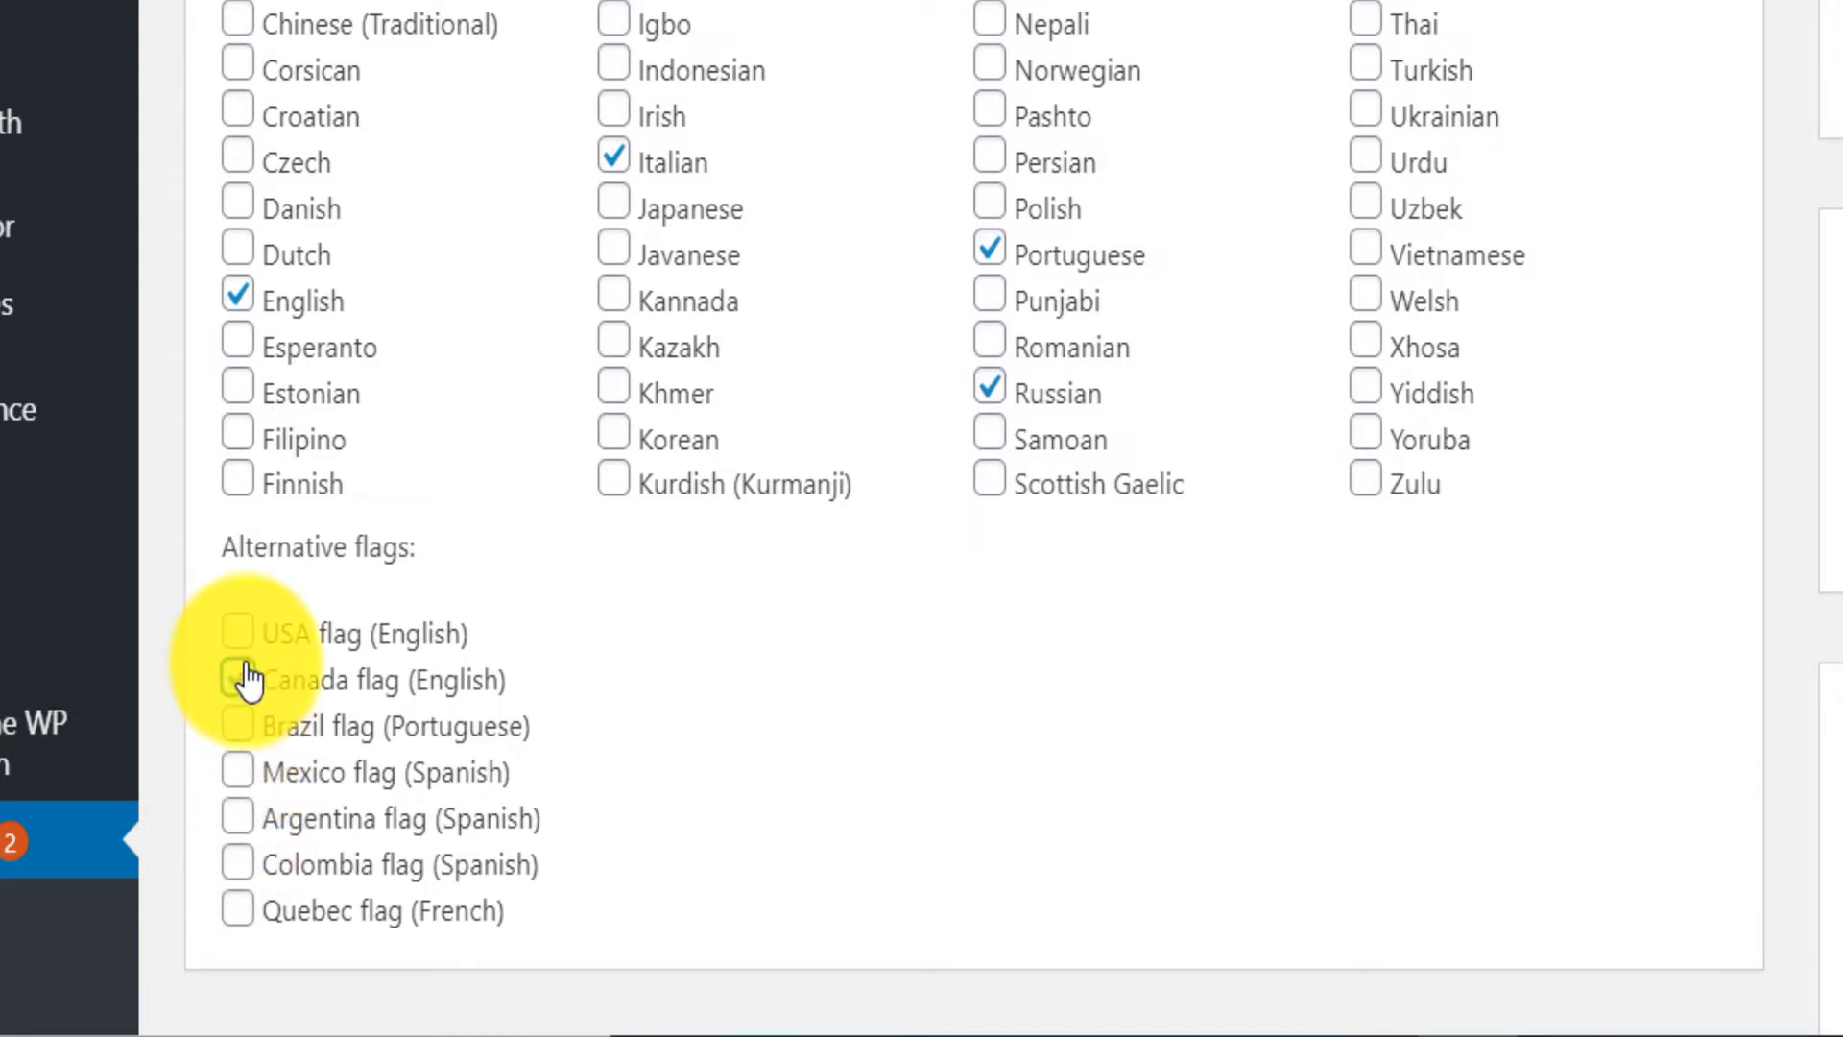
# Step: Scroll to the bottom of the GTranslate settings page and save the changes
pyautogui.scroll(-3)
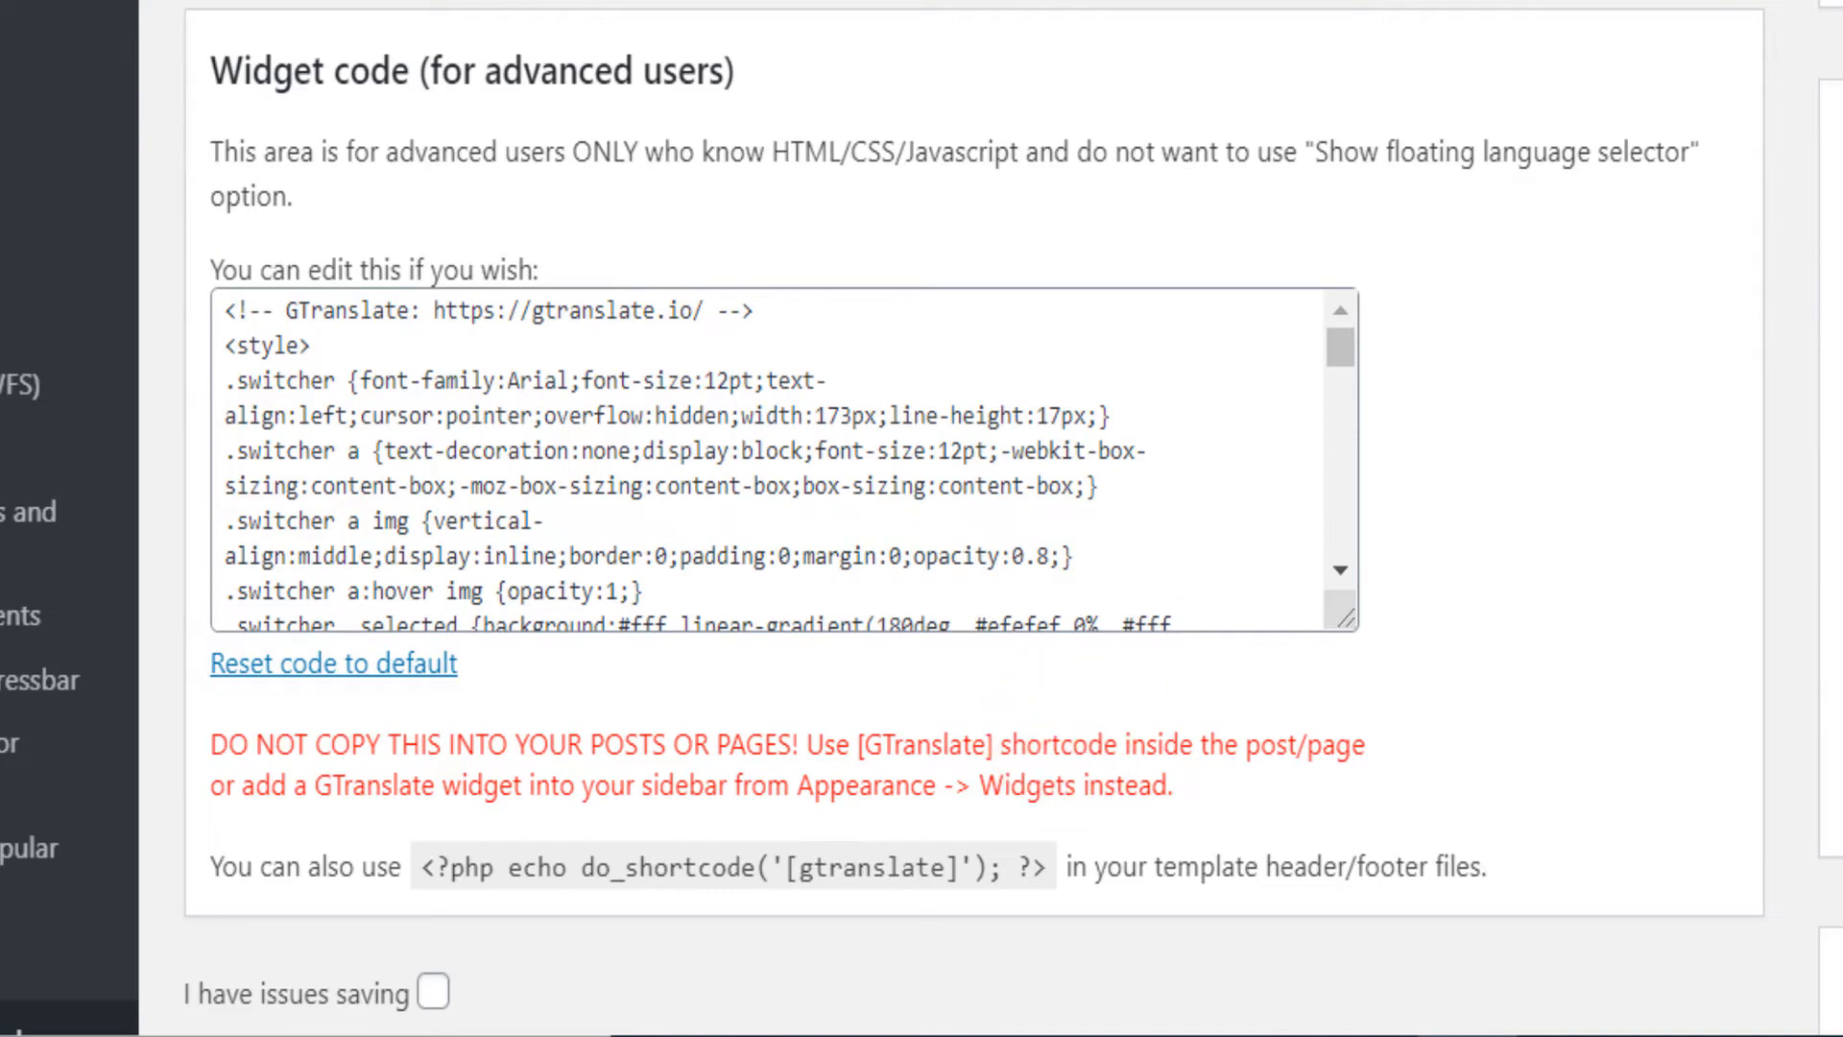
pyautogui.scroll(-3)
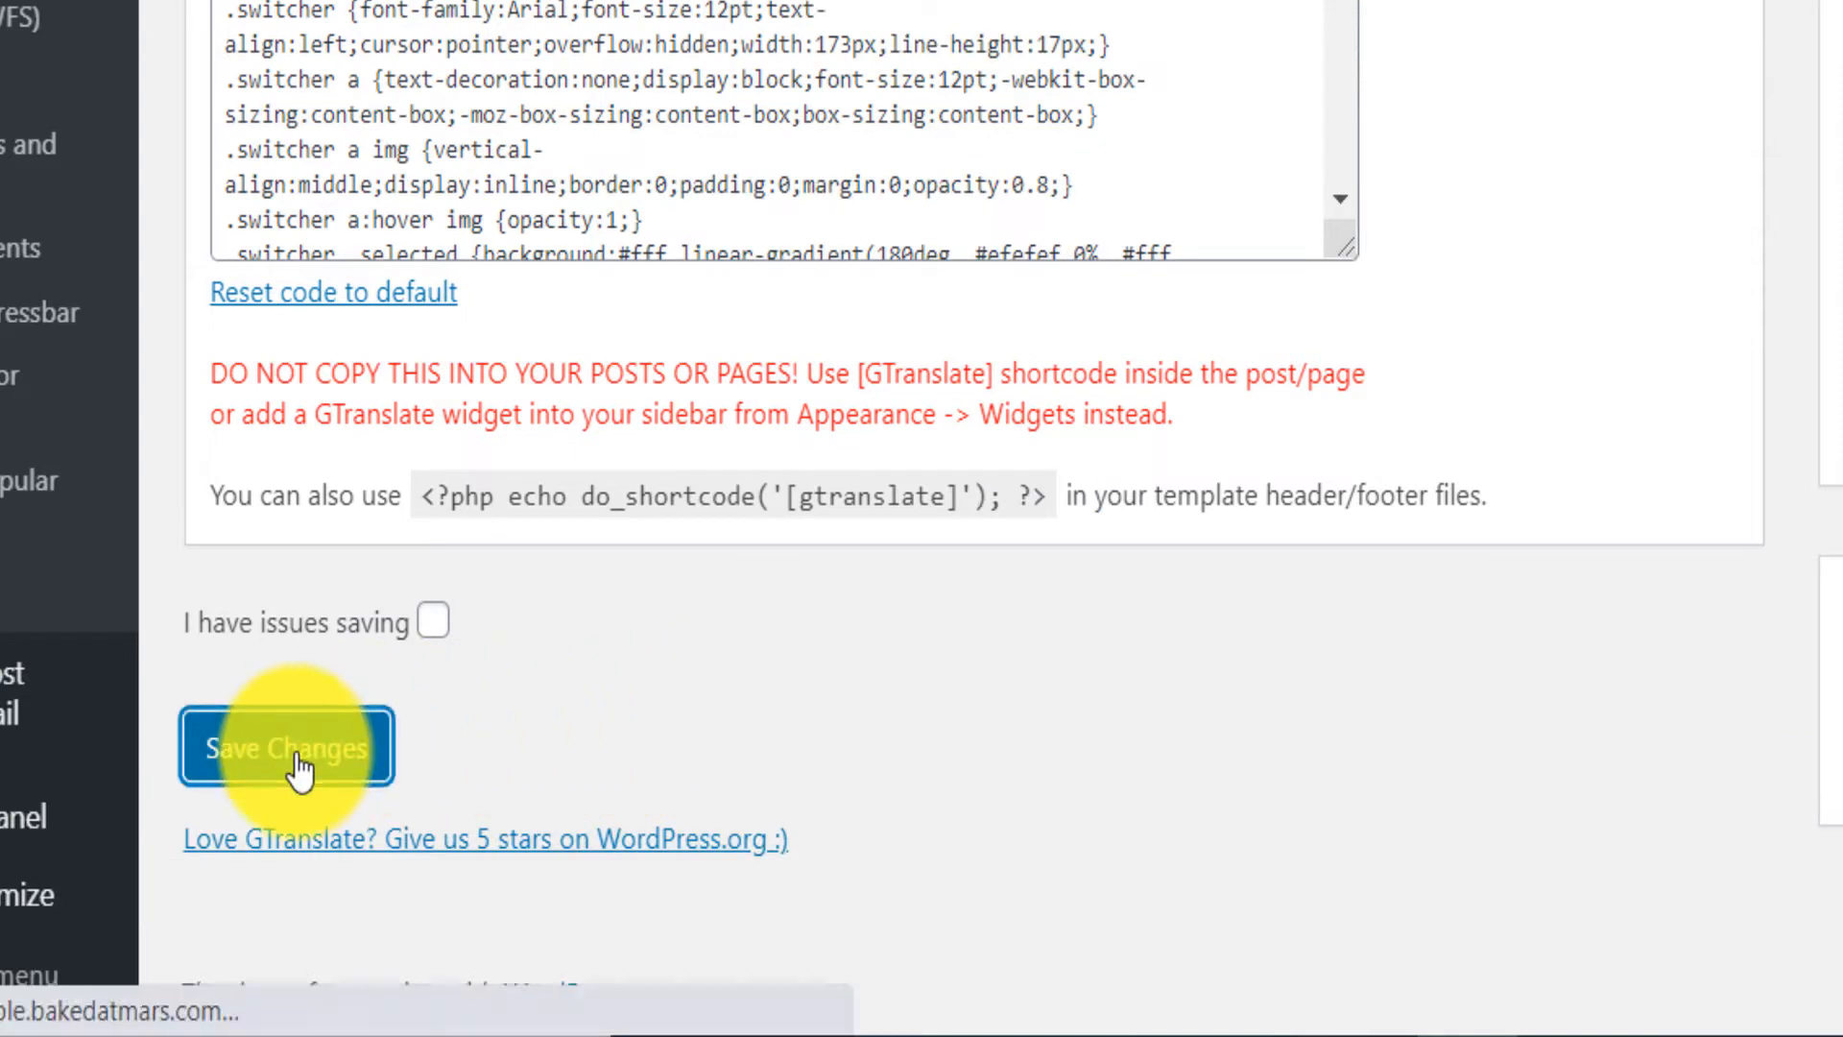
pyautogui.click(286, 748)
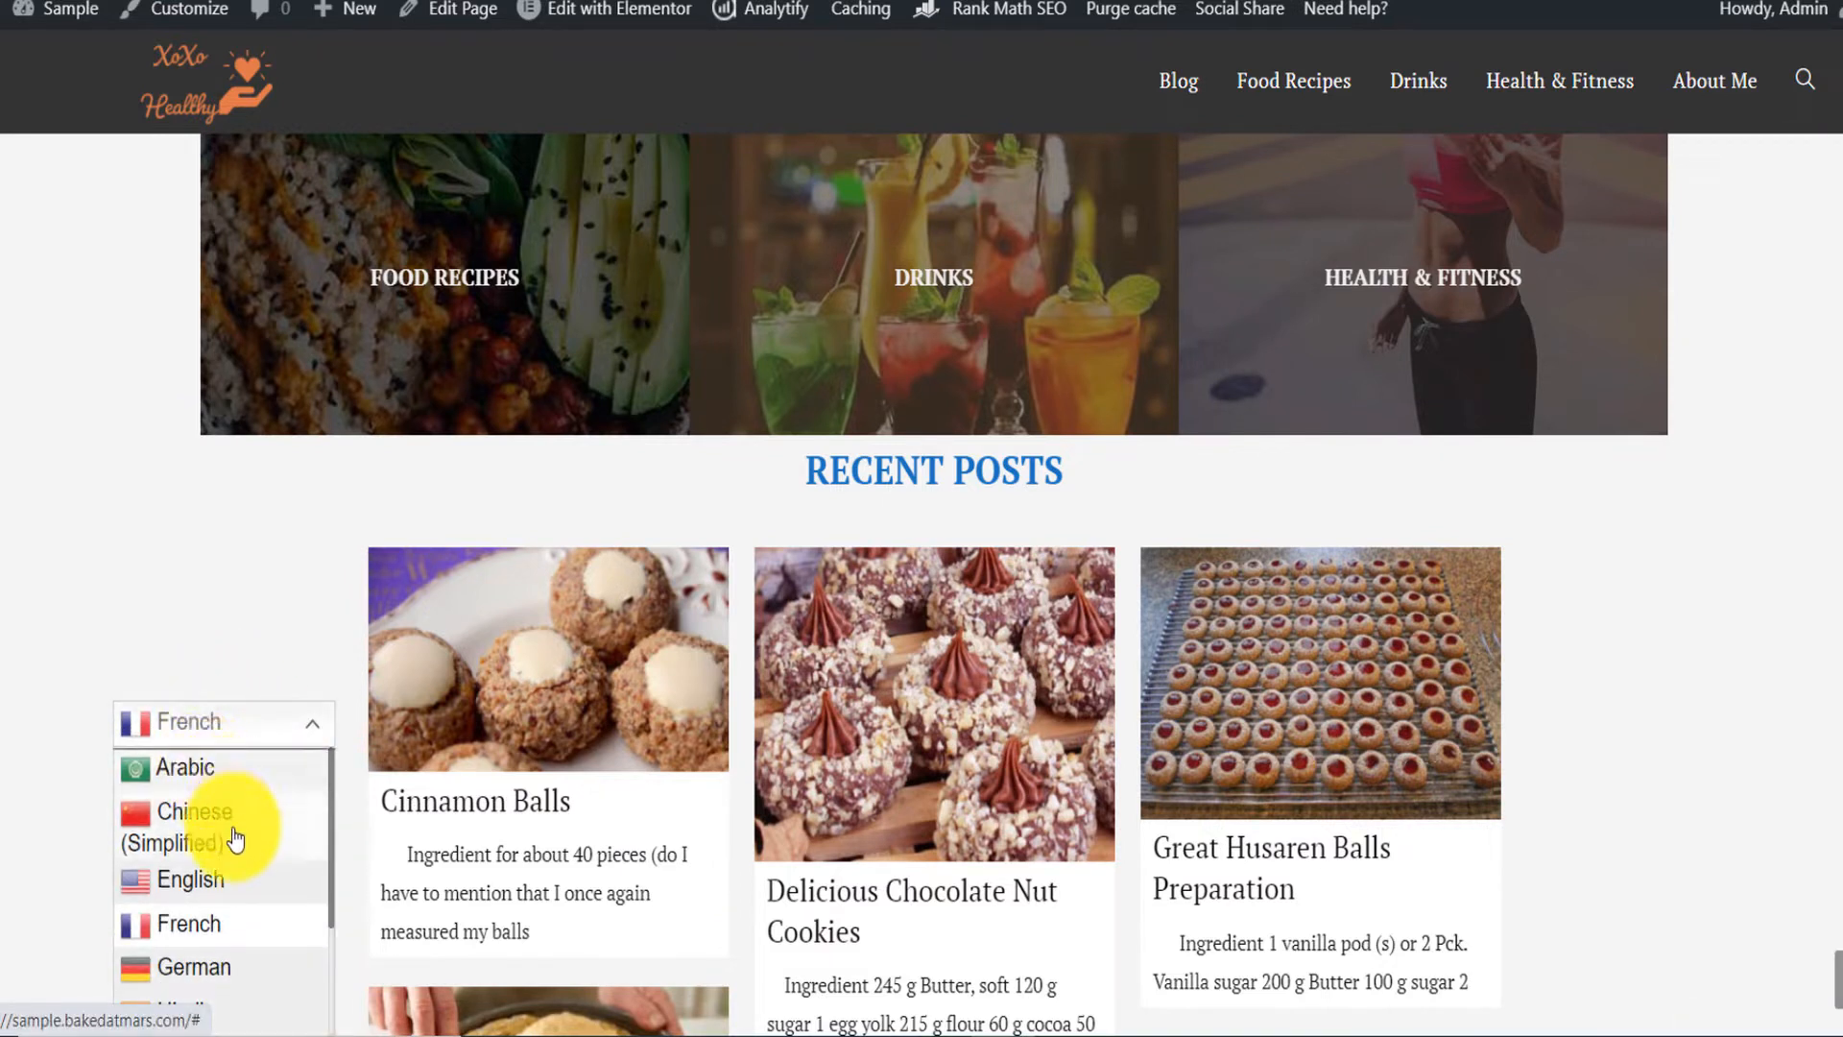
pyautogui.moveTo(1717, 572)
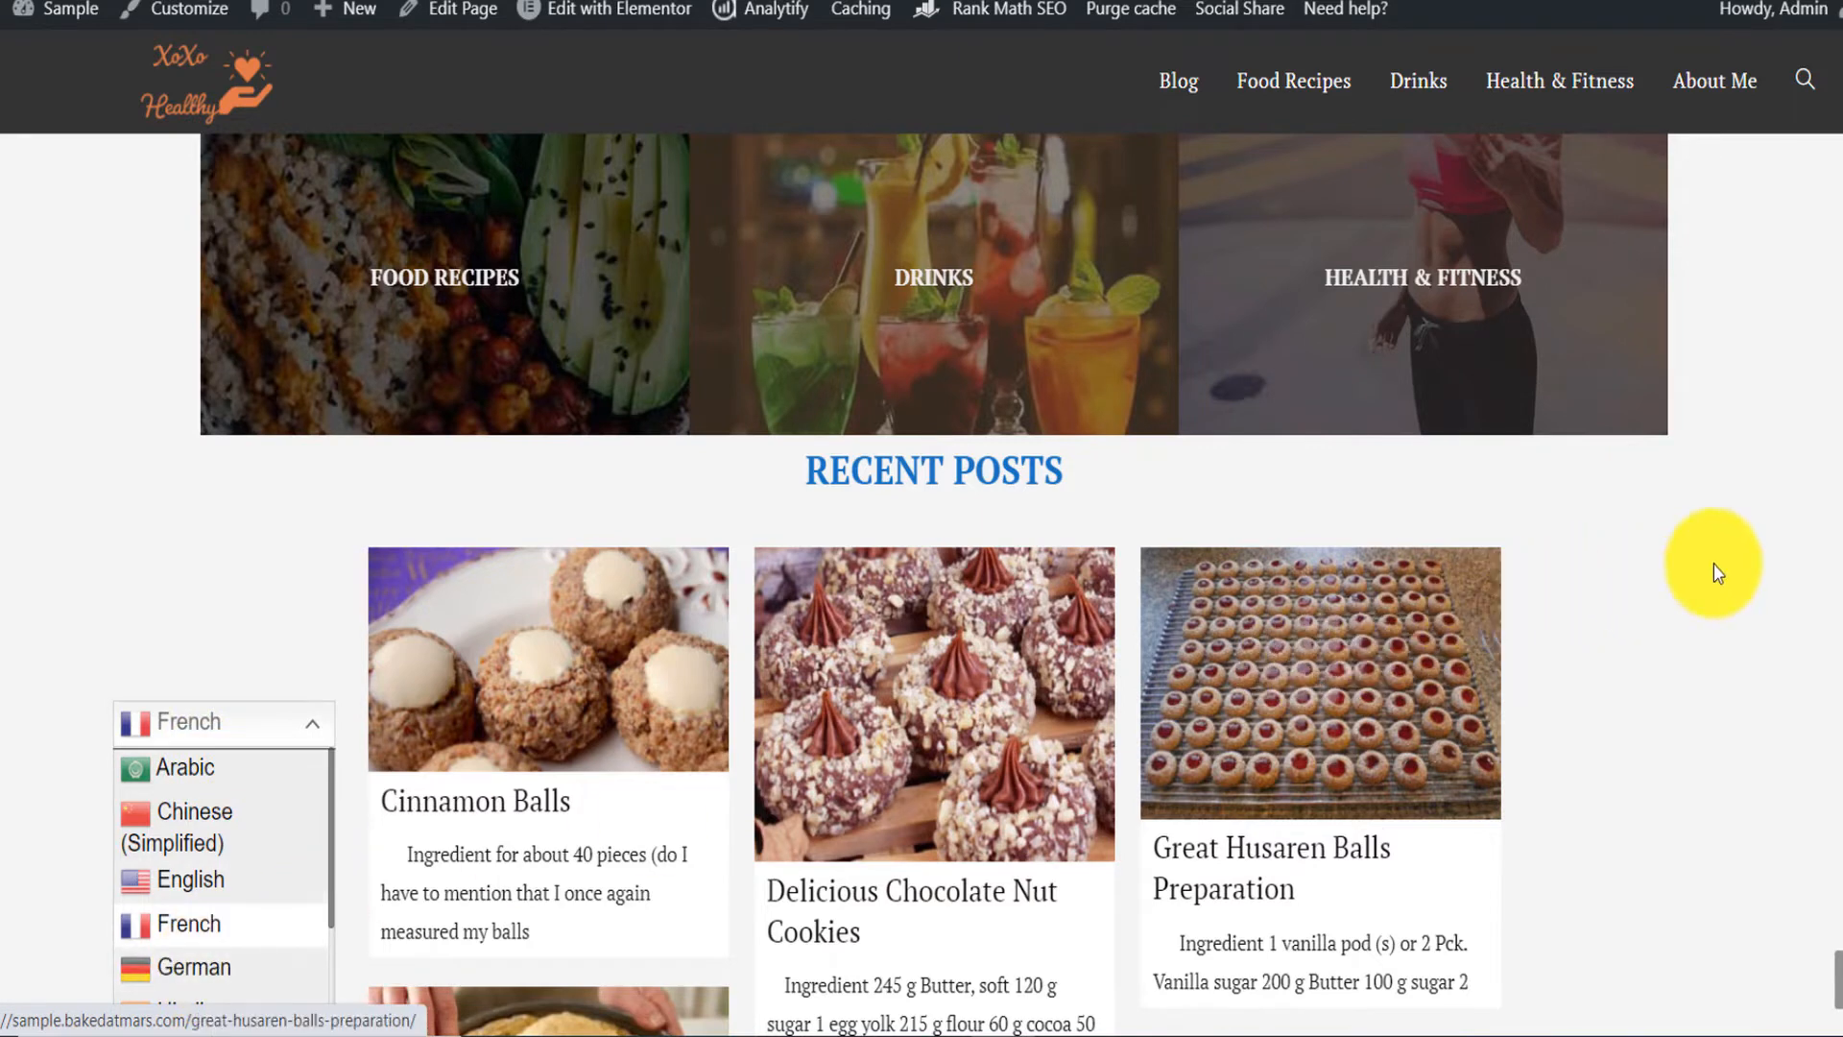
# Step: Use the floating GTranslate dropdown to show the front page in German, then Italian
pyautogui.click(1417, 787)
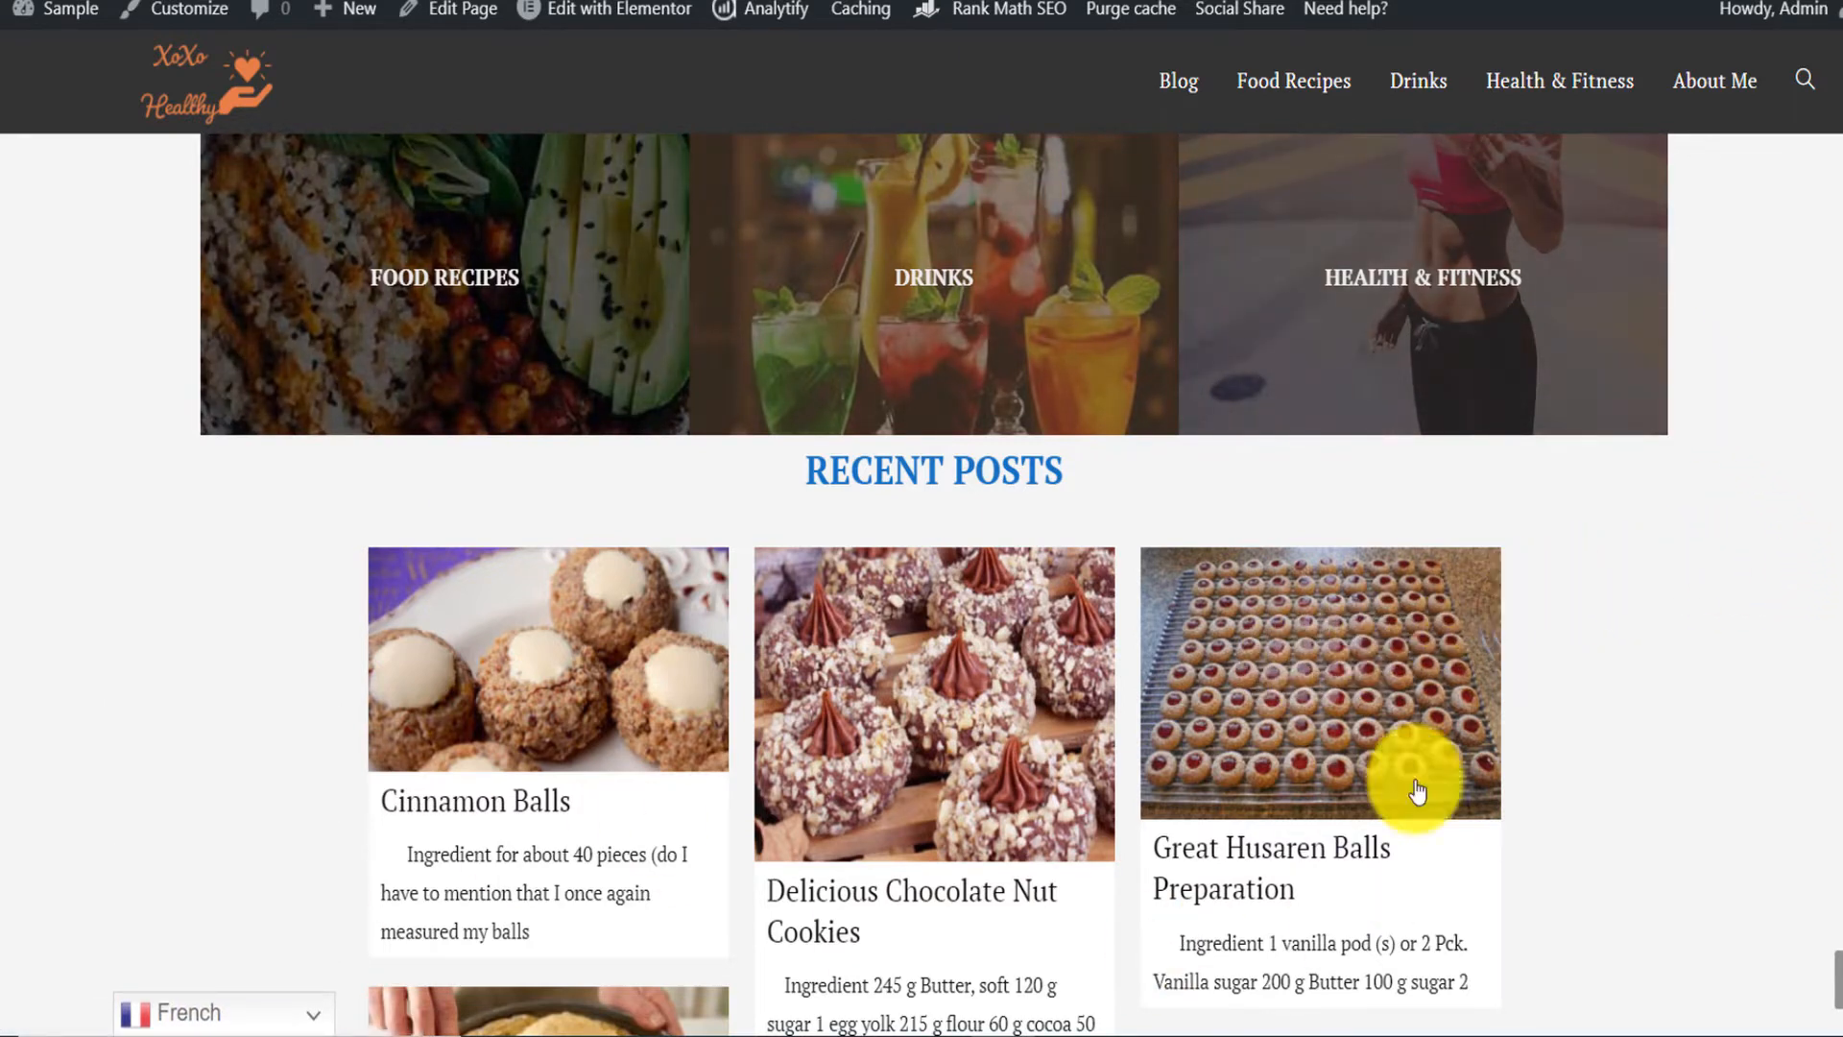
pyautogui.moveTo(995, 566)
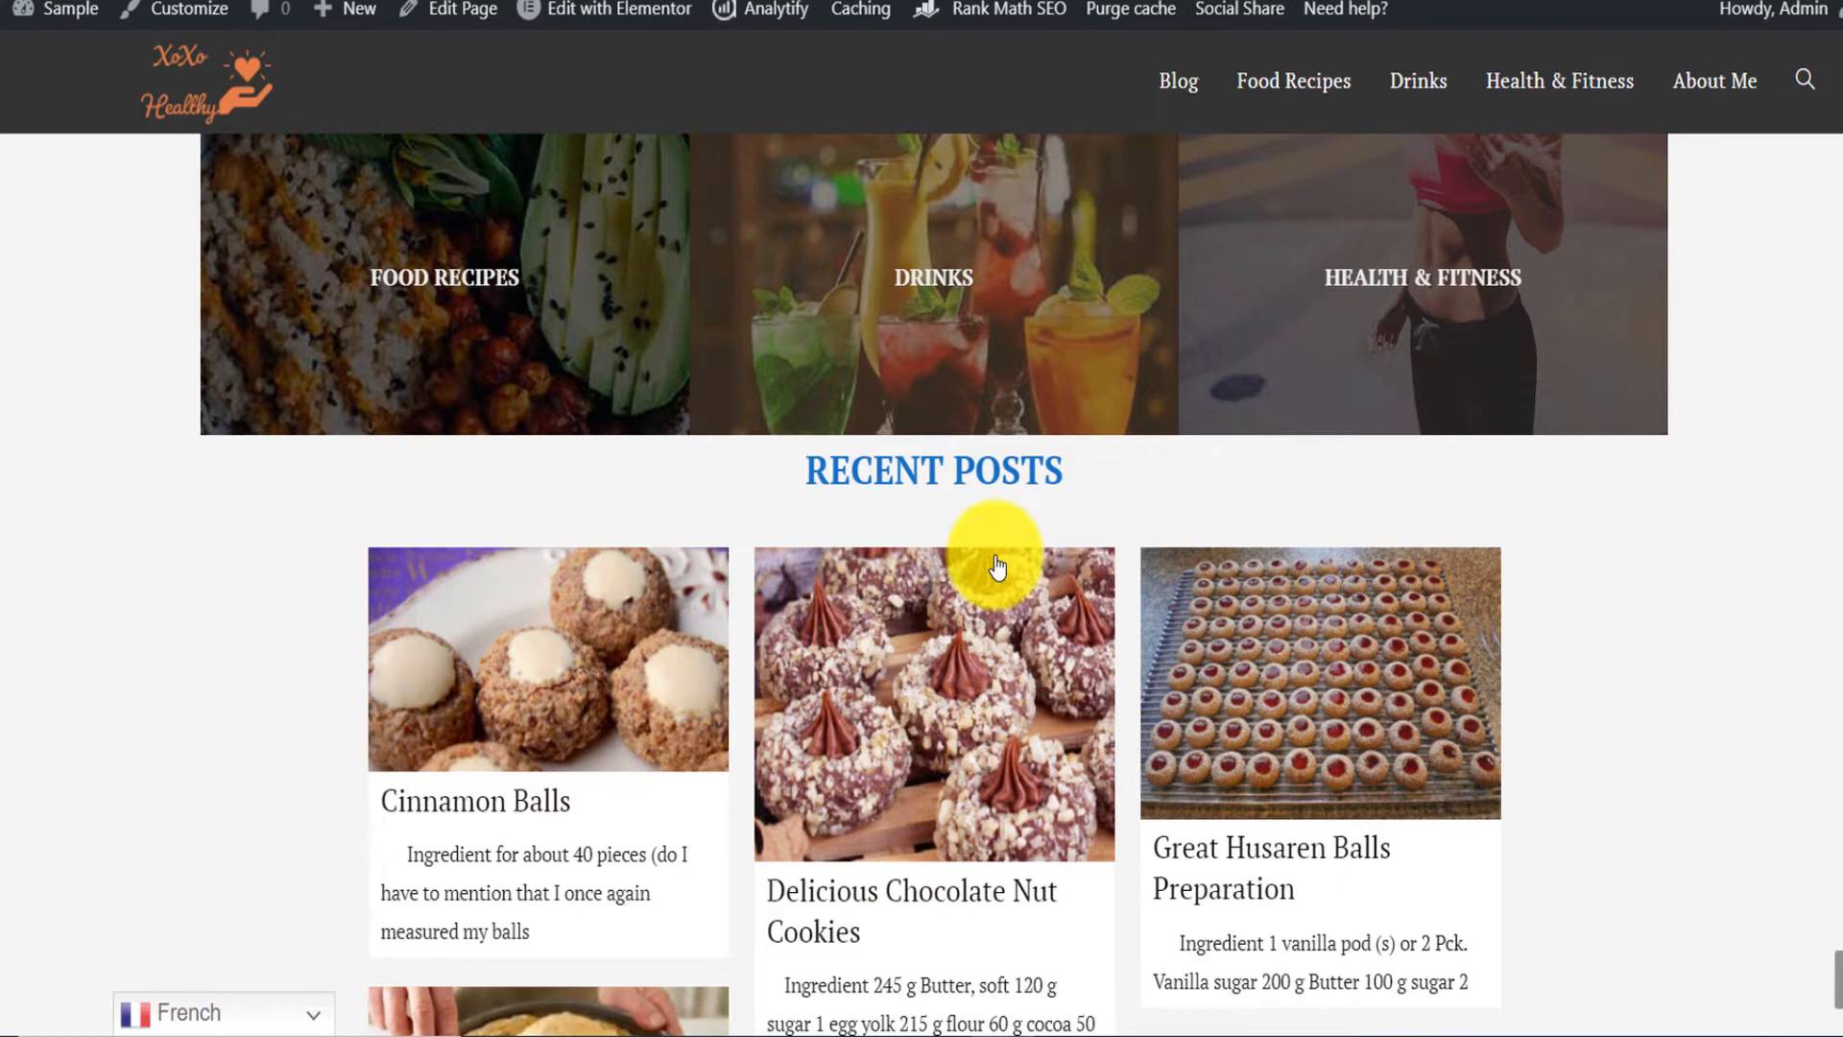
pyautogui.moveTo(973, 588)
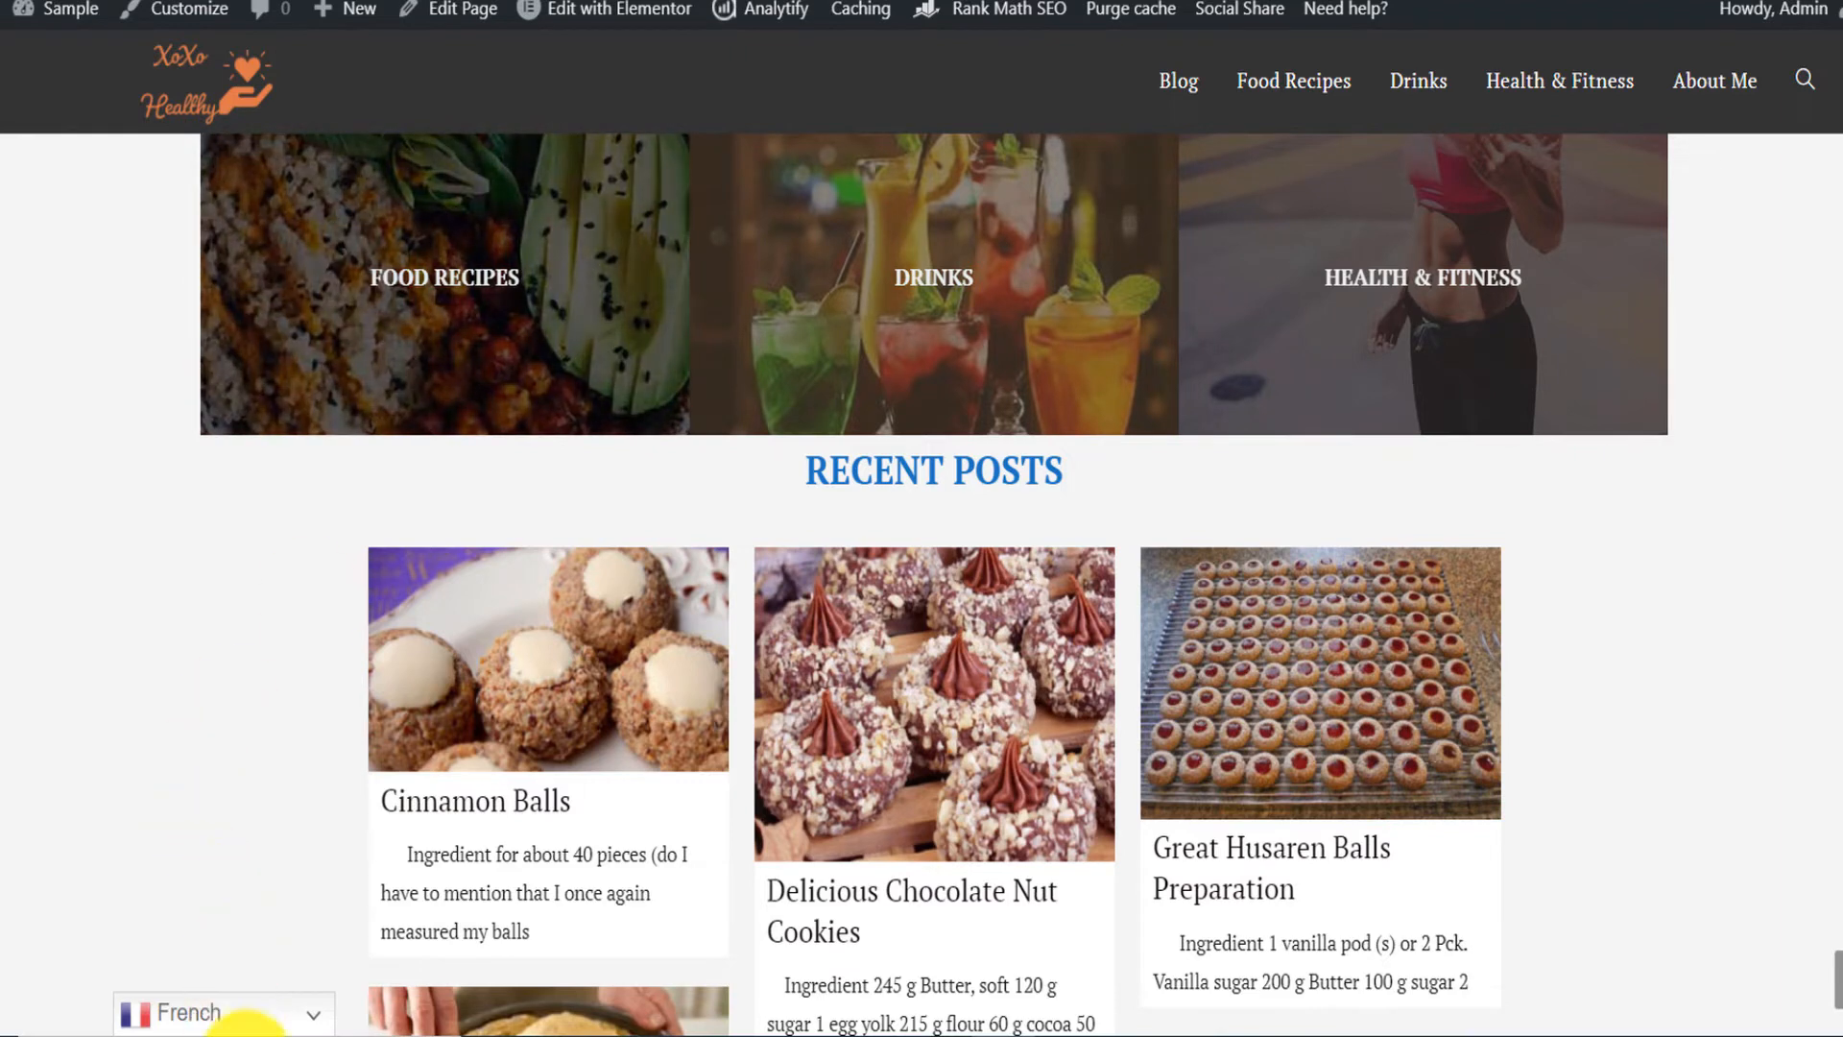
pyautogui.moveTo(1719, 653)
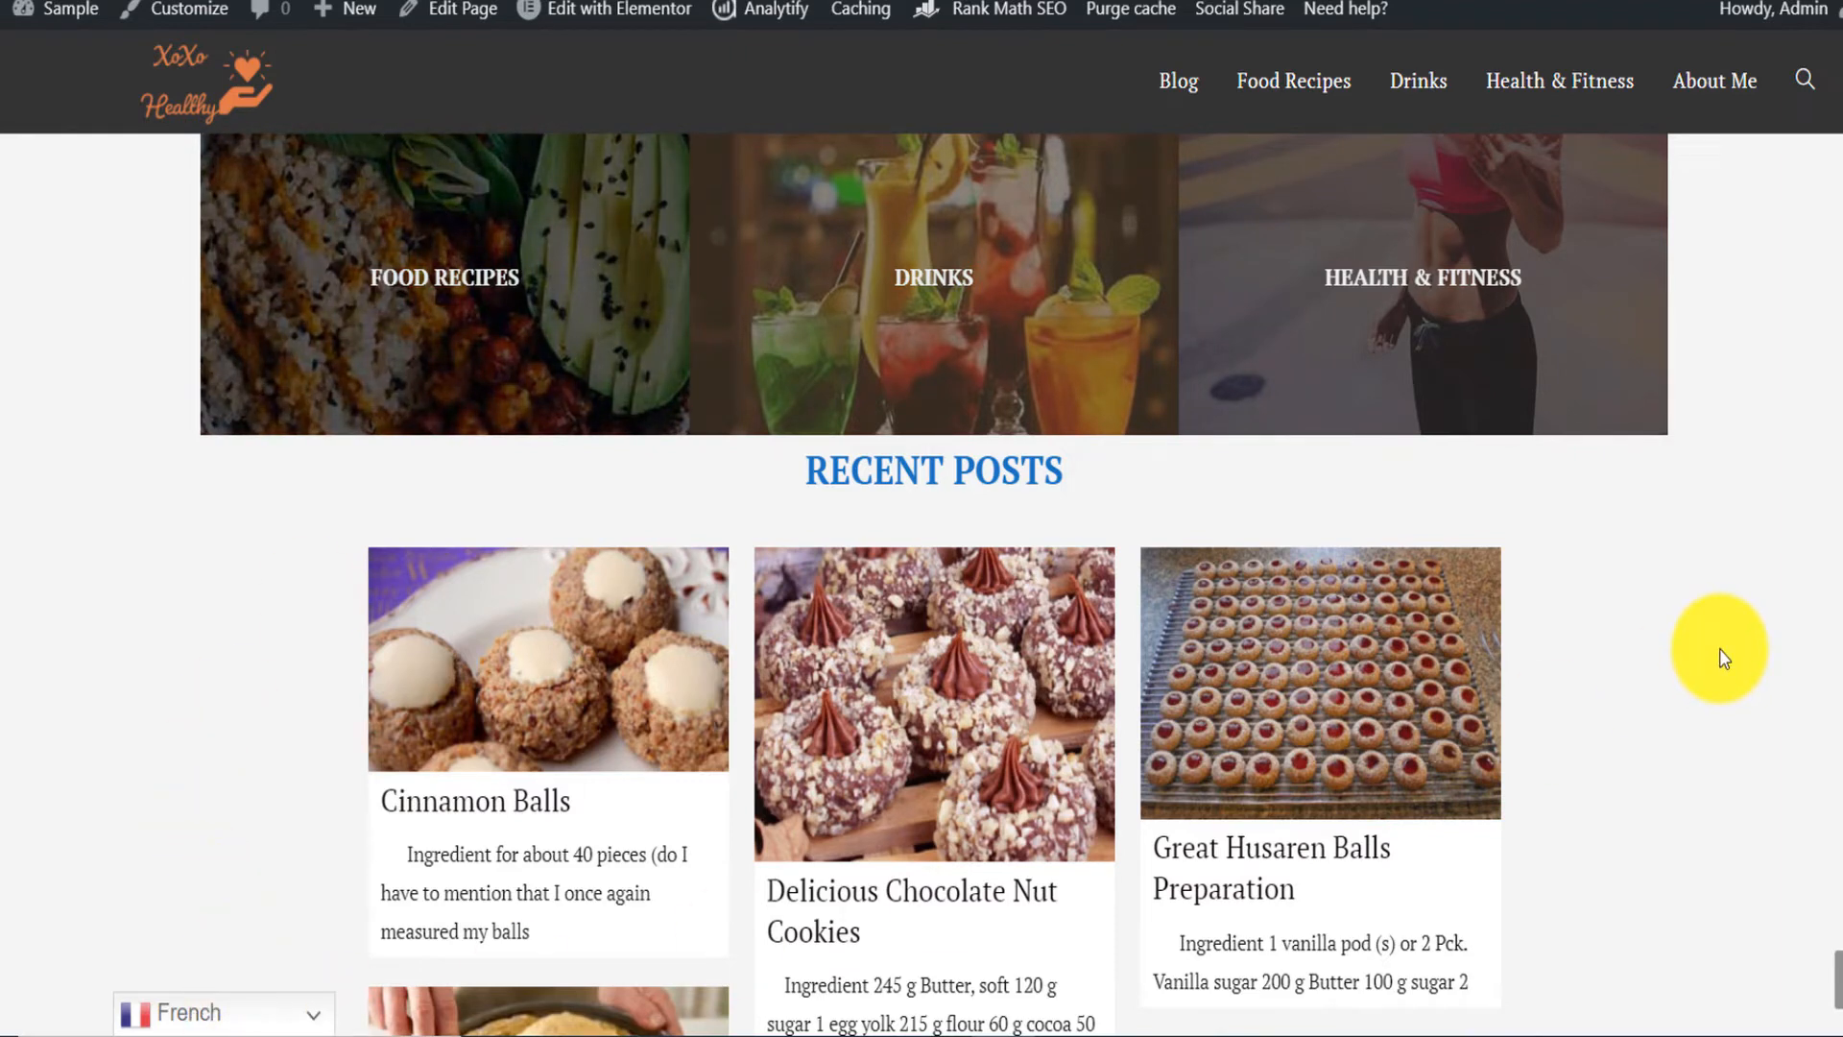
pyautogui.moveTo(311, 1017)
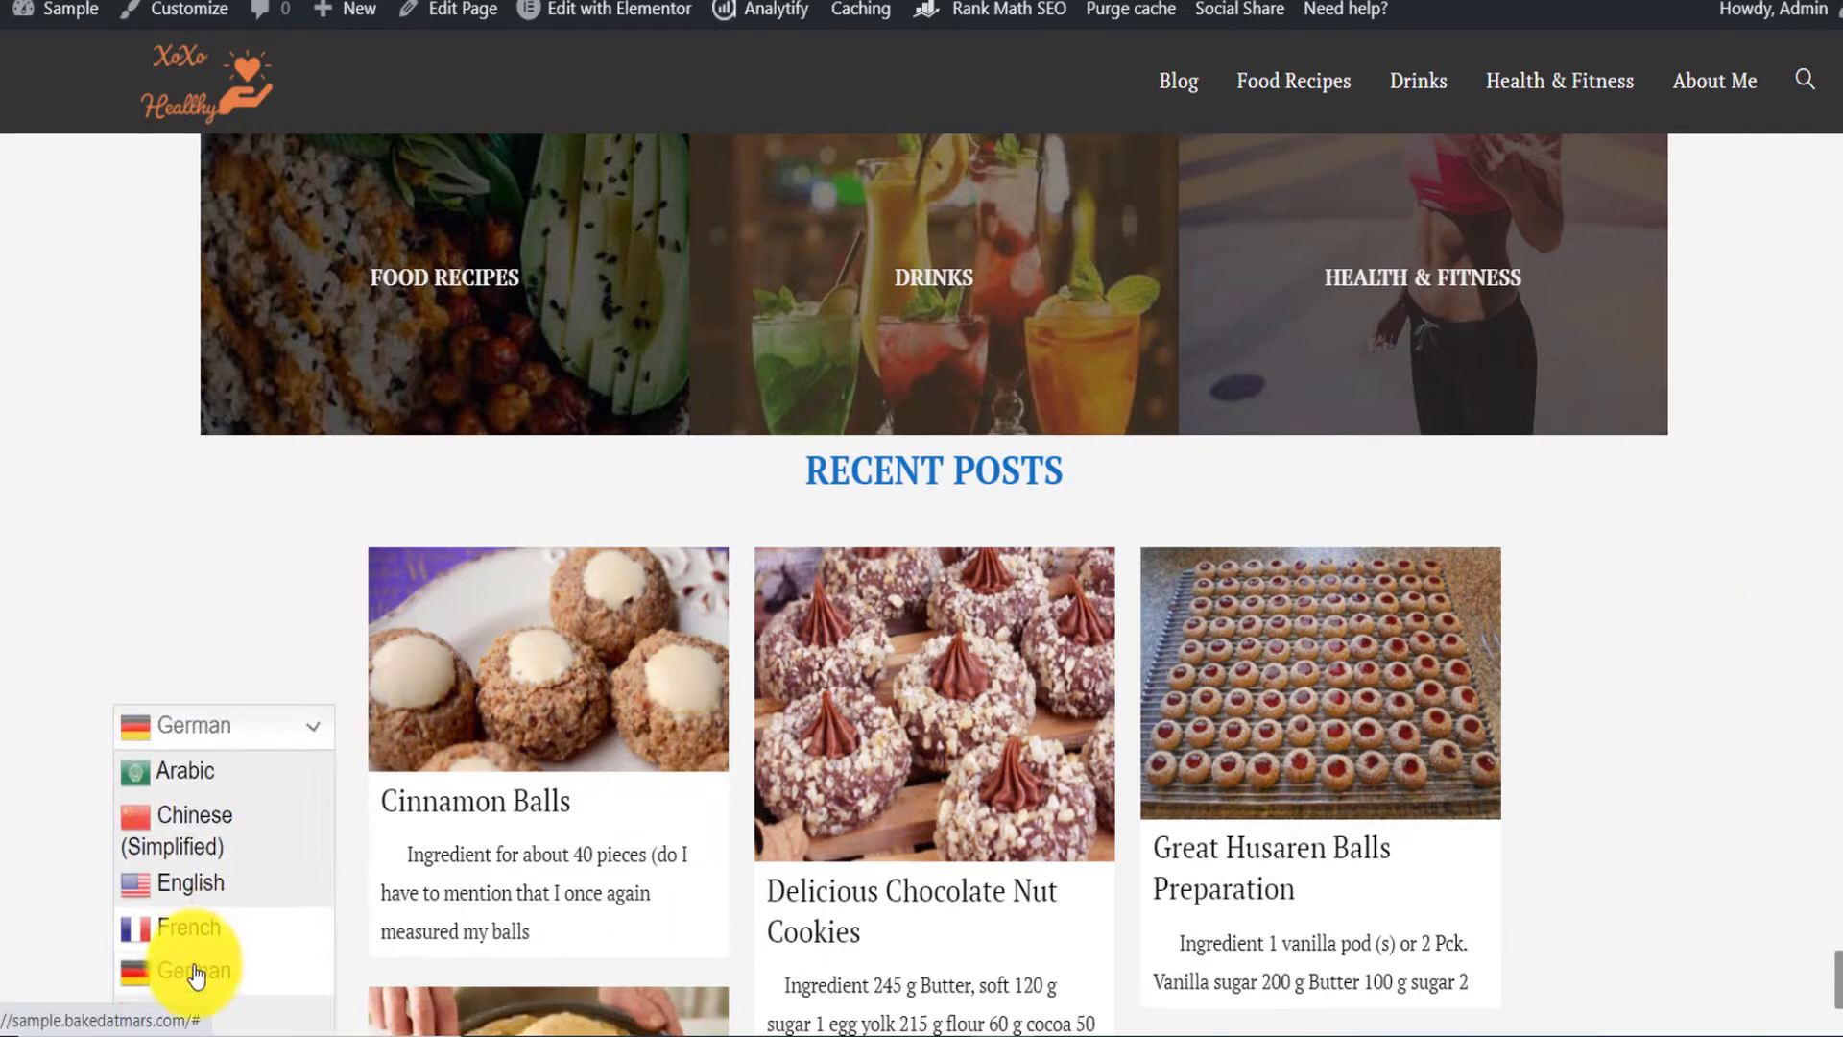
pyautogui.click(195, 969)
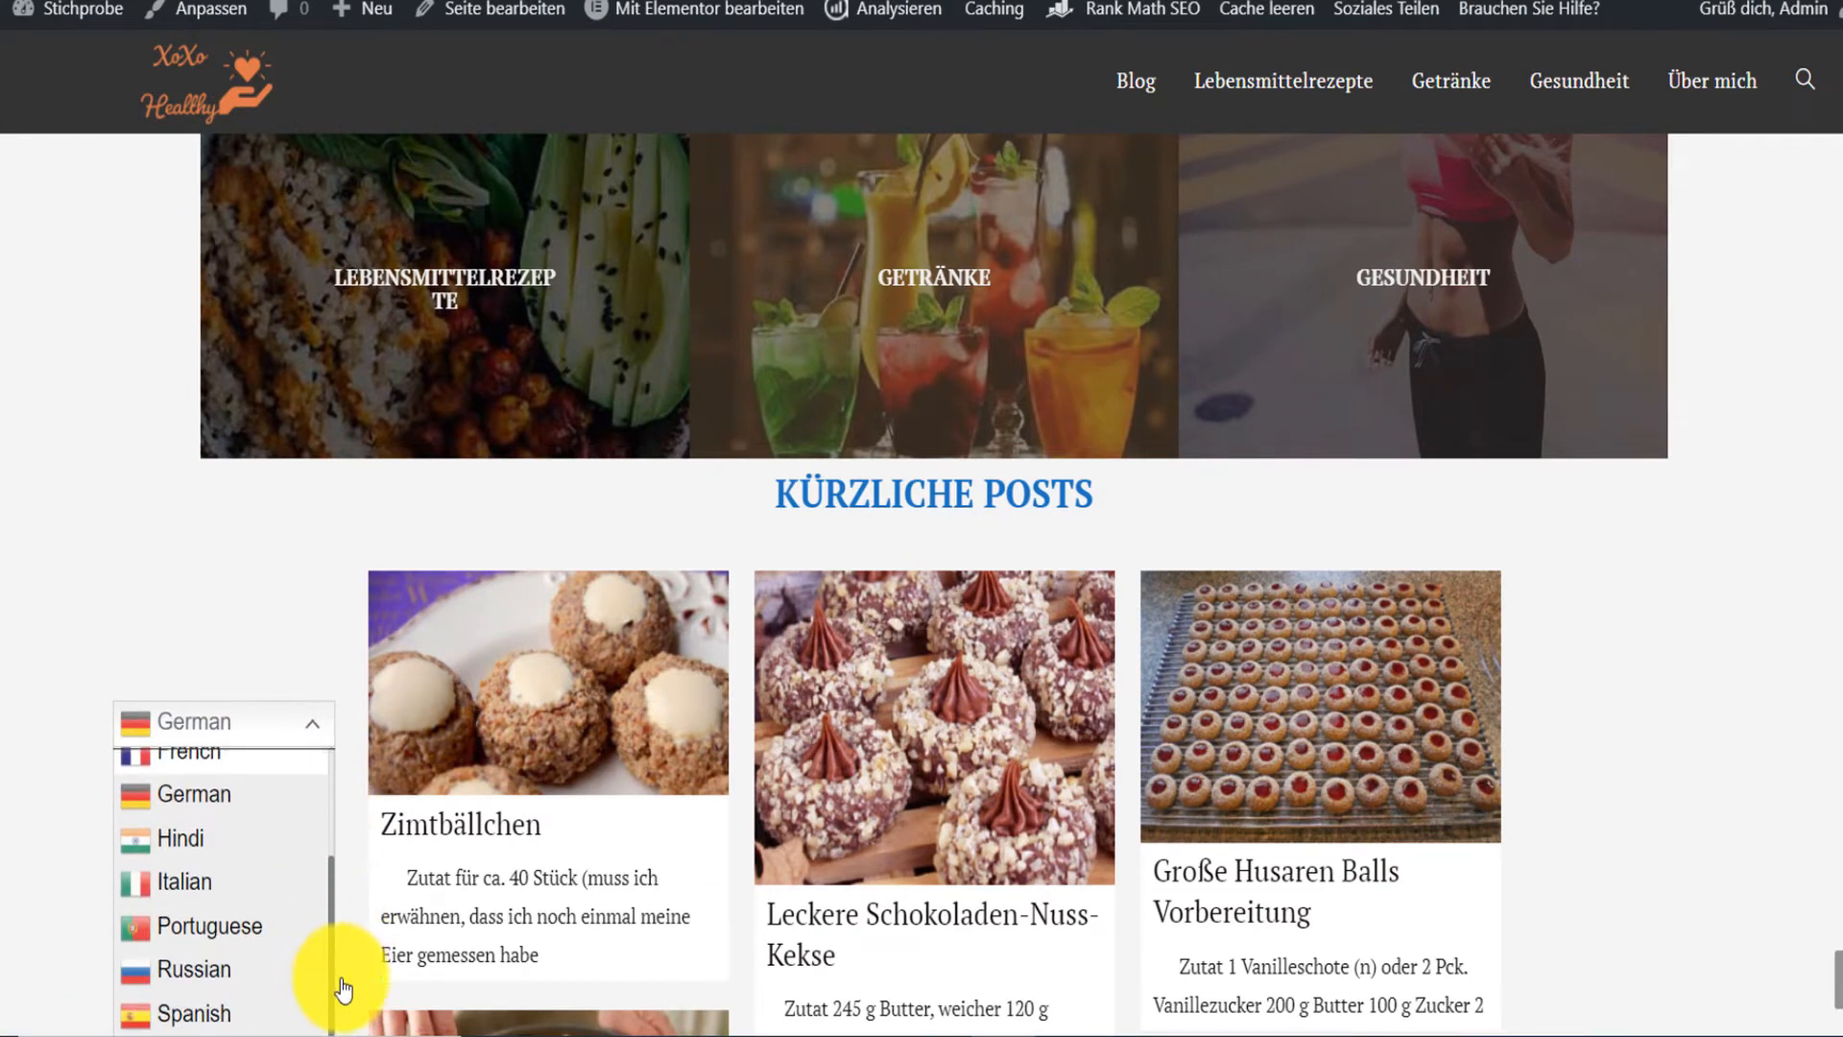
pyautogui.click(184, 882)
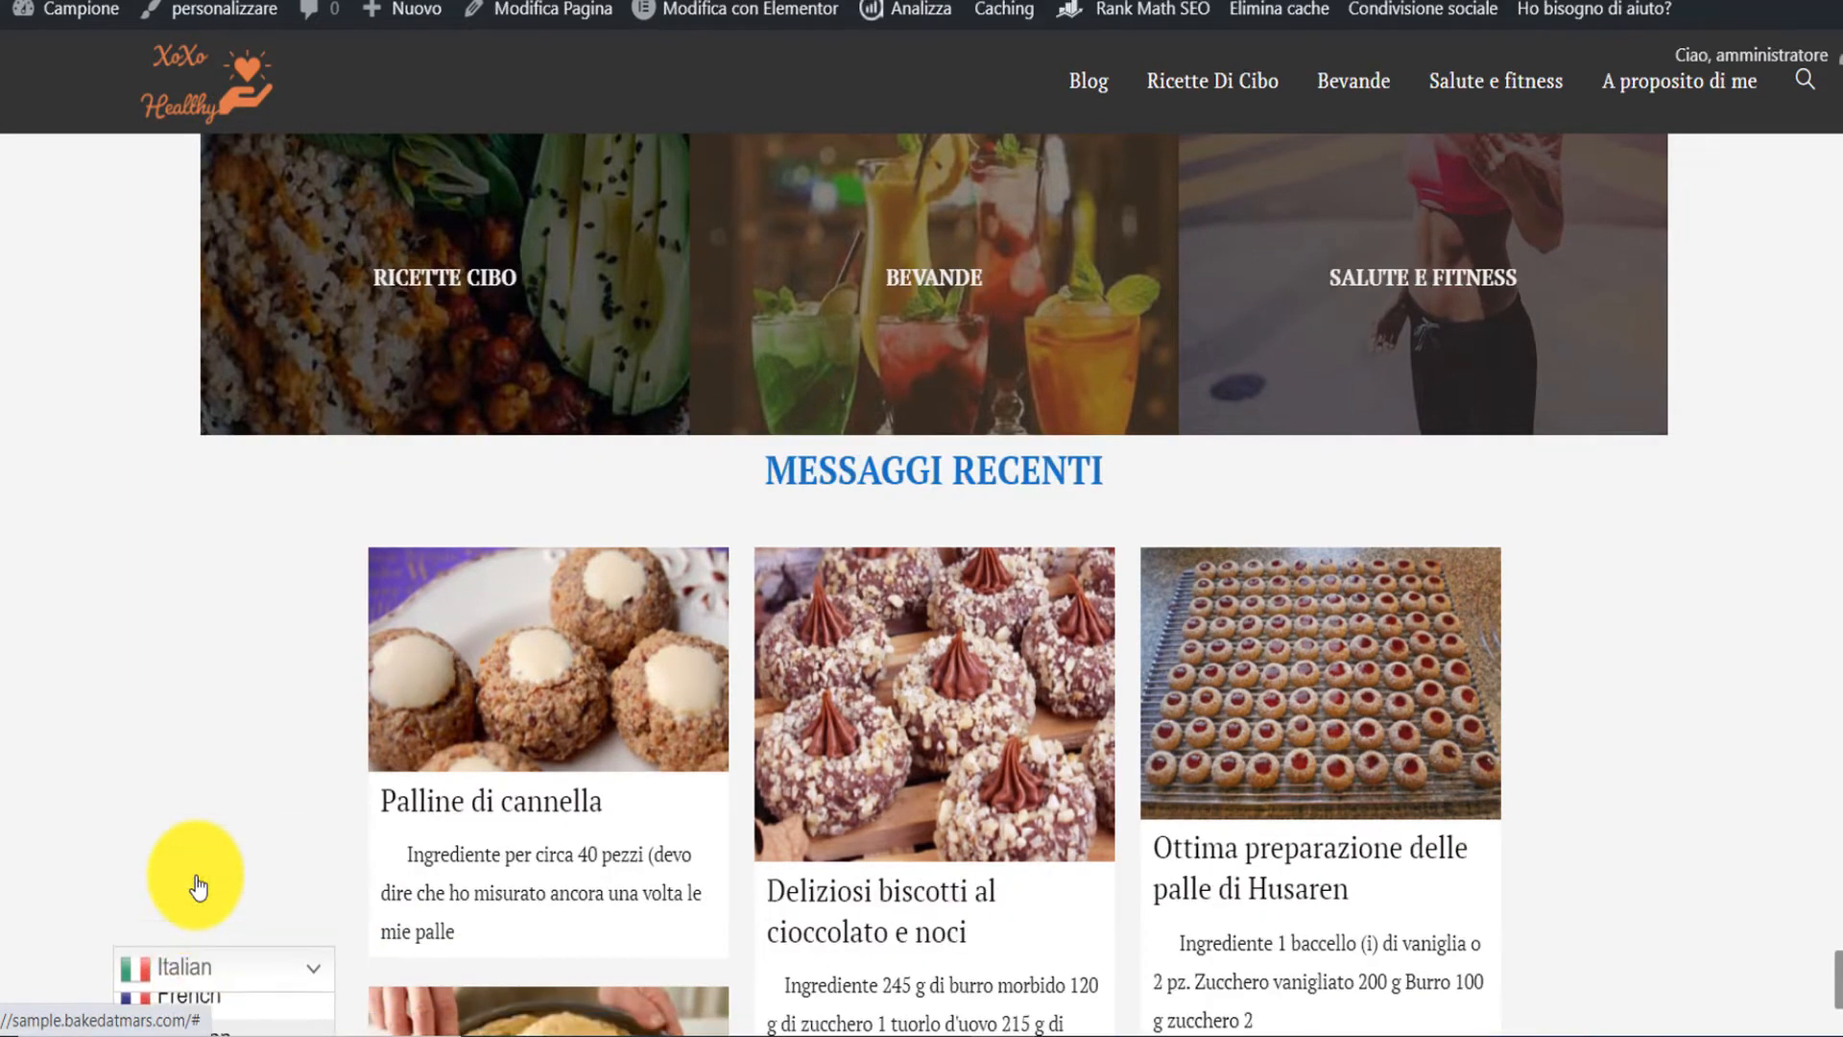
pyautogui.scroll(3)
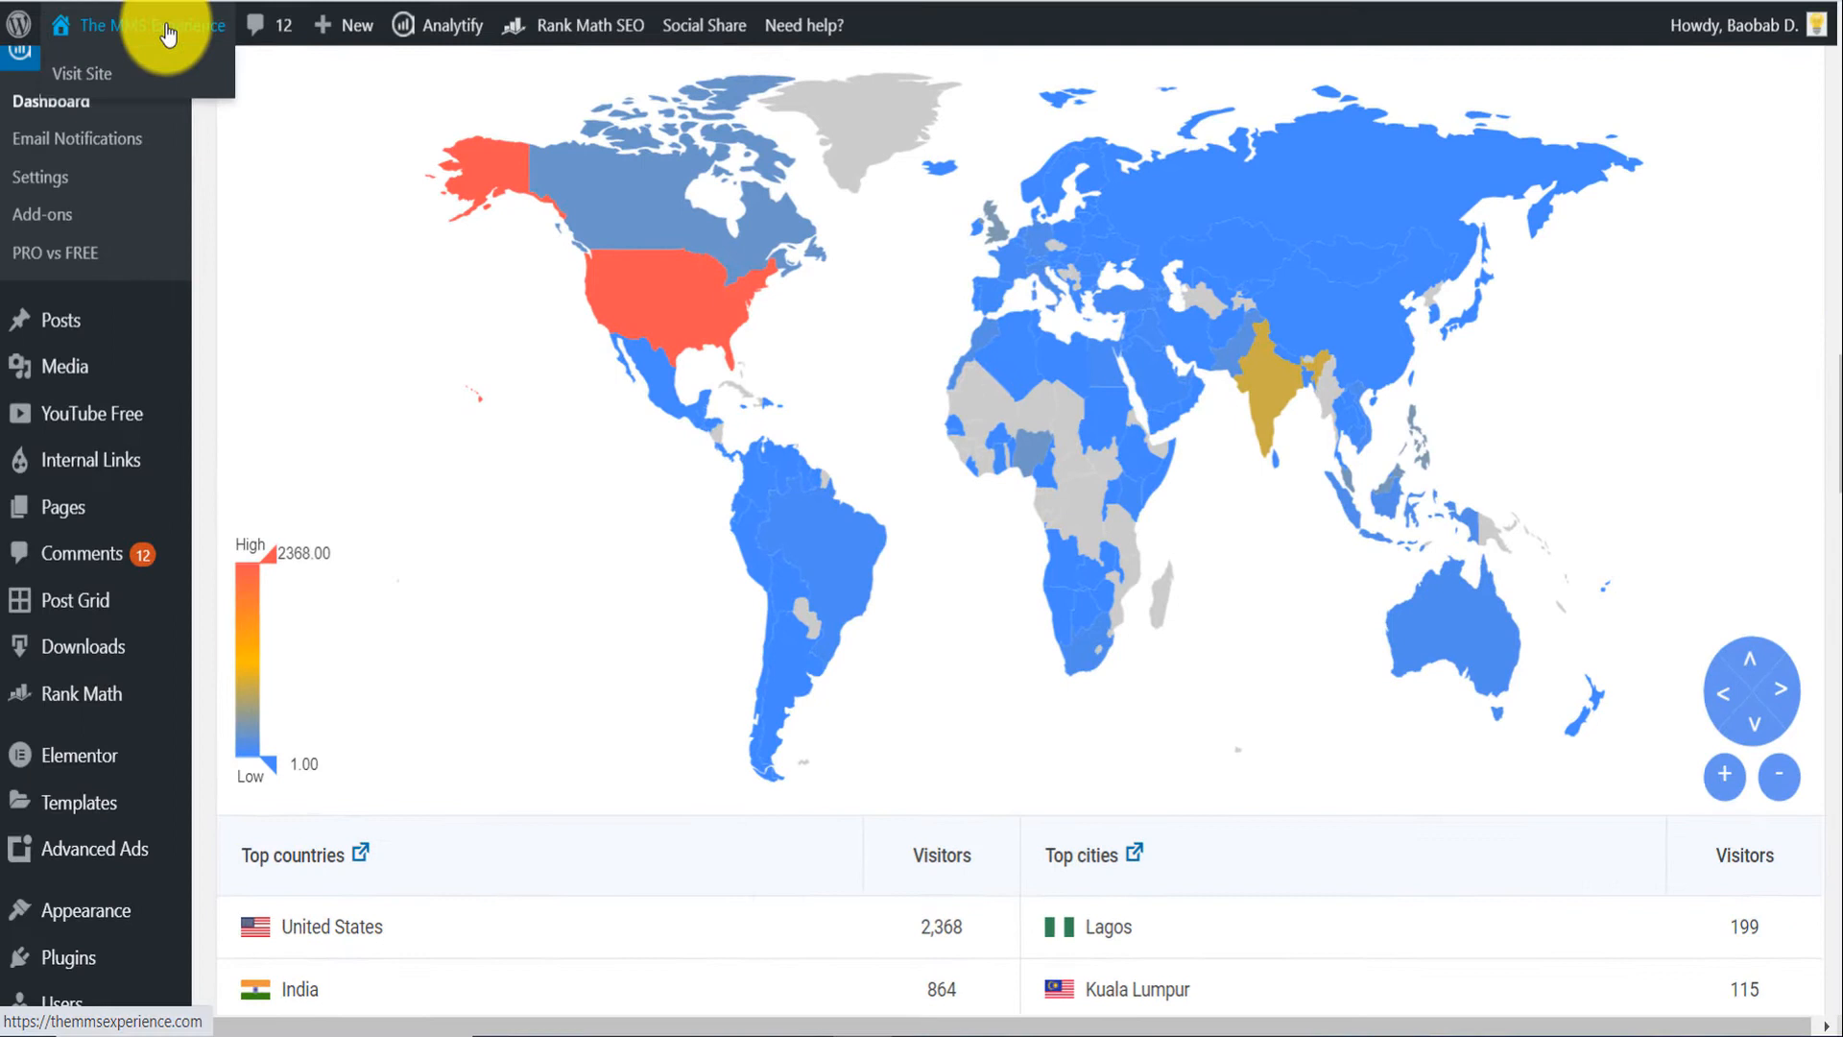
pyautogui.moveTo(1338, 272)
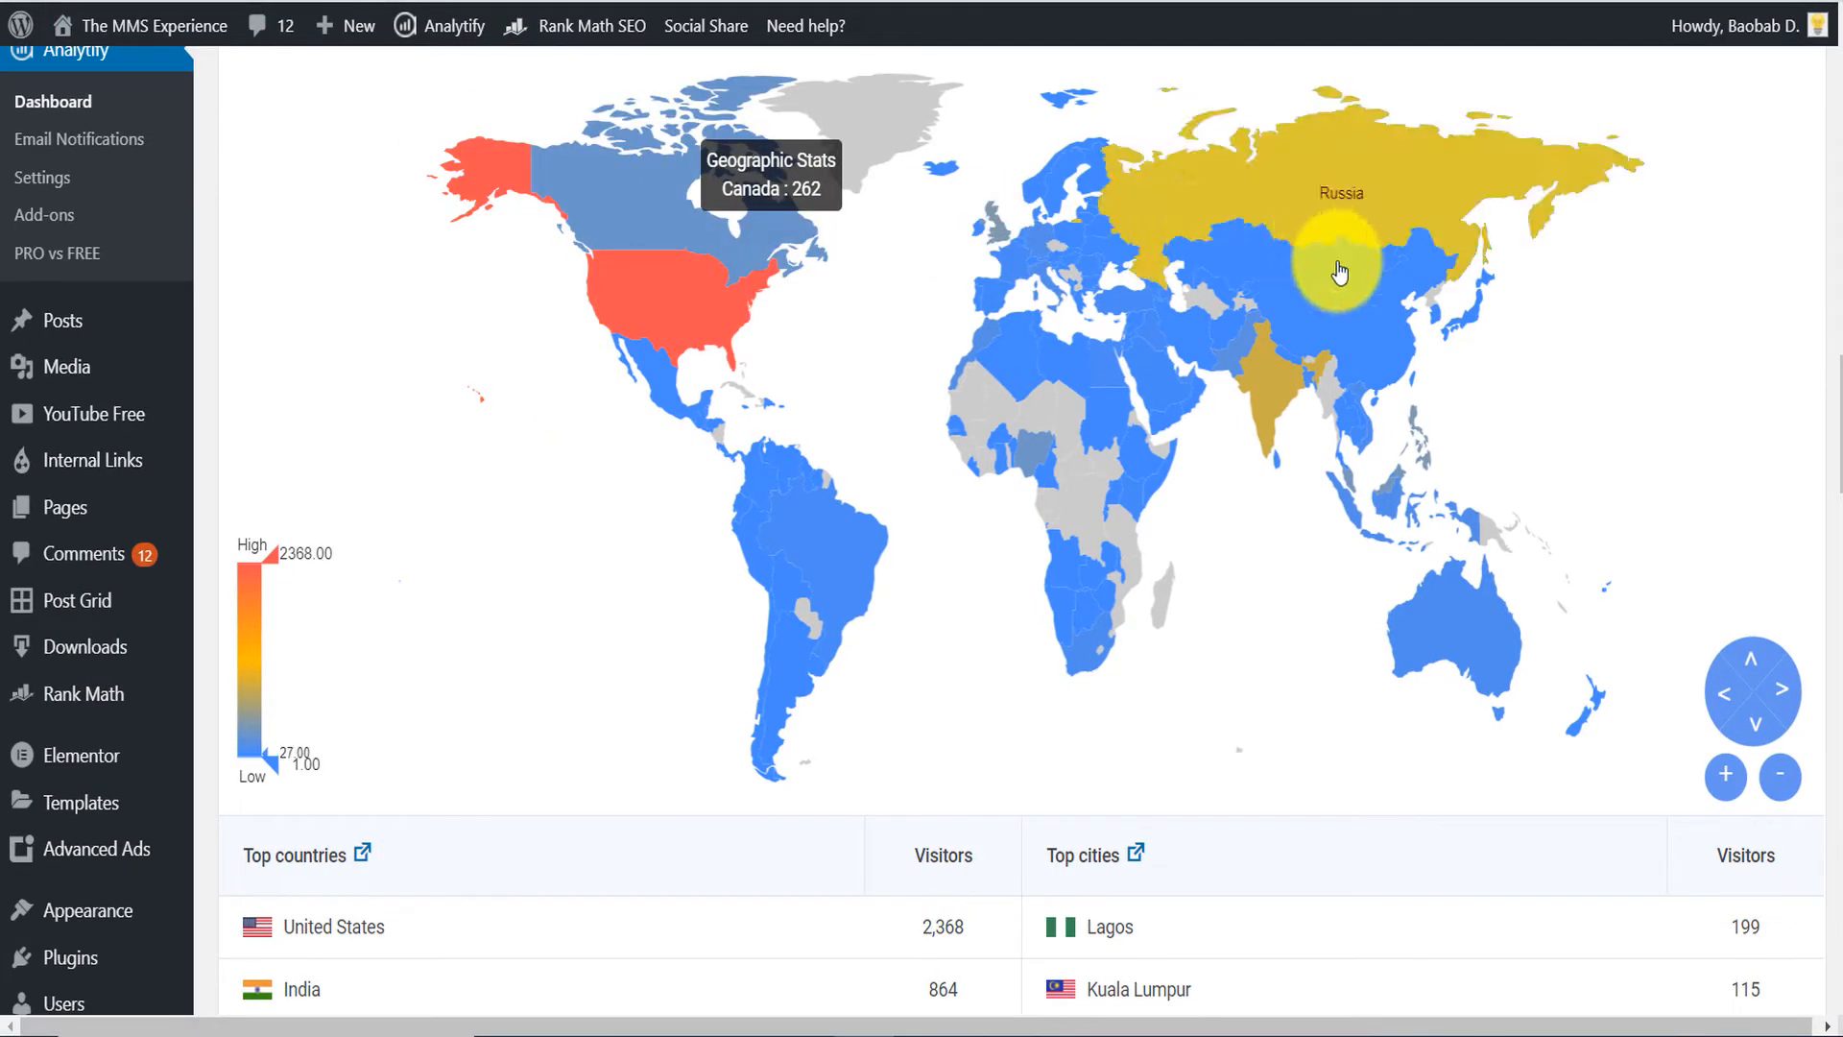
pyautogui.moveTo(591, 572)
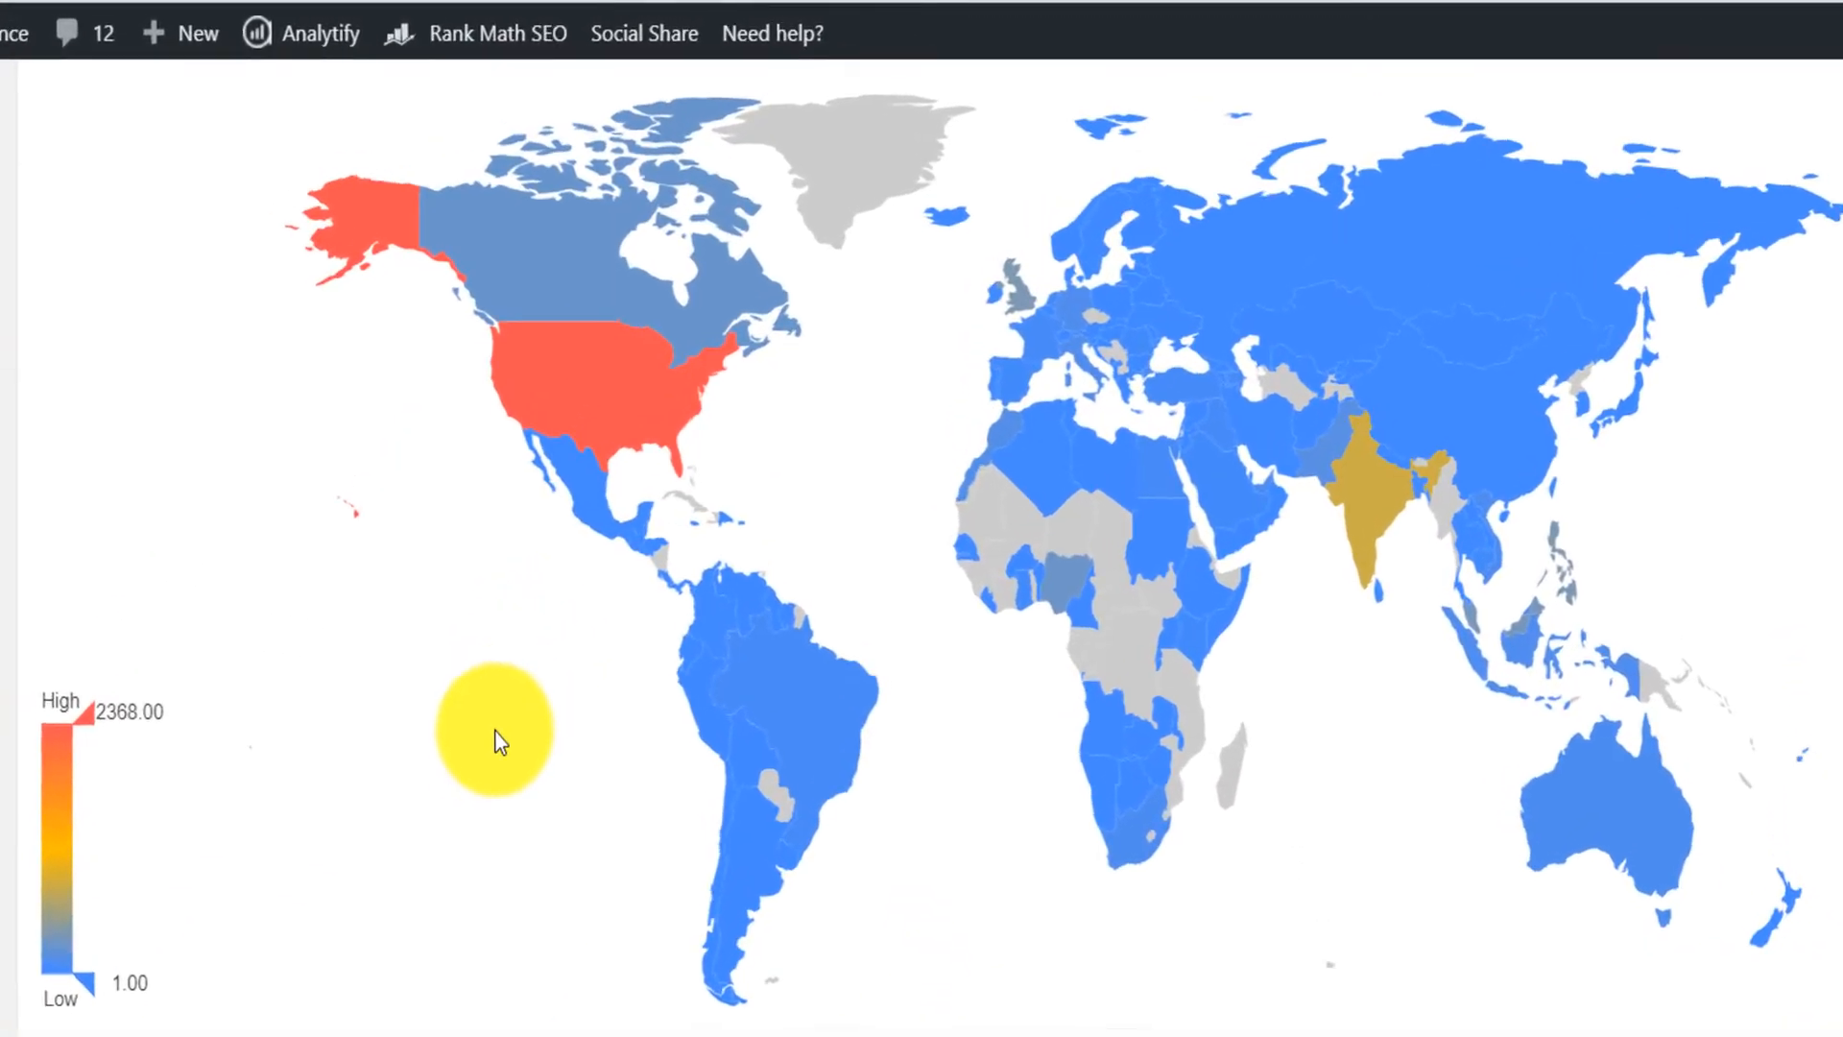
pyautogui.moveTo(500, 342)
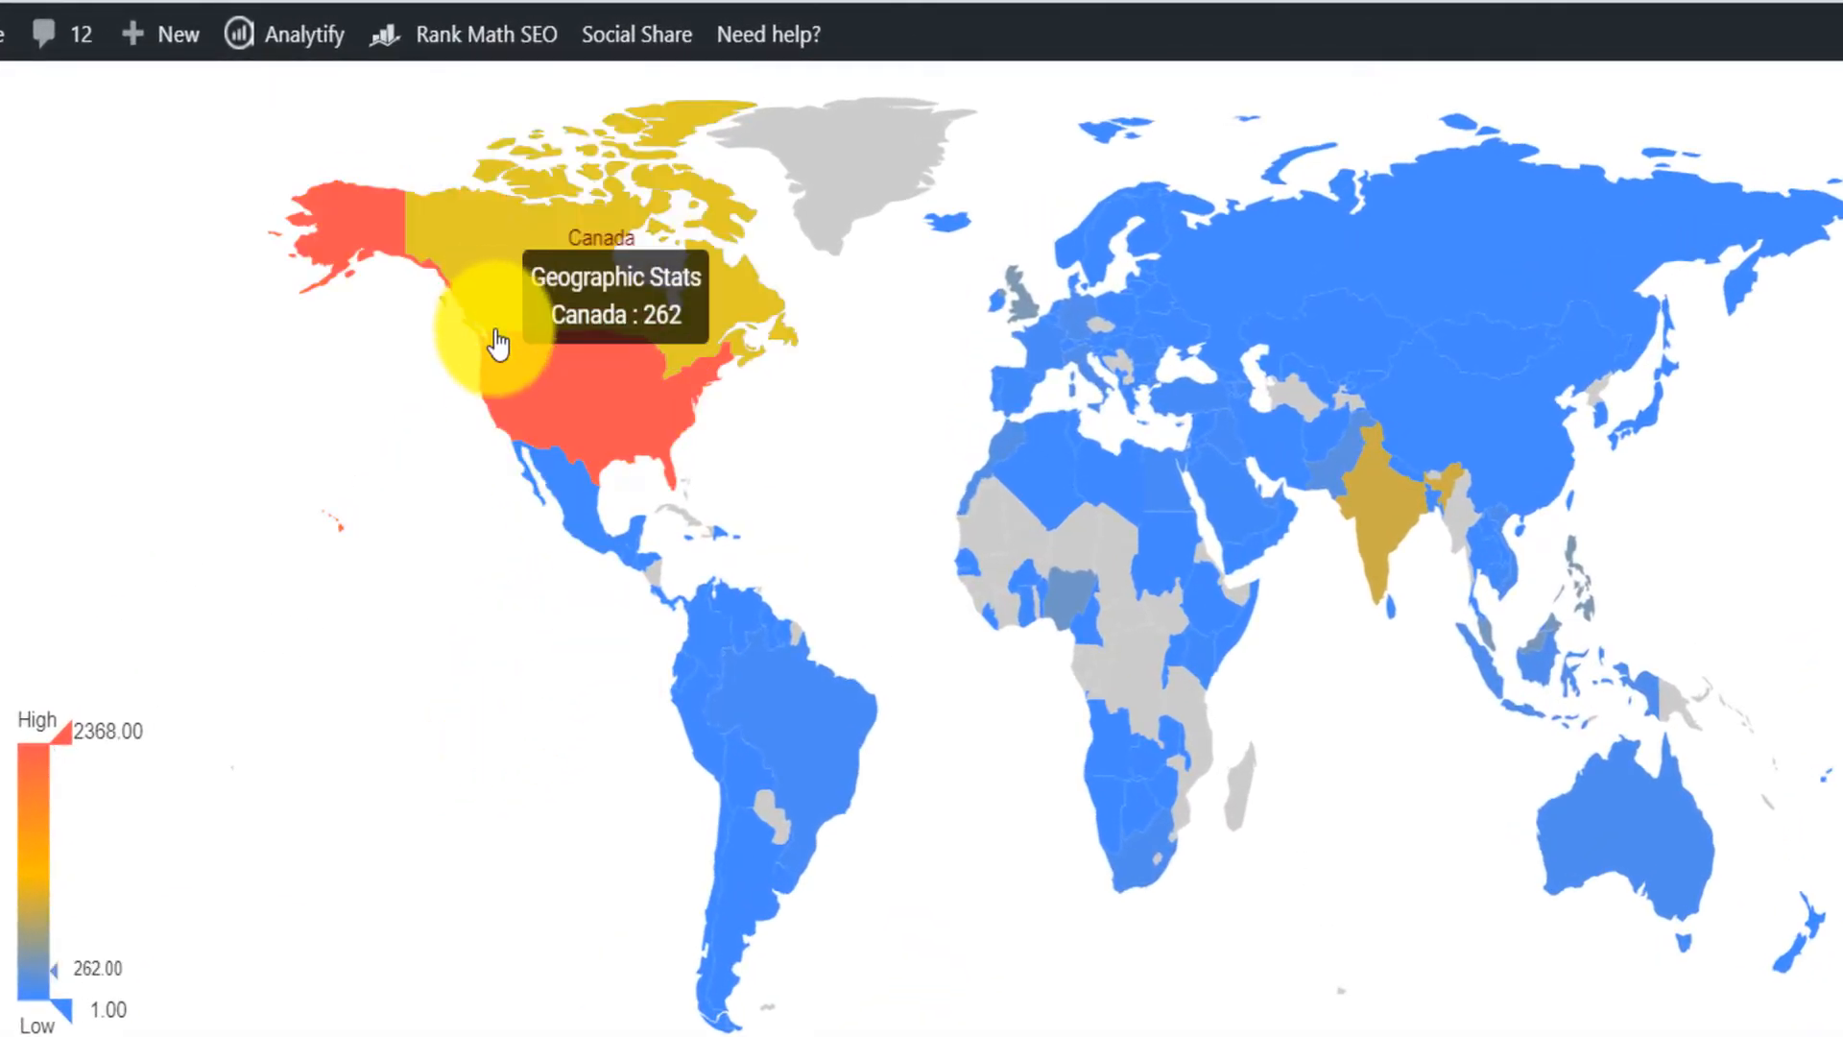
pyautogui.moveTo(576, 525)
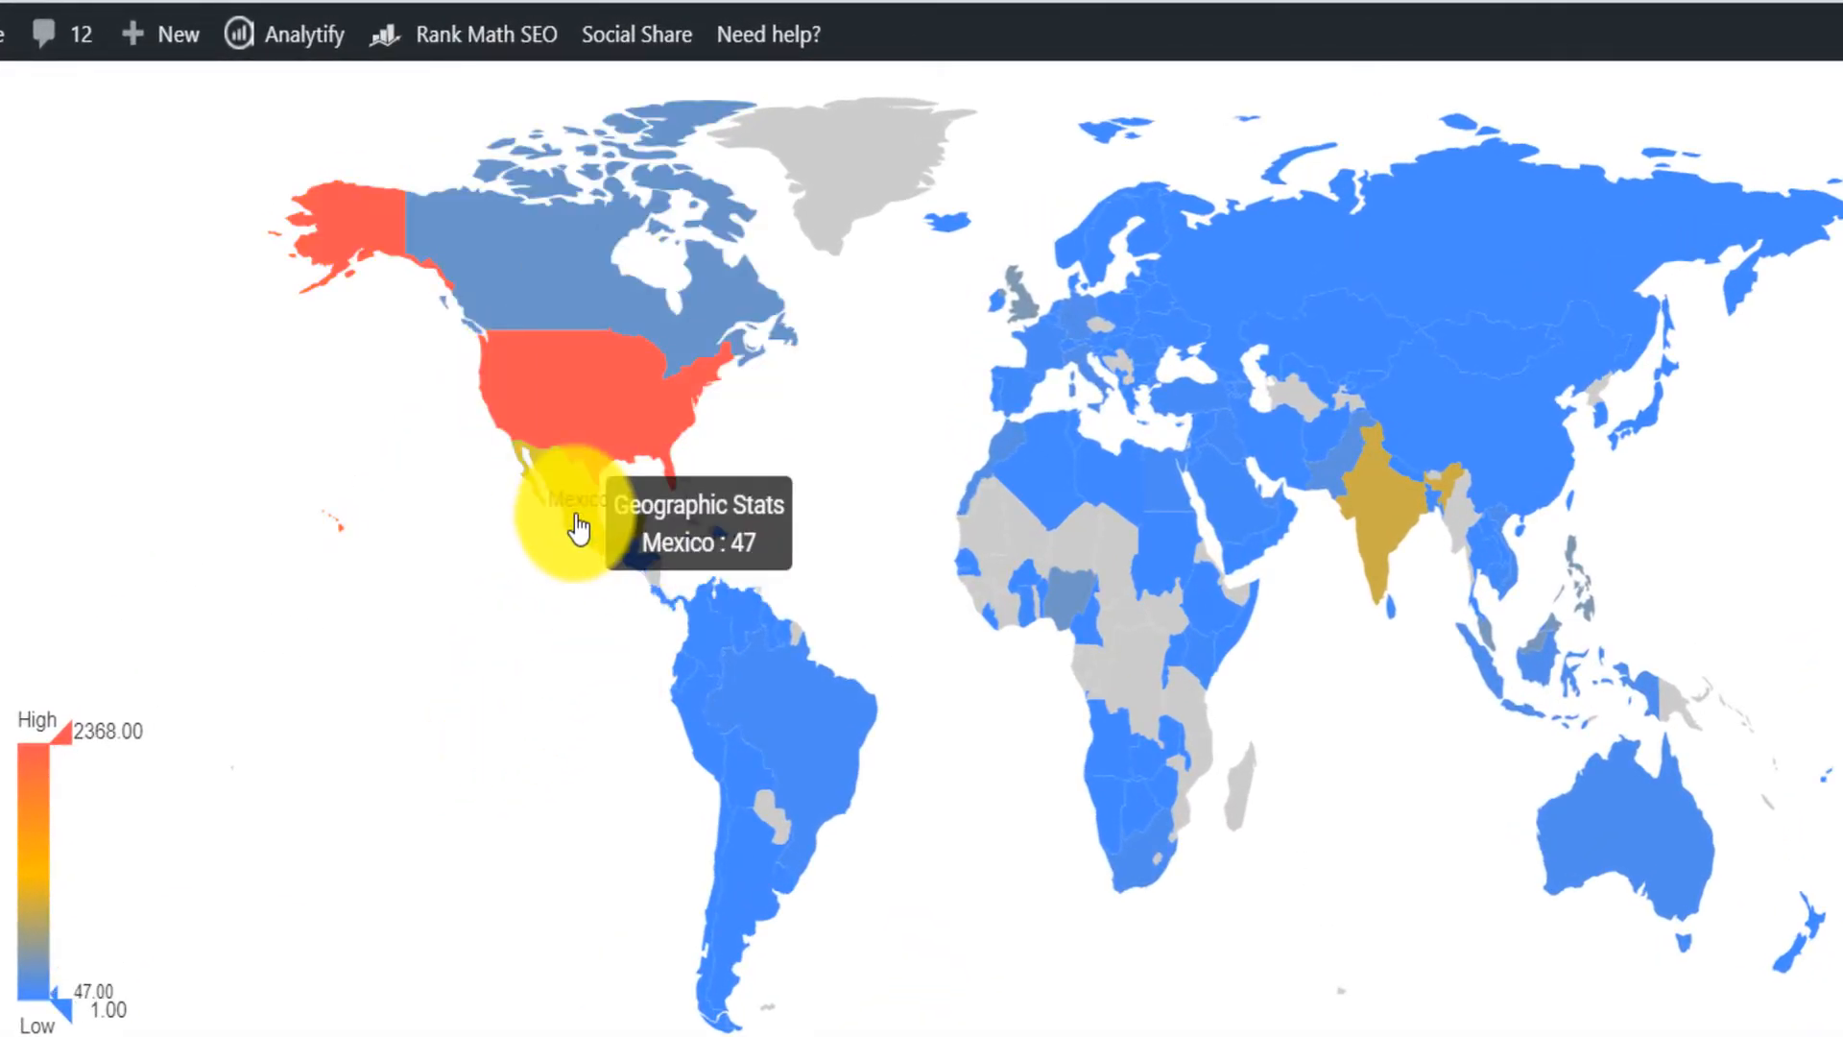
pyautogui.moveTo(747, 917)
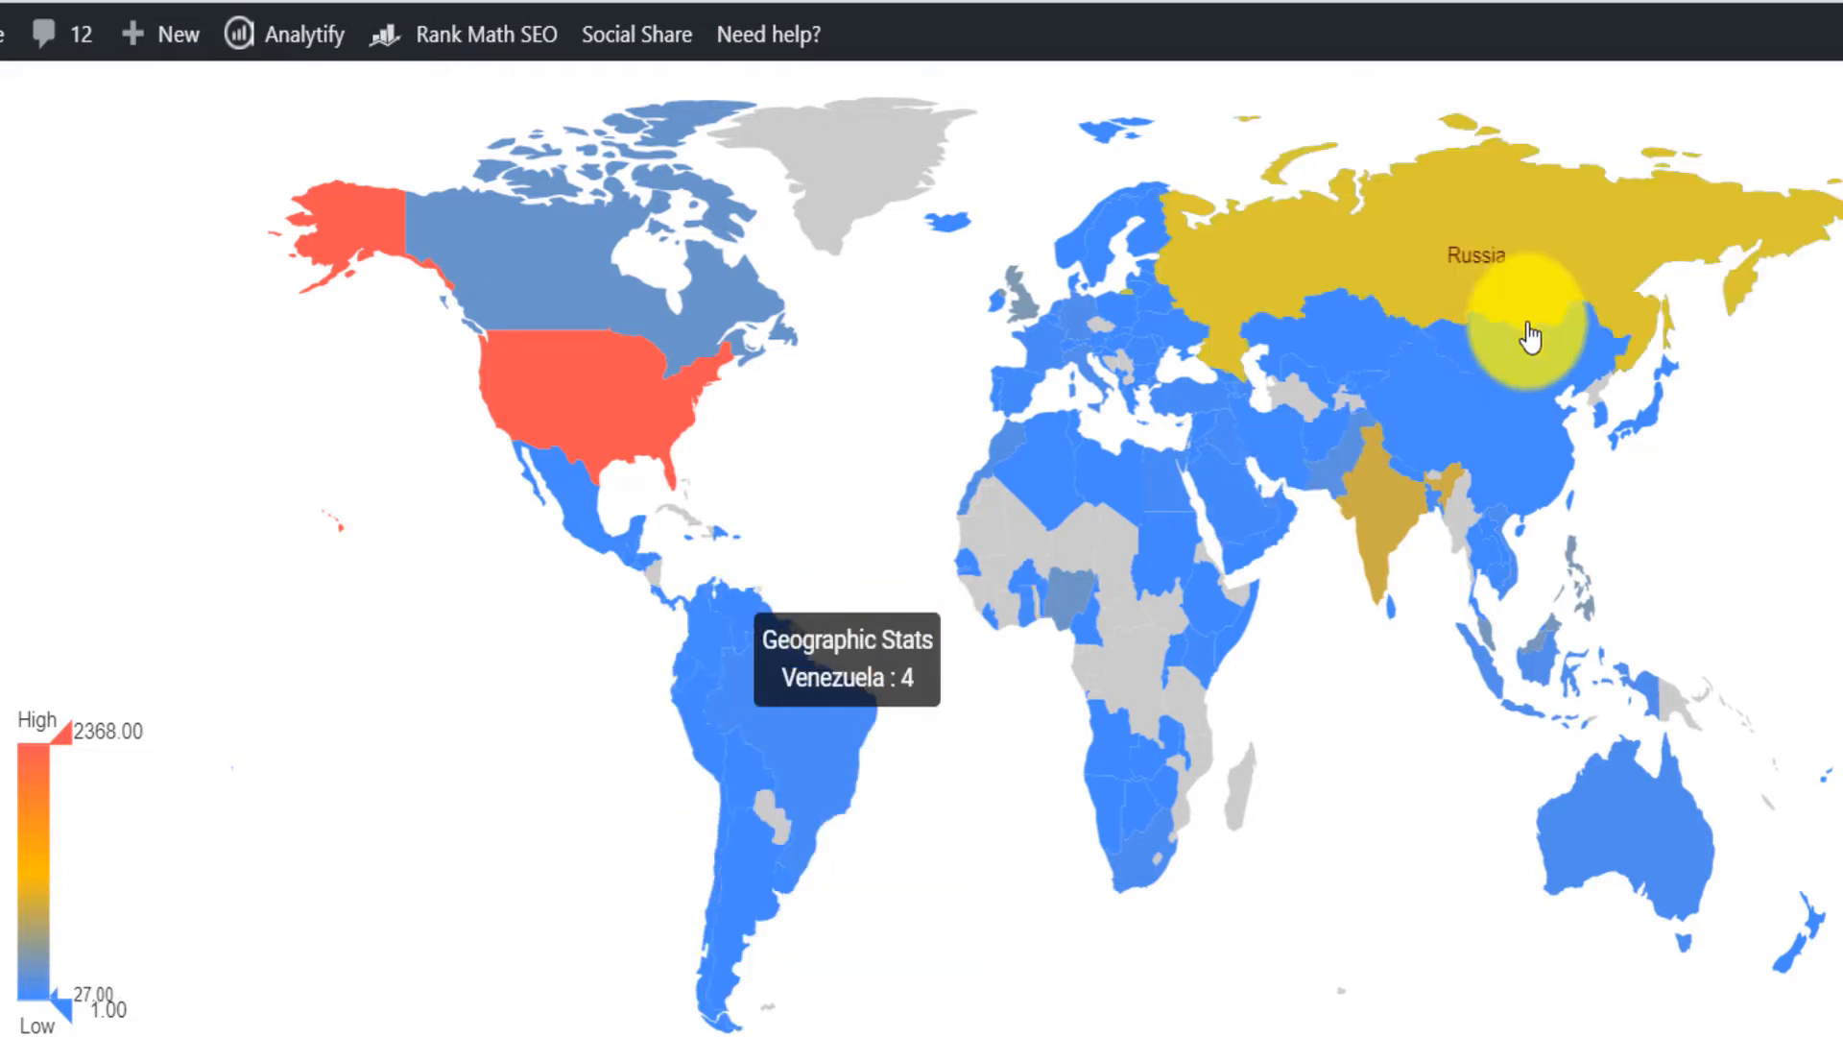
pyautogui.moveTo(1622, 805)
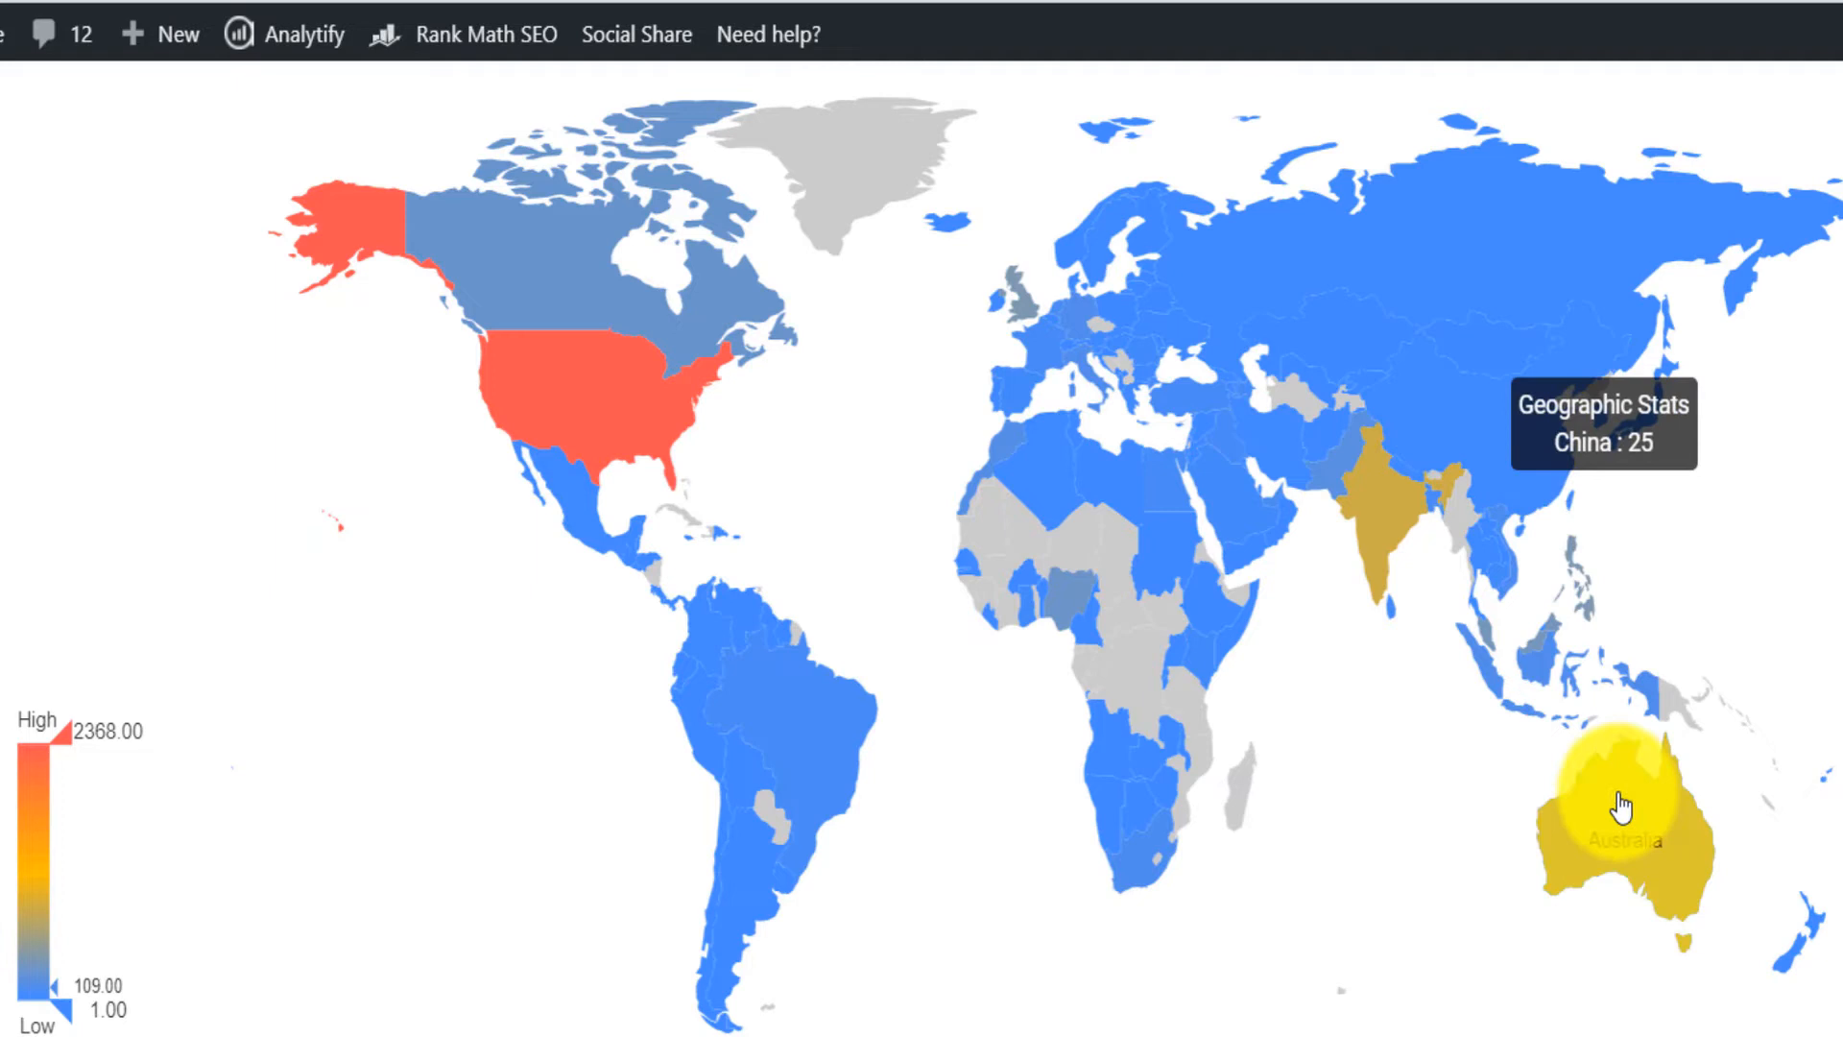
pyautogui.scroll(-3)
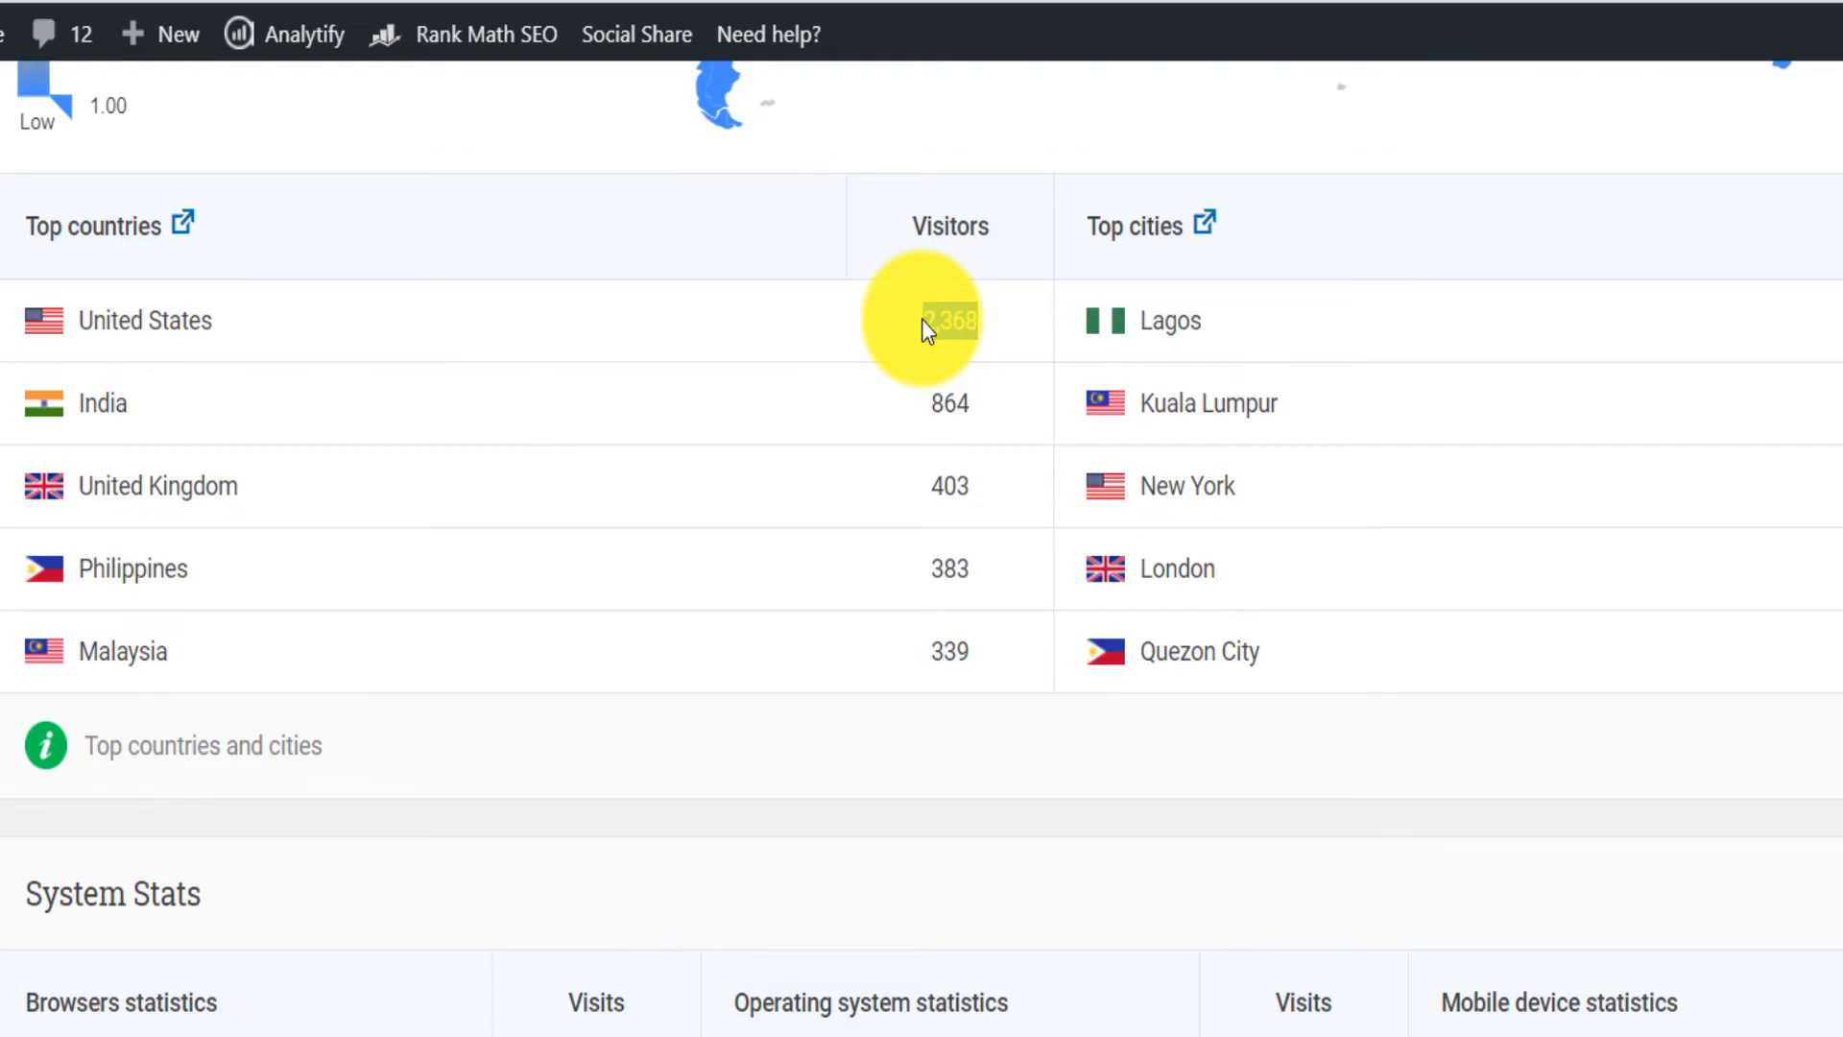
pyautogui.doubleClick(950, 320)
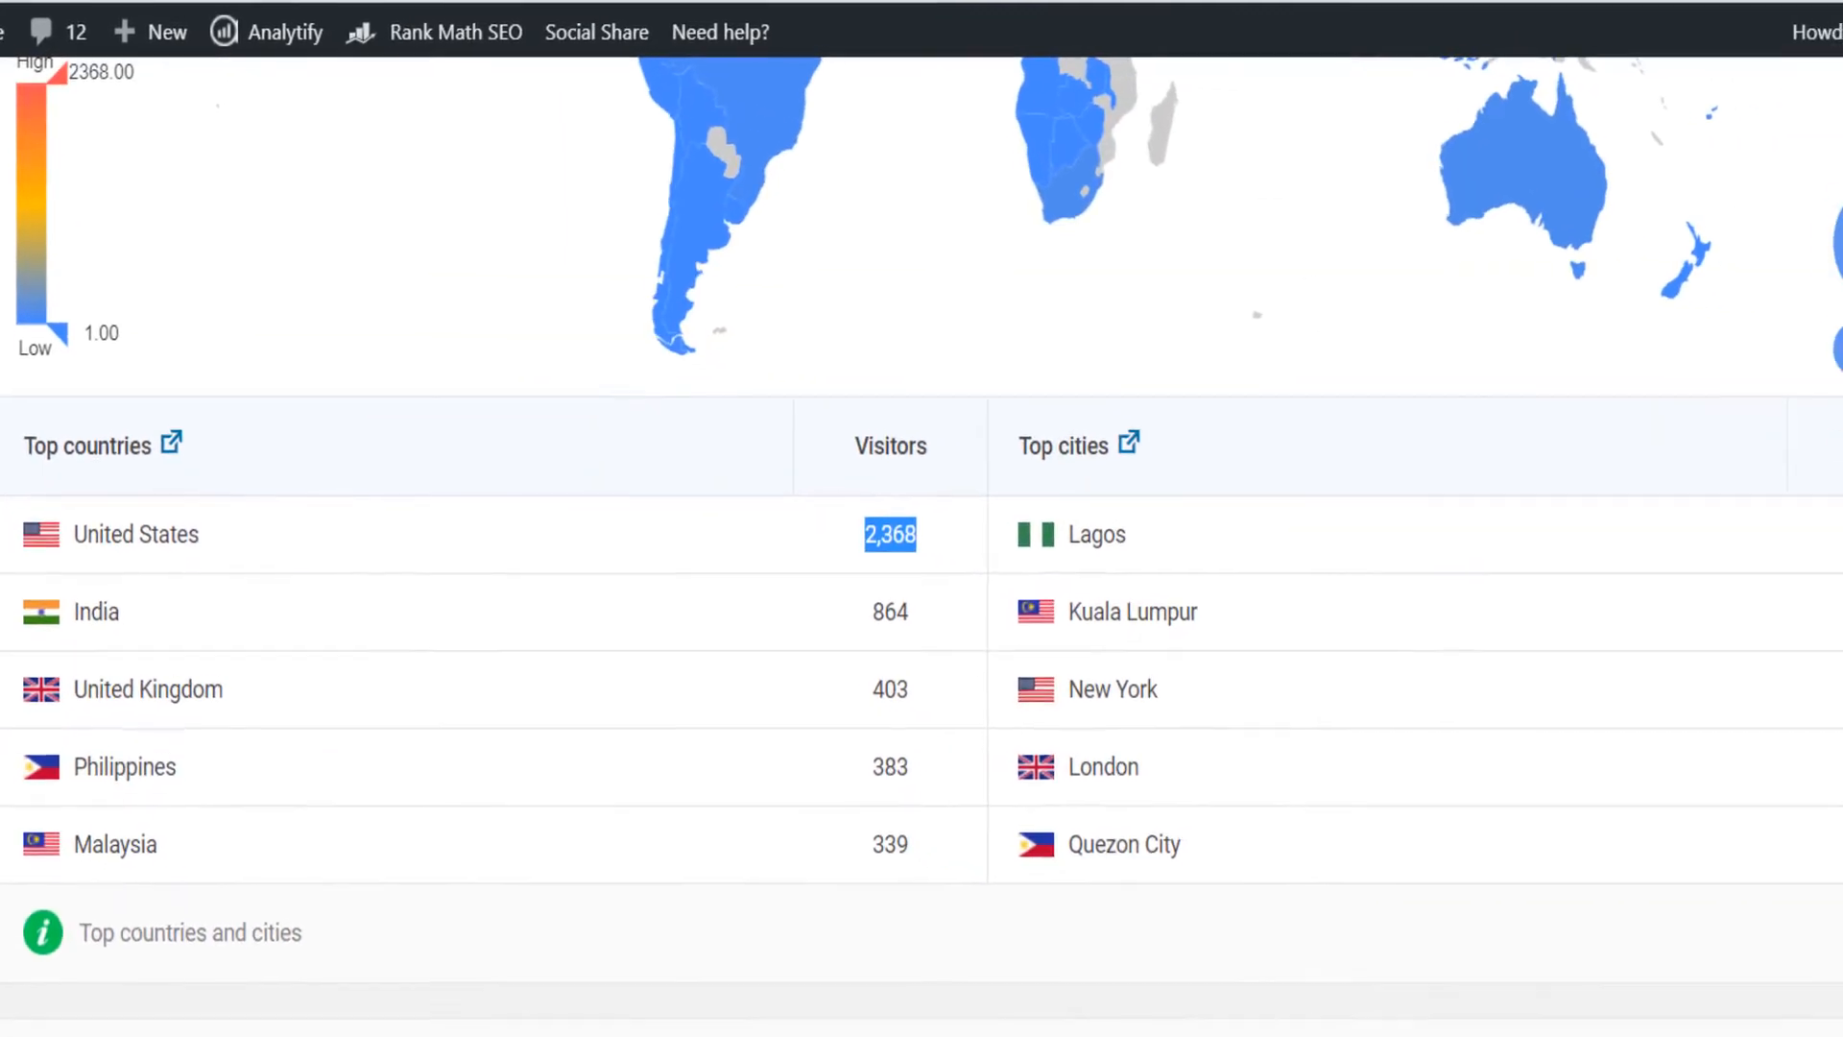
# Step: Scroll to Top countries and highlight the United States visitor count of 12.87k
pyautogui.scroll(-3)
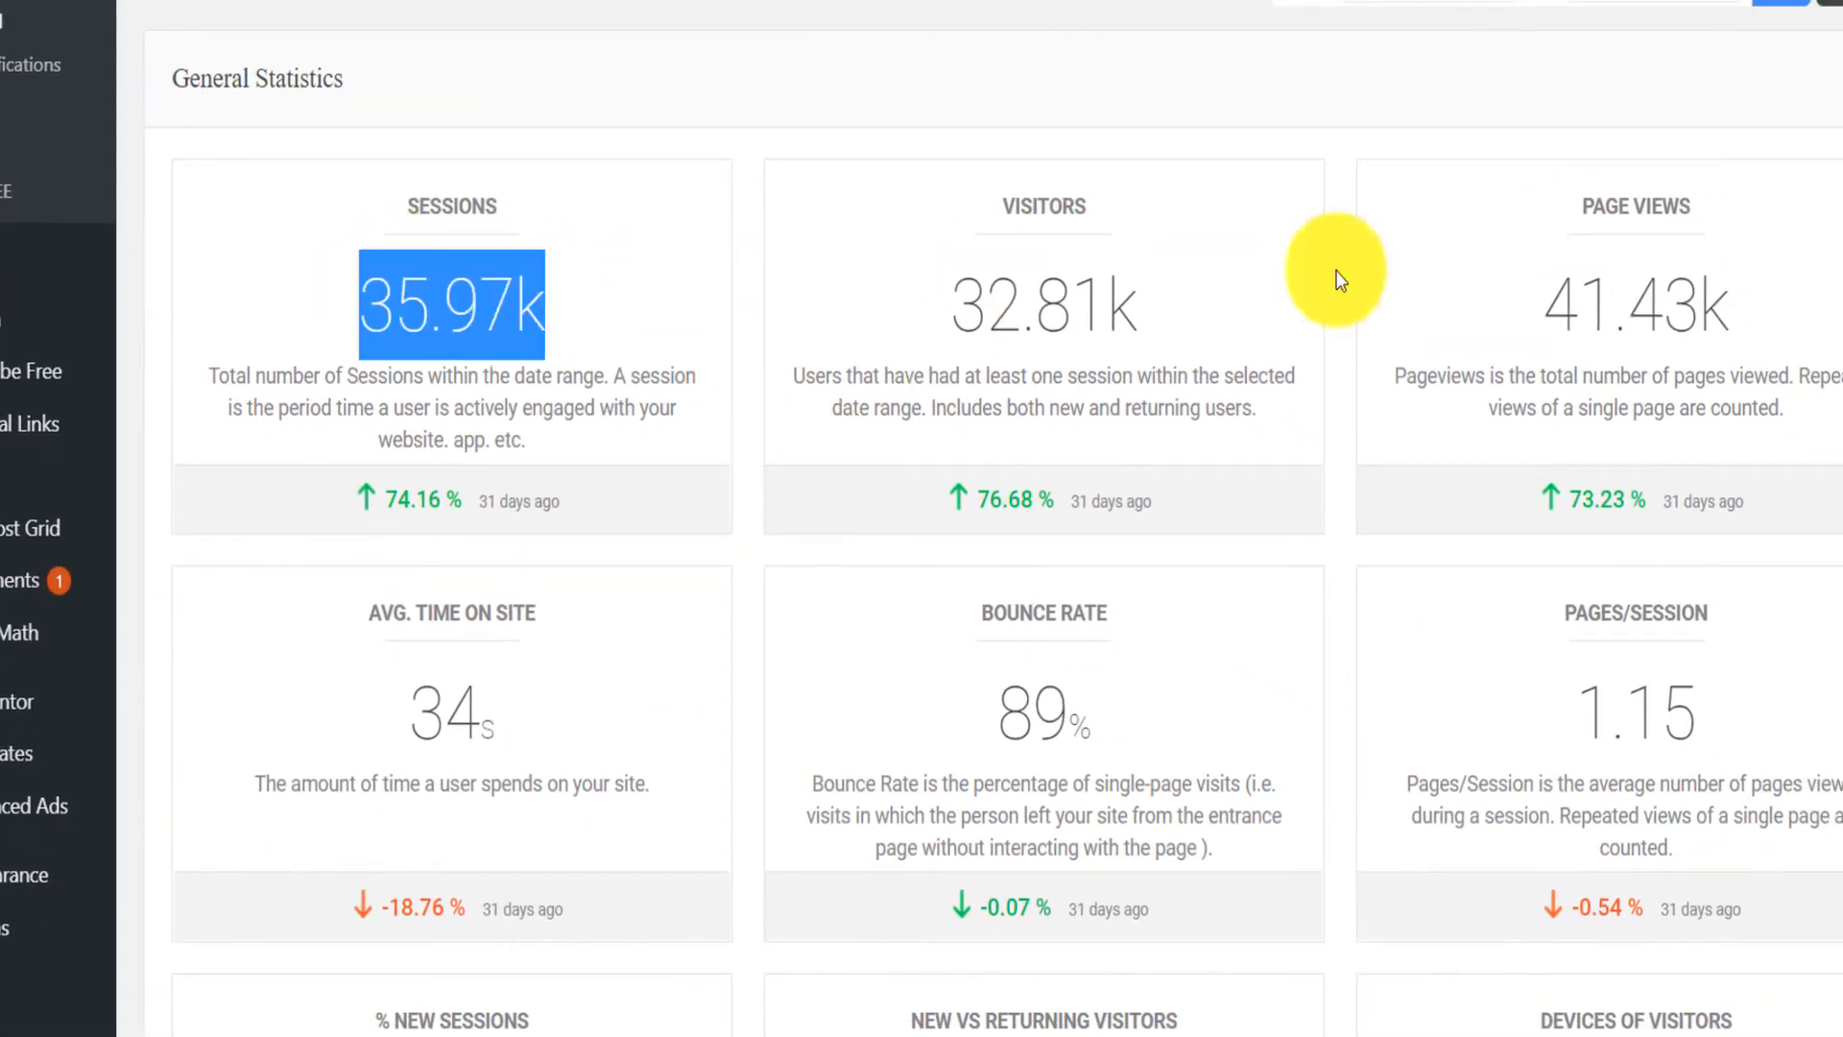
pyautogui.scroll(-3)
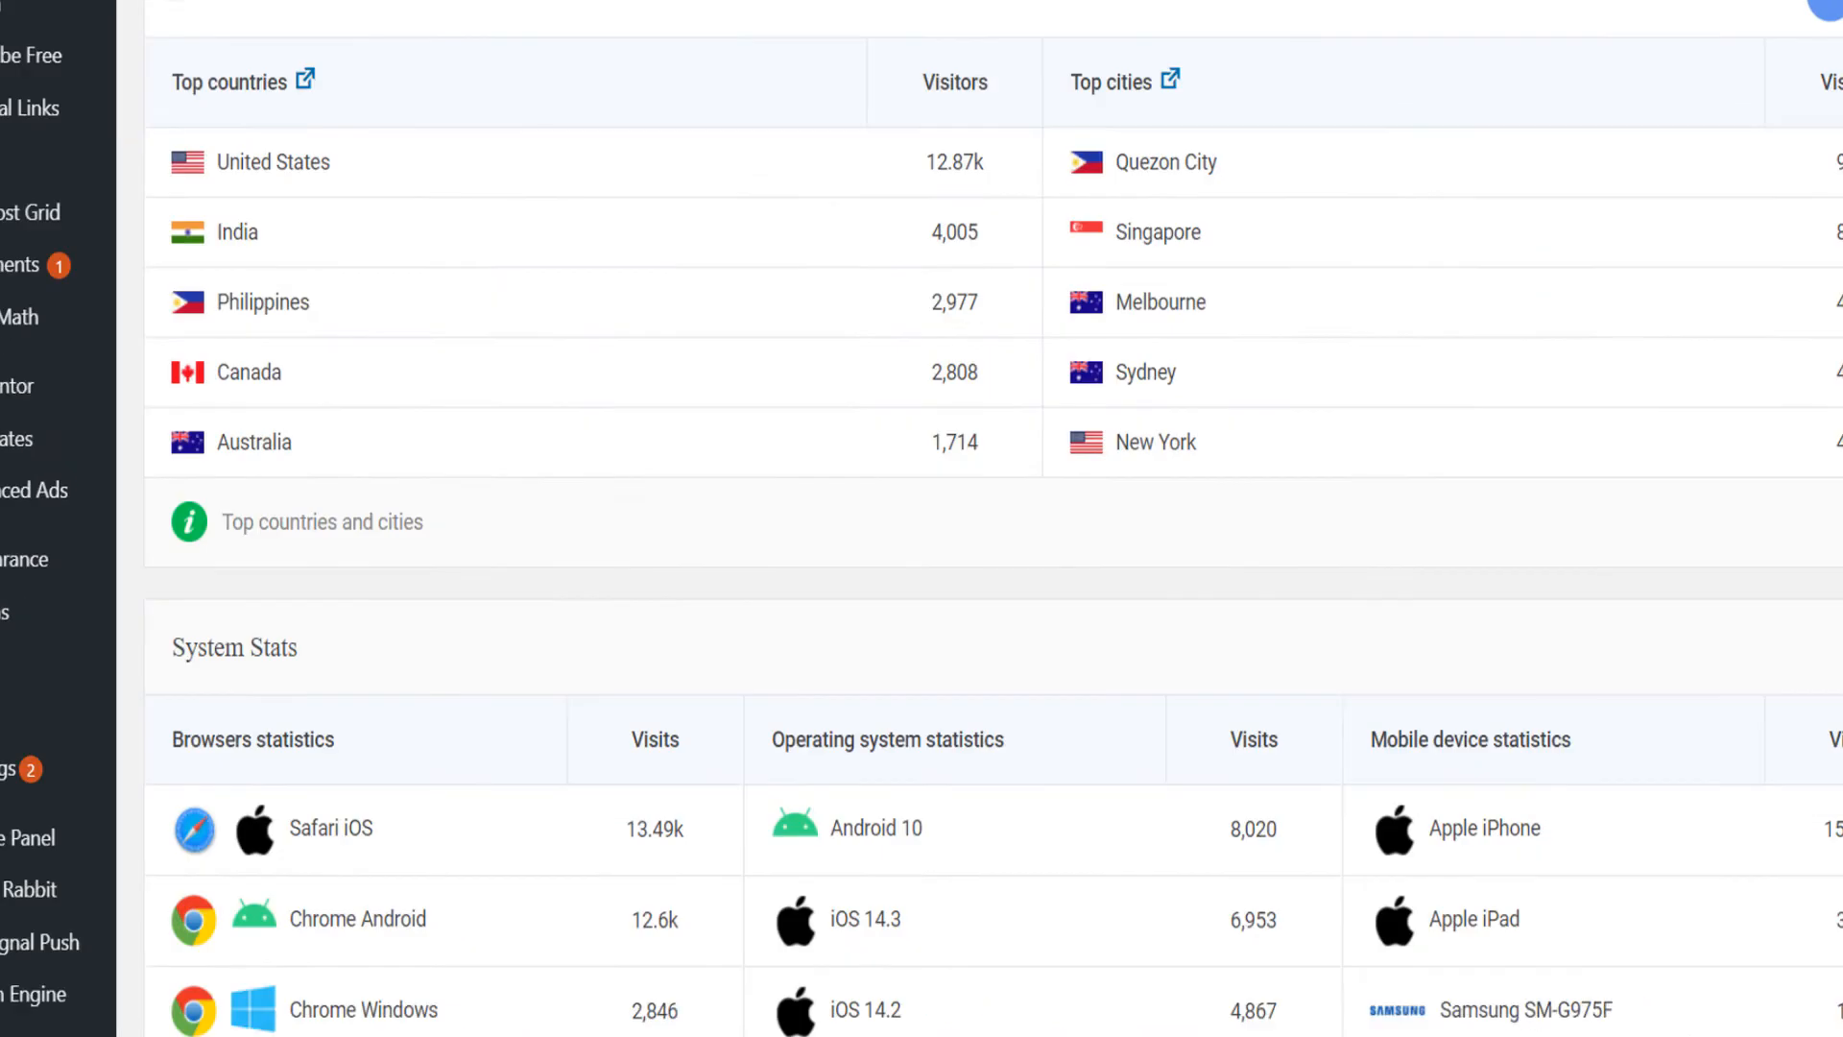
pyautogui.scroll(3)
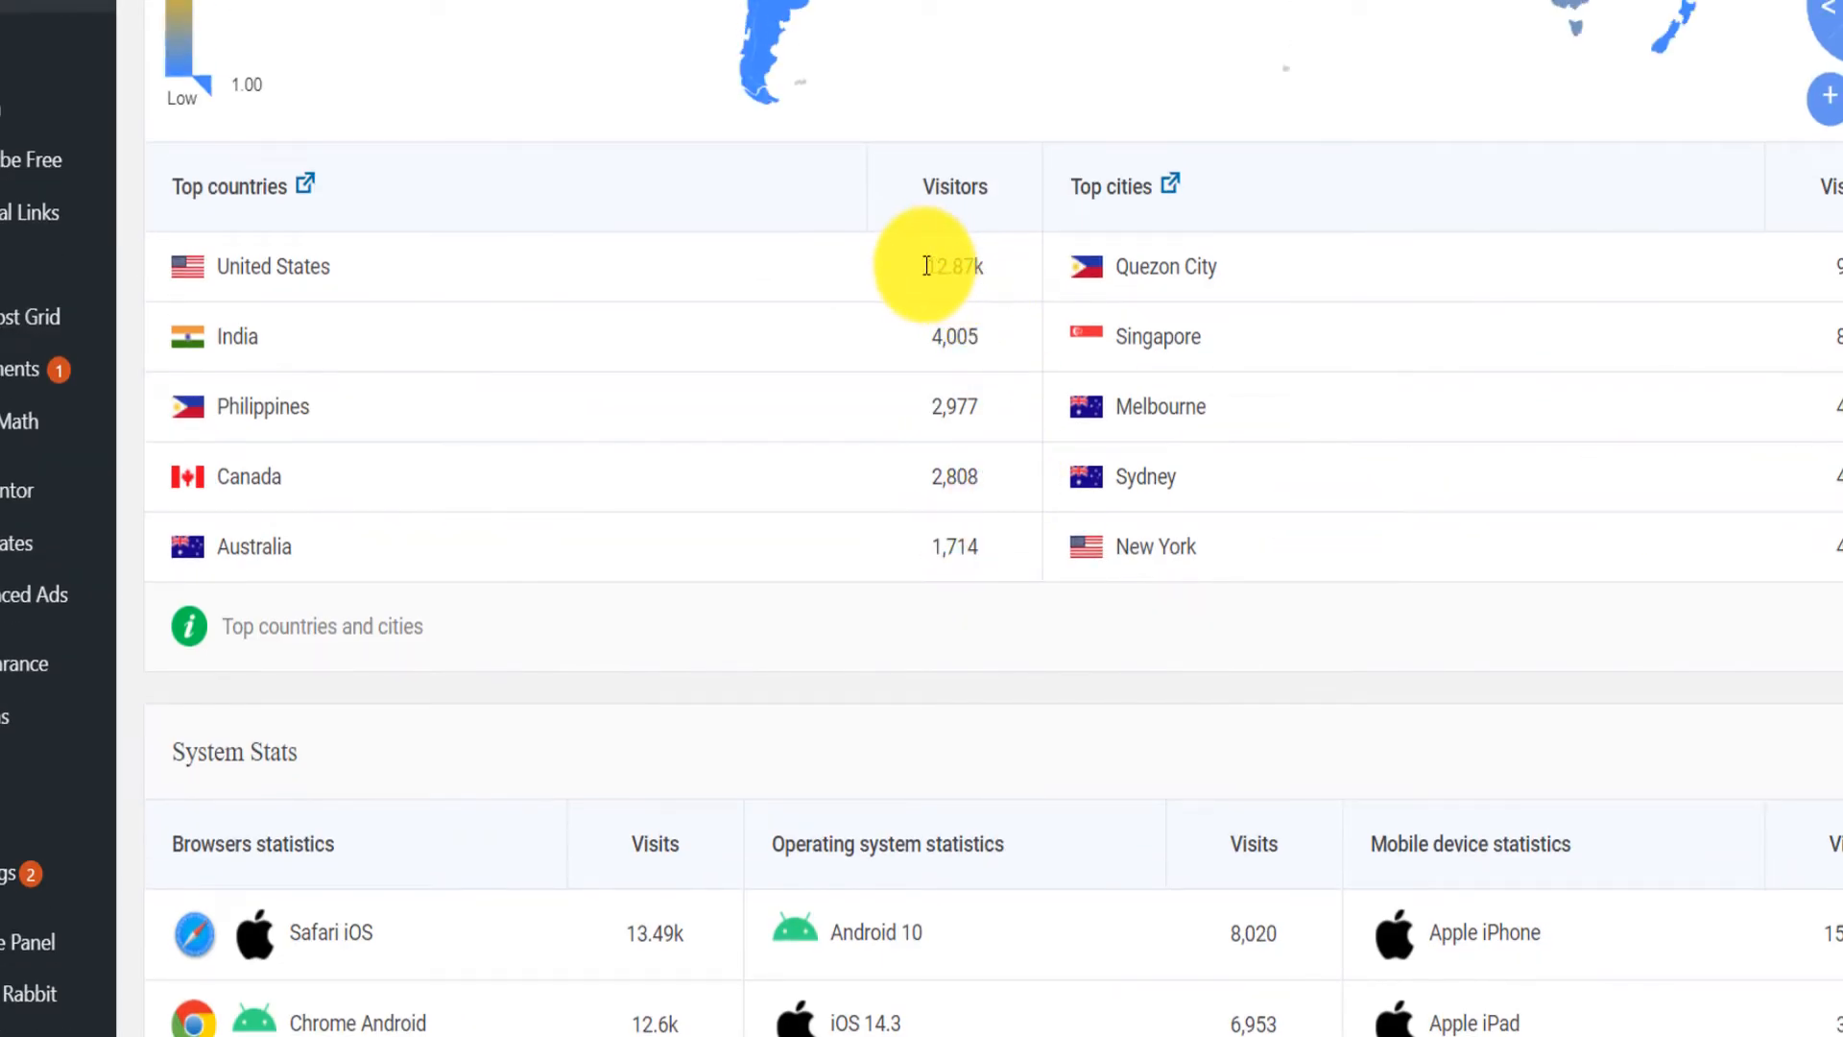
pyautogui.doubleClick(954, 266)
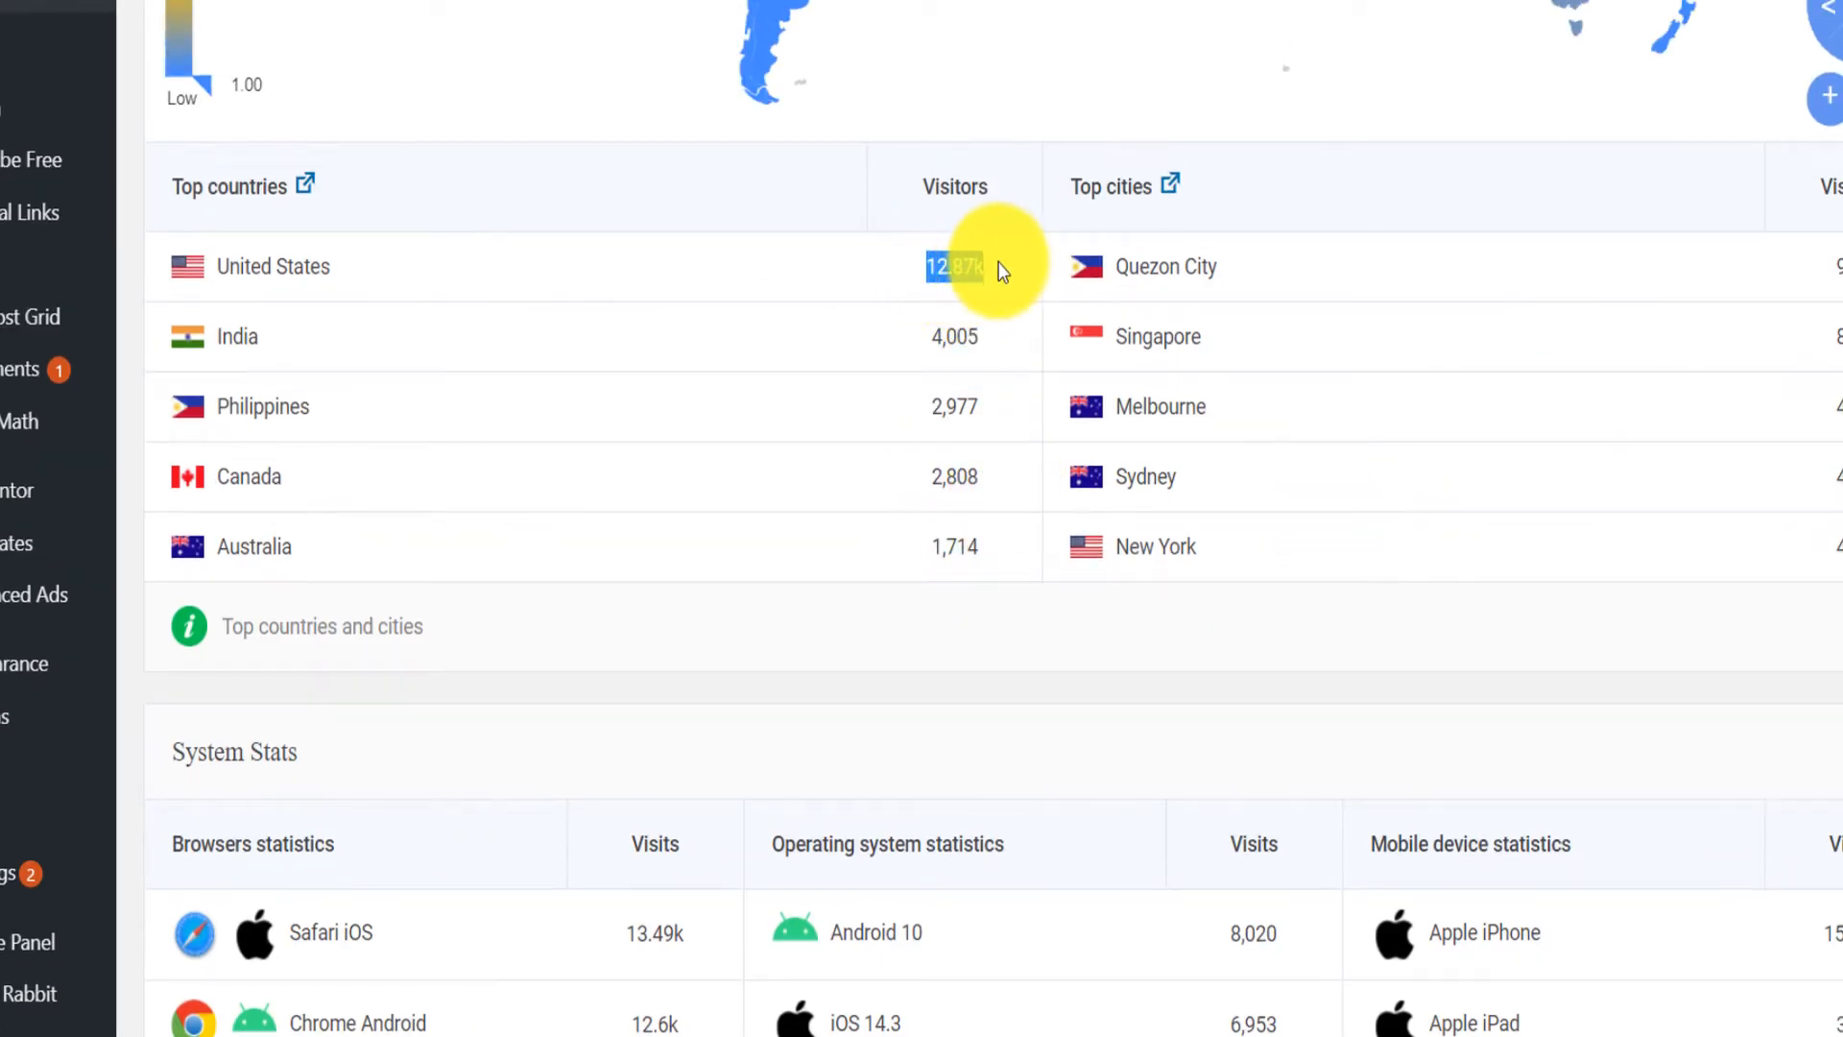
pyautogui.moveTo(1007, 274)
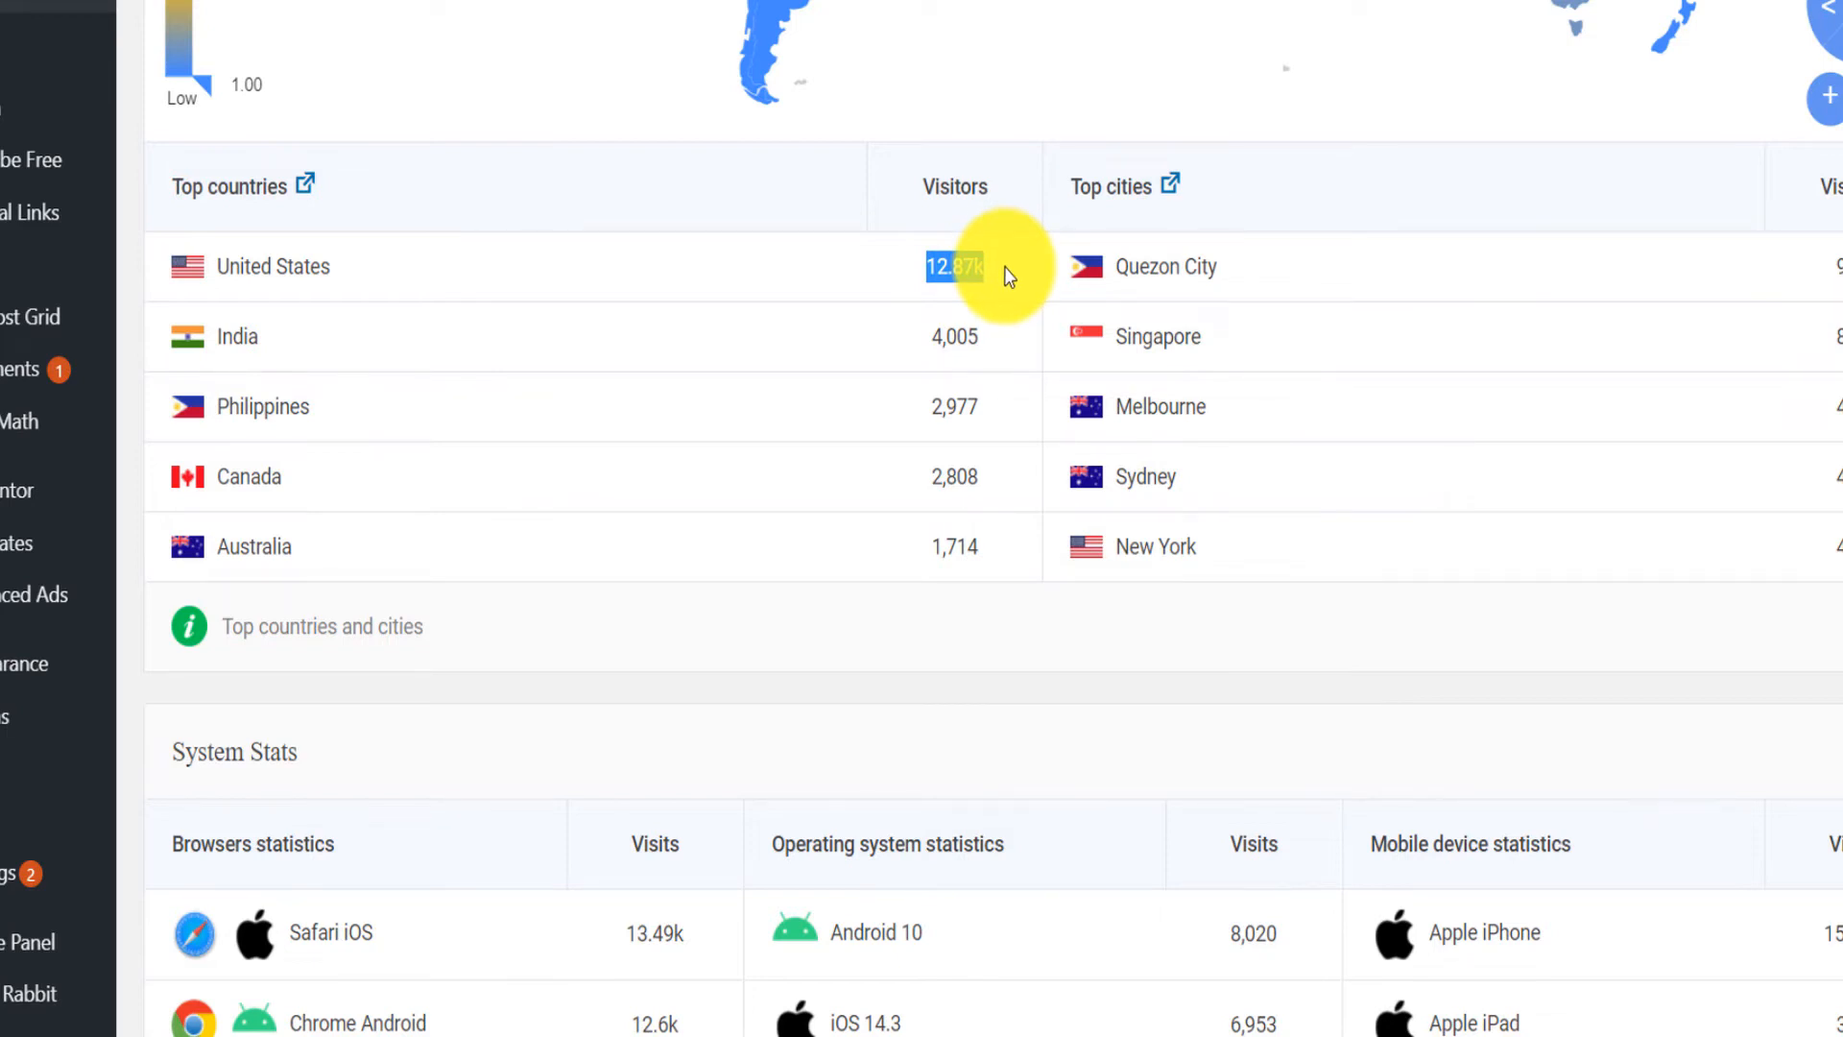
pyautogui.moveTo(999, 298)
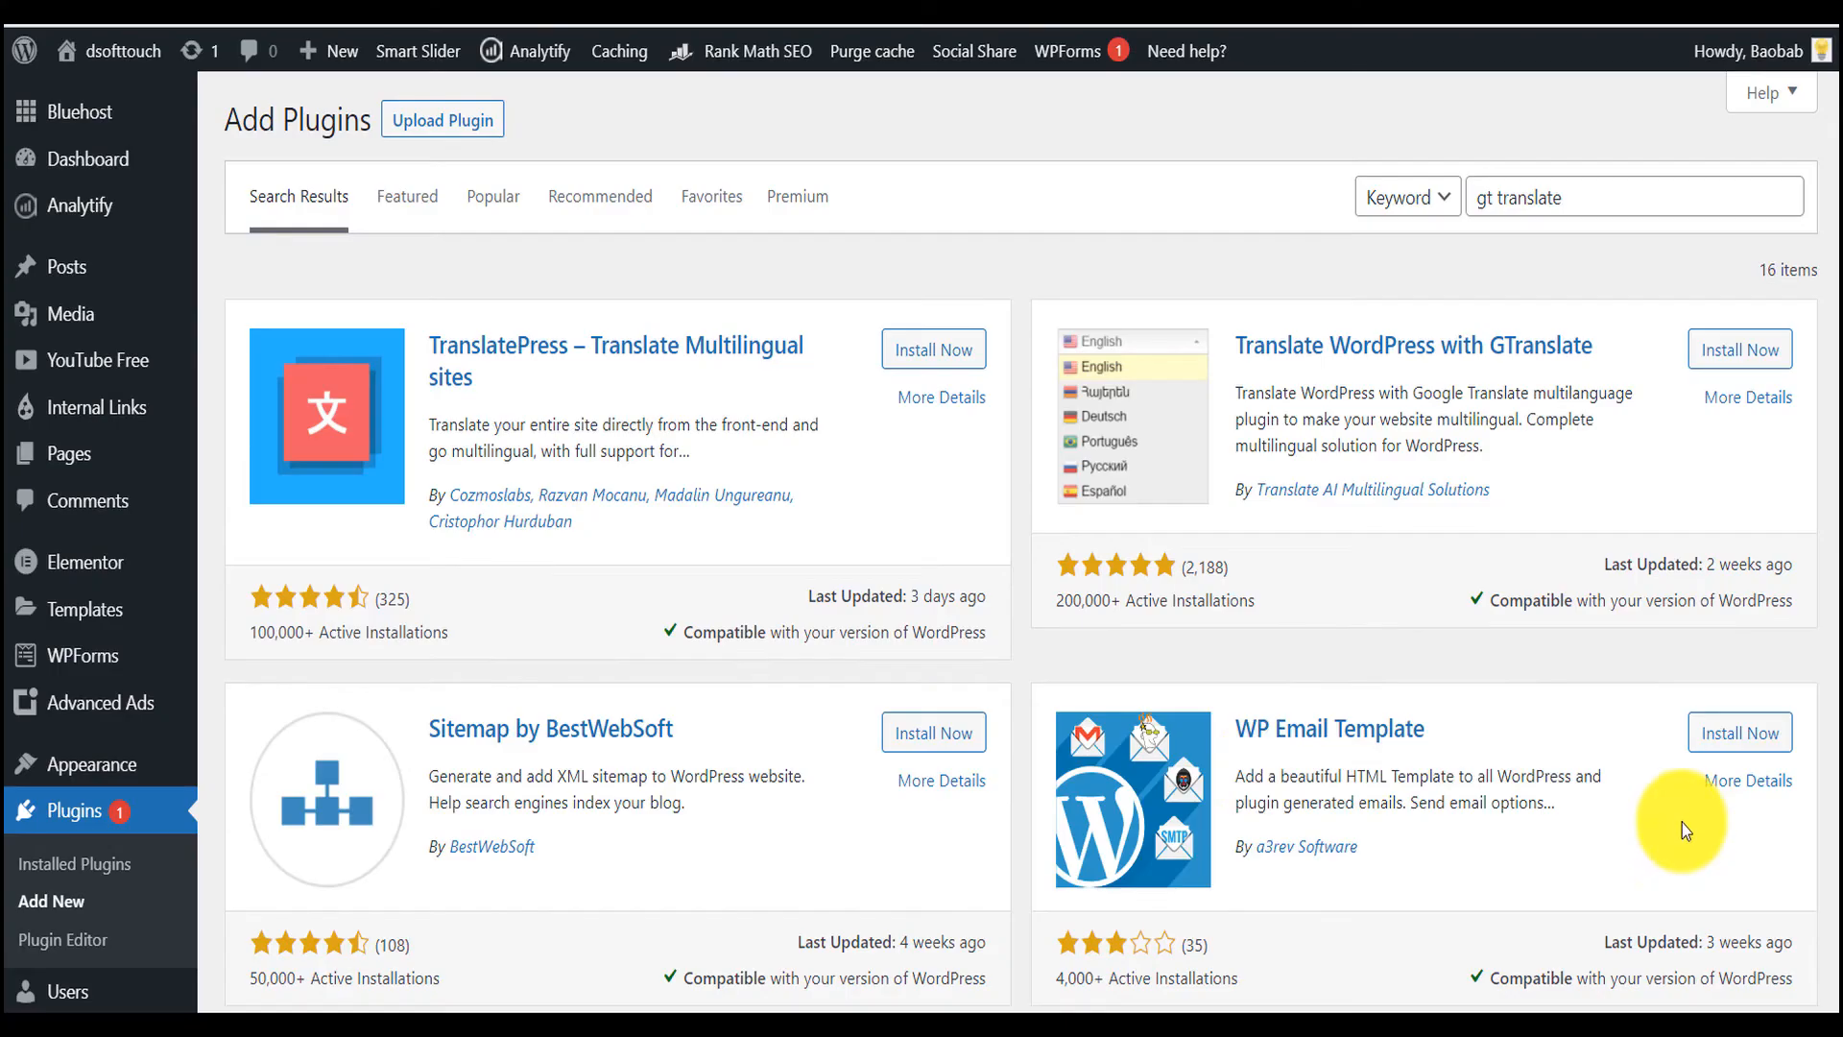
pyautogui.moveTo(809, 674)
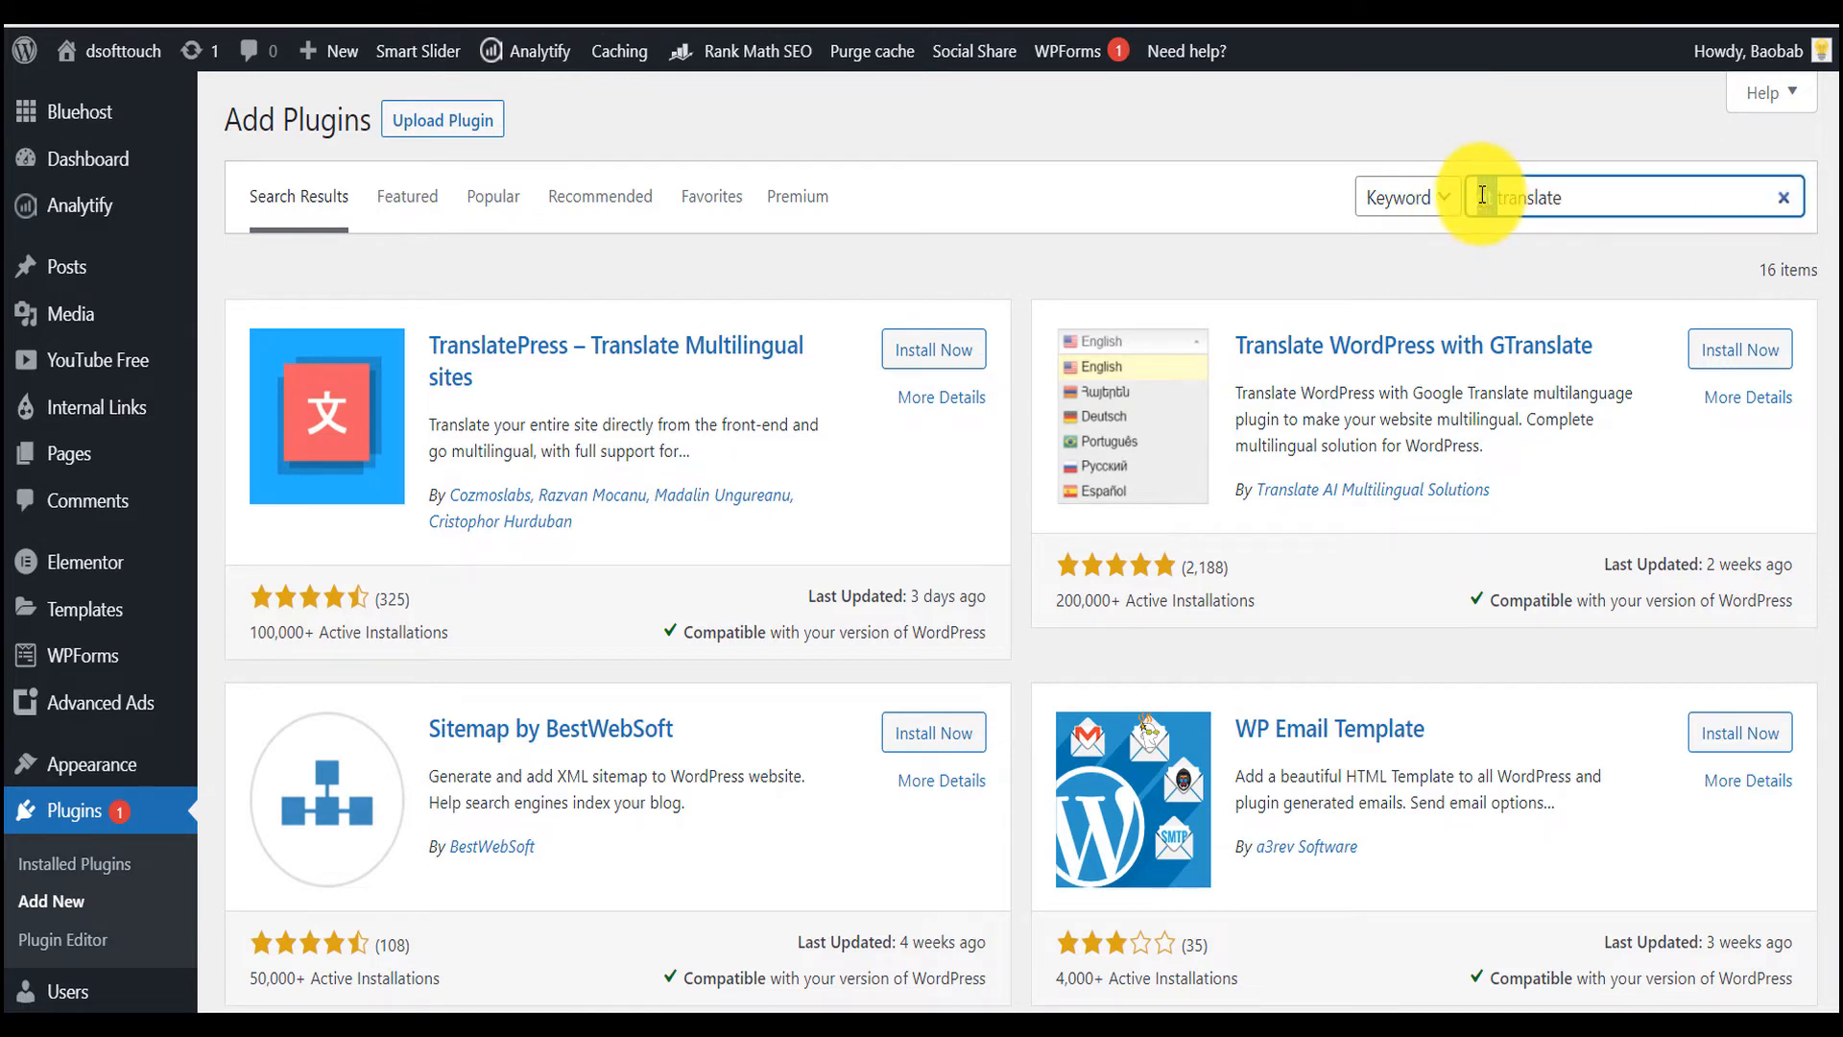
pyautogui.write('gt')
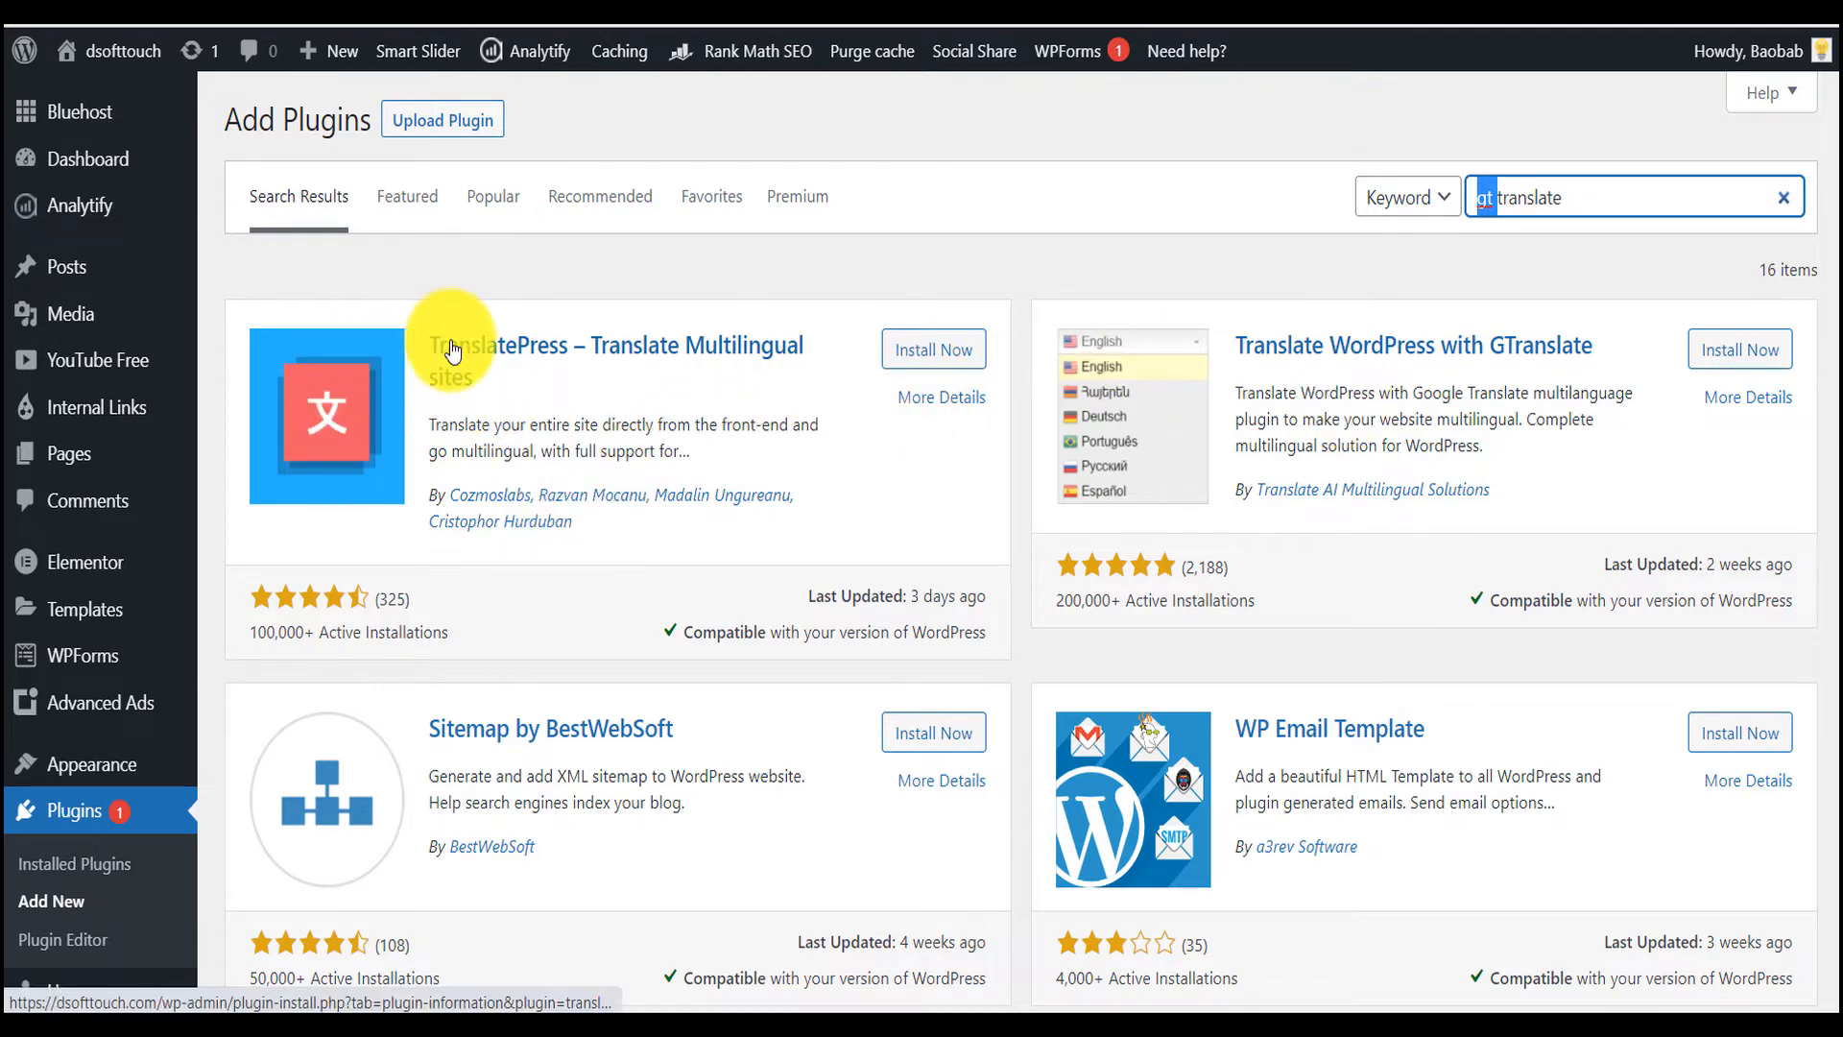
pyautogui.moveTo(491, 365)
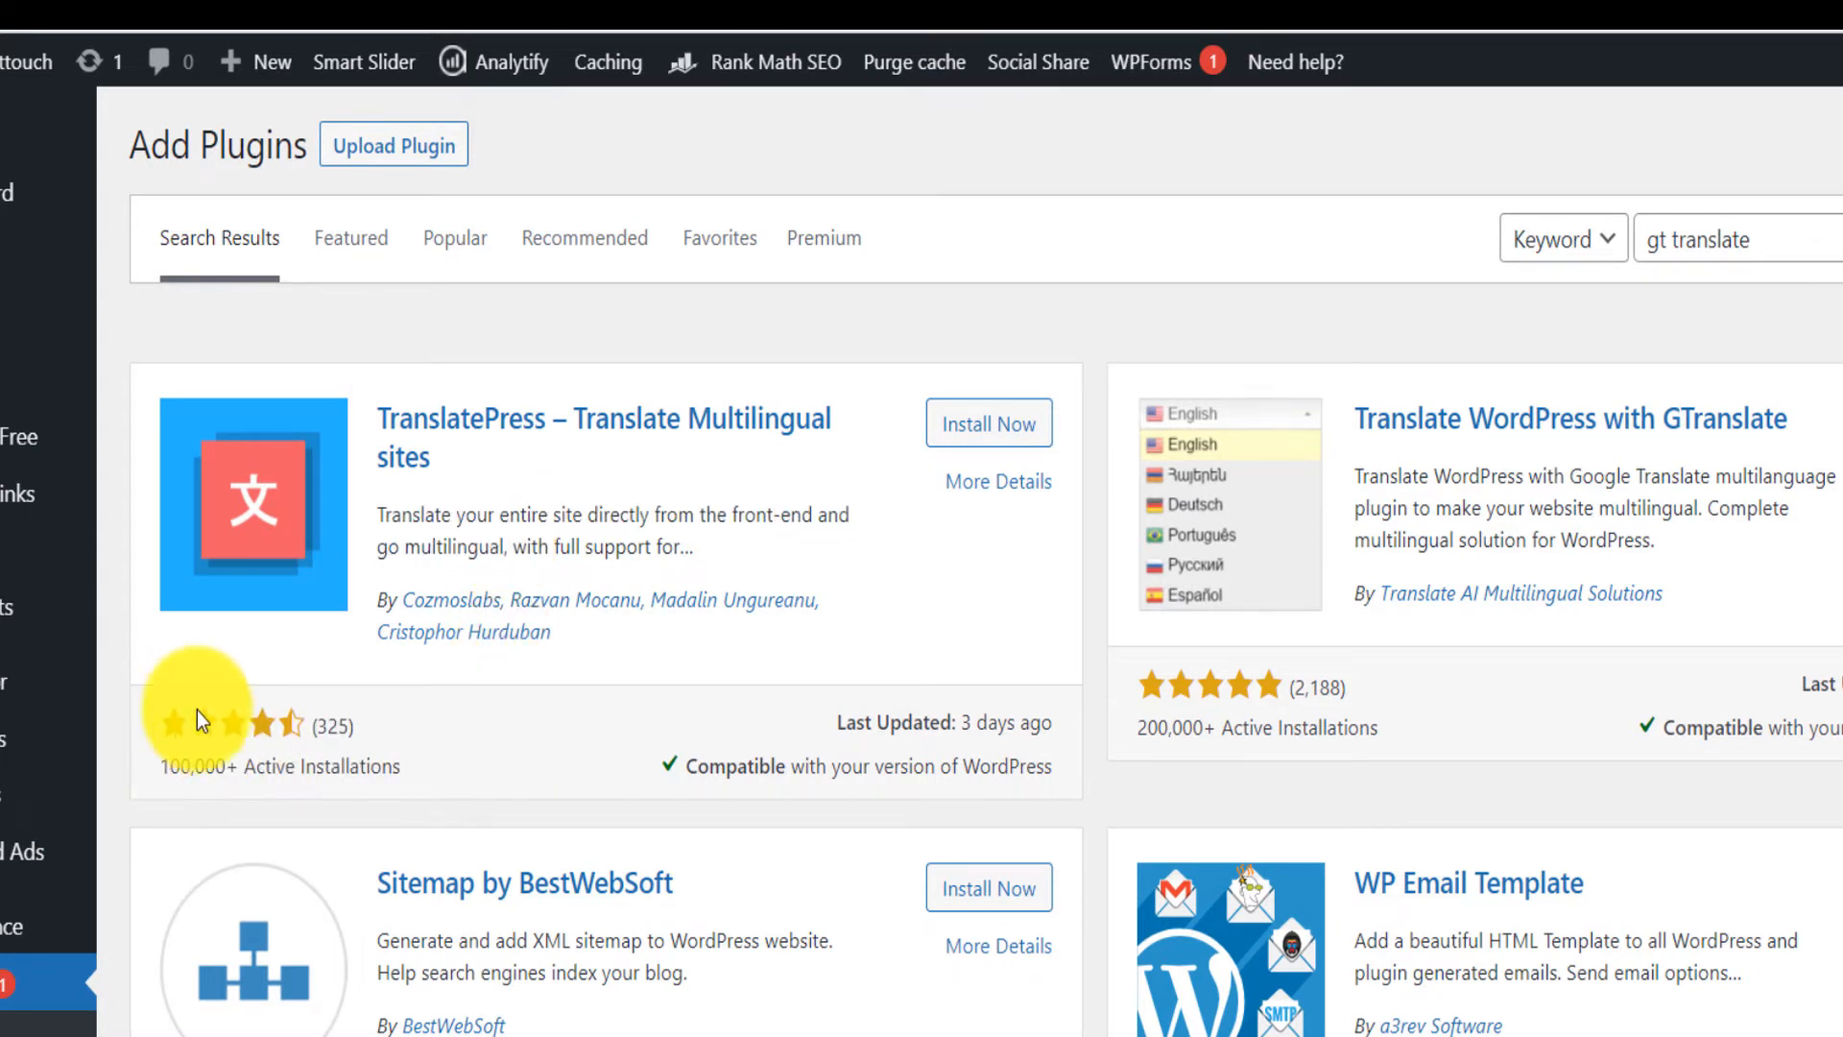
pyautogui.moveTo(890, 702)
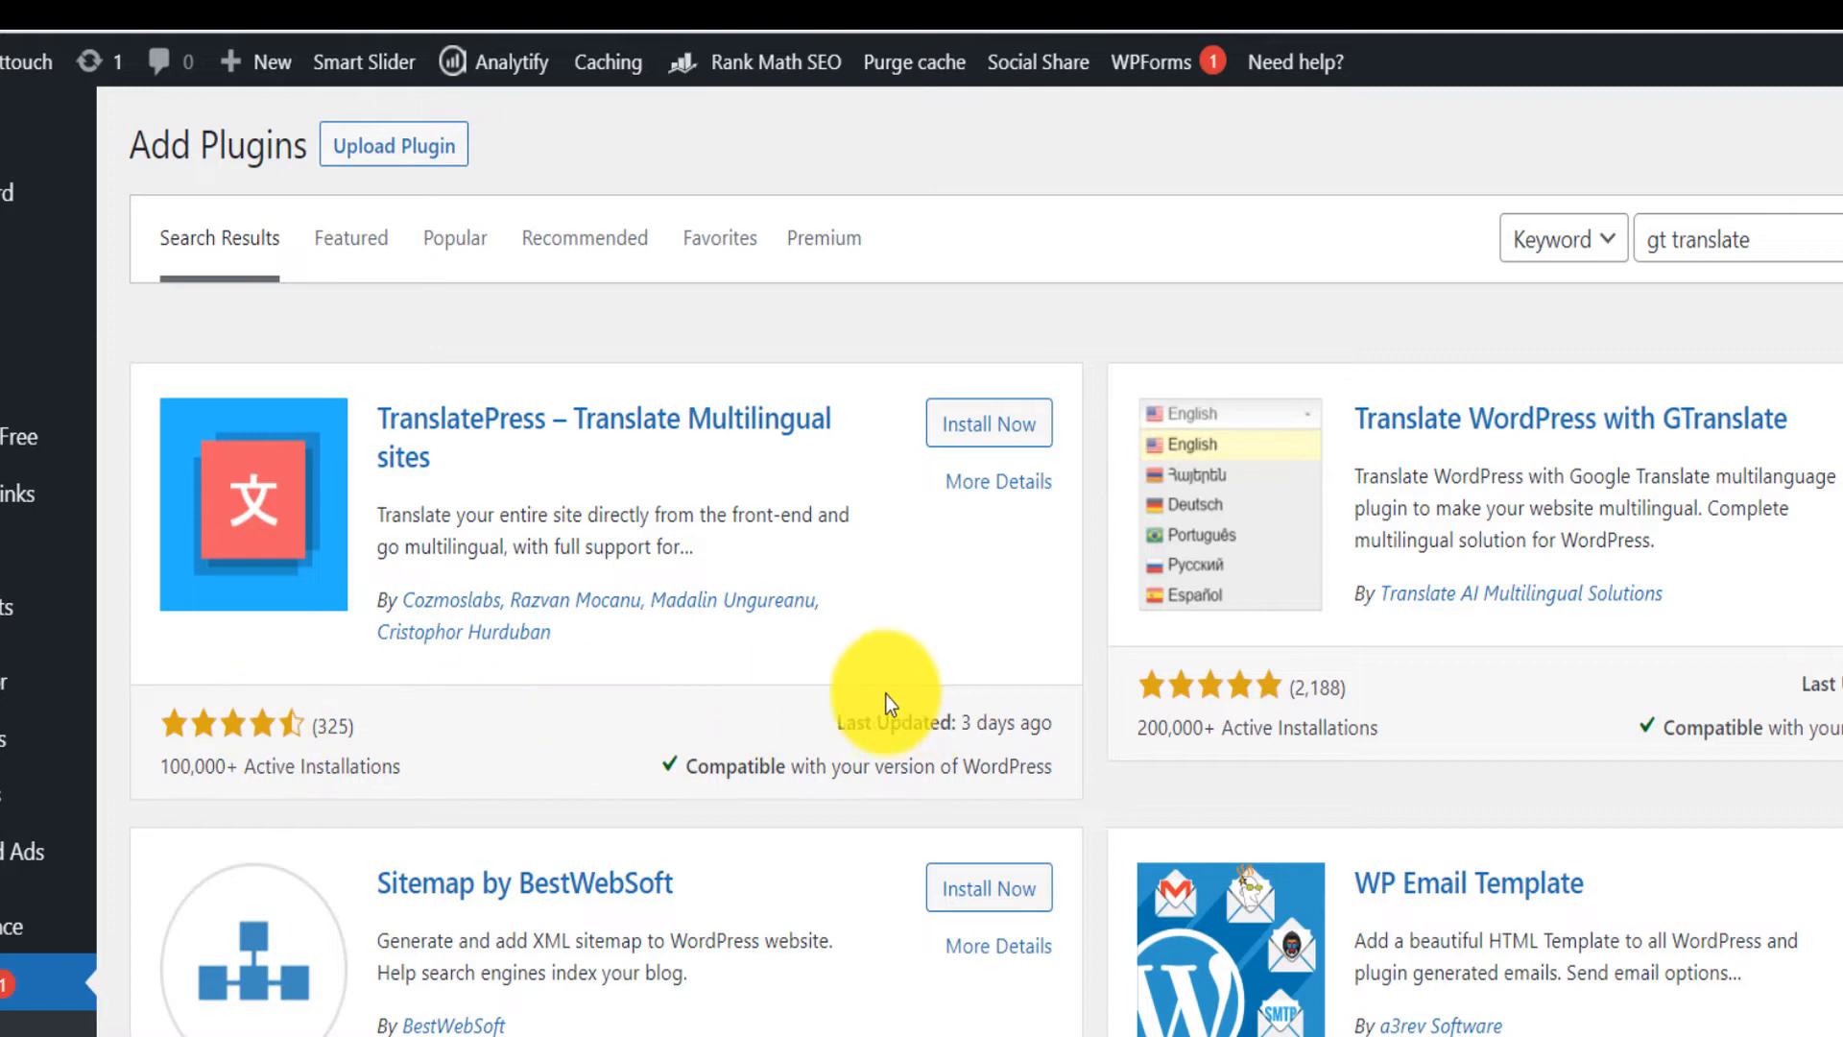
pyautogui.moveTo(1035, 512)
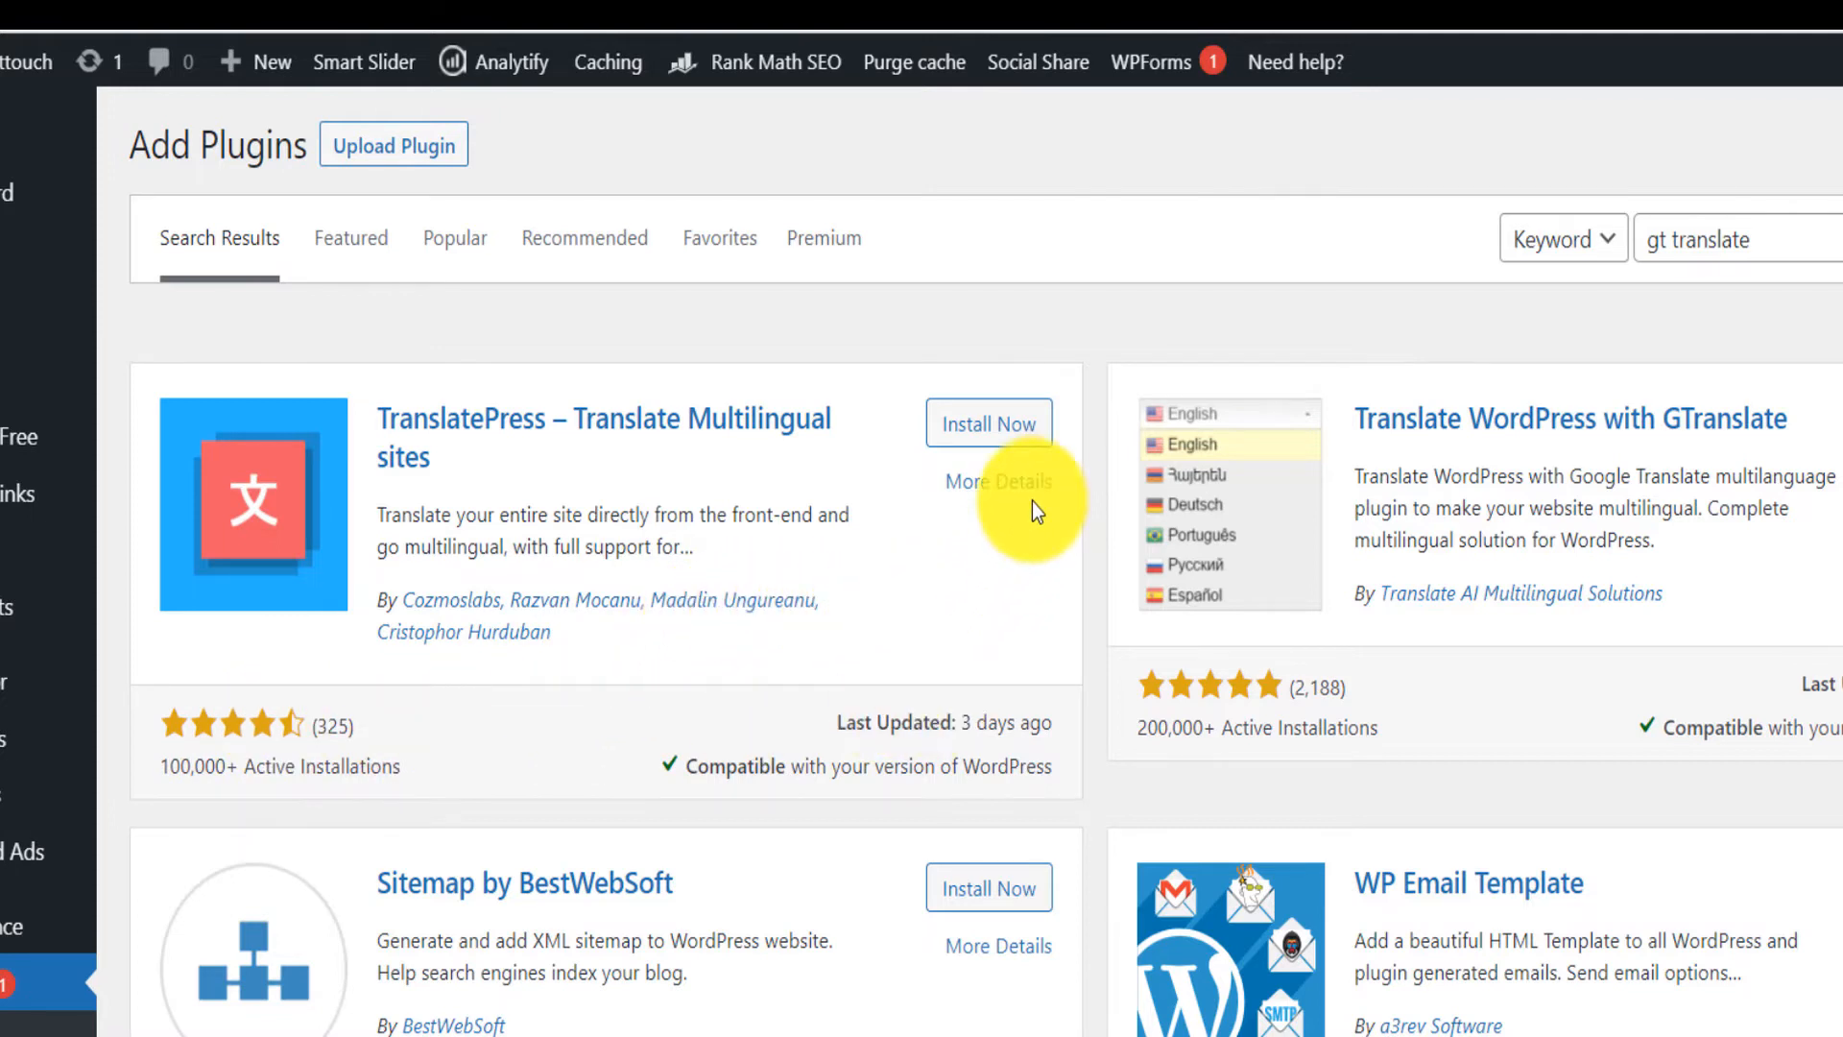
# Step: Open TranslatePress's full plugin details and scroll through its description
pyautogui.click(999, 481)
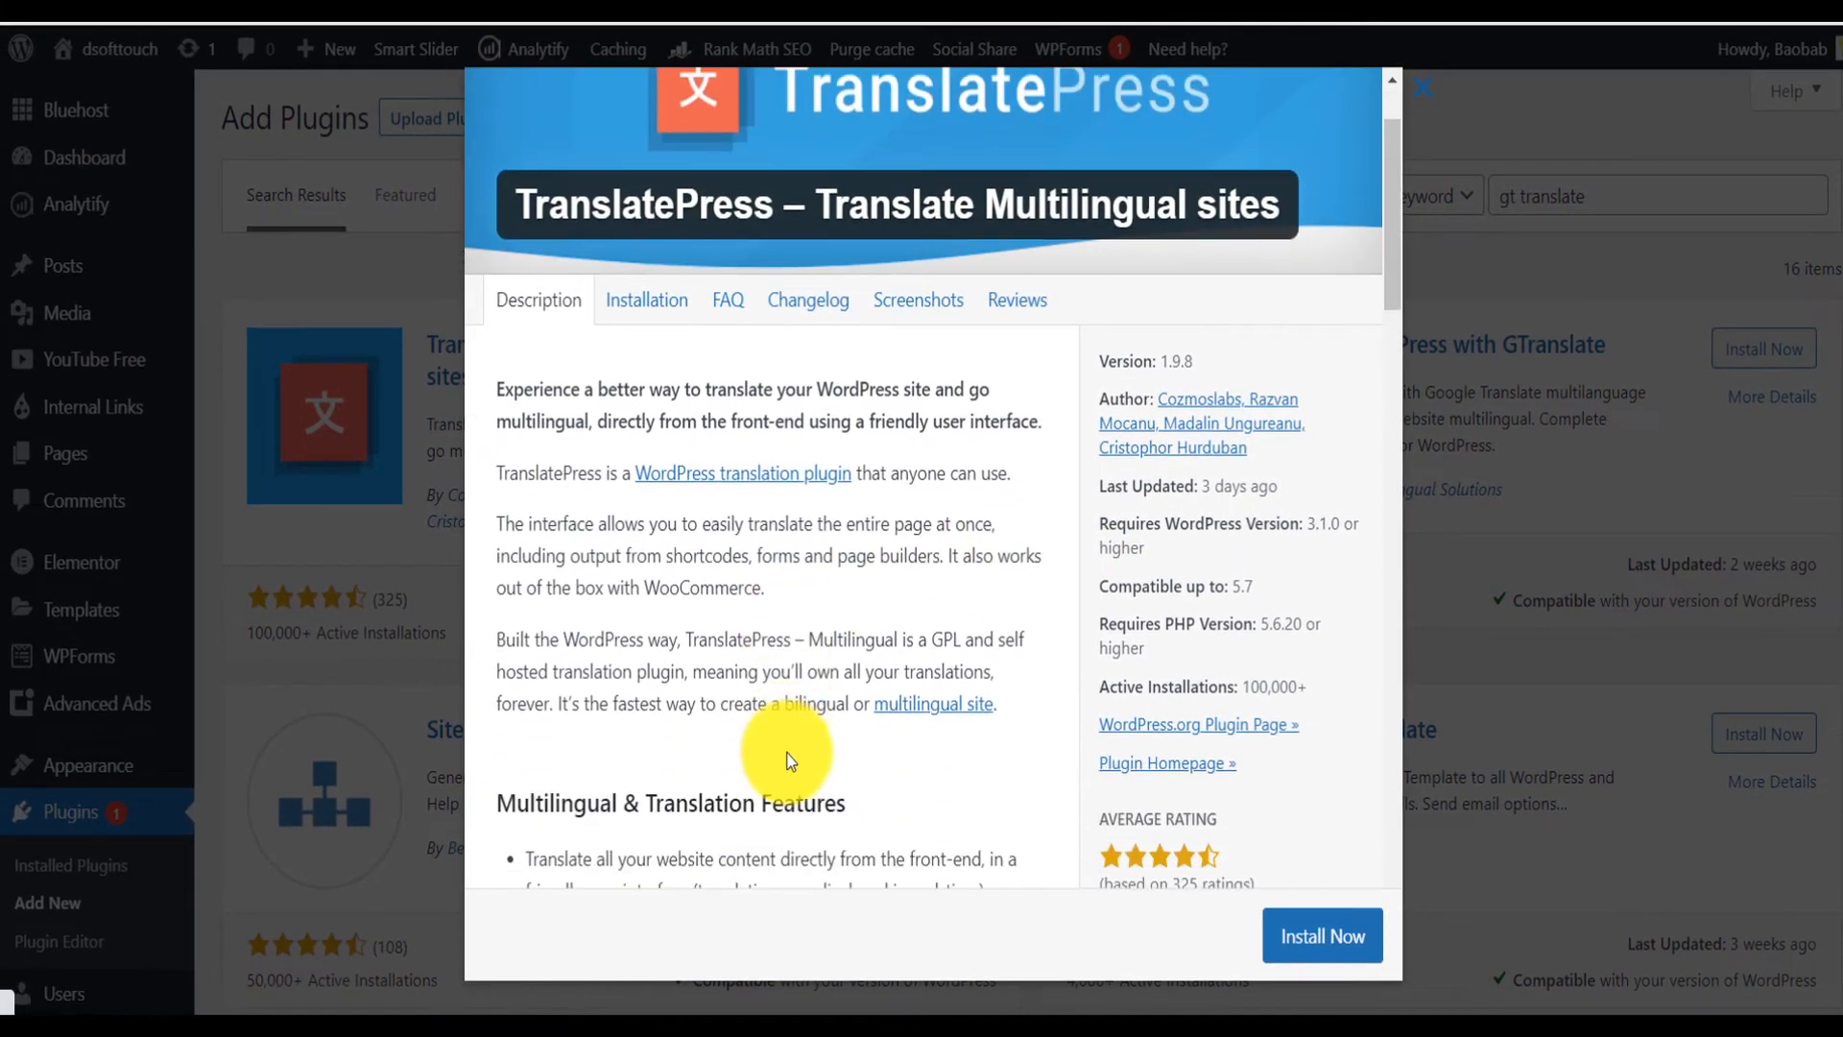
pyautogui.scroll(-3)
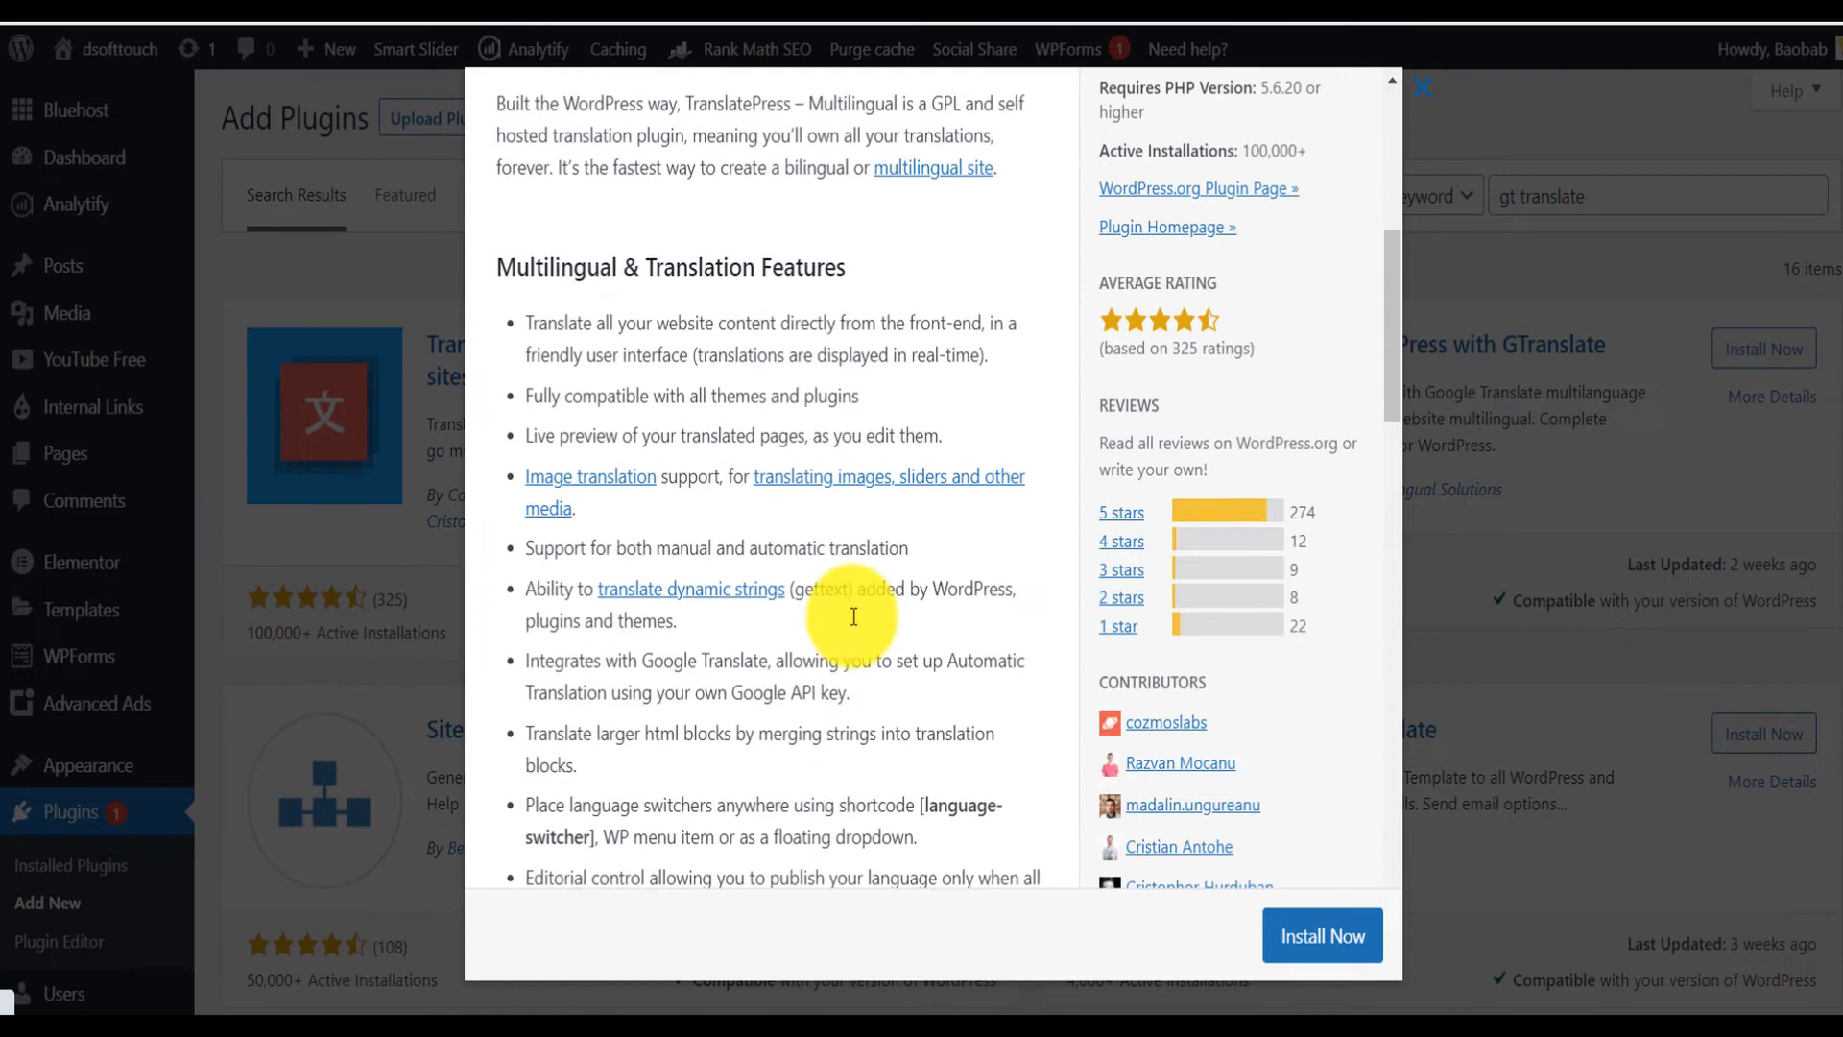
pyautogui.scroll(-3)
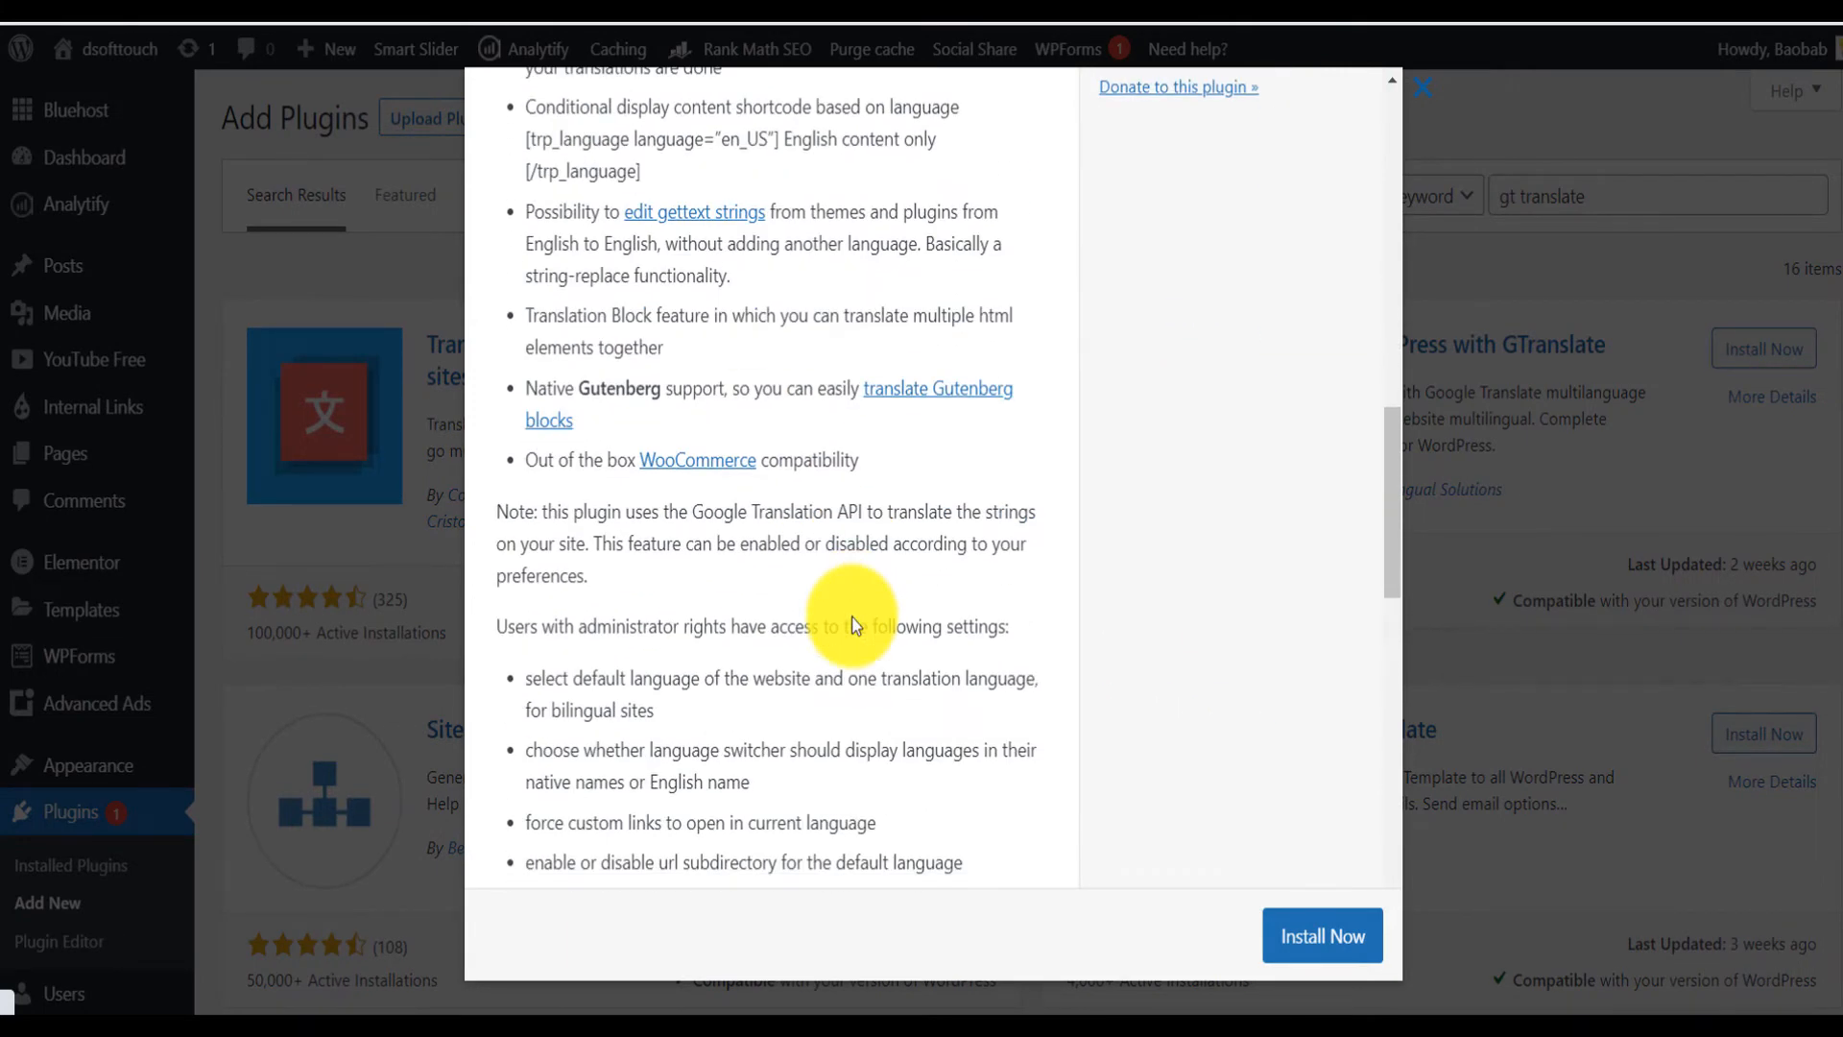
pyautogui.scroll(-3)
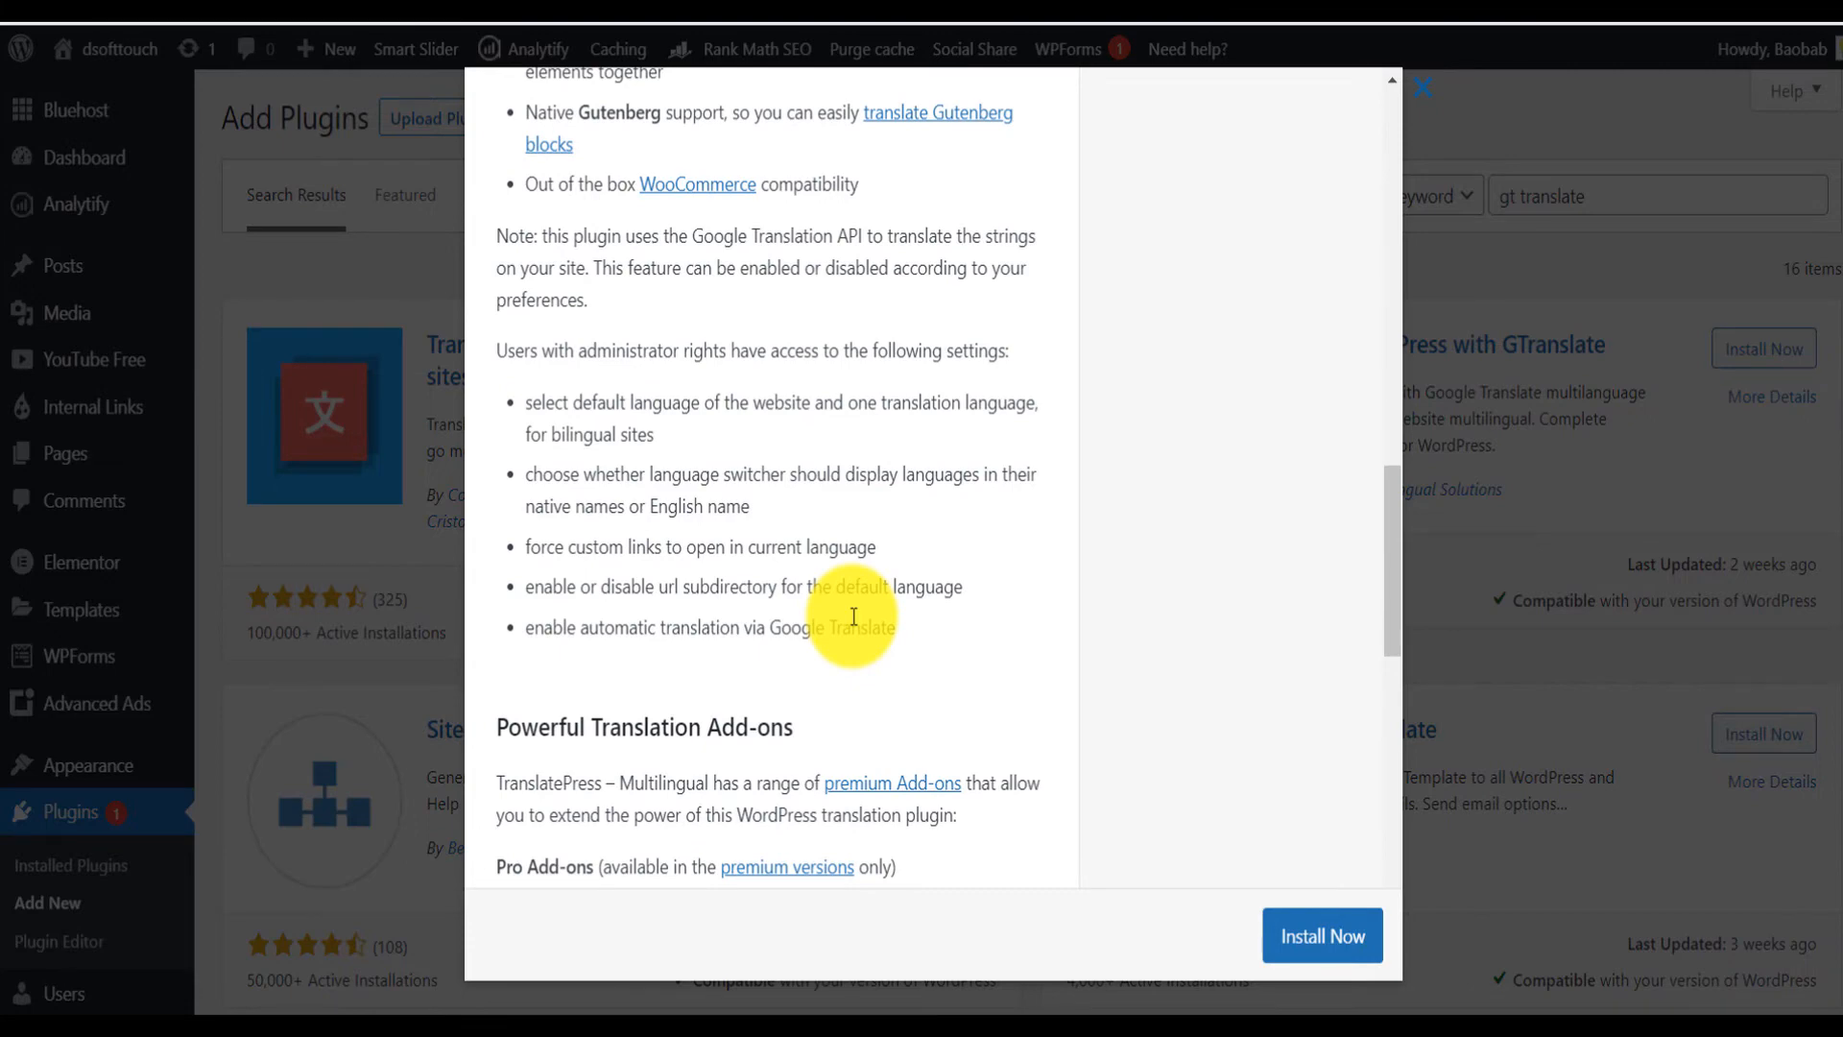
pyautogui.scroll(3)
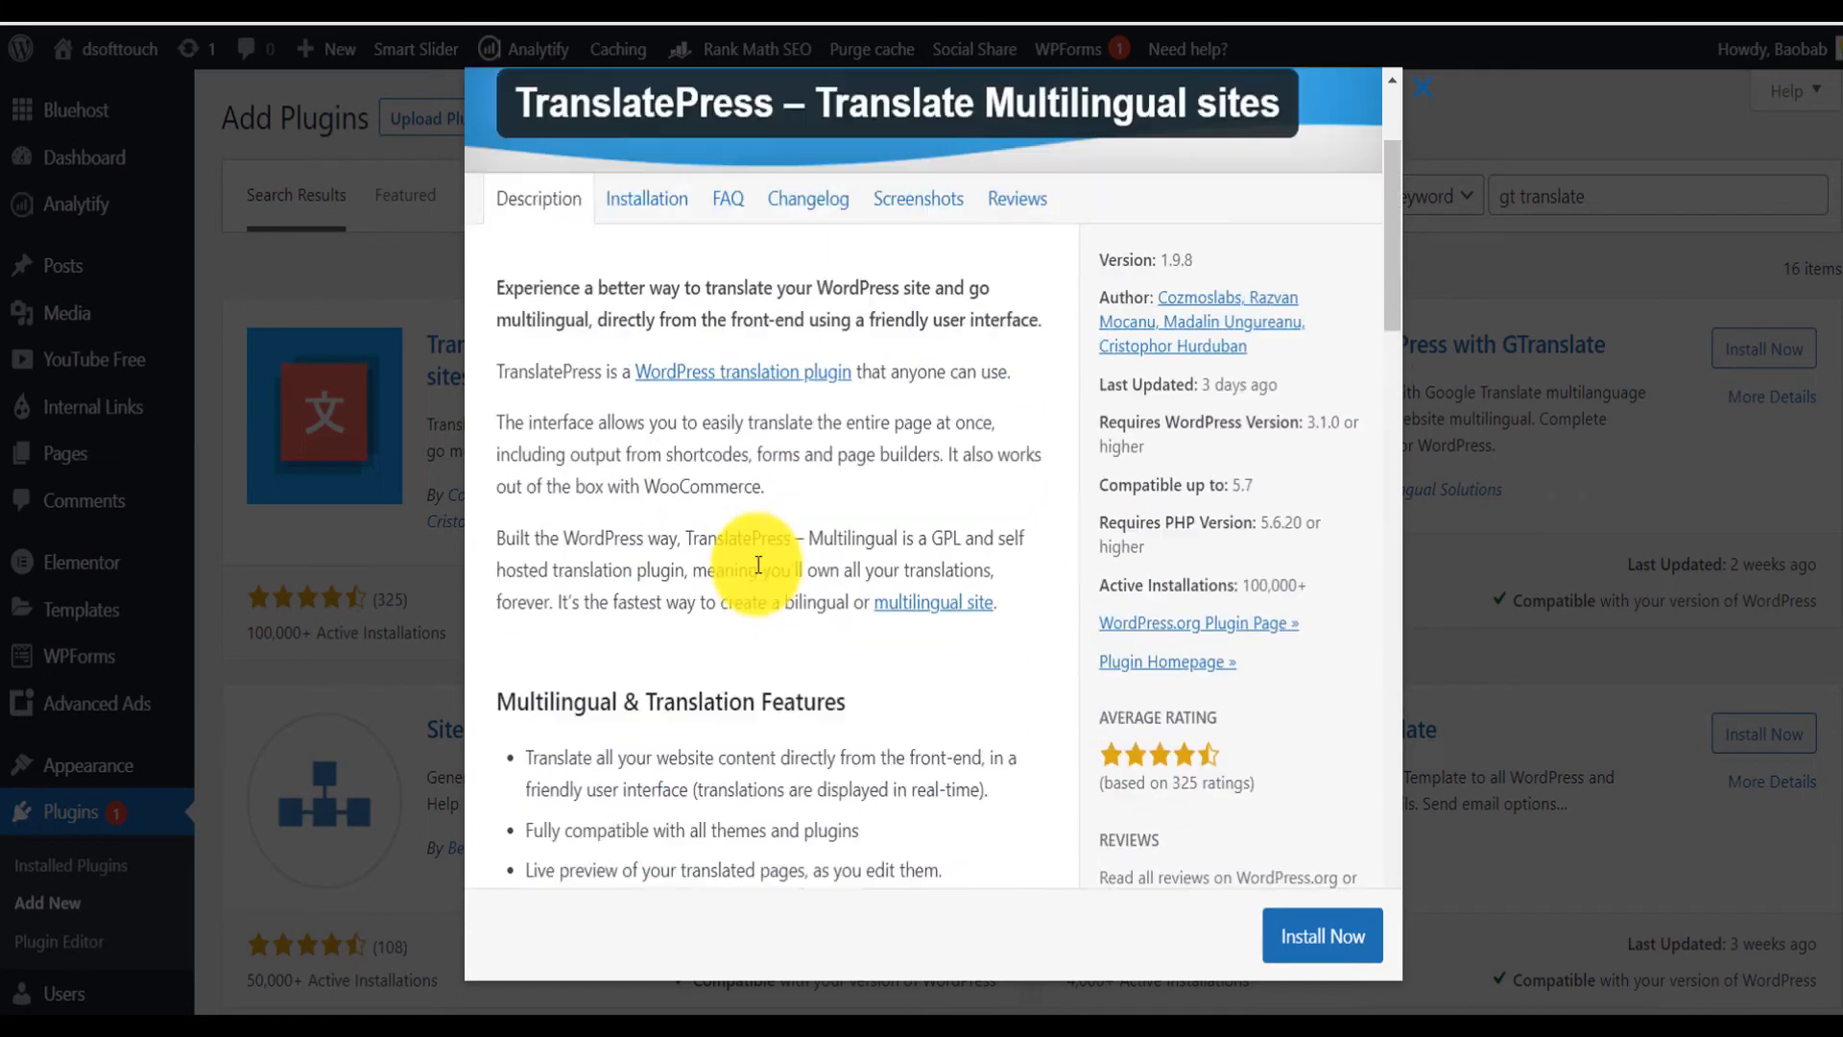
# Step: Read TranslatePress's user reviews, then bring up its screenshots
pyautogui.click(1016, 298)
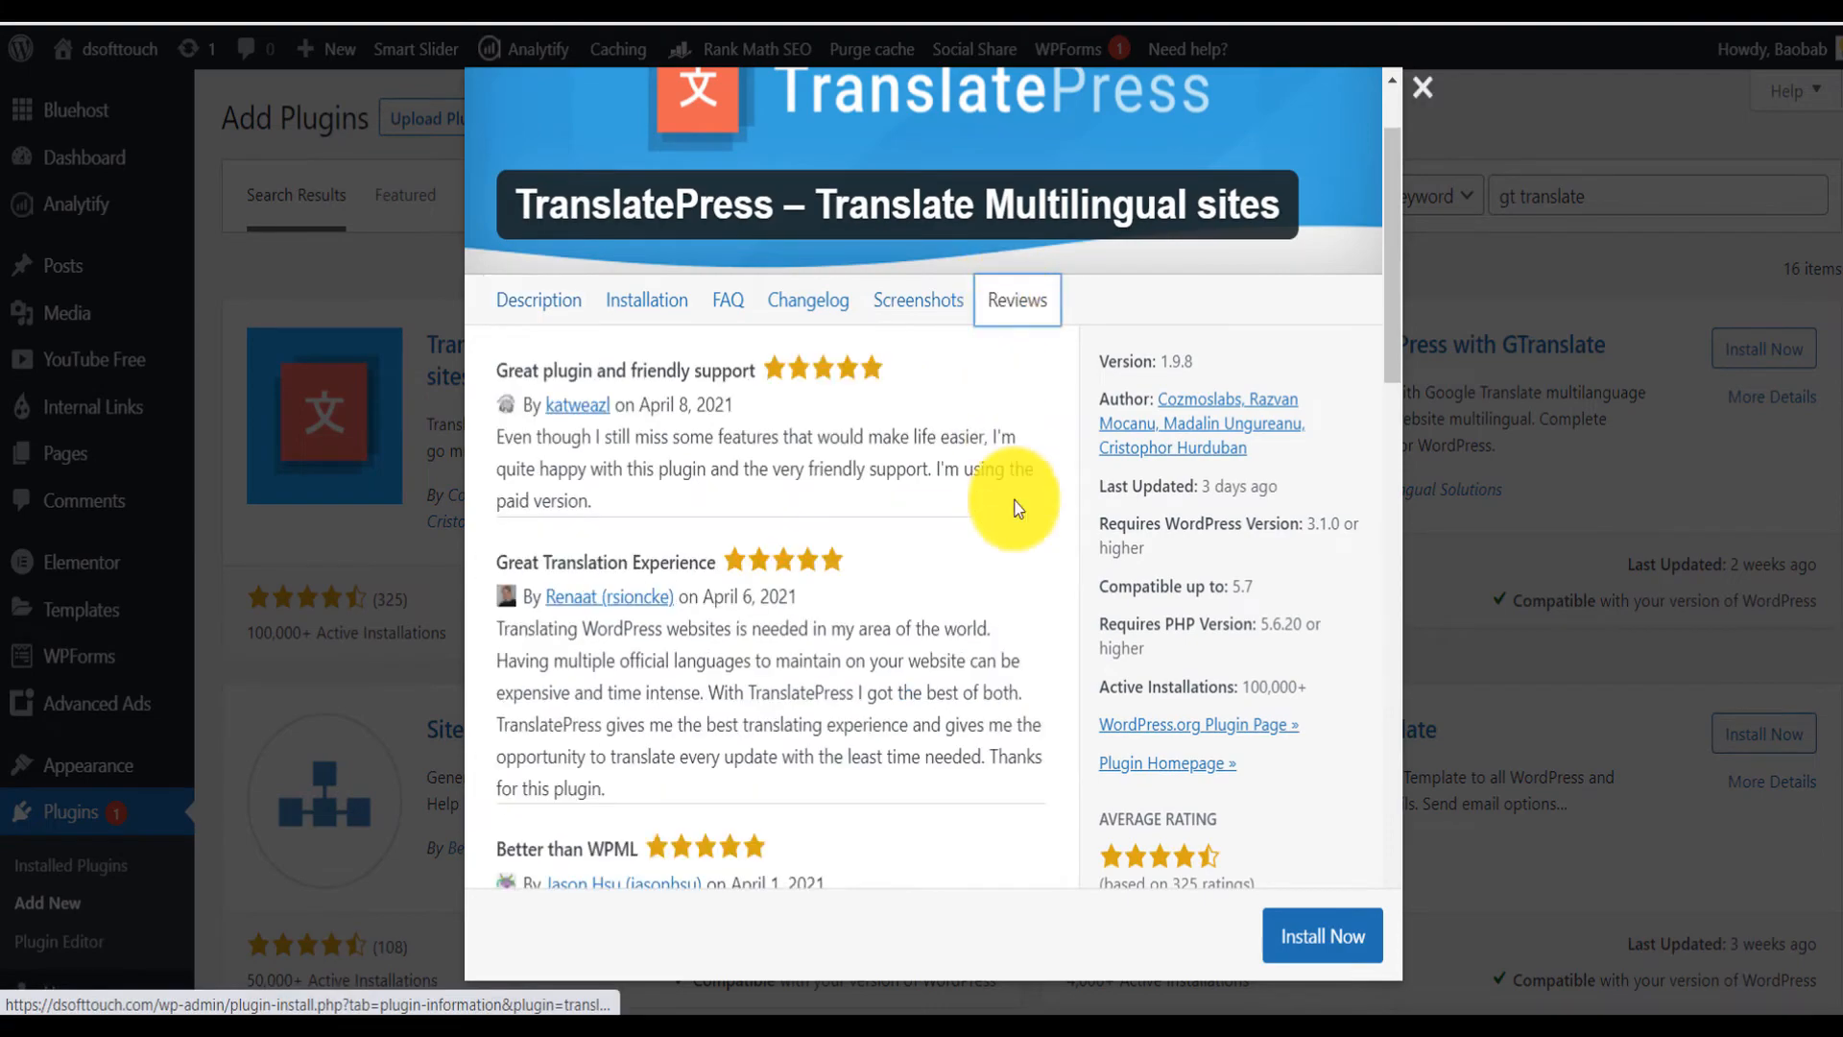
pyautogui.scroll(-3)
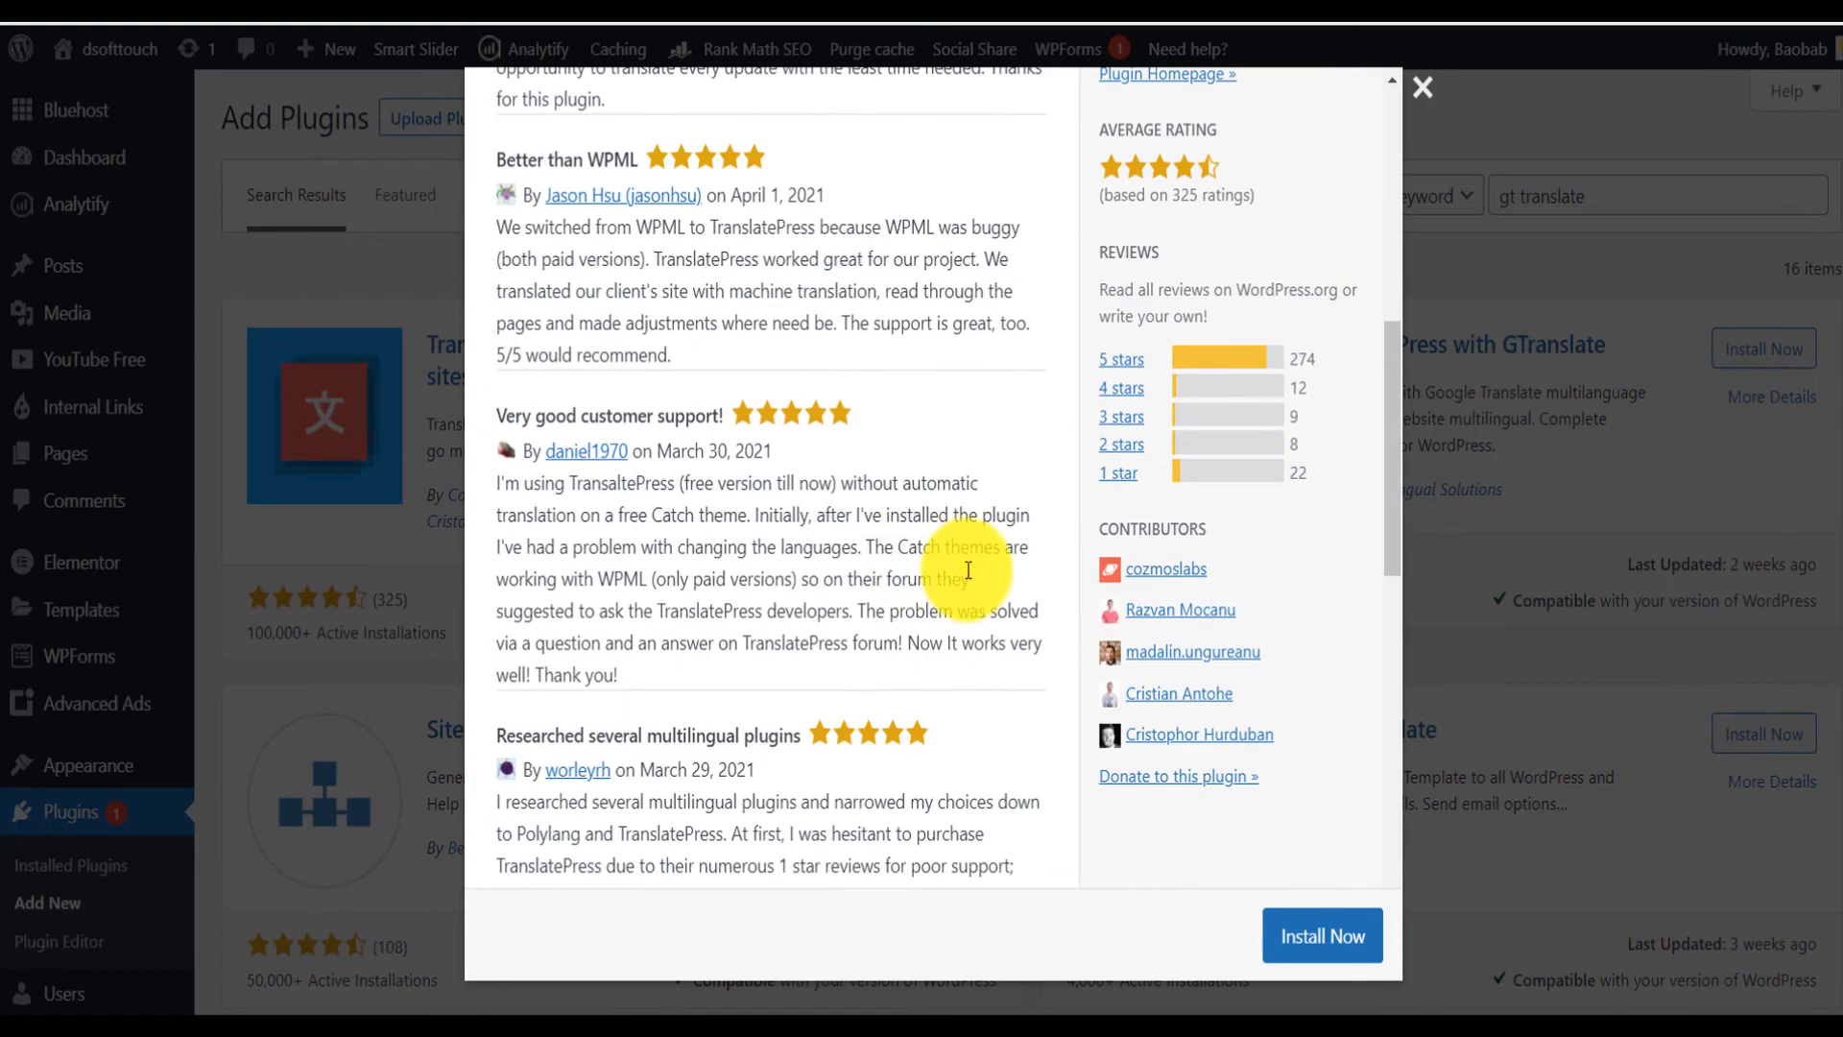
pyautogui.scroll(3)
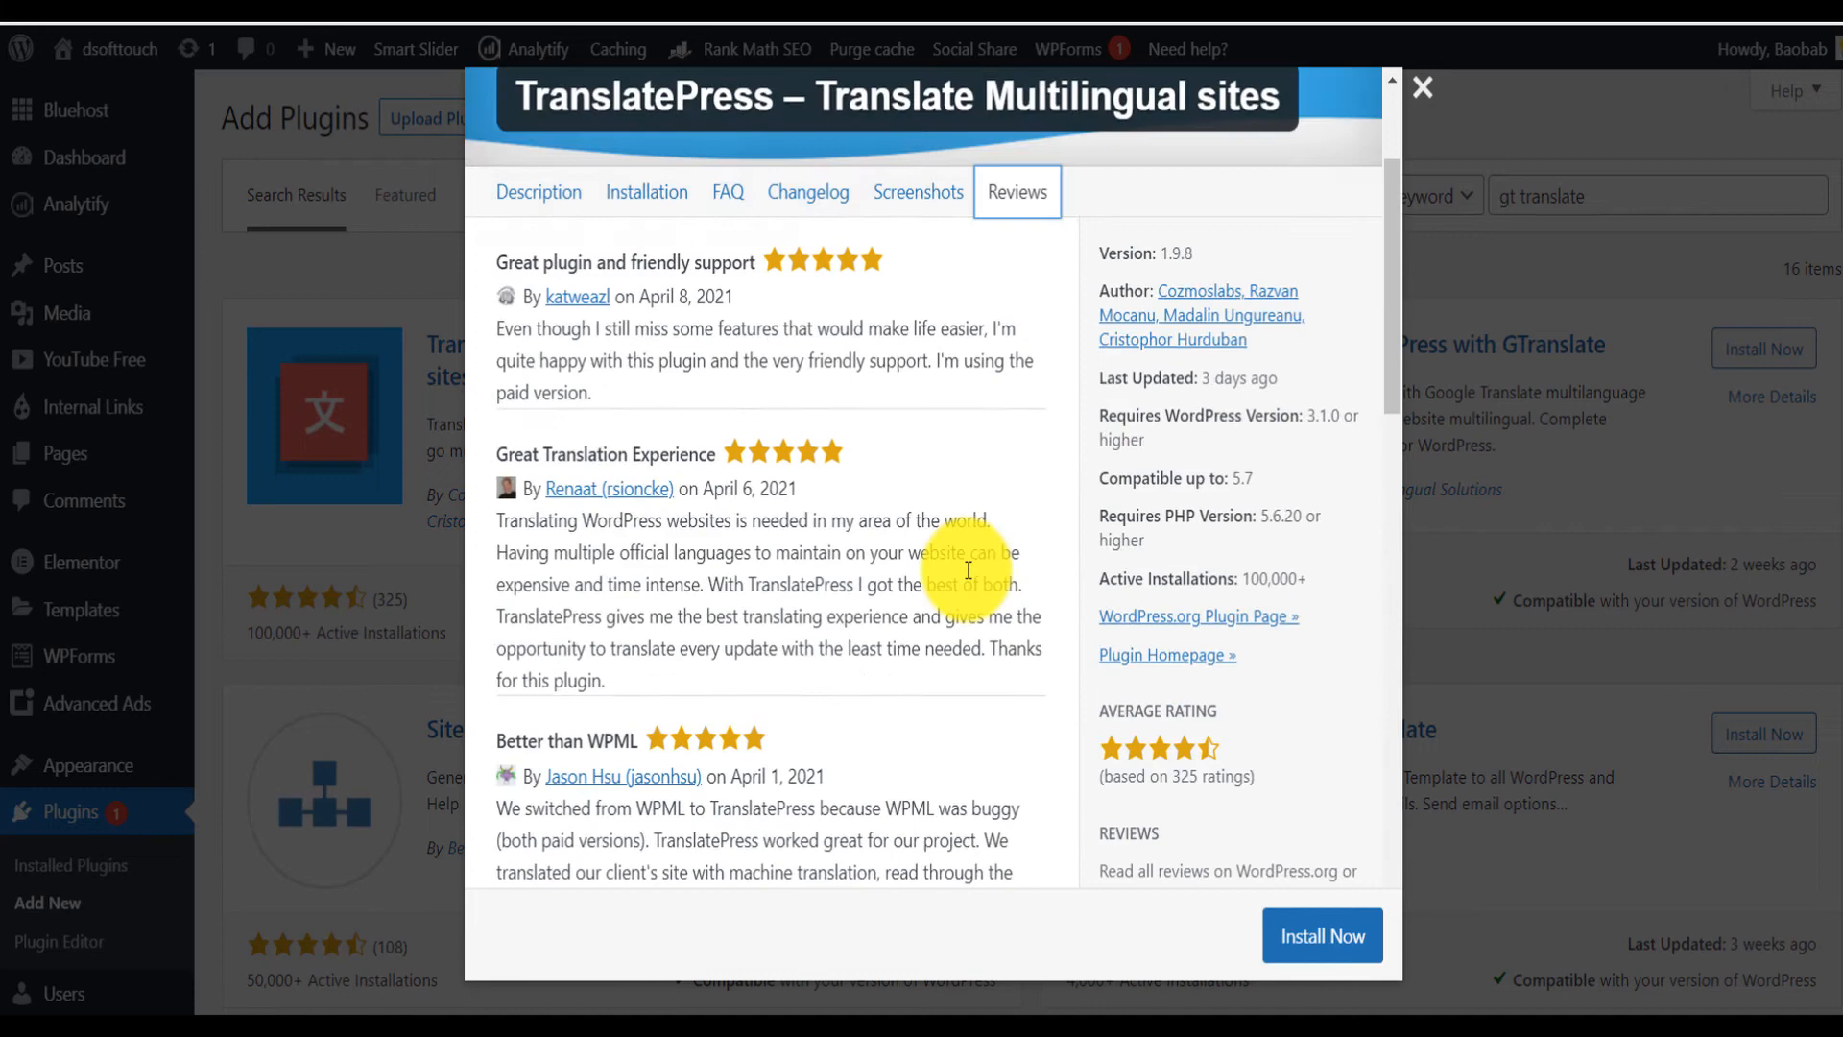
pyautogui.click(918, 436)
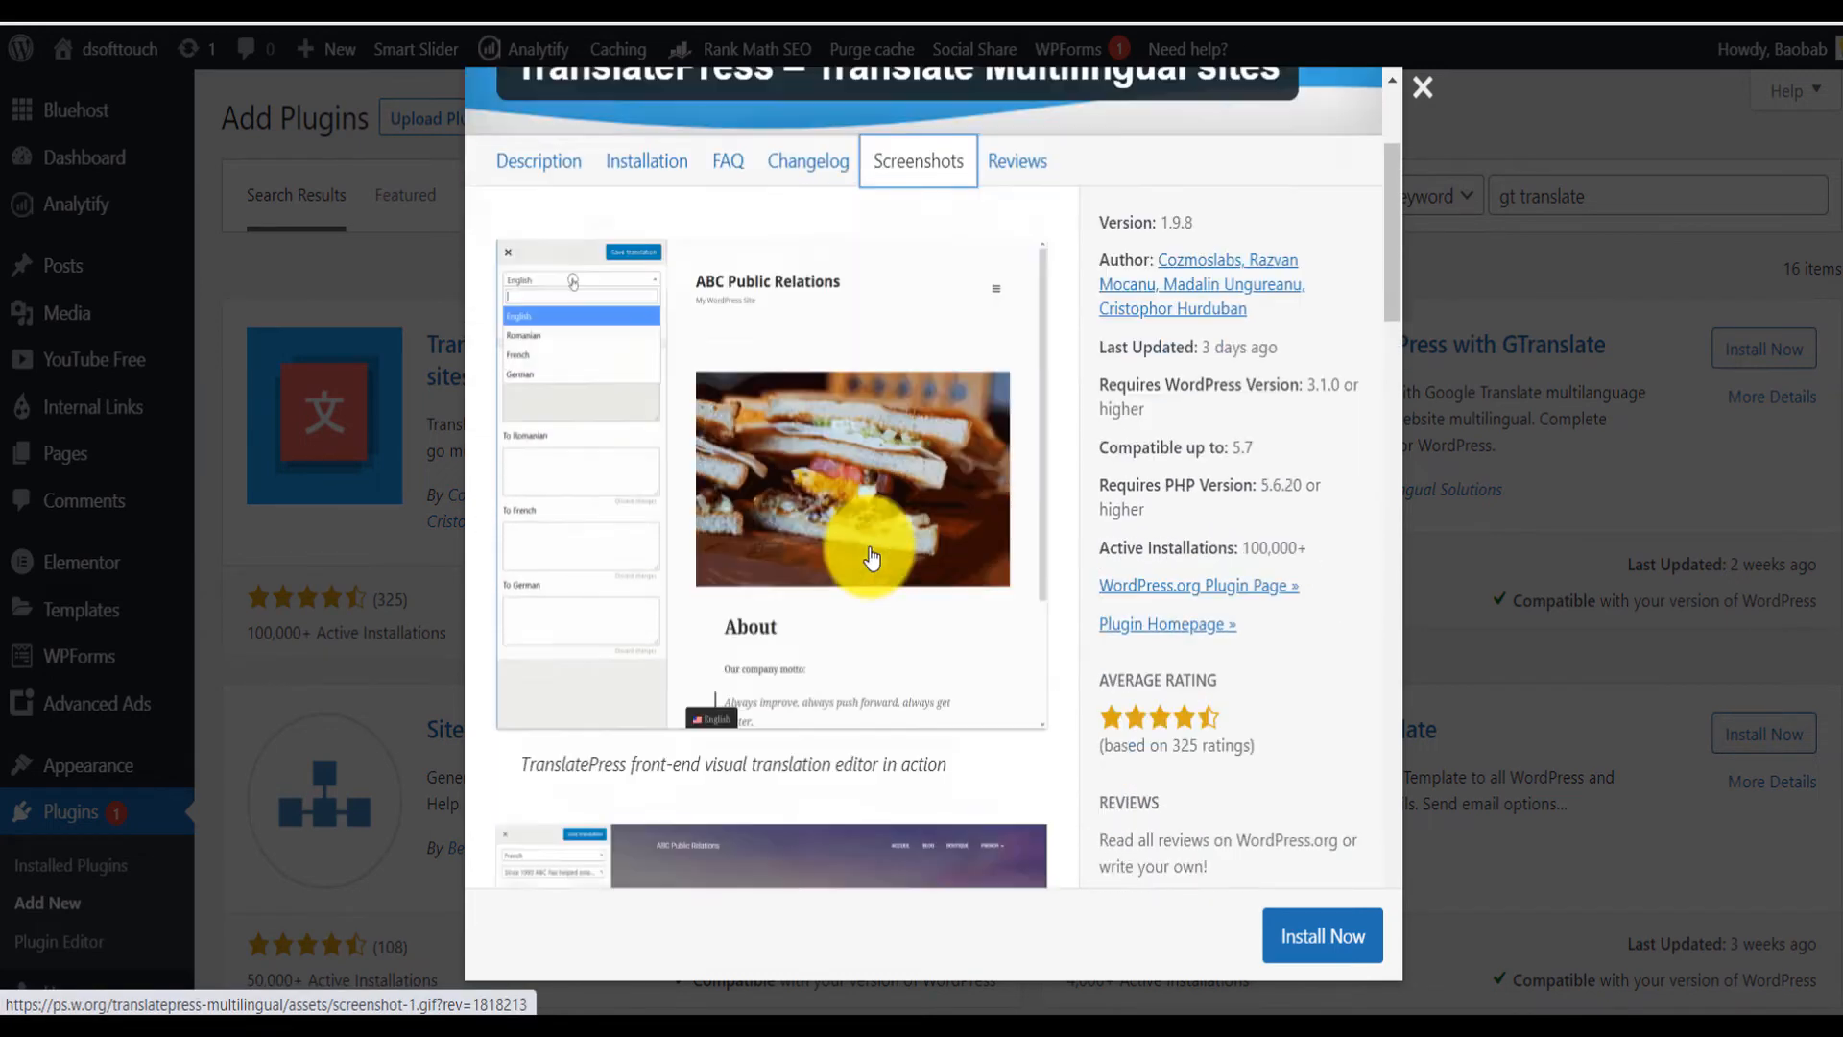
# Step: Browse TranslatePress's screenshots, then close the details to return to 'gt translate' results
pyautogui.scroll(-3)
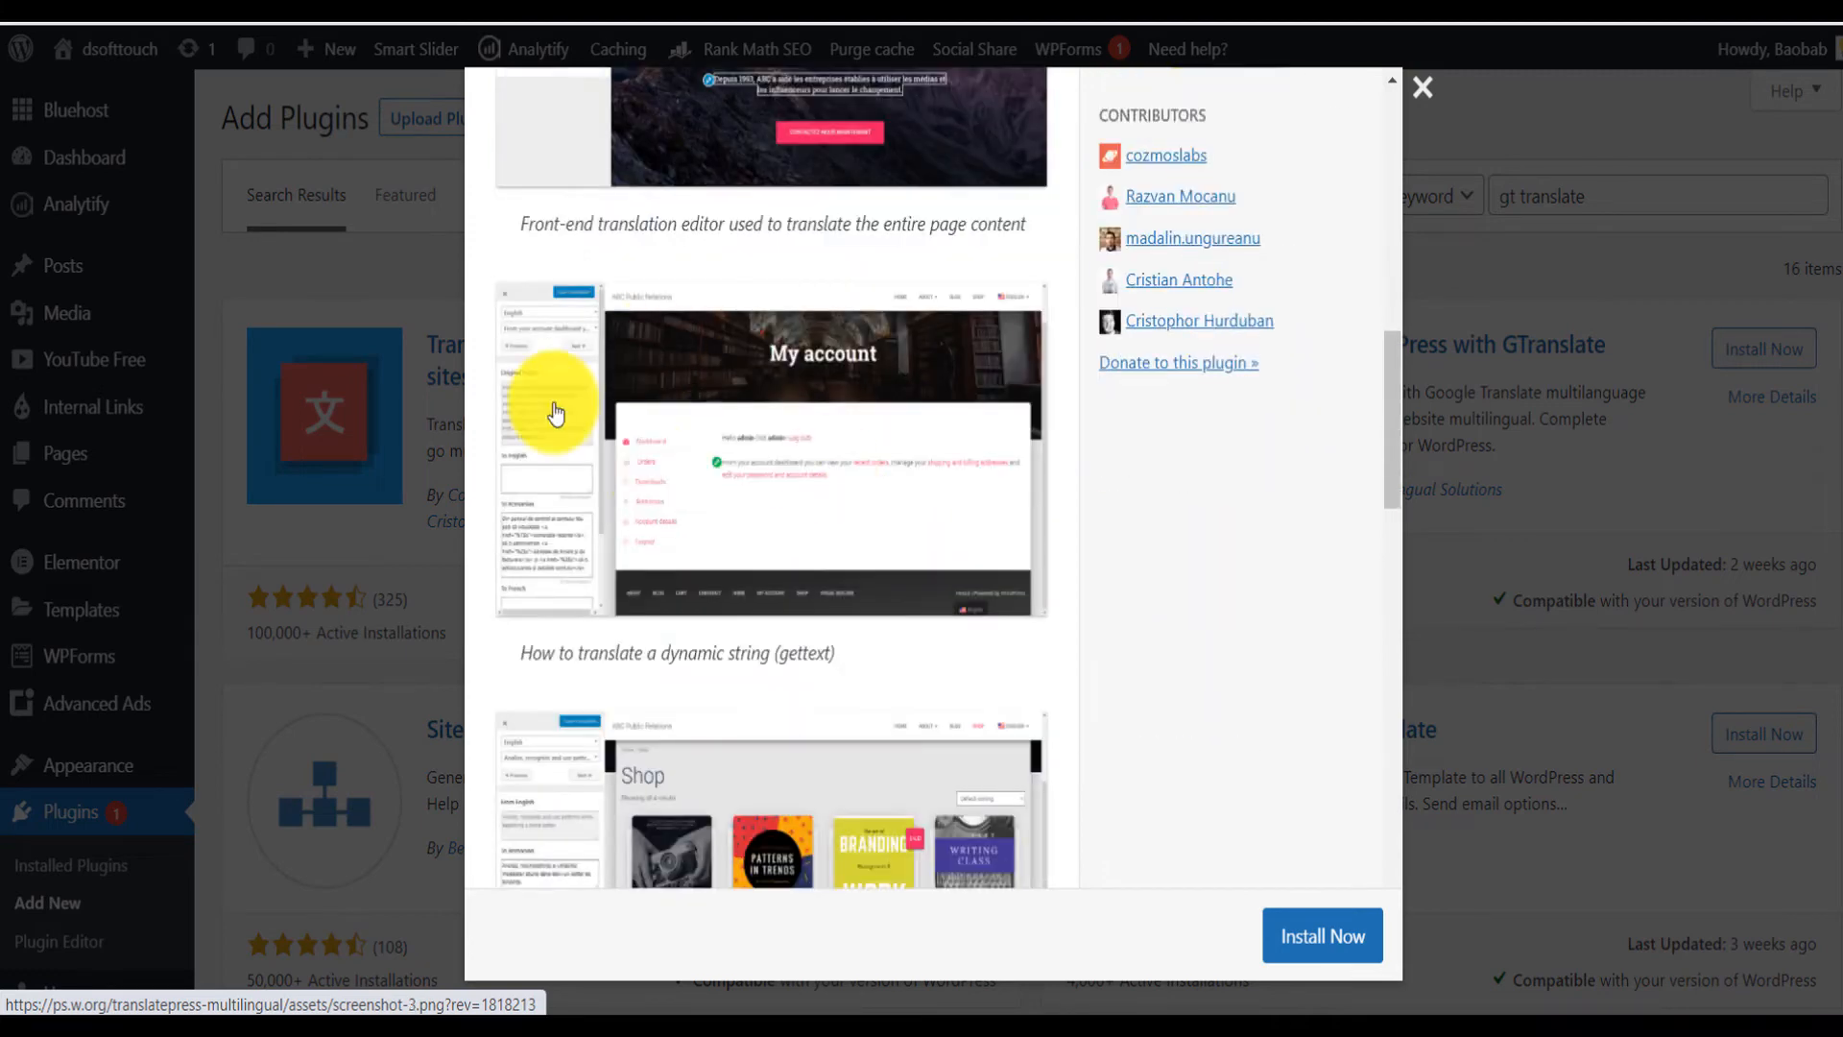
pyautogui.scroll(-3)
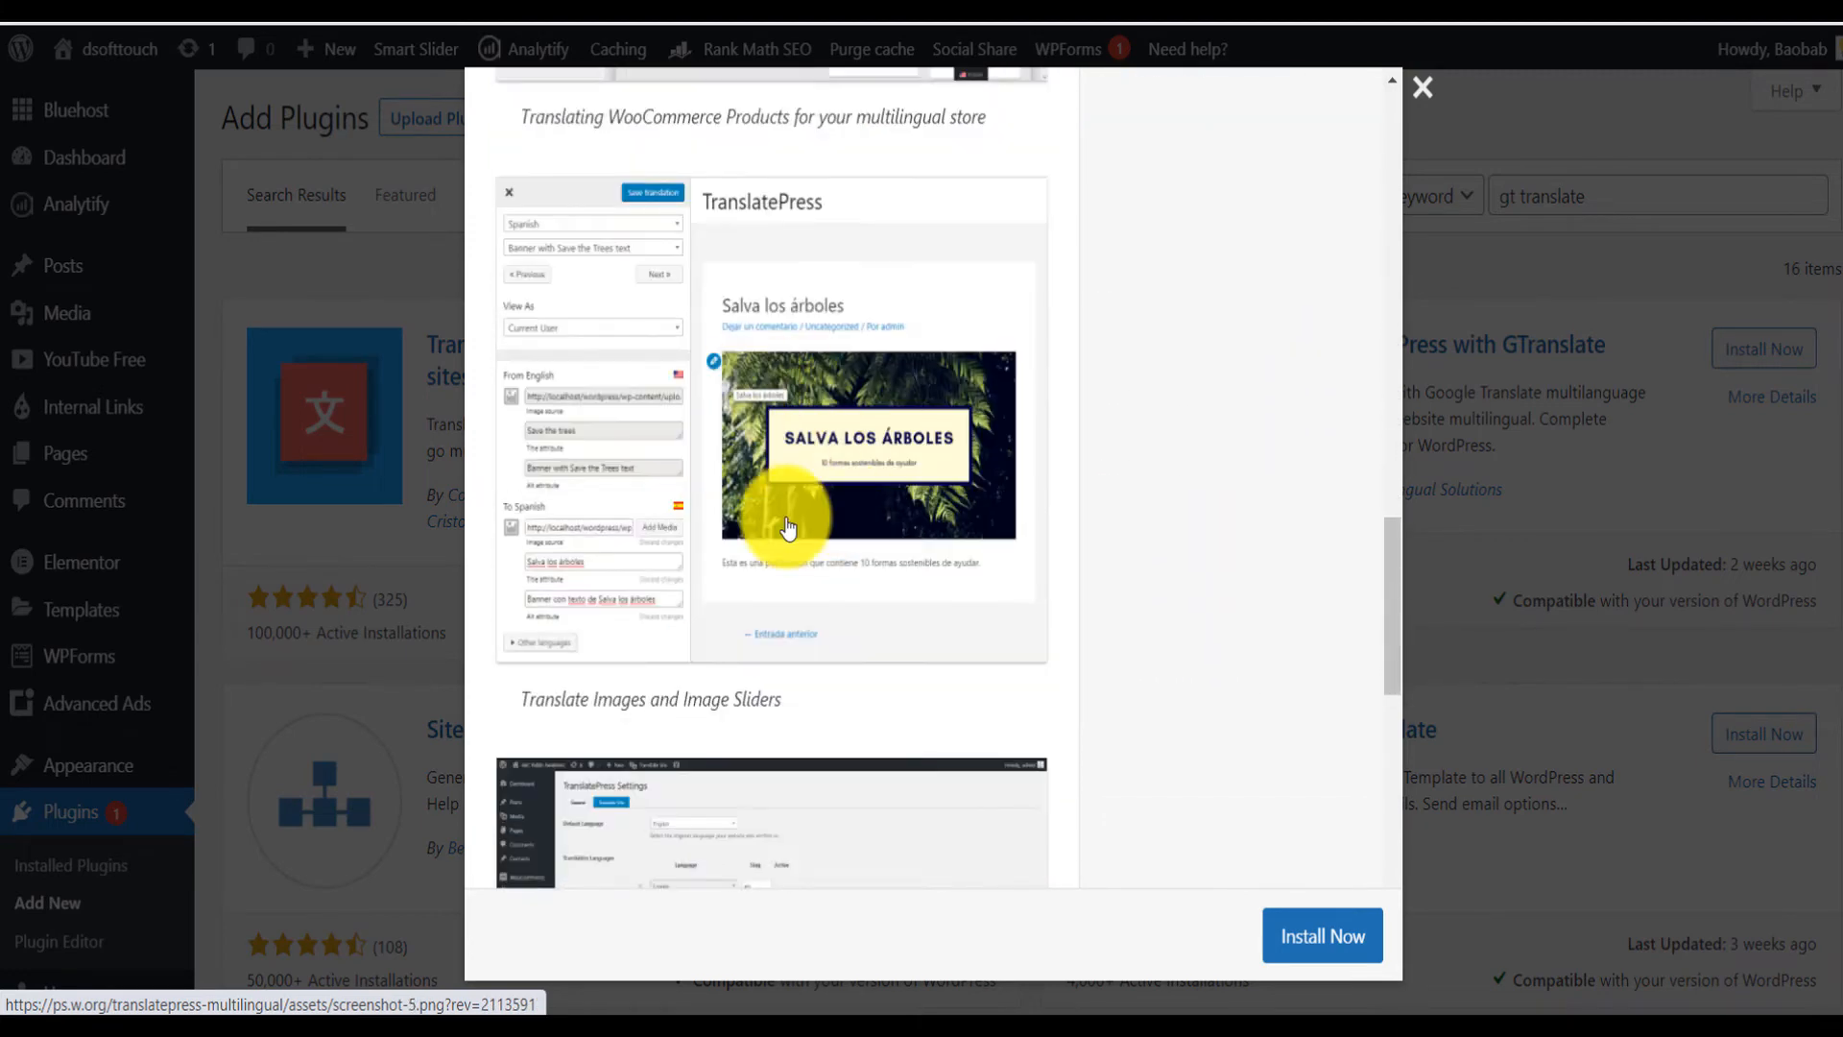
pyautogui.scroll(-3)
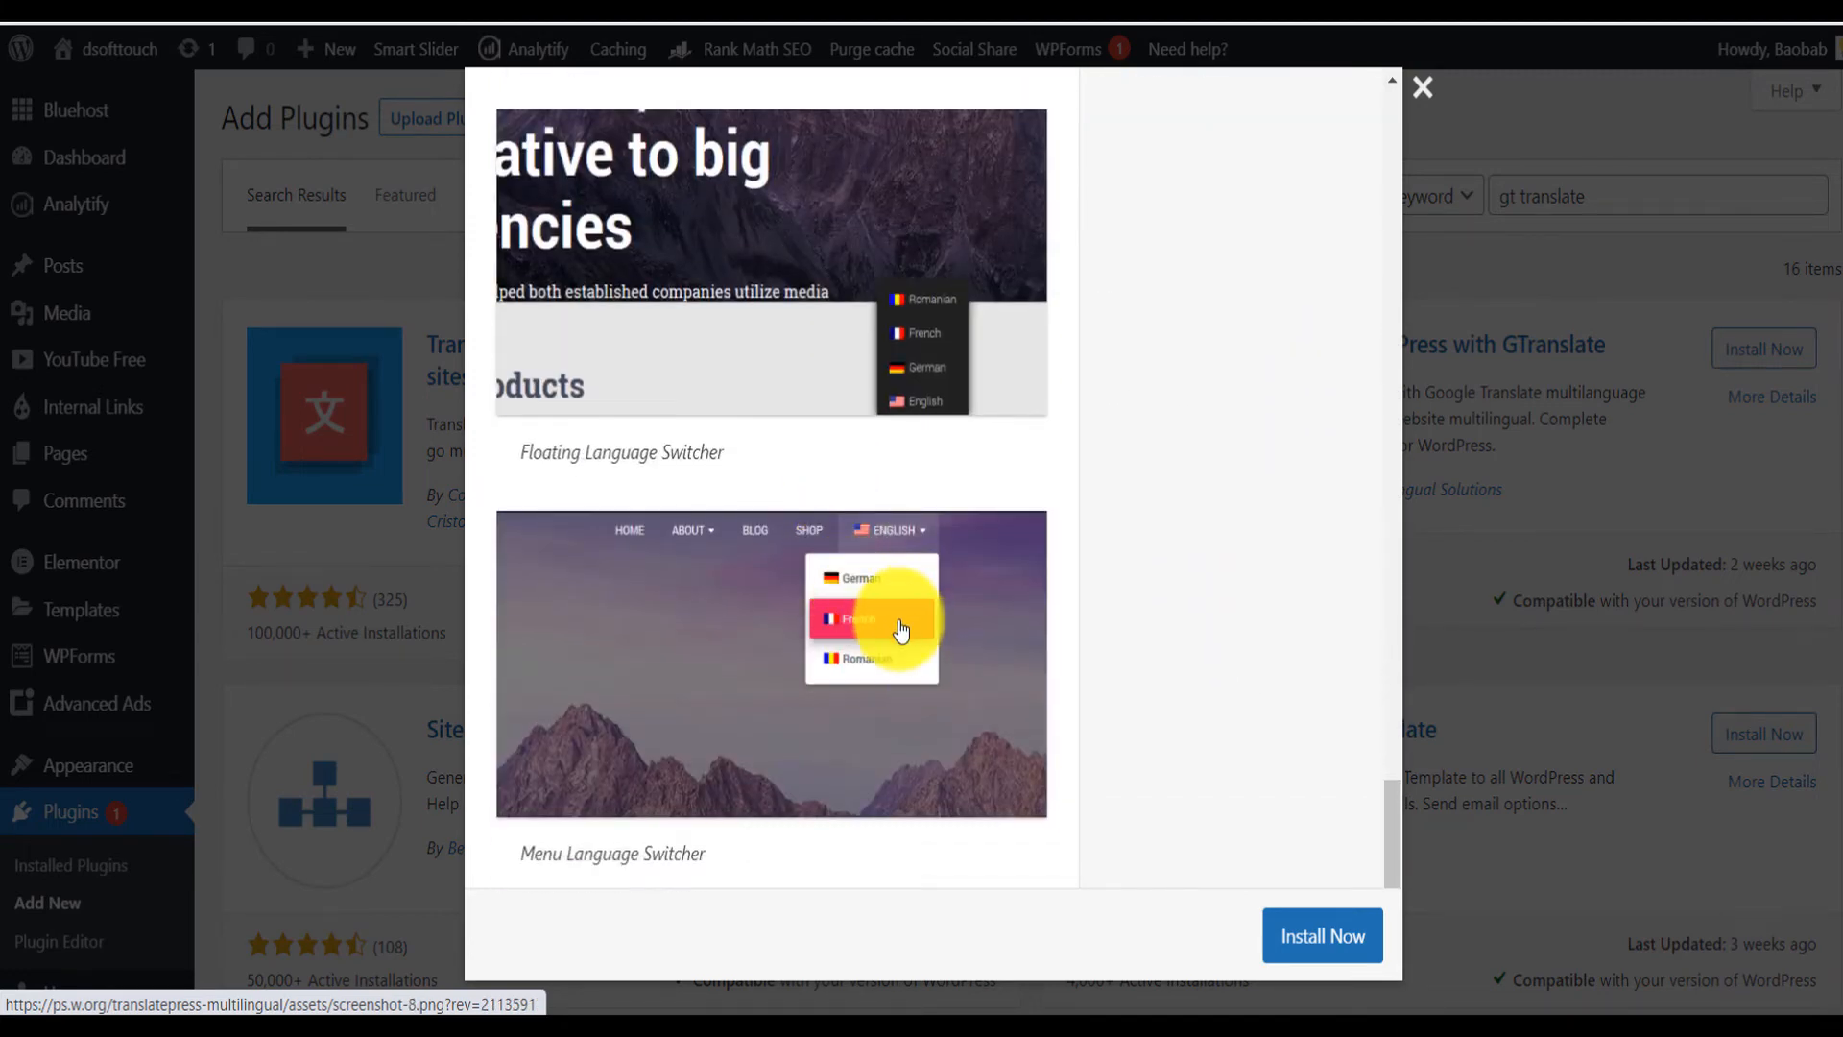
pyautogui.moveTo(916, 549)
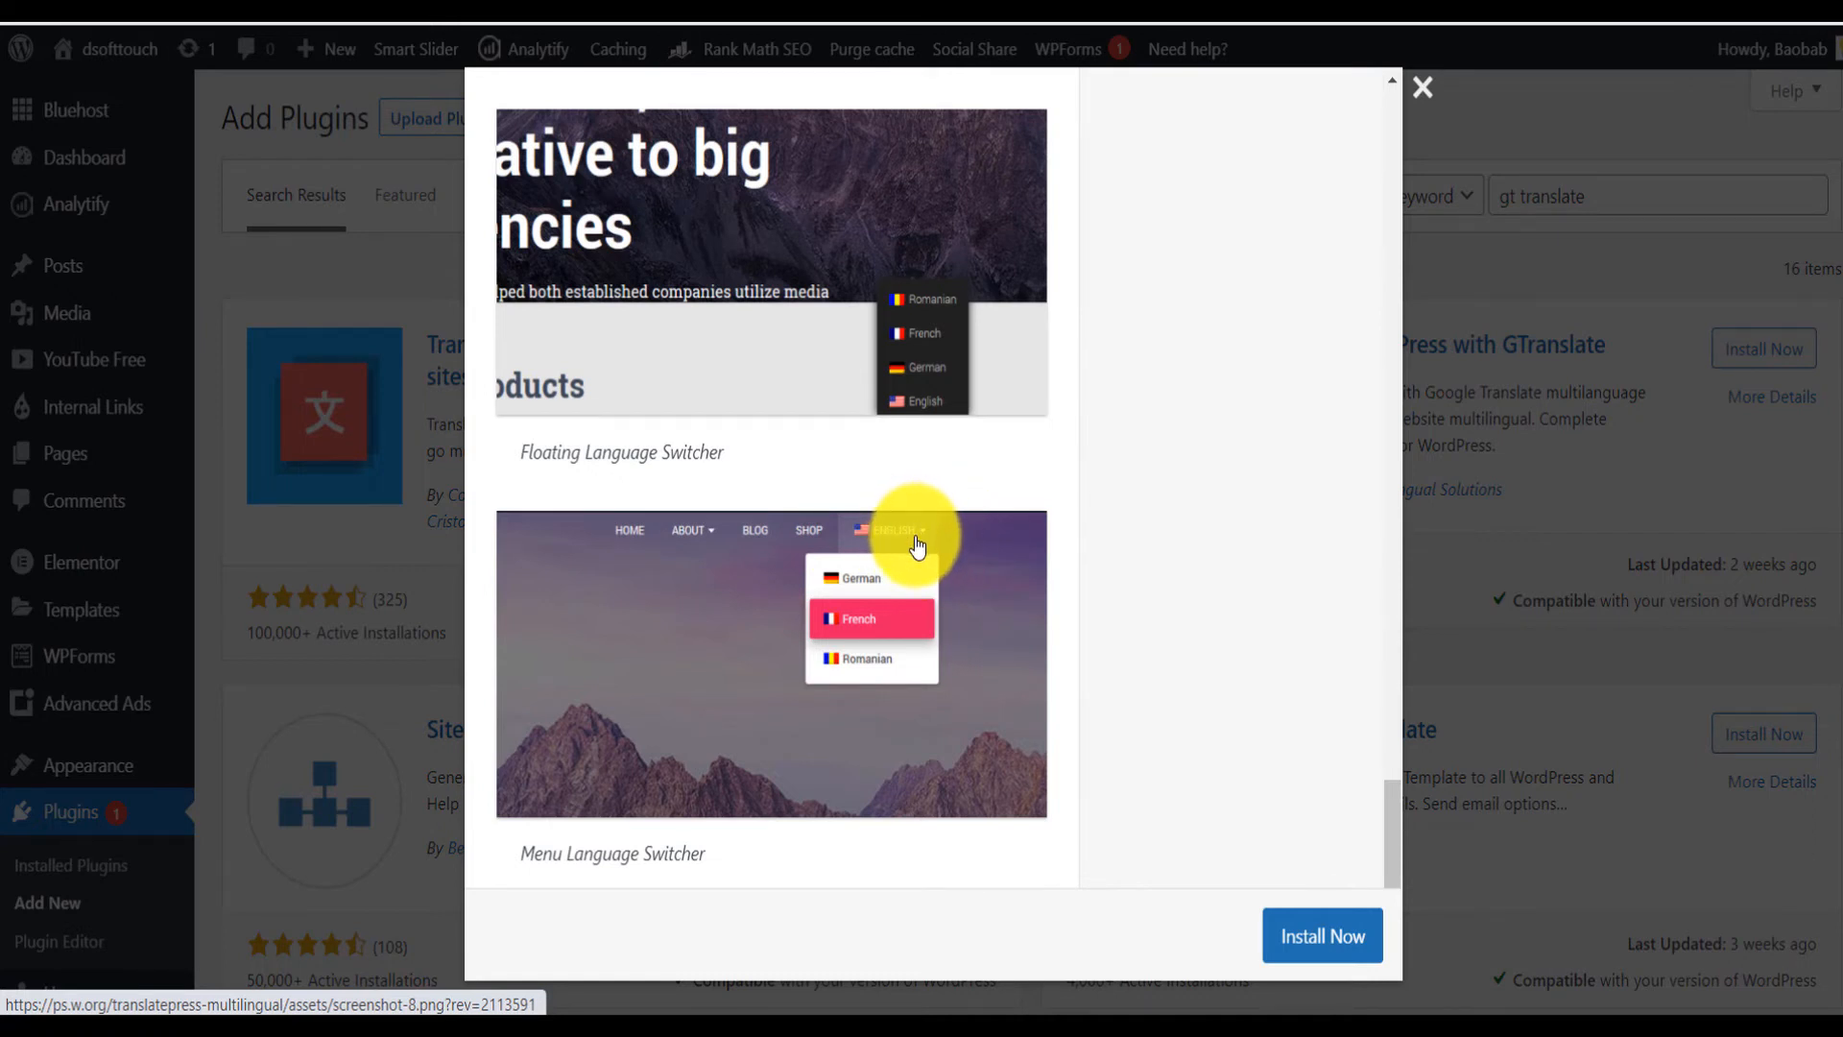
pyautogui.moveTo(896, 555)
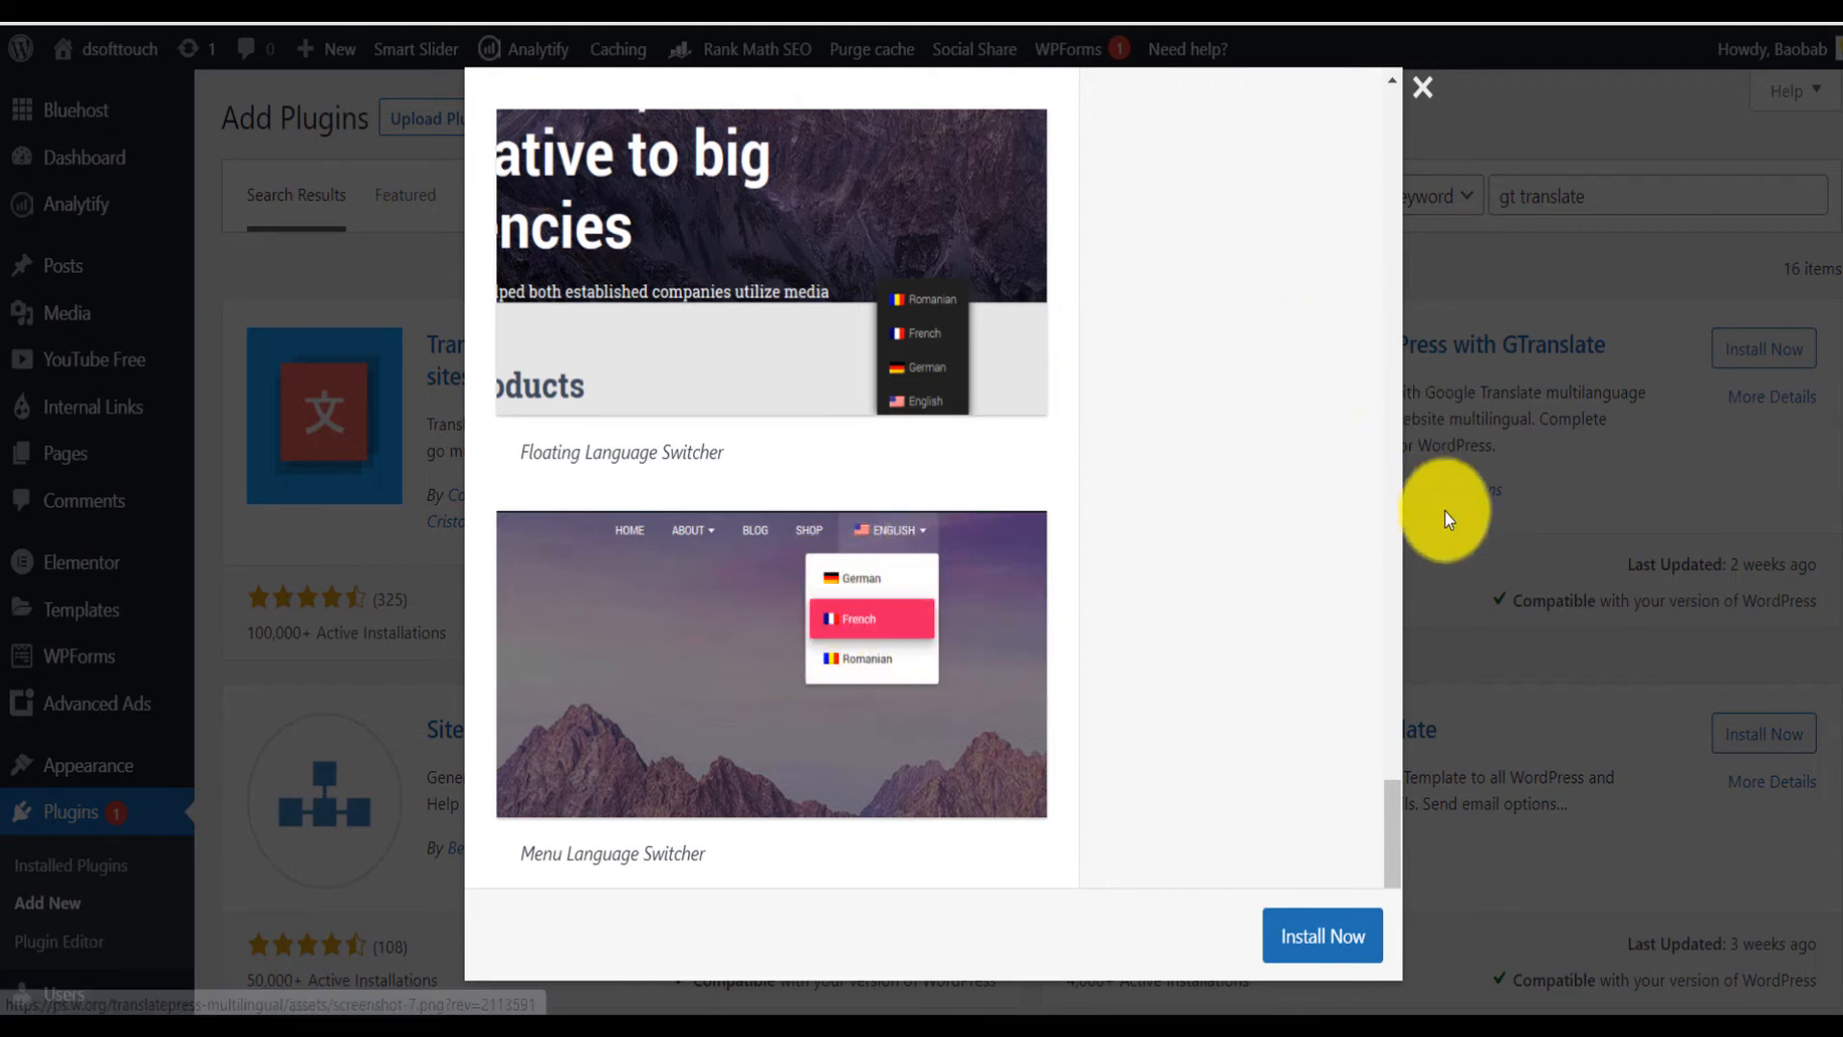
pyautogui.moveTo(1423, 94)
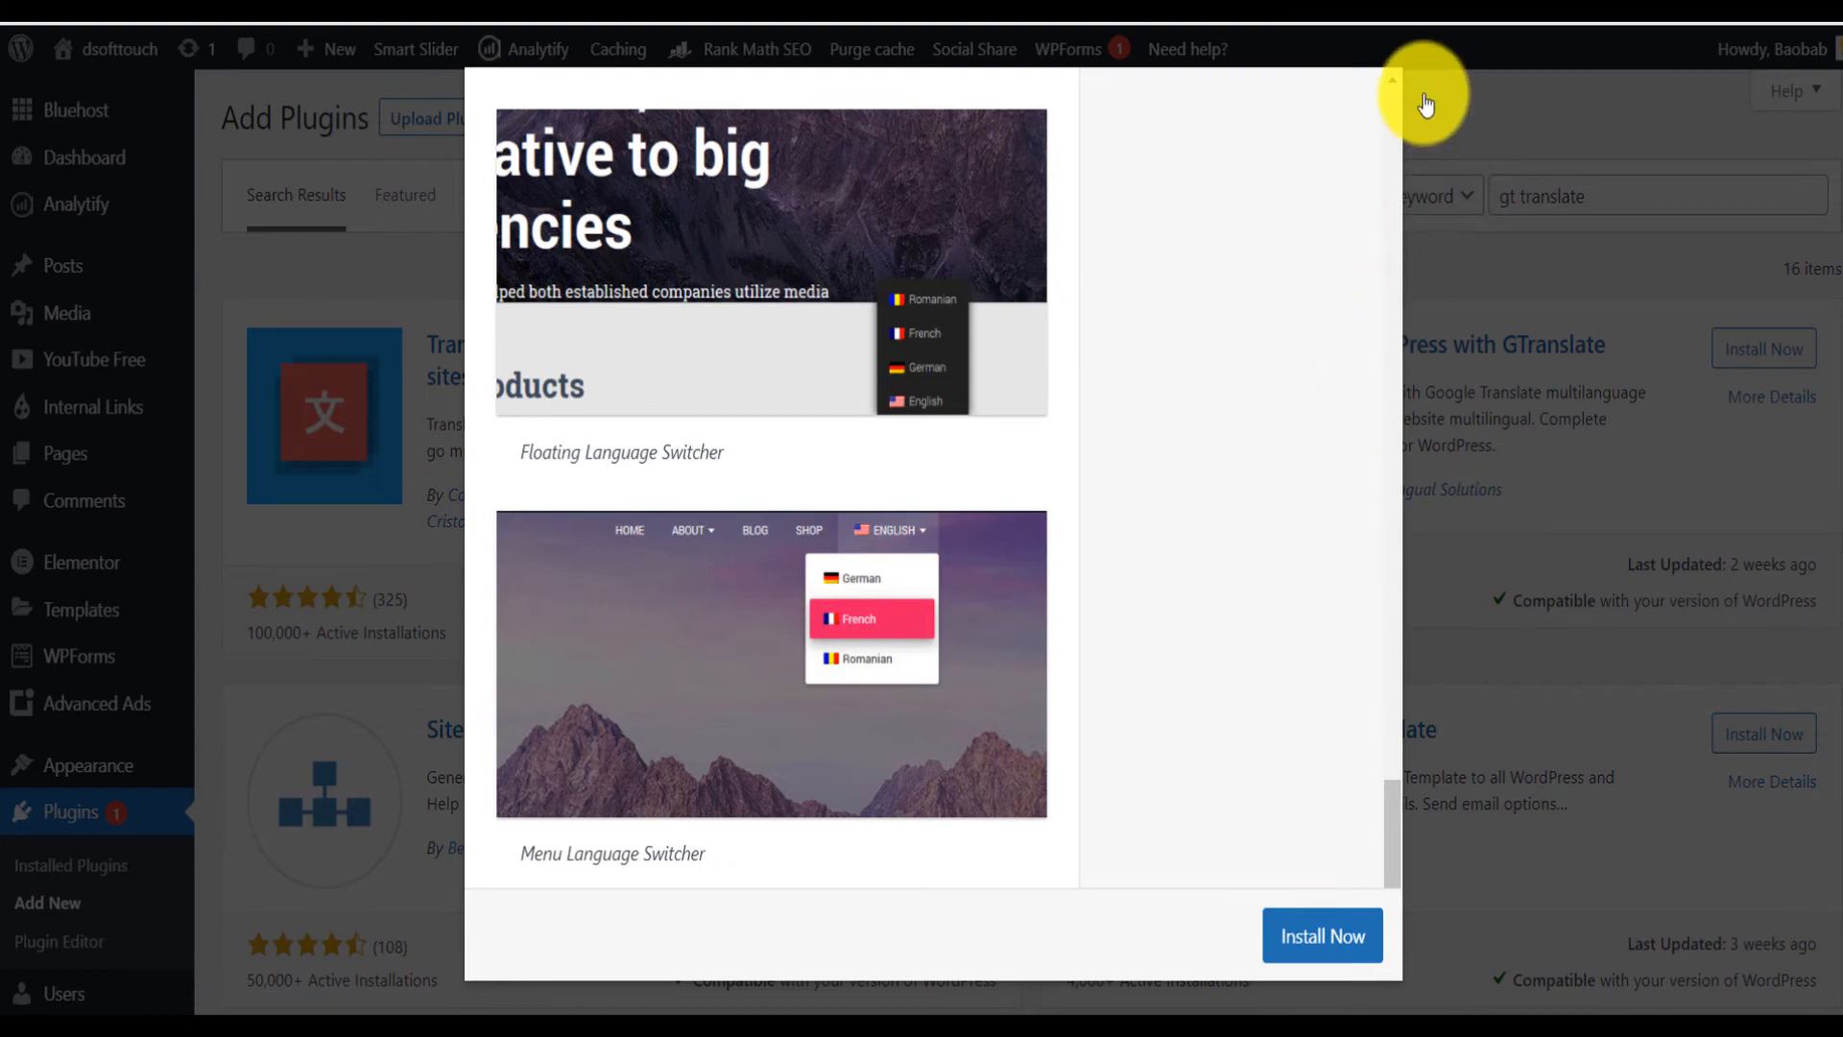
pyautogui.click(1424, 84)
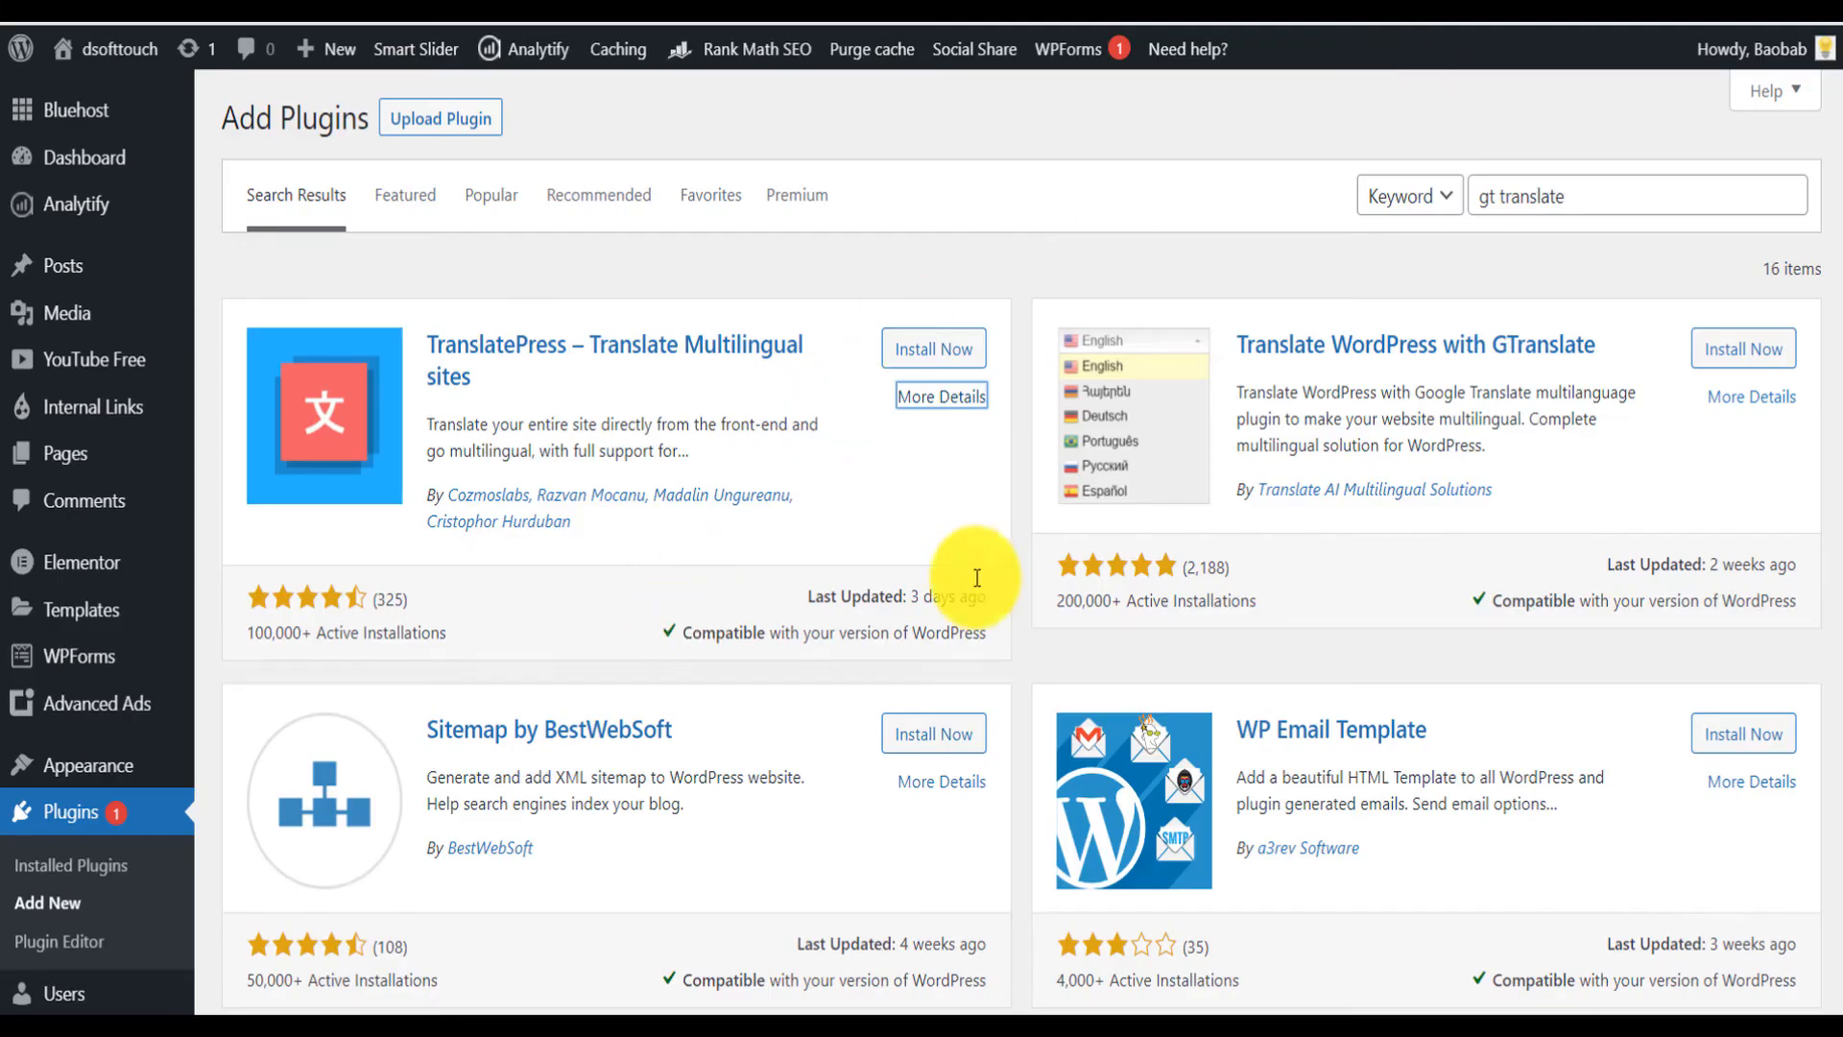
pyautogui.moveTo(1002, 588)
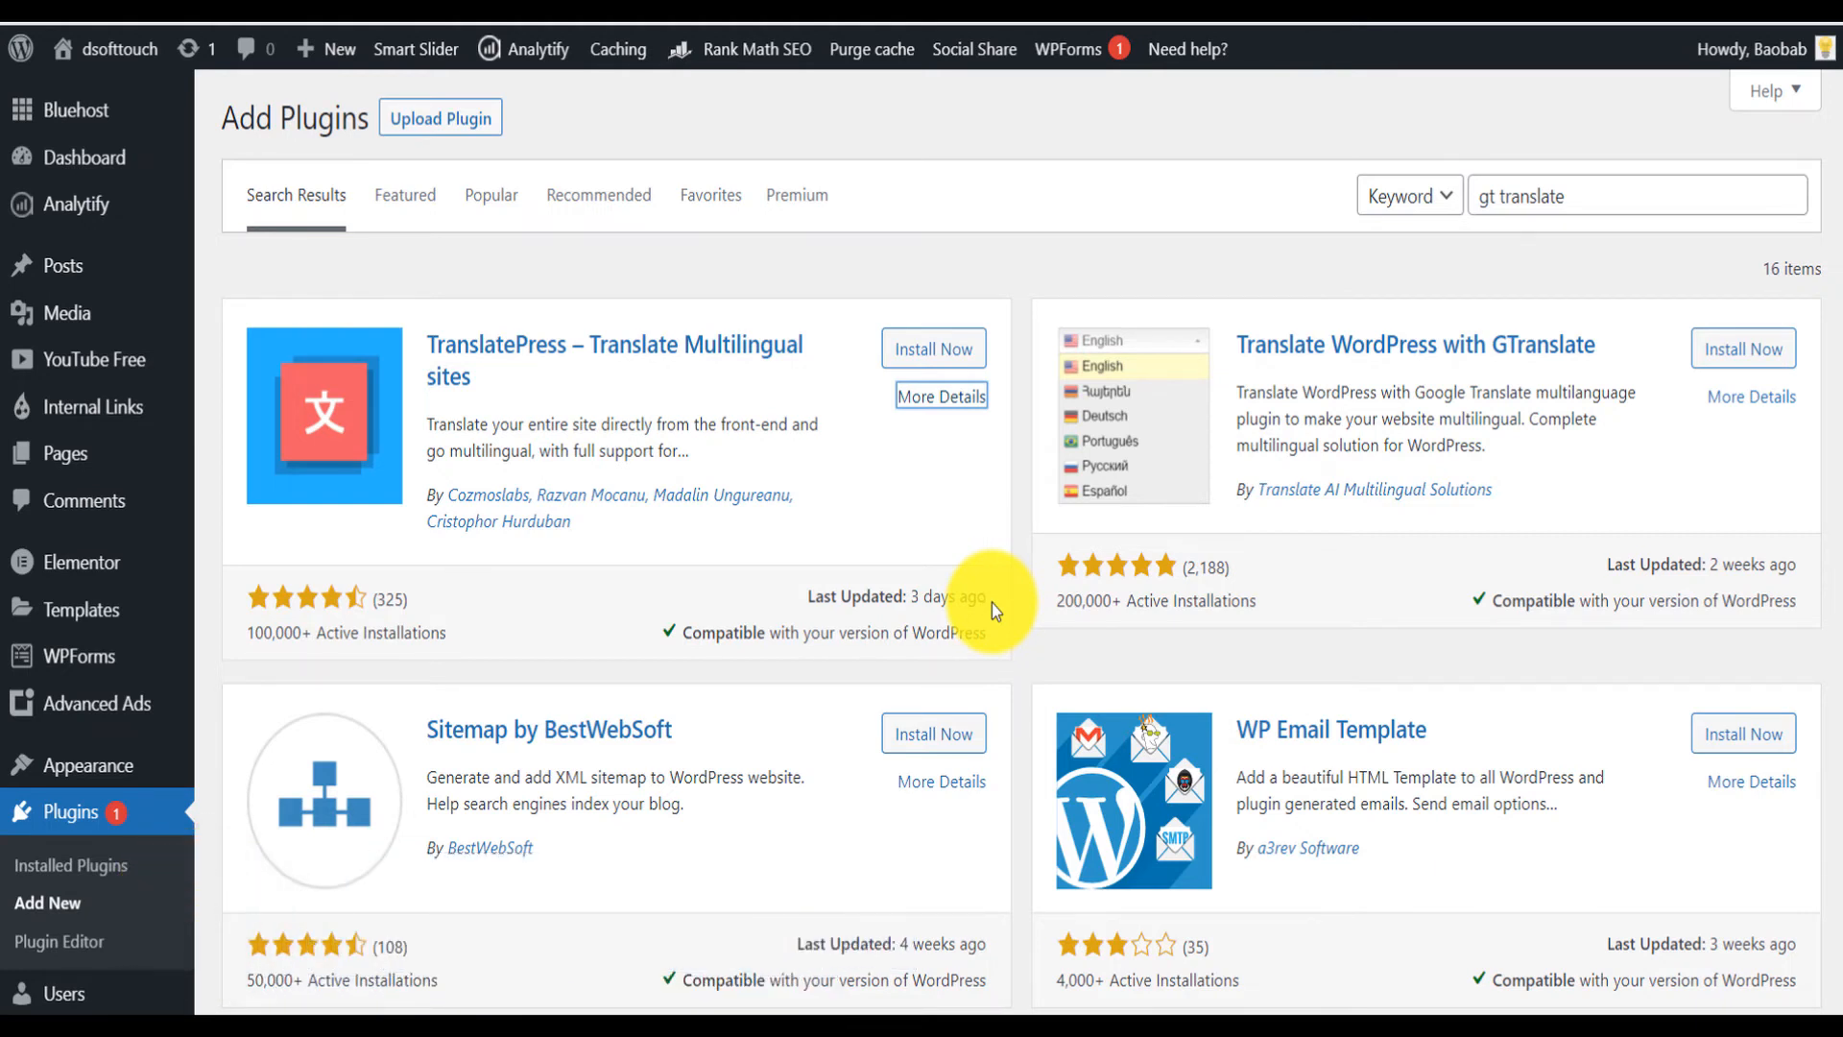
pyautogui.moveTo(1257, 753)
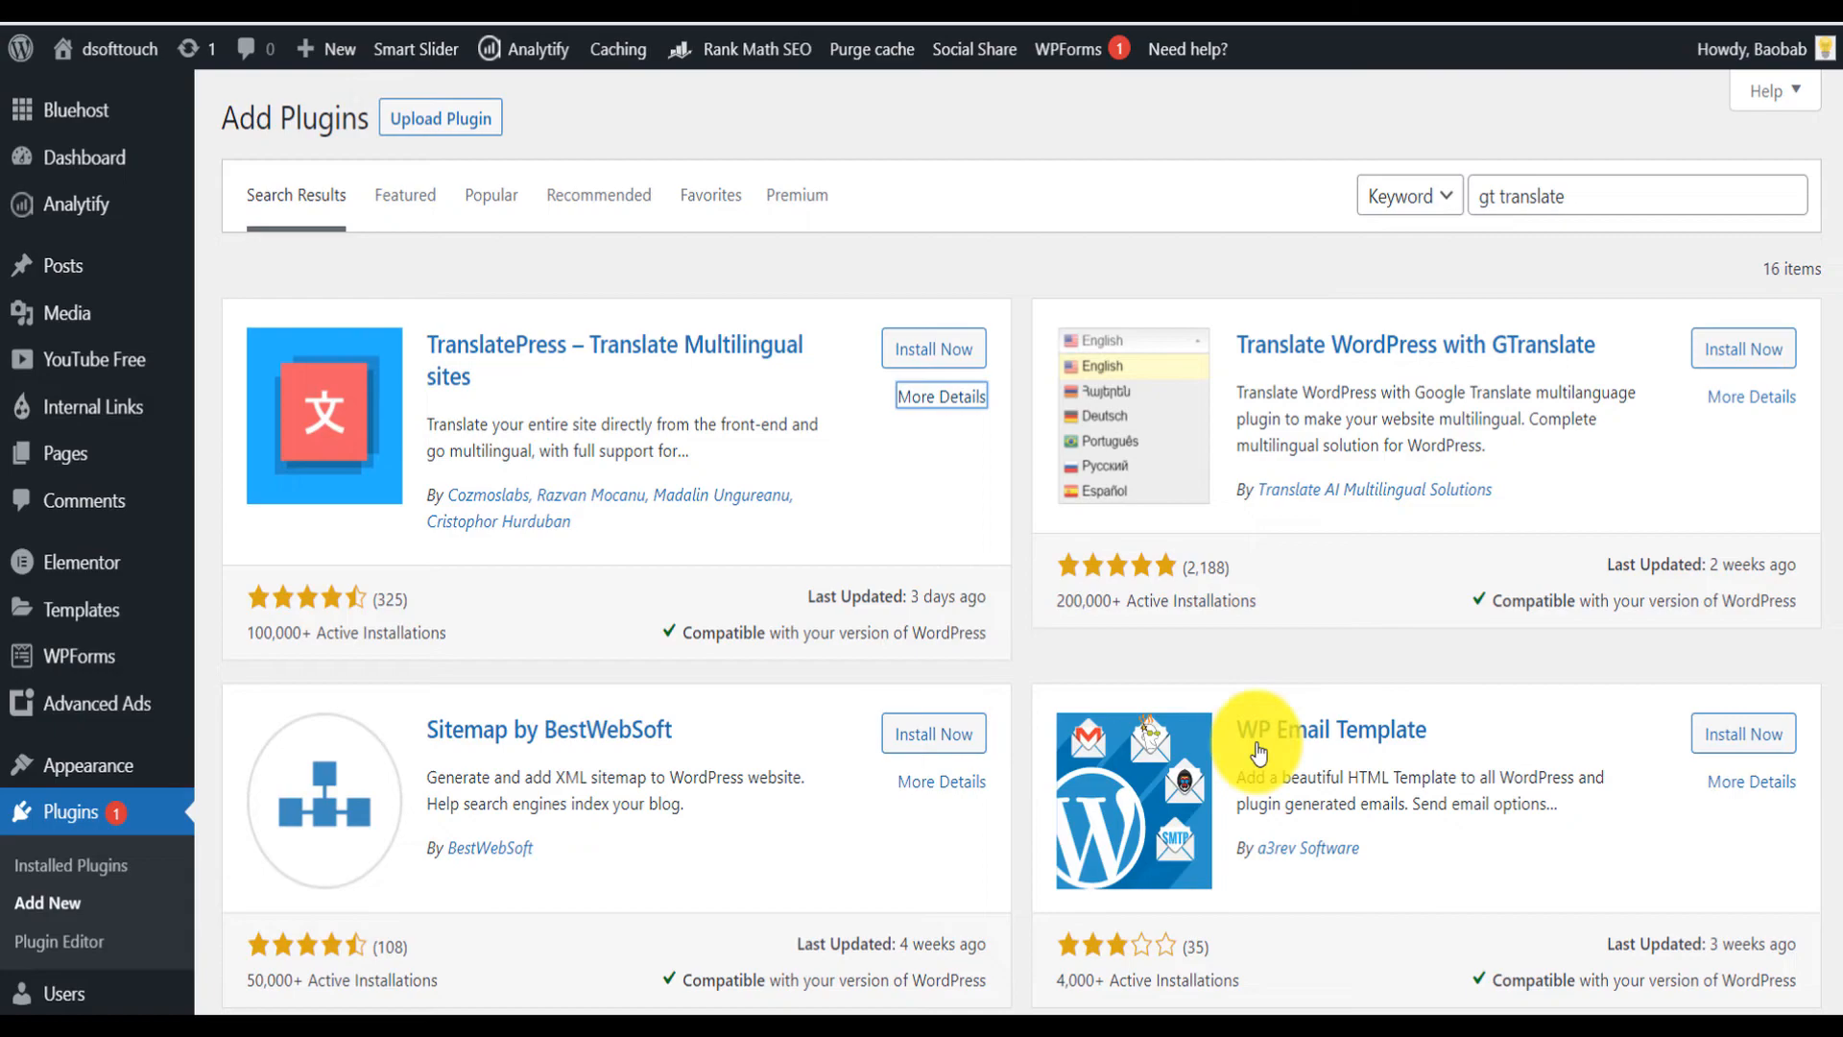
pyautogui.scroll(-3)
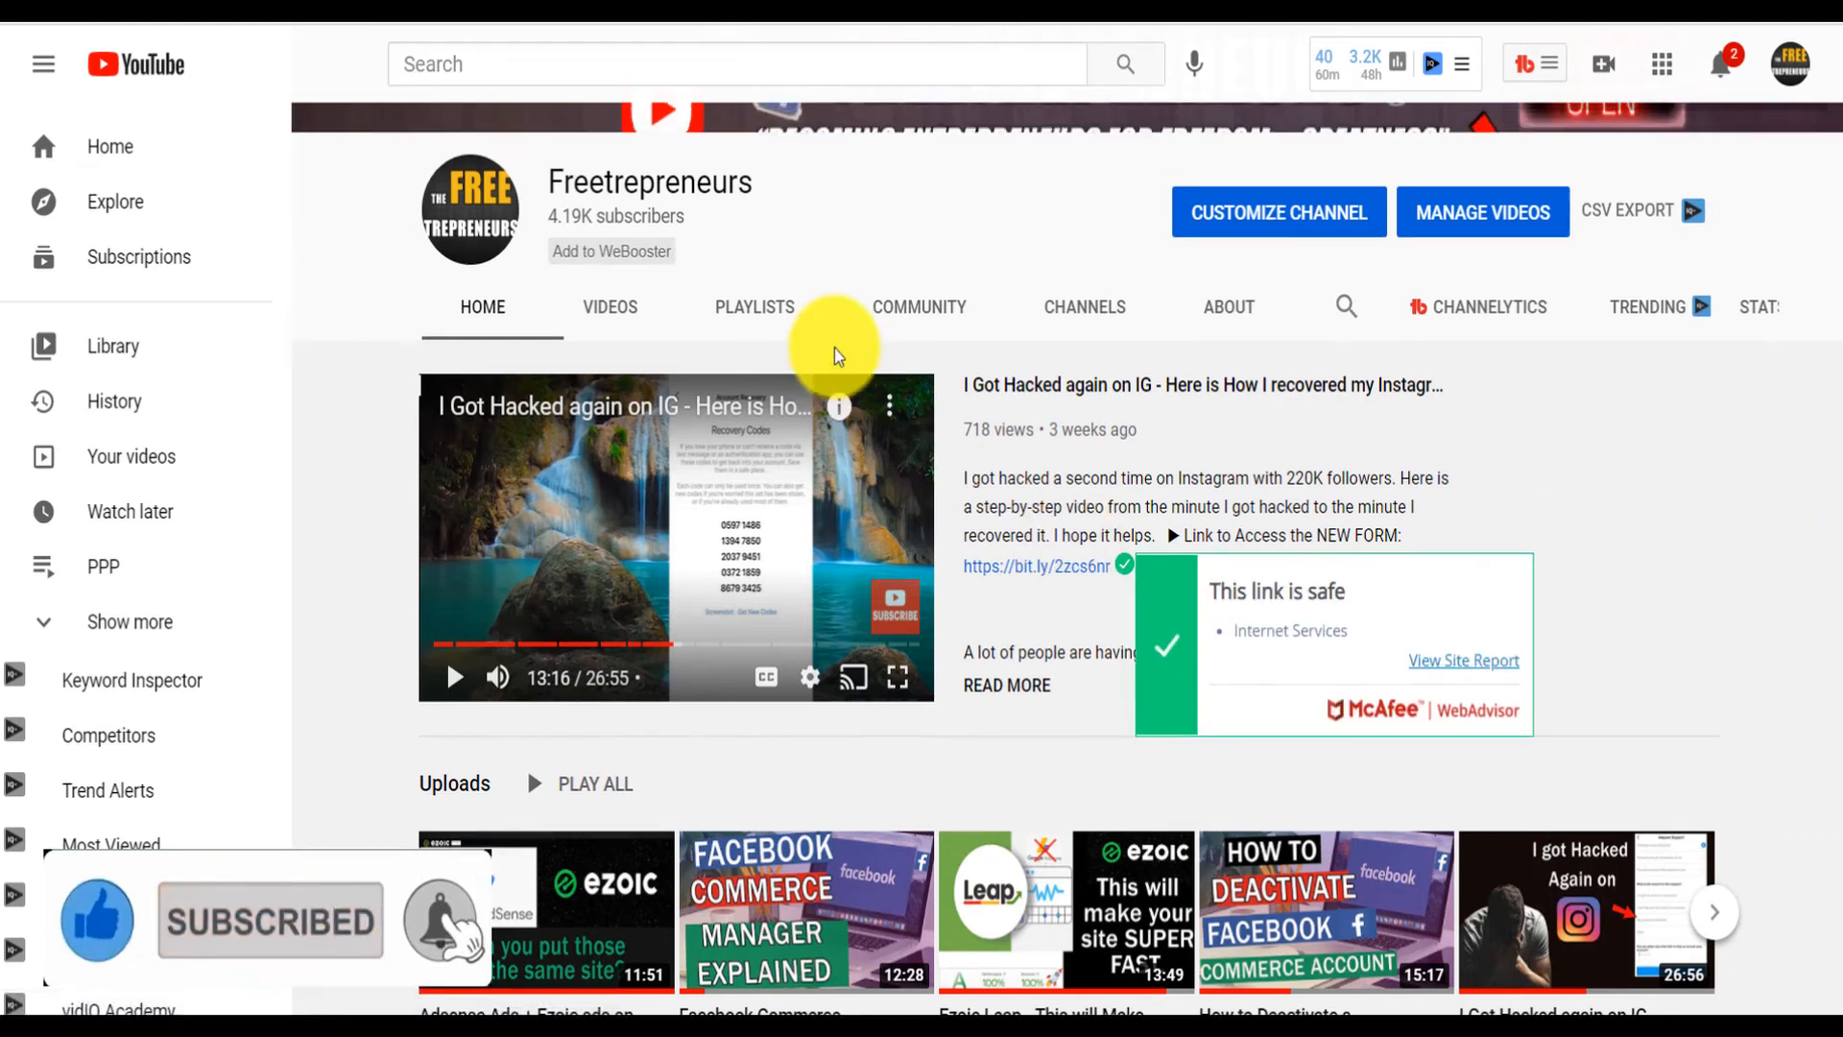
# Step: Scroll through the Freetrepreneurs channel's uploaded videos and back up to the banner
pyautogui.scroll(3)
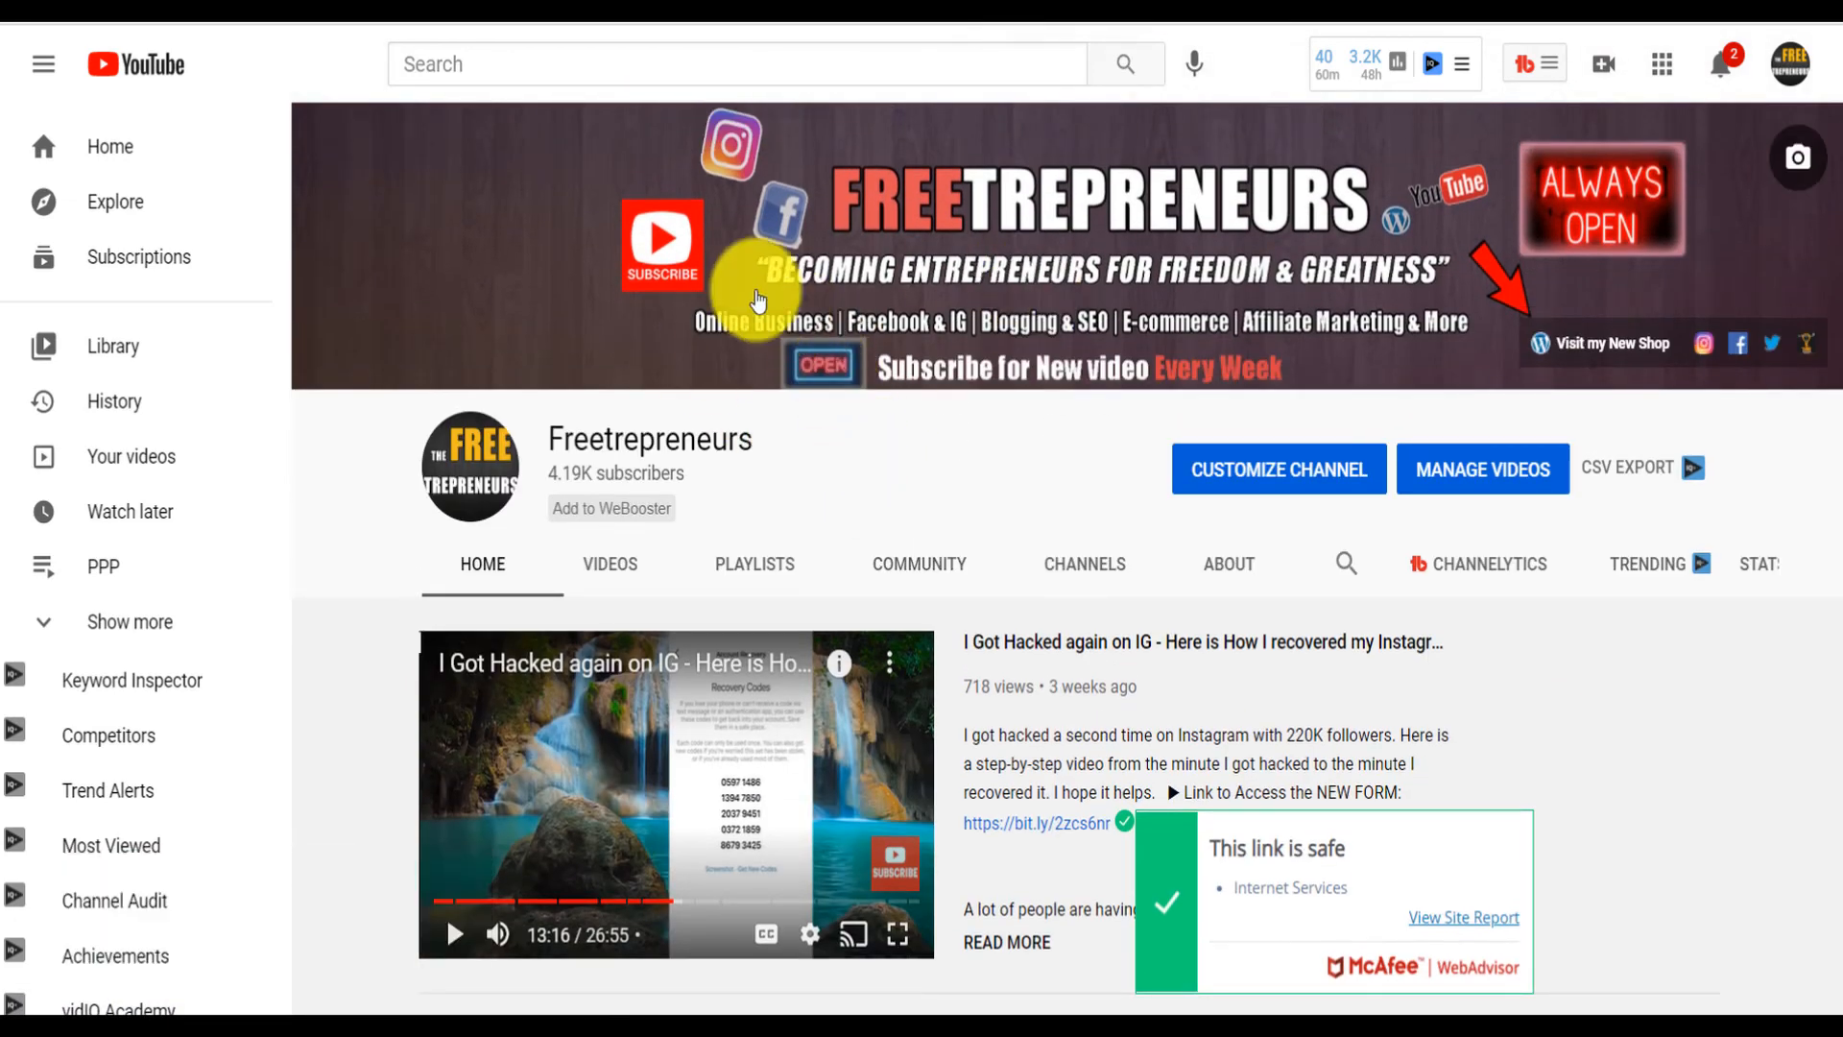
pyautogui.moveTo(899, 335)
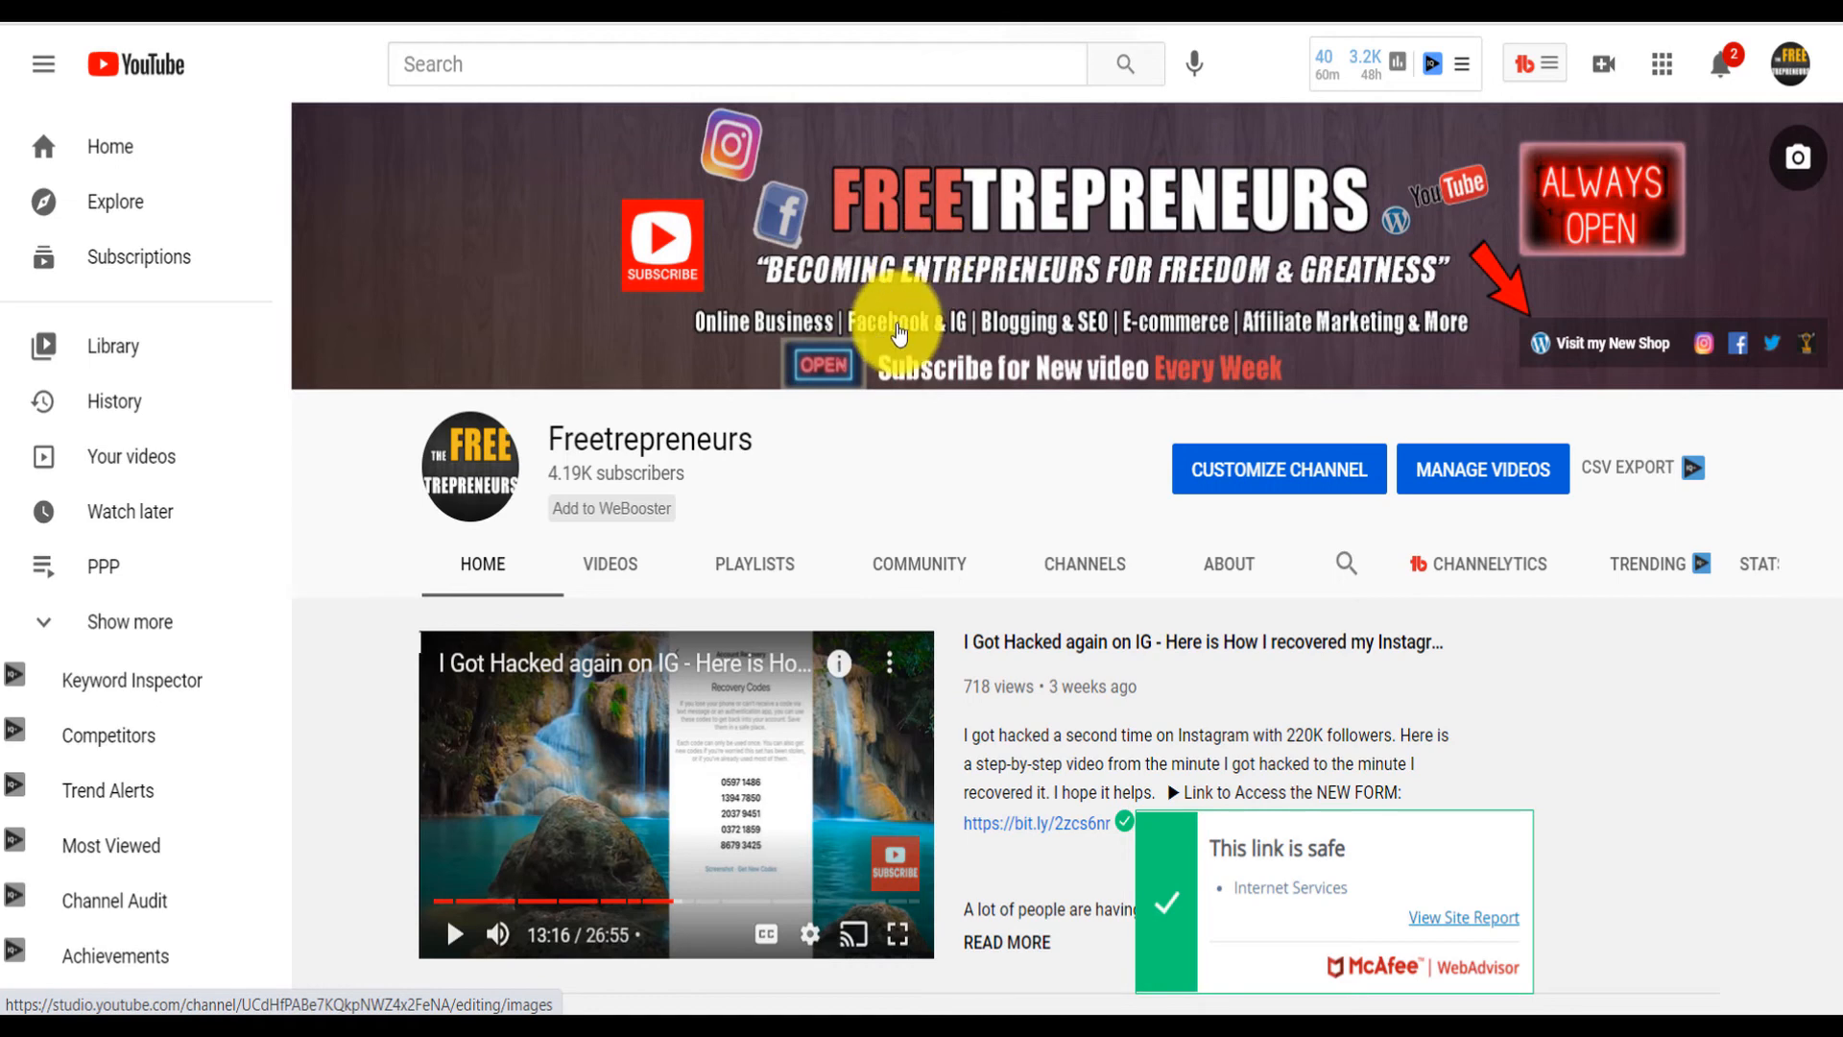
pyautogui.moveTo(1164, 326)
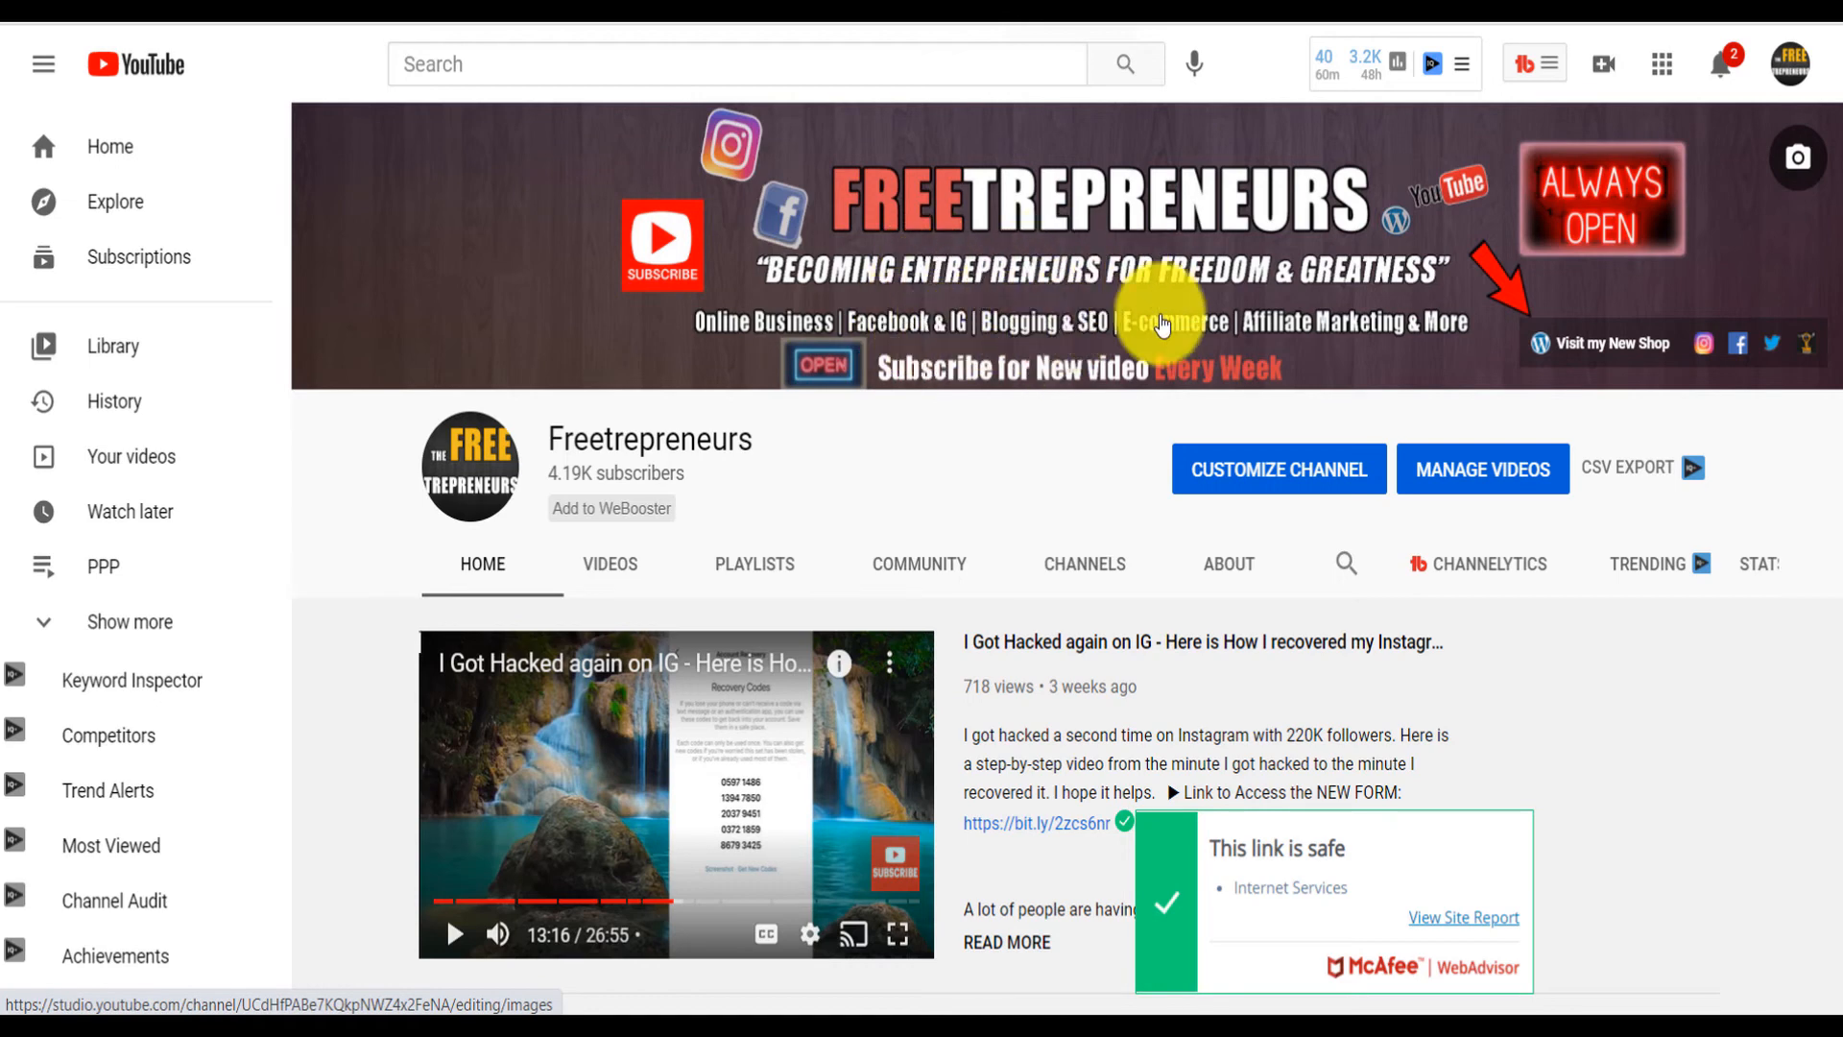
pyautogui.scroll(-3)
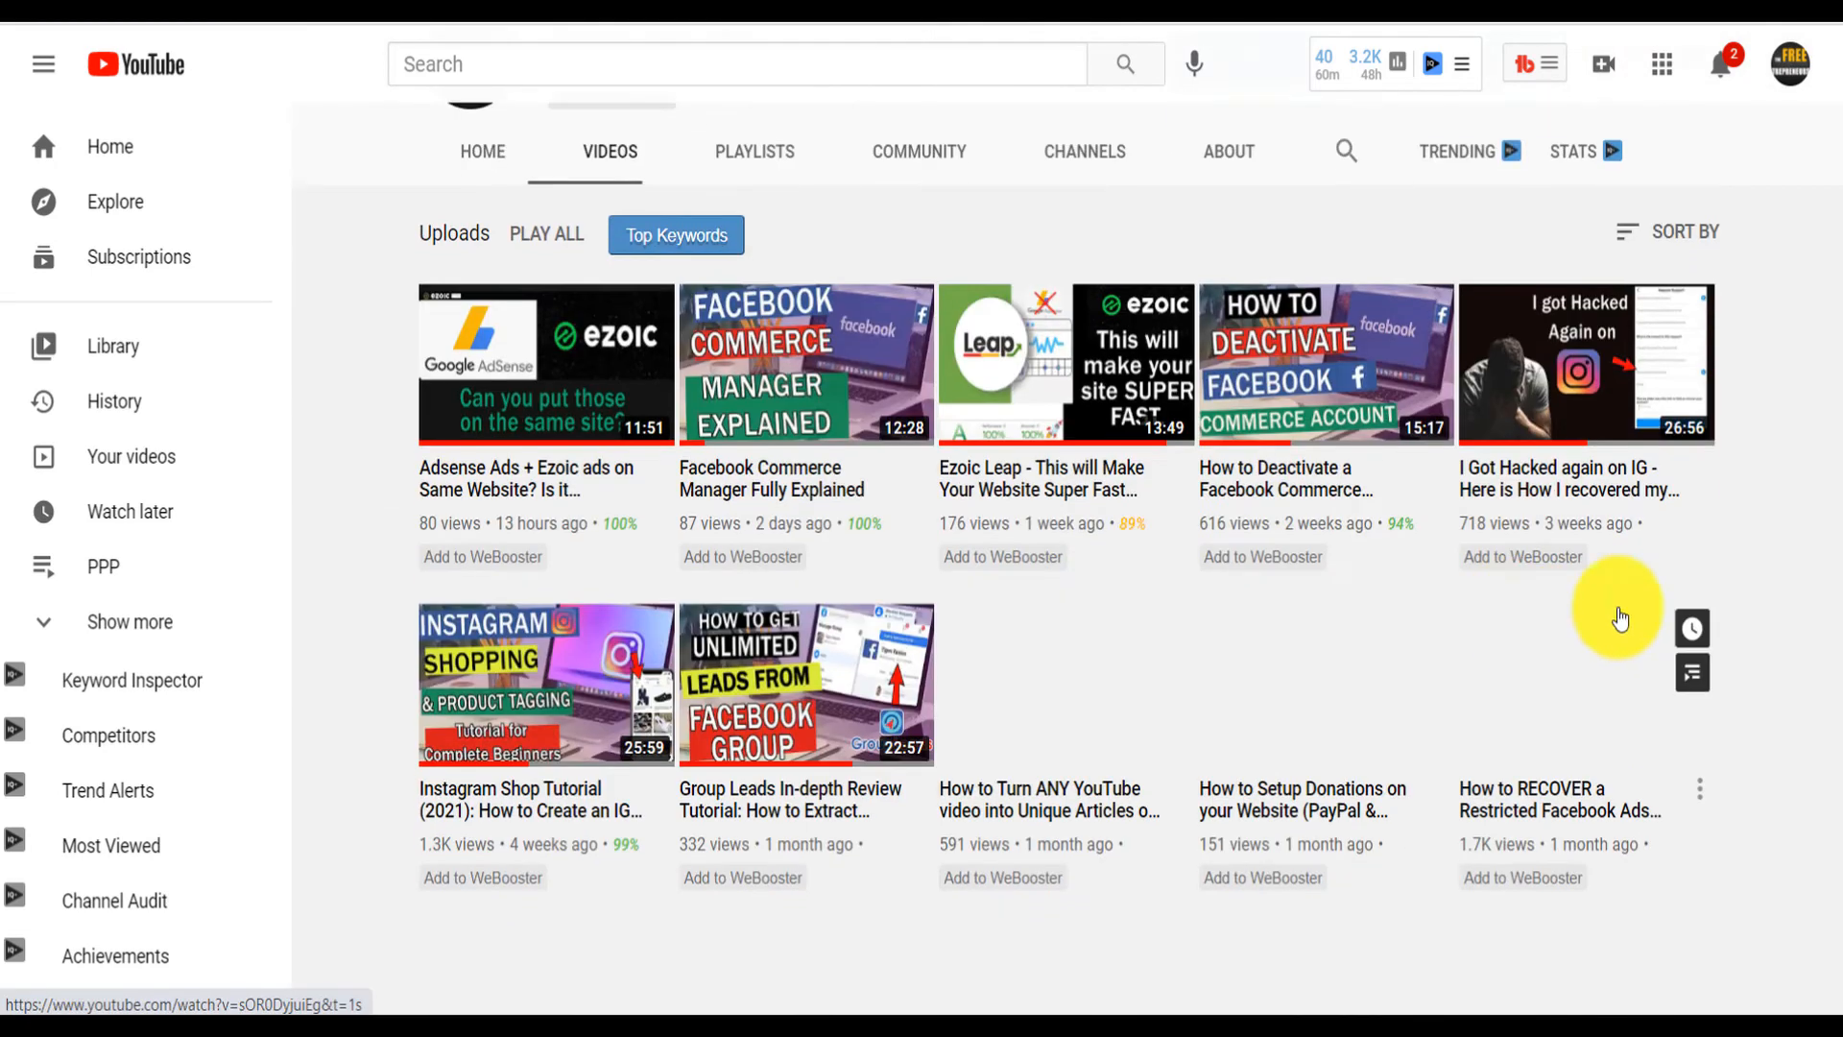
pyautogui.scroll(-3)
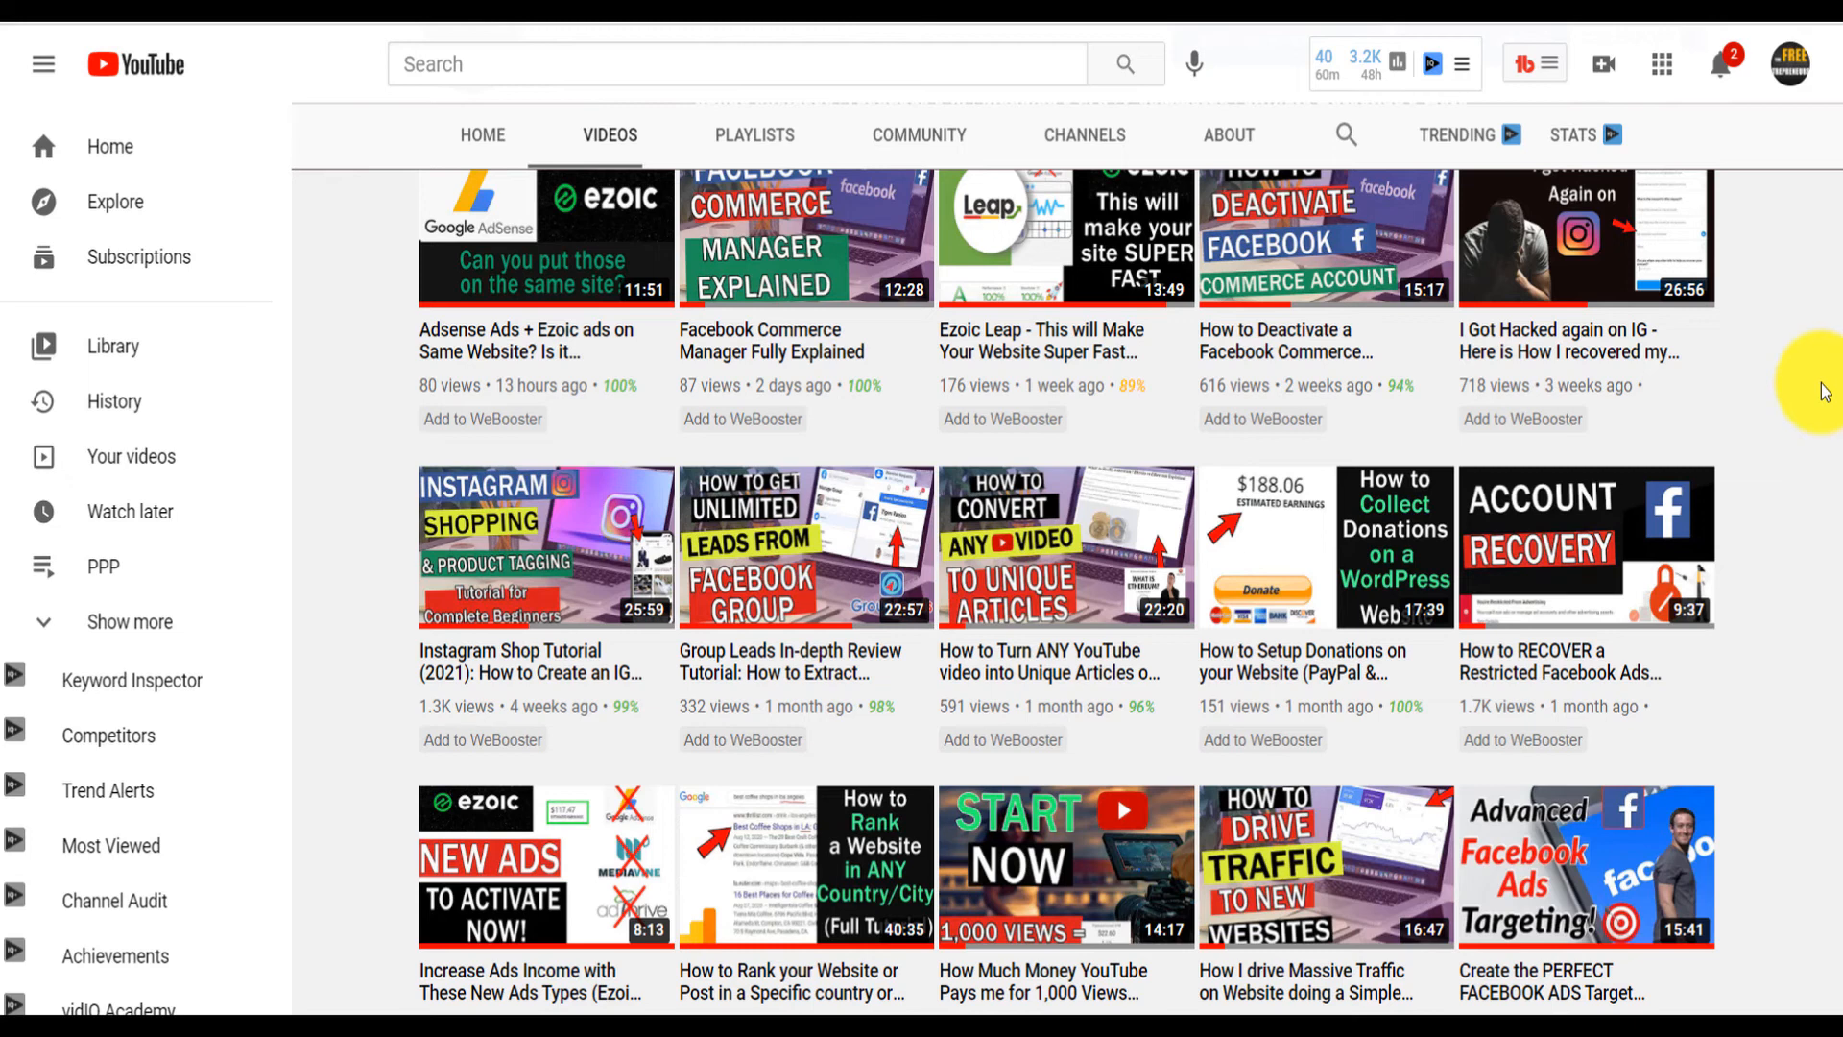
pyautogui.scroll(-3)
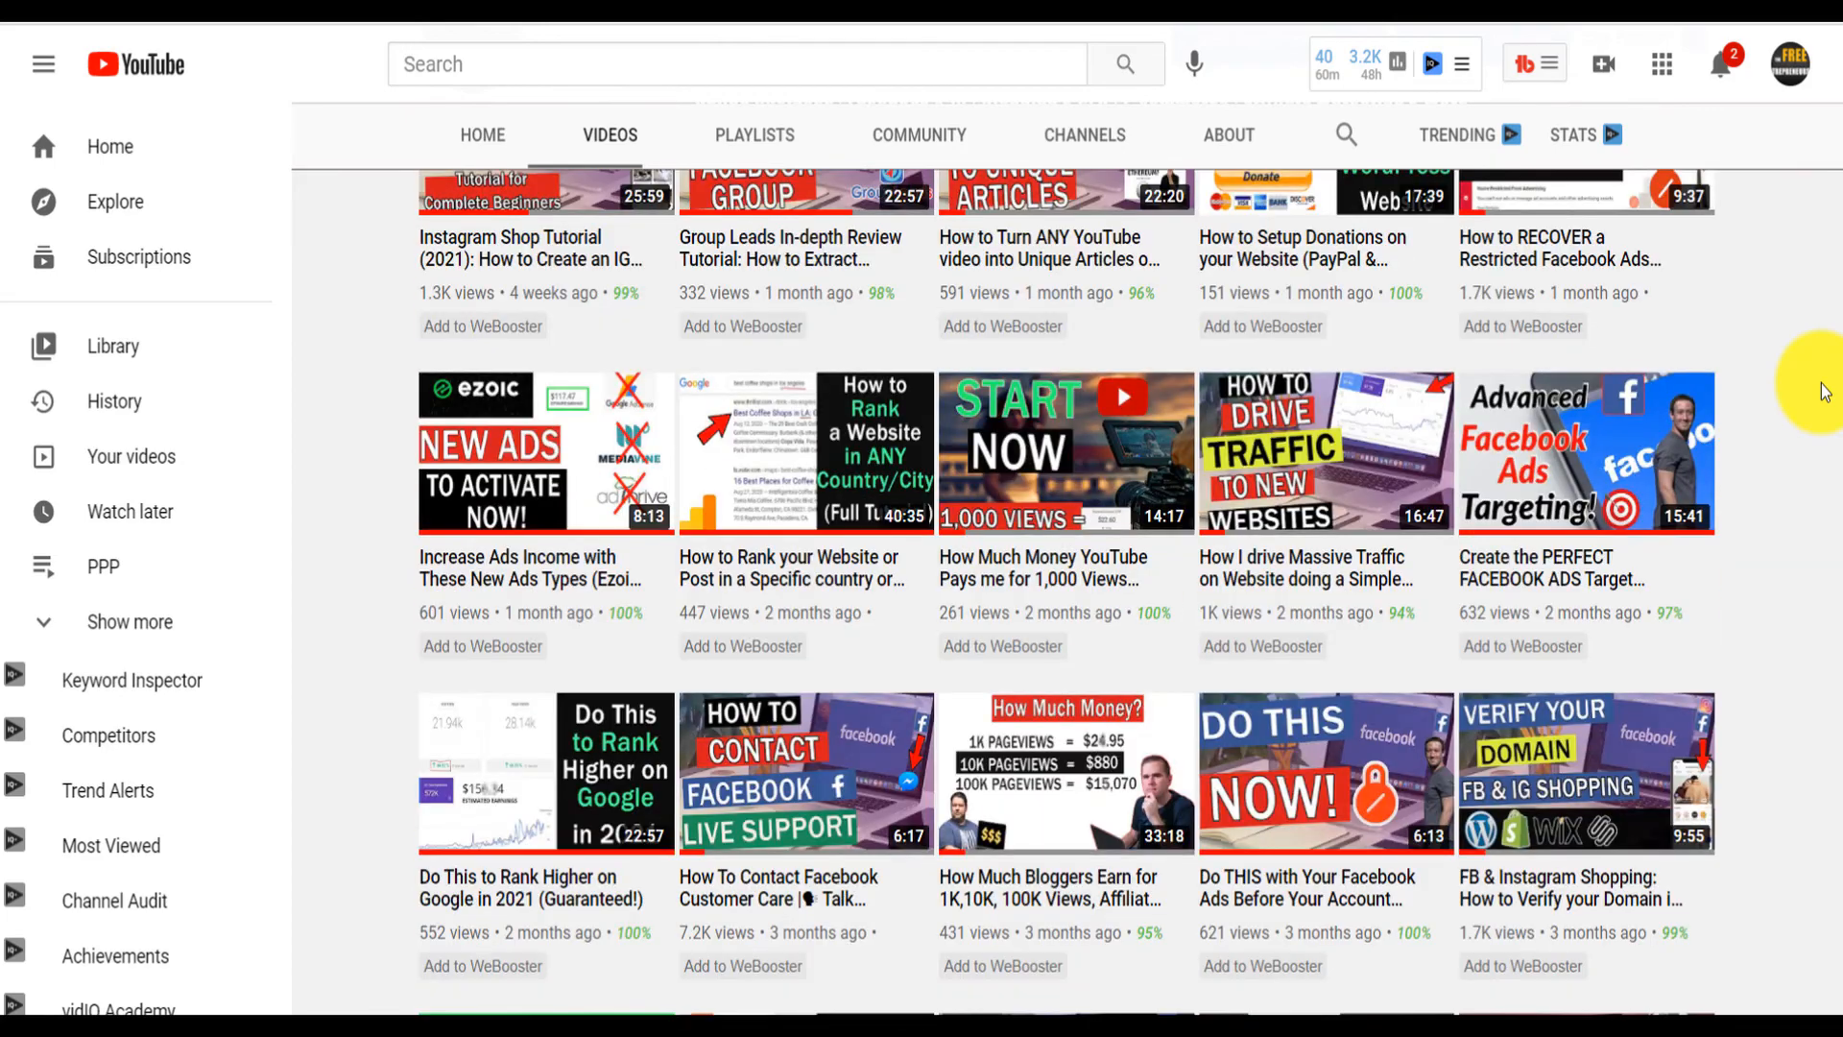
pyautogui.scroll(3)
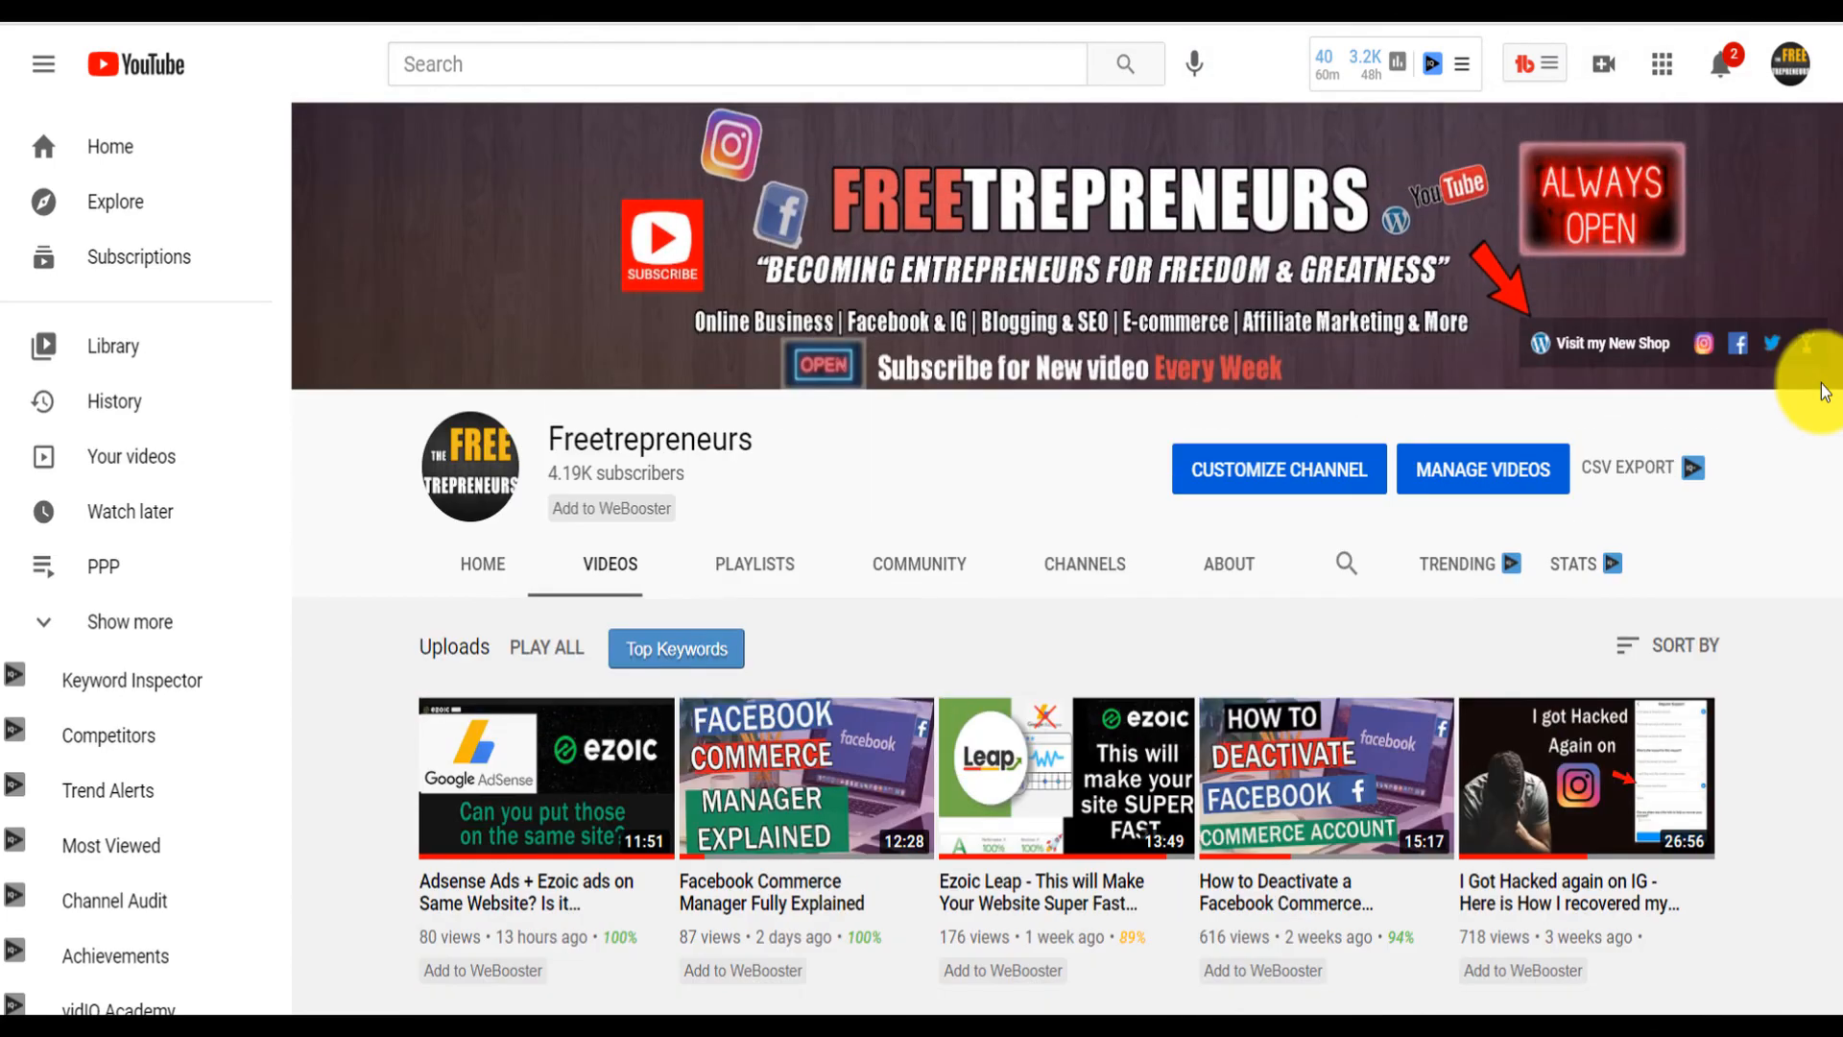
pyautogui.moveTo(535, 558)
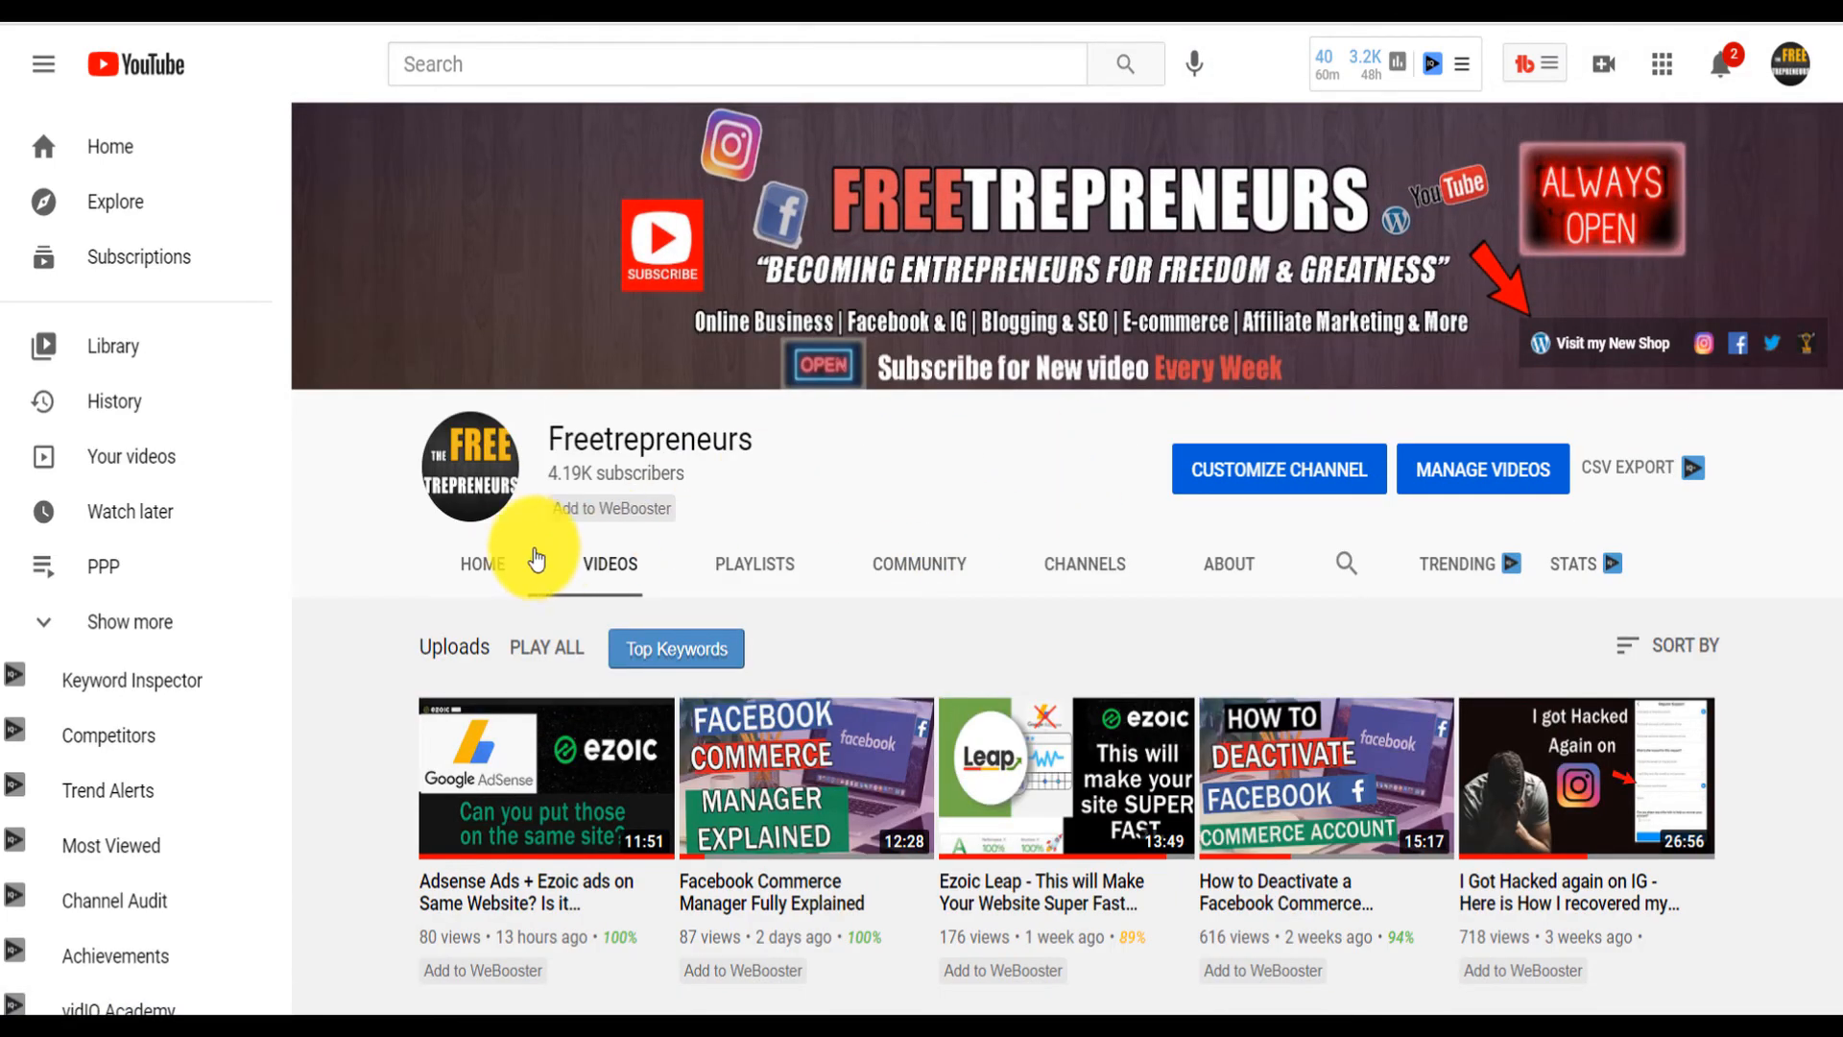
pyautogui.moveTo(482, 565)
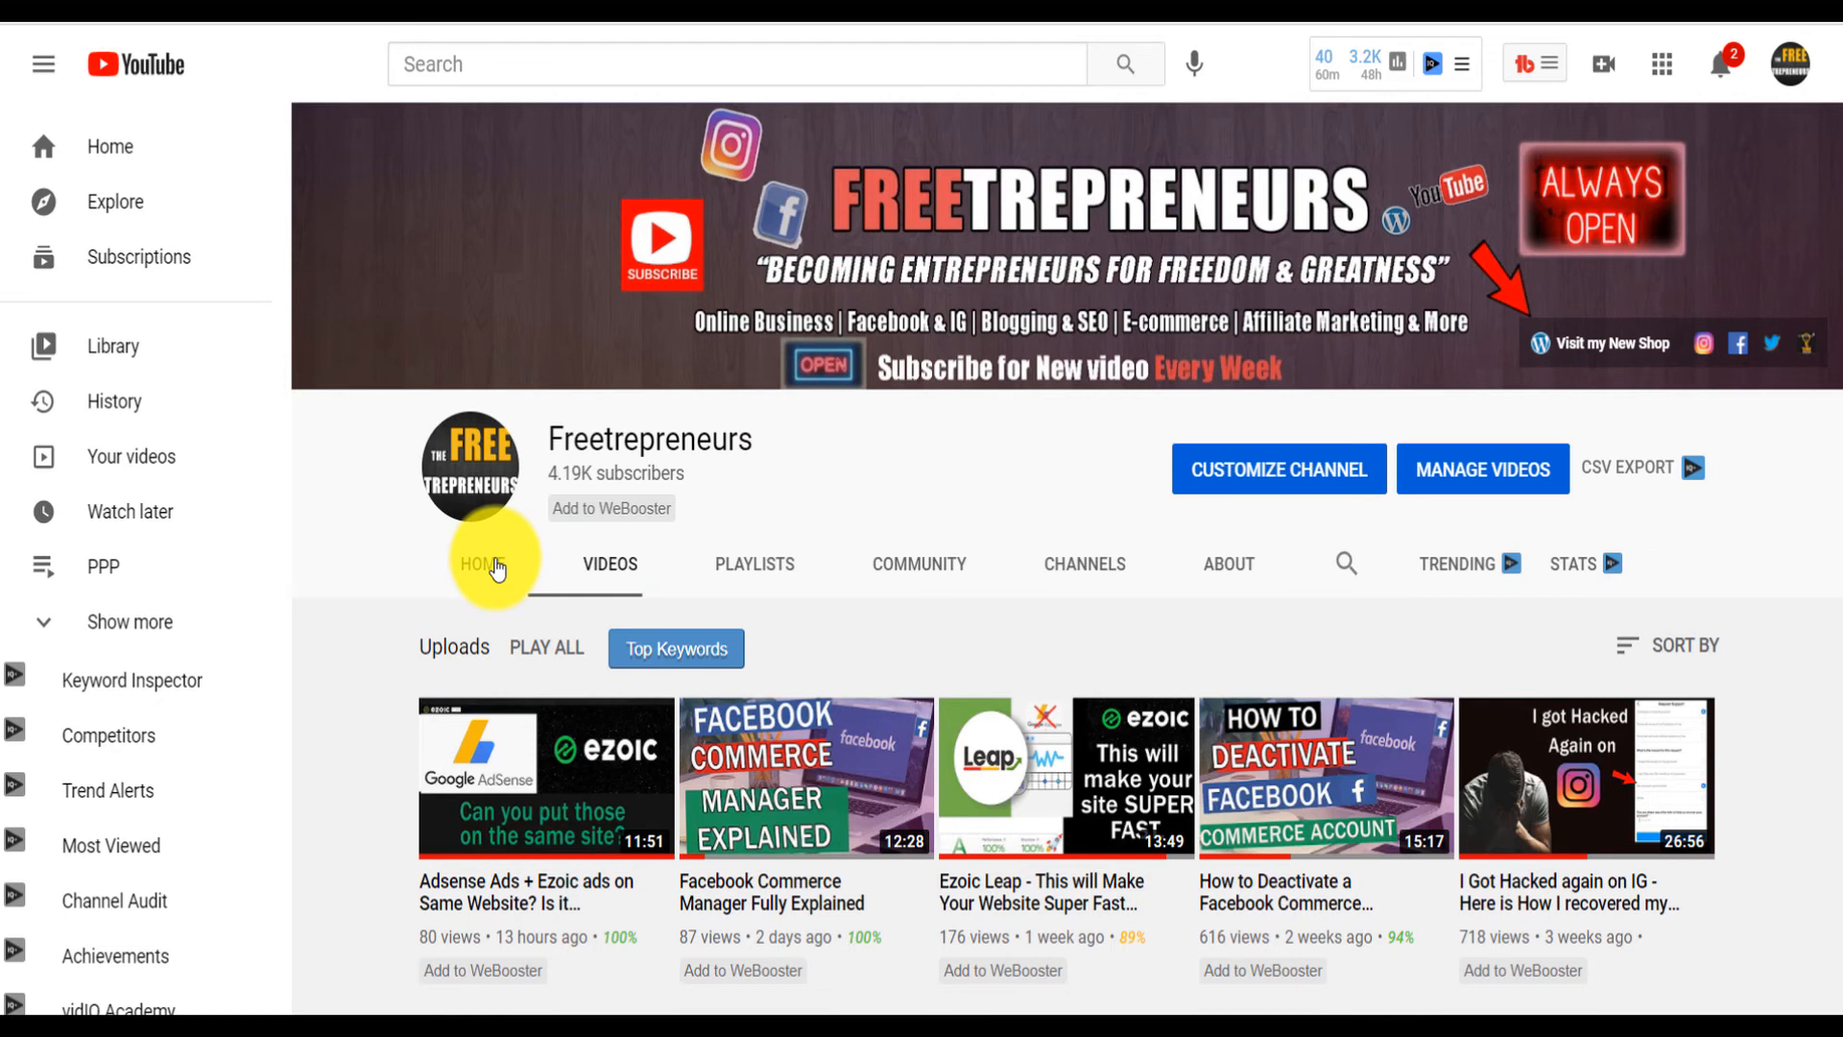
pyautogui.moveTo(1103, 467)
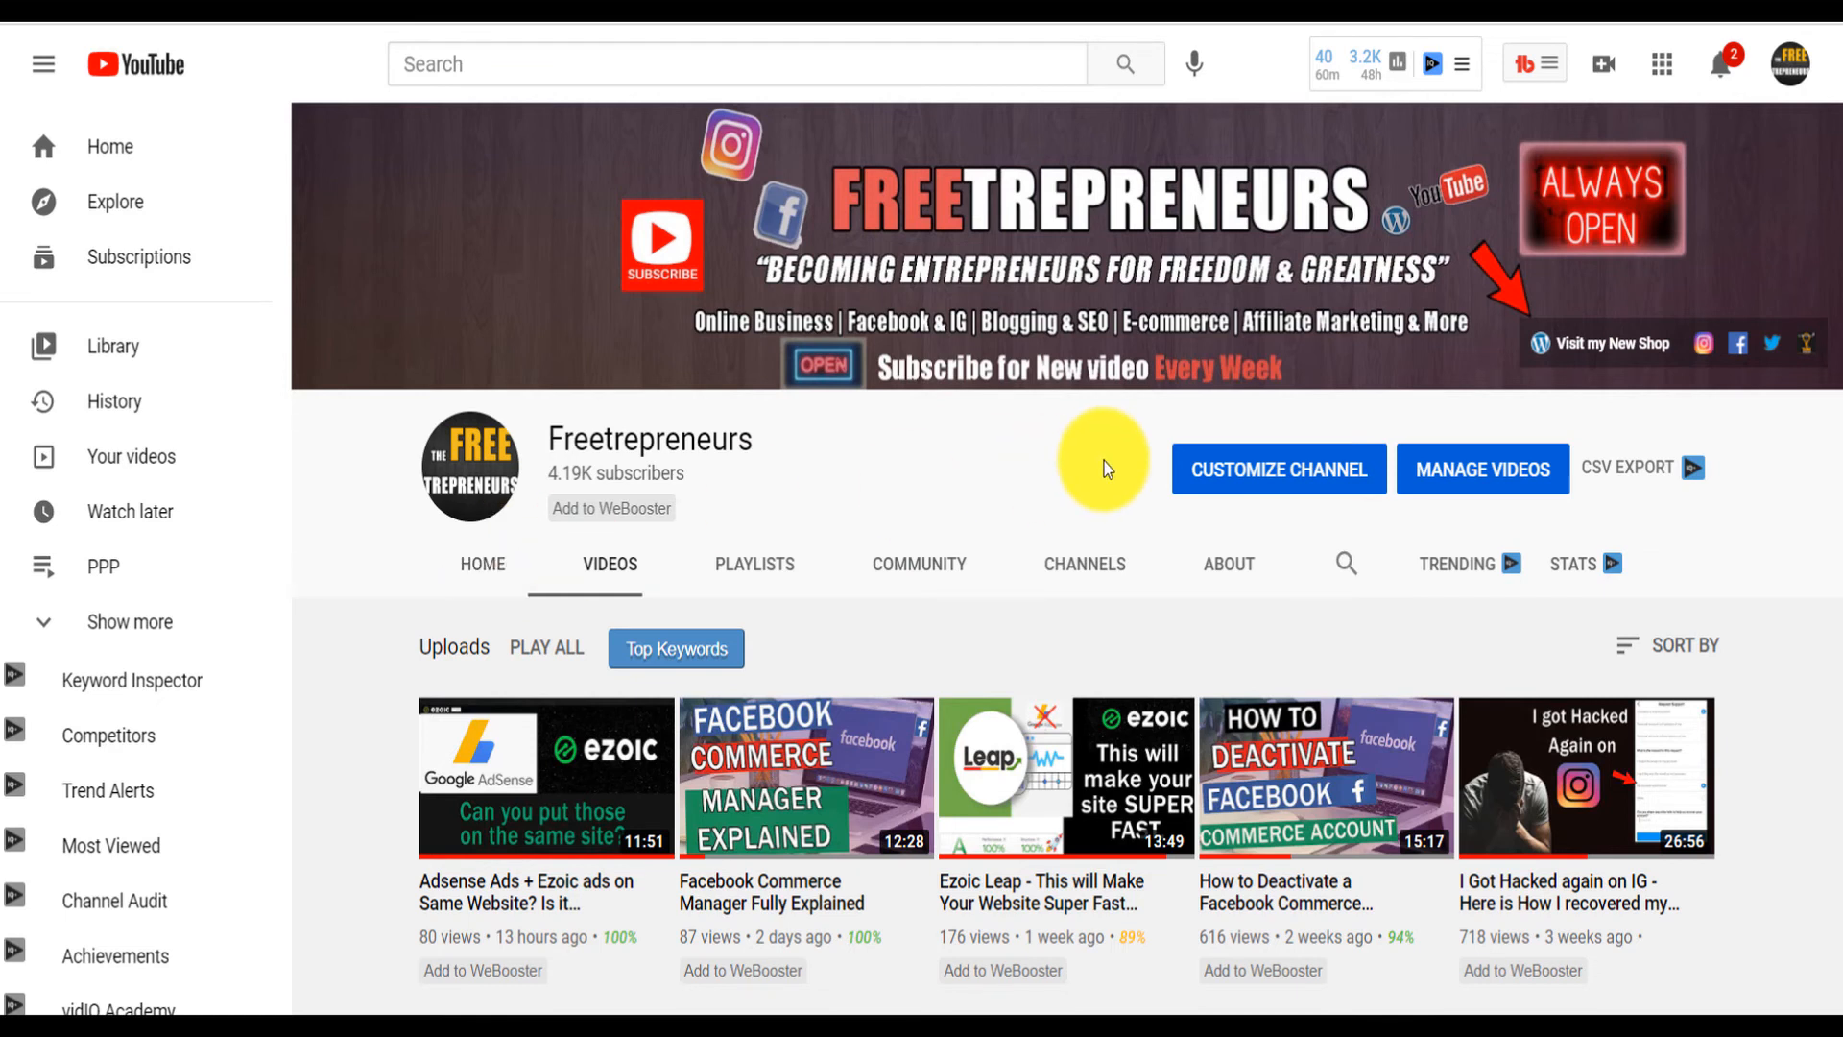